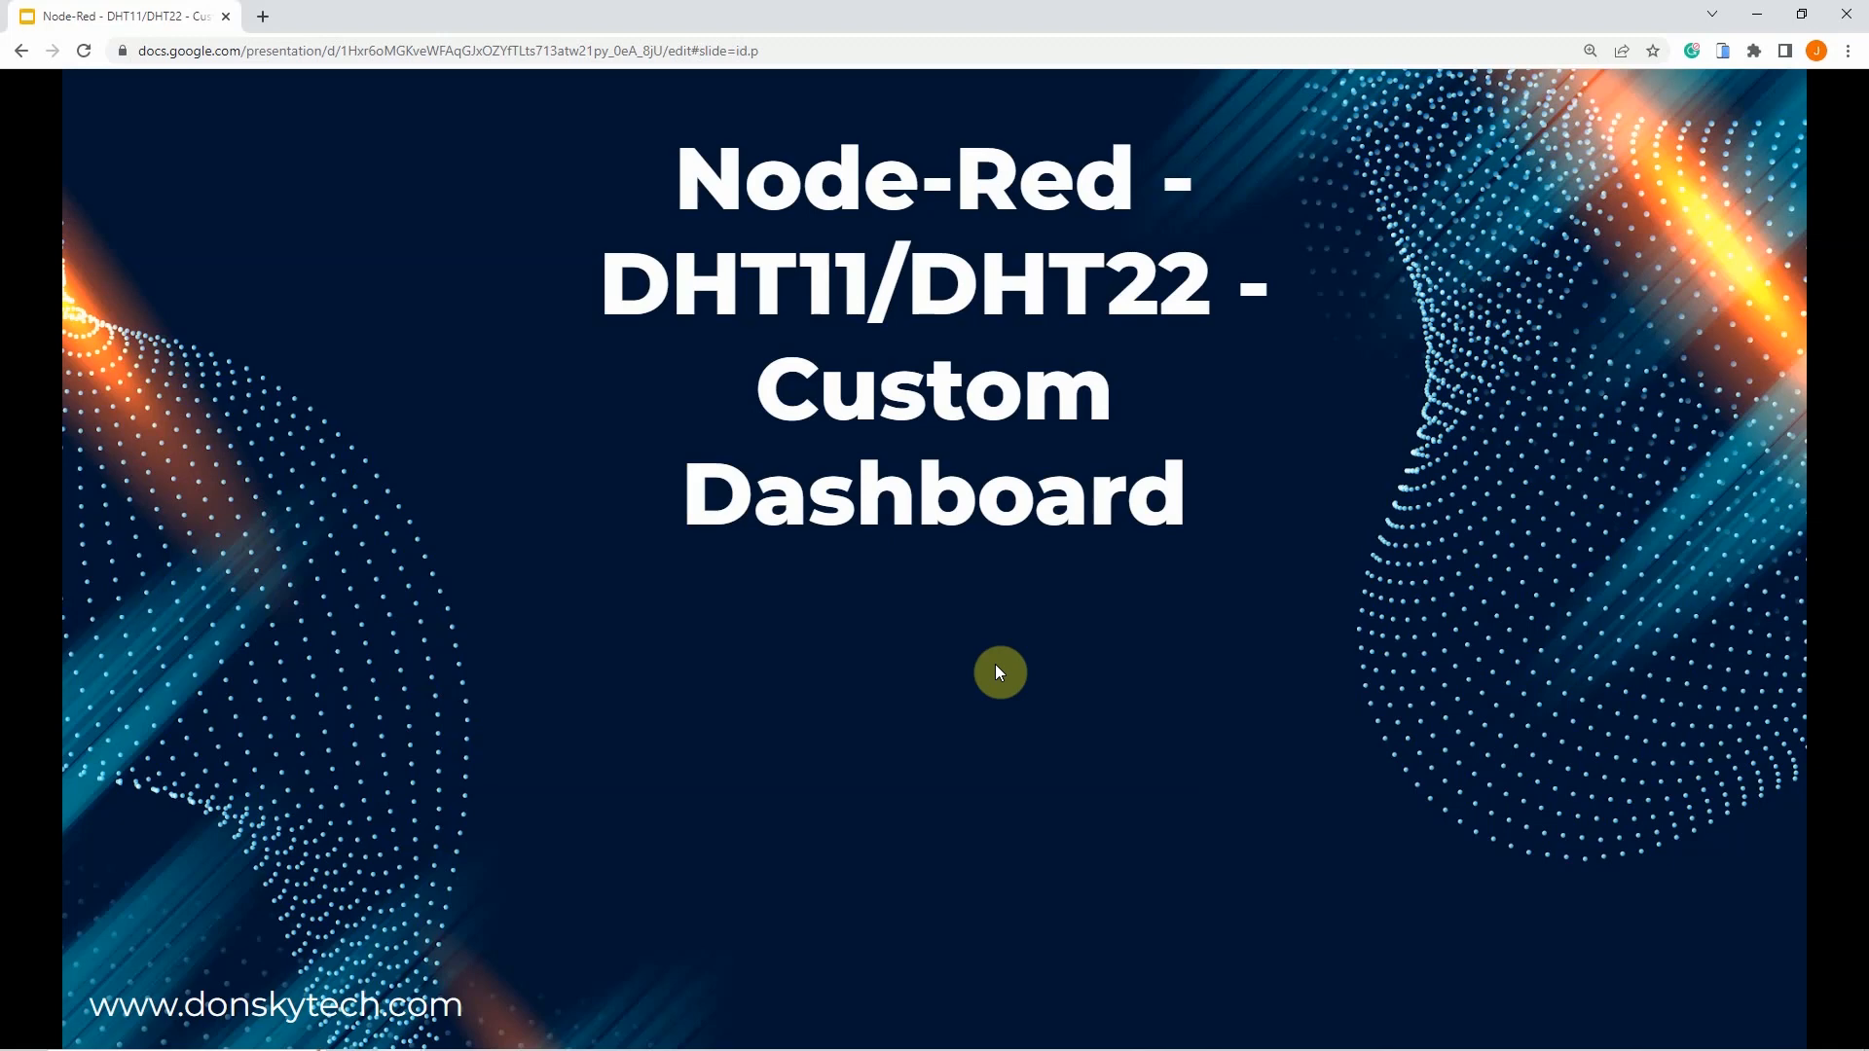
mouse_move(516, 1040)
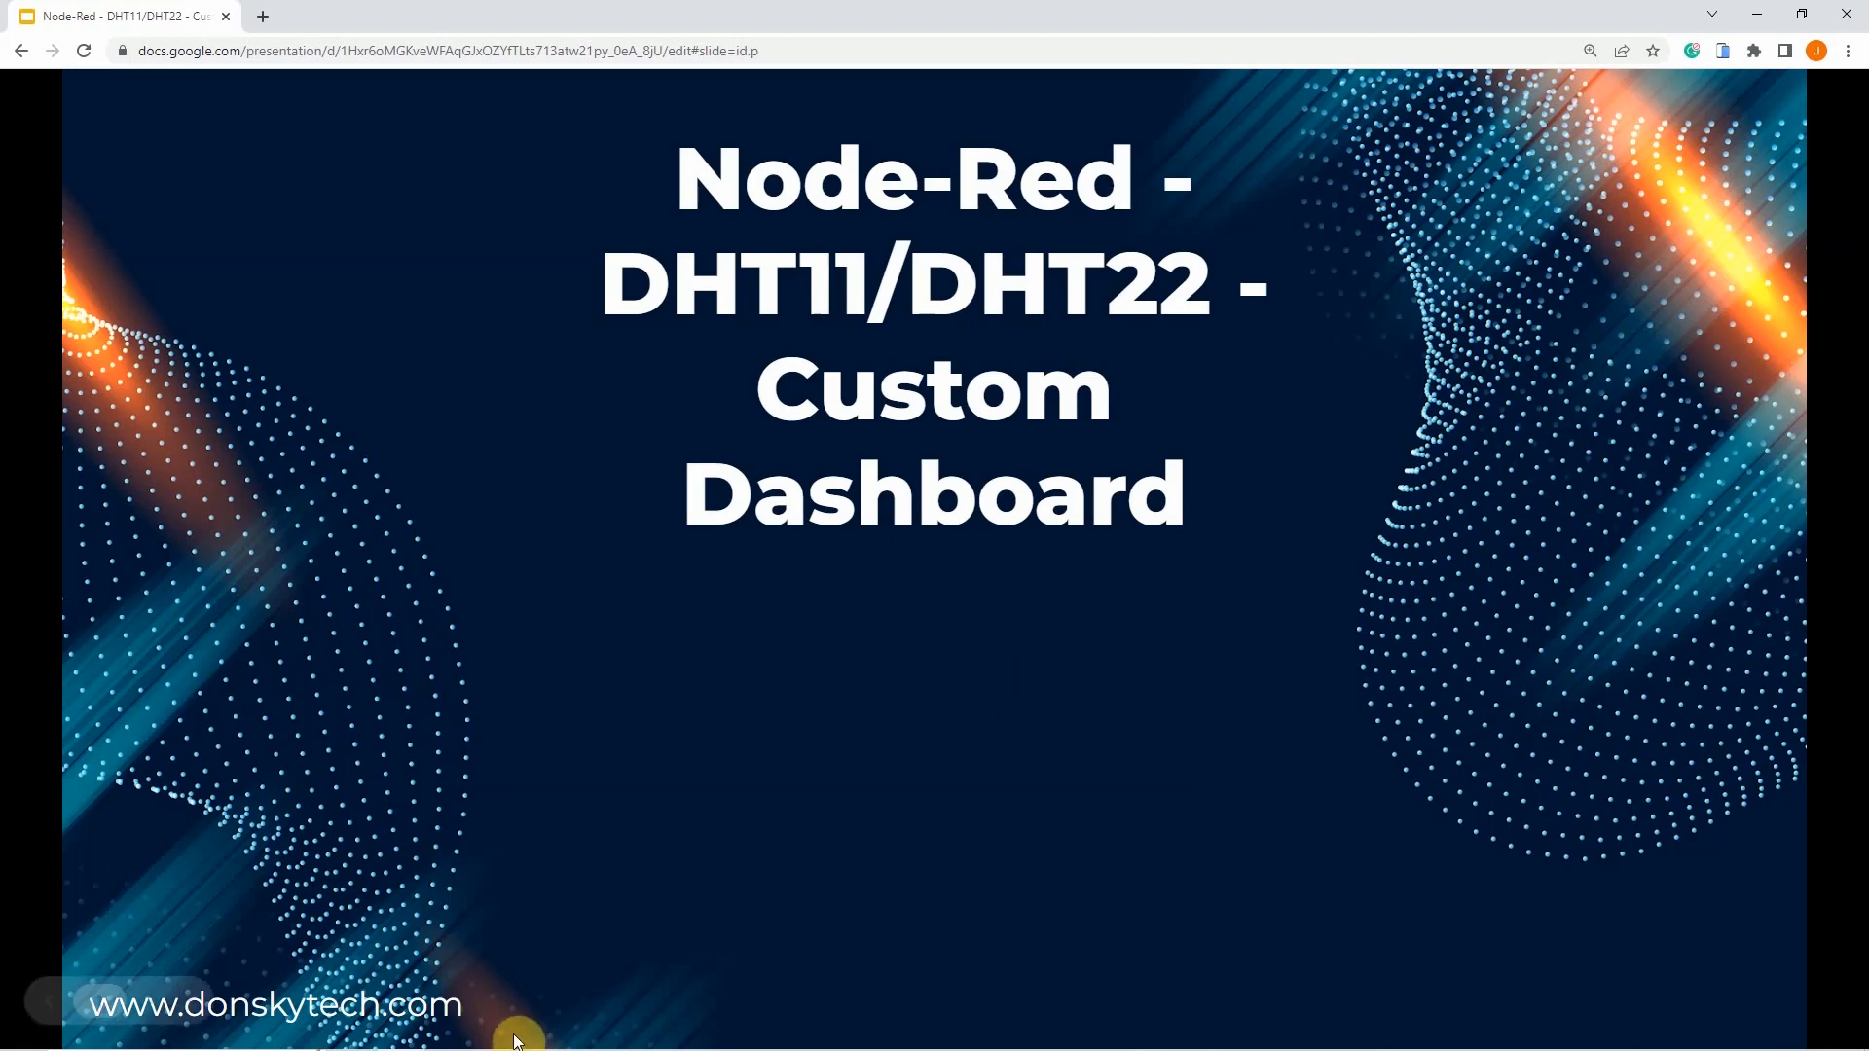
- Switch from Google Slides to the Chrome tab with the live dht22-dashboard page
left_click(352, 16)
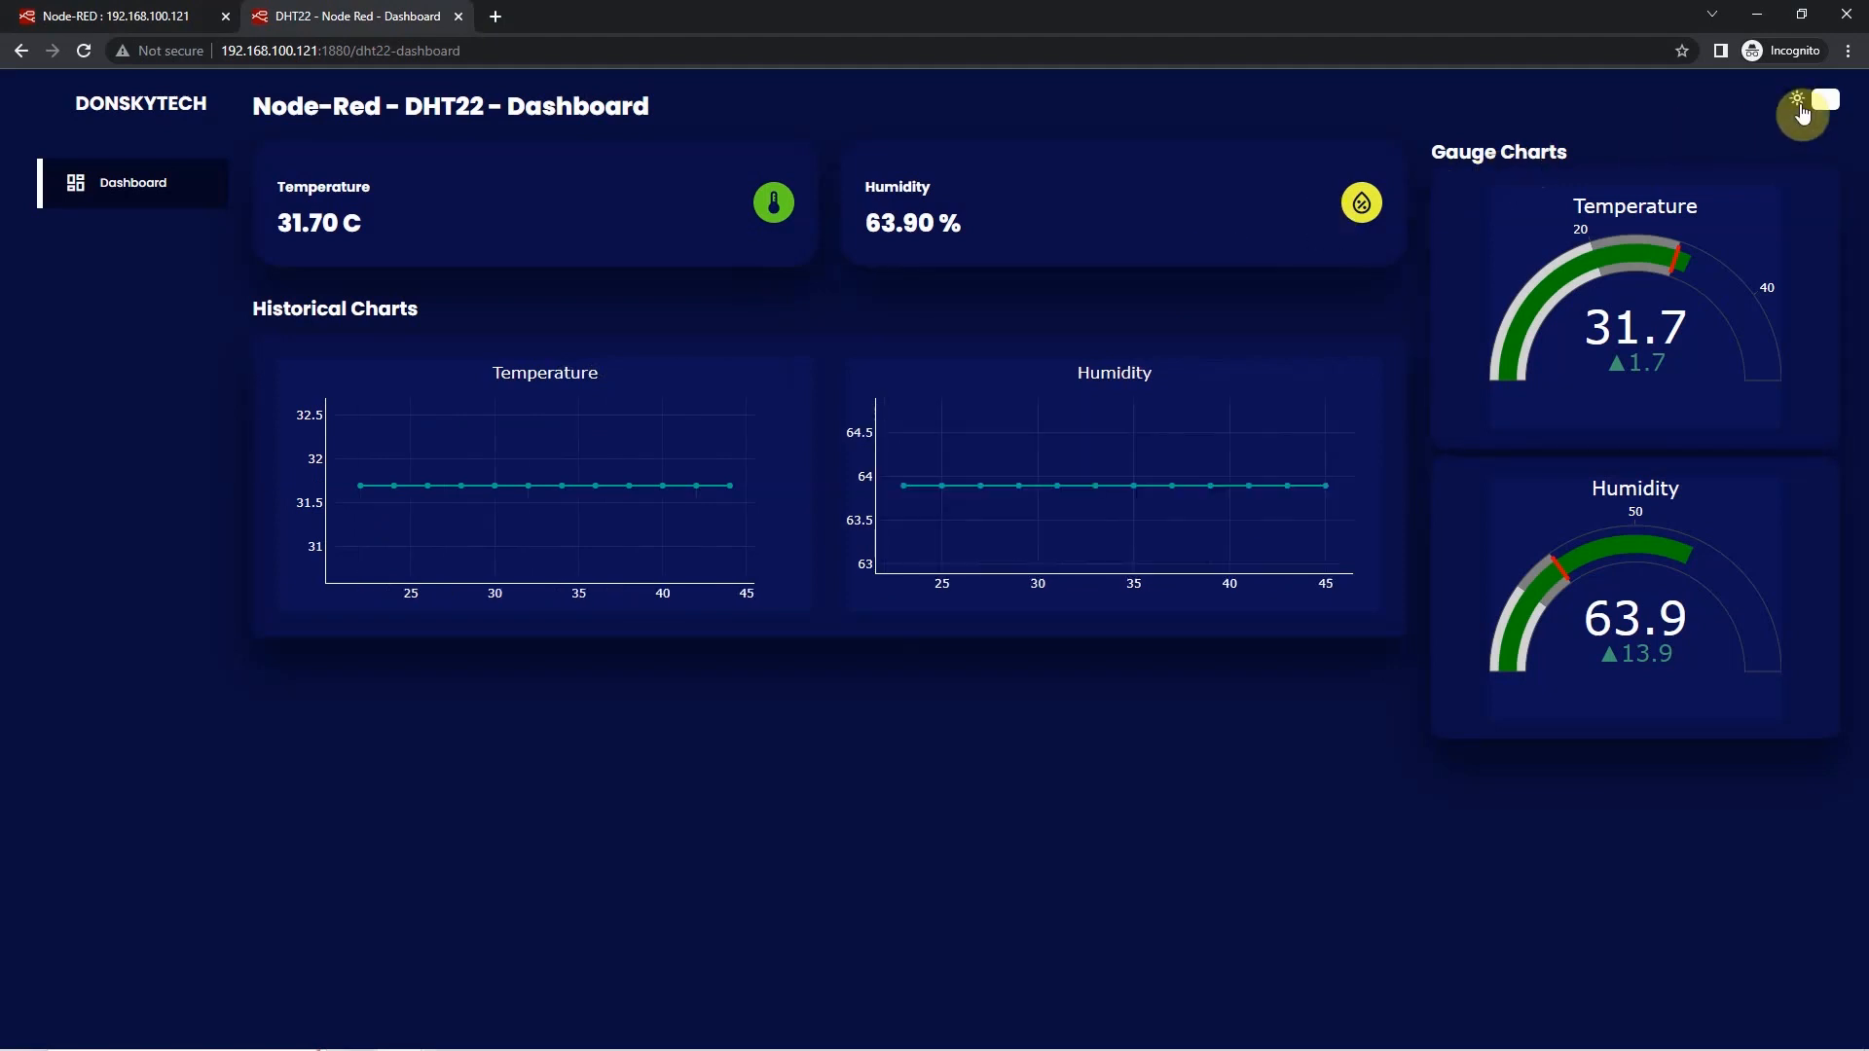
- Toggle the dashboard to light theme and back to dark, then go to the Node-RED editor
left_click(1822, 100)
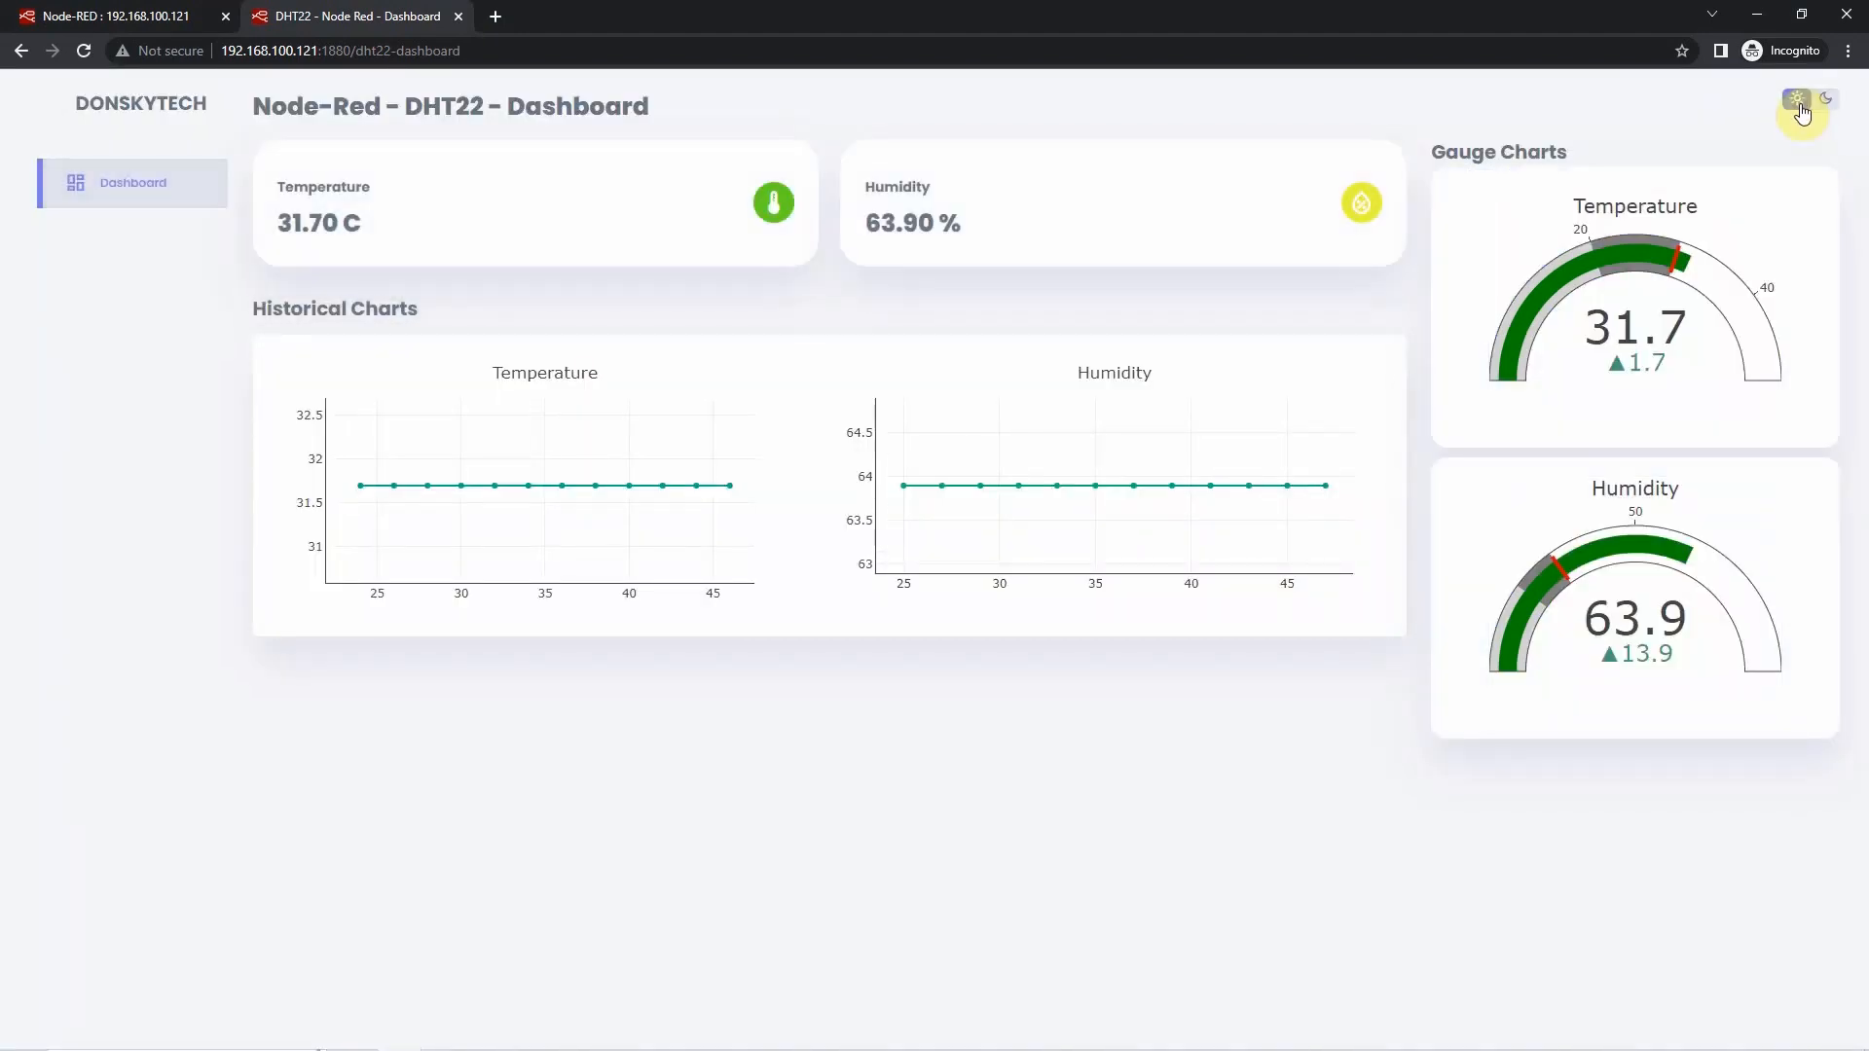
left_click(1822, 99)
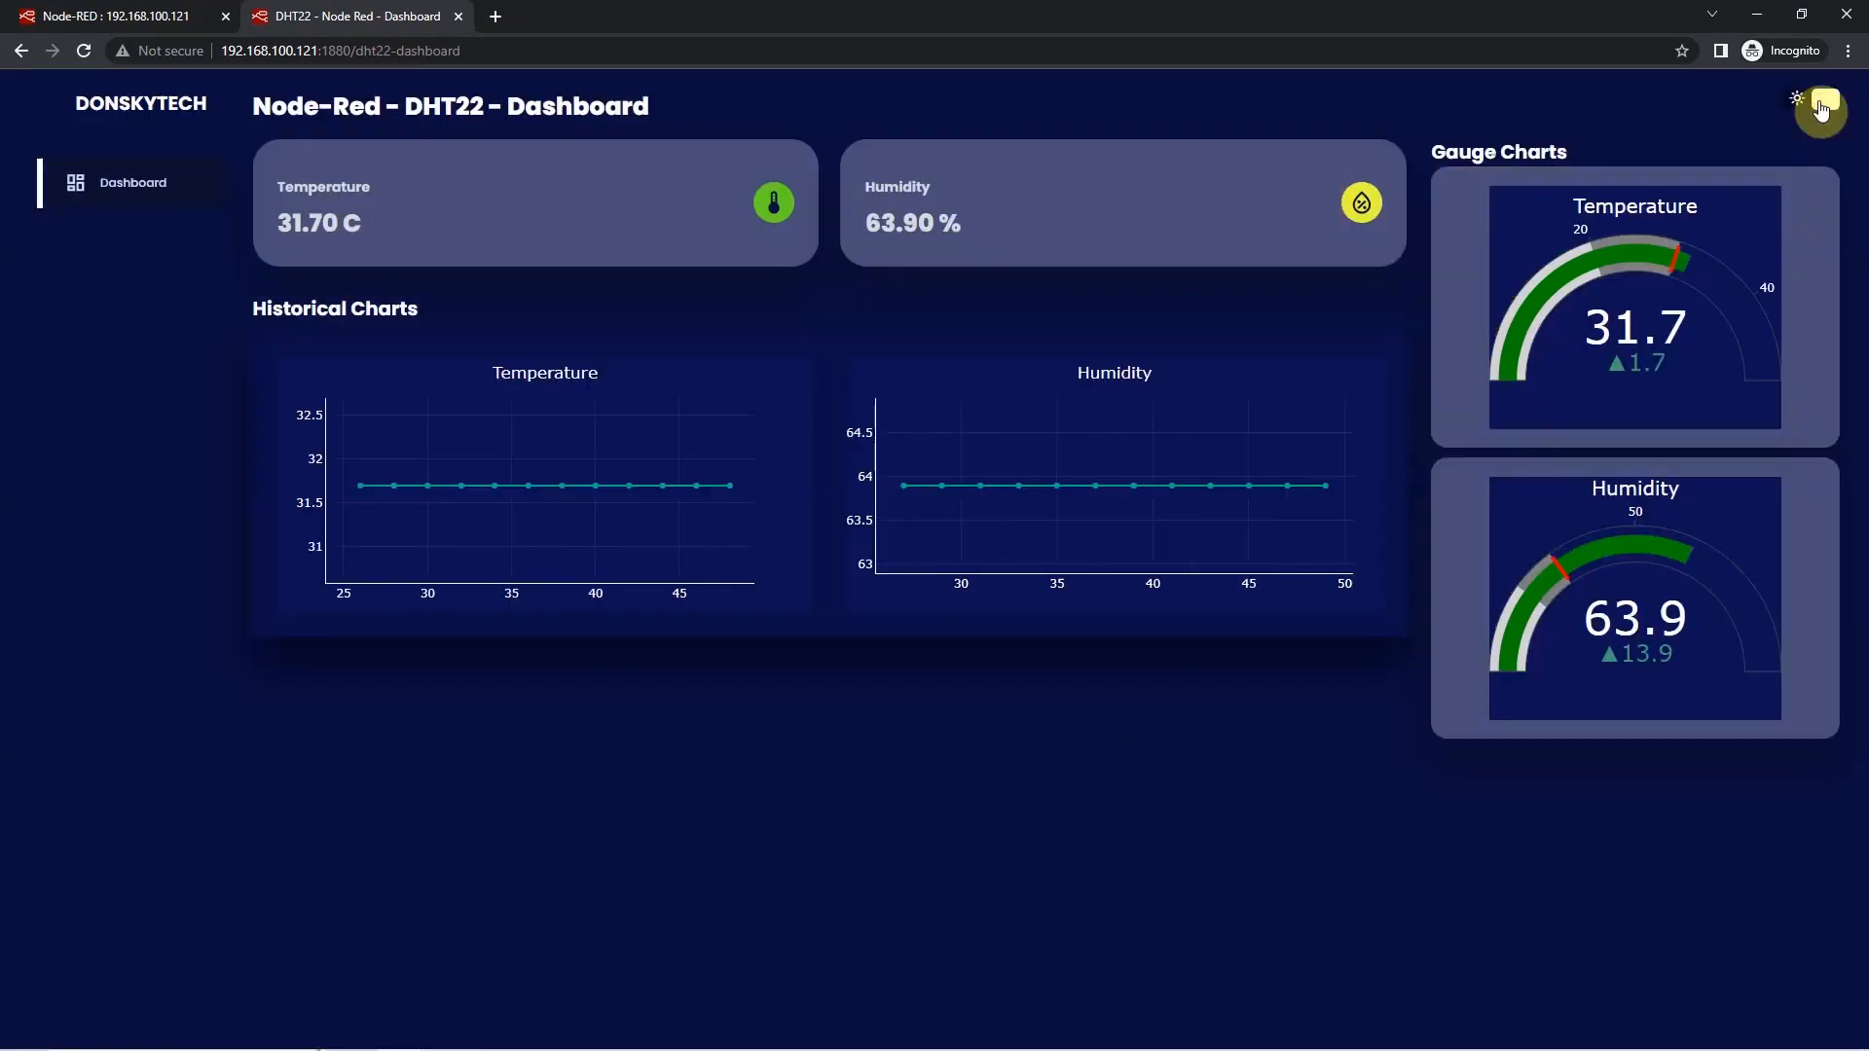
left_click(113, 15)
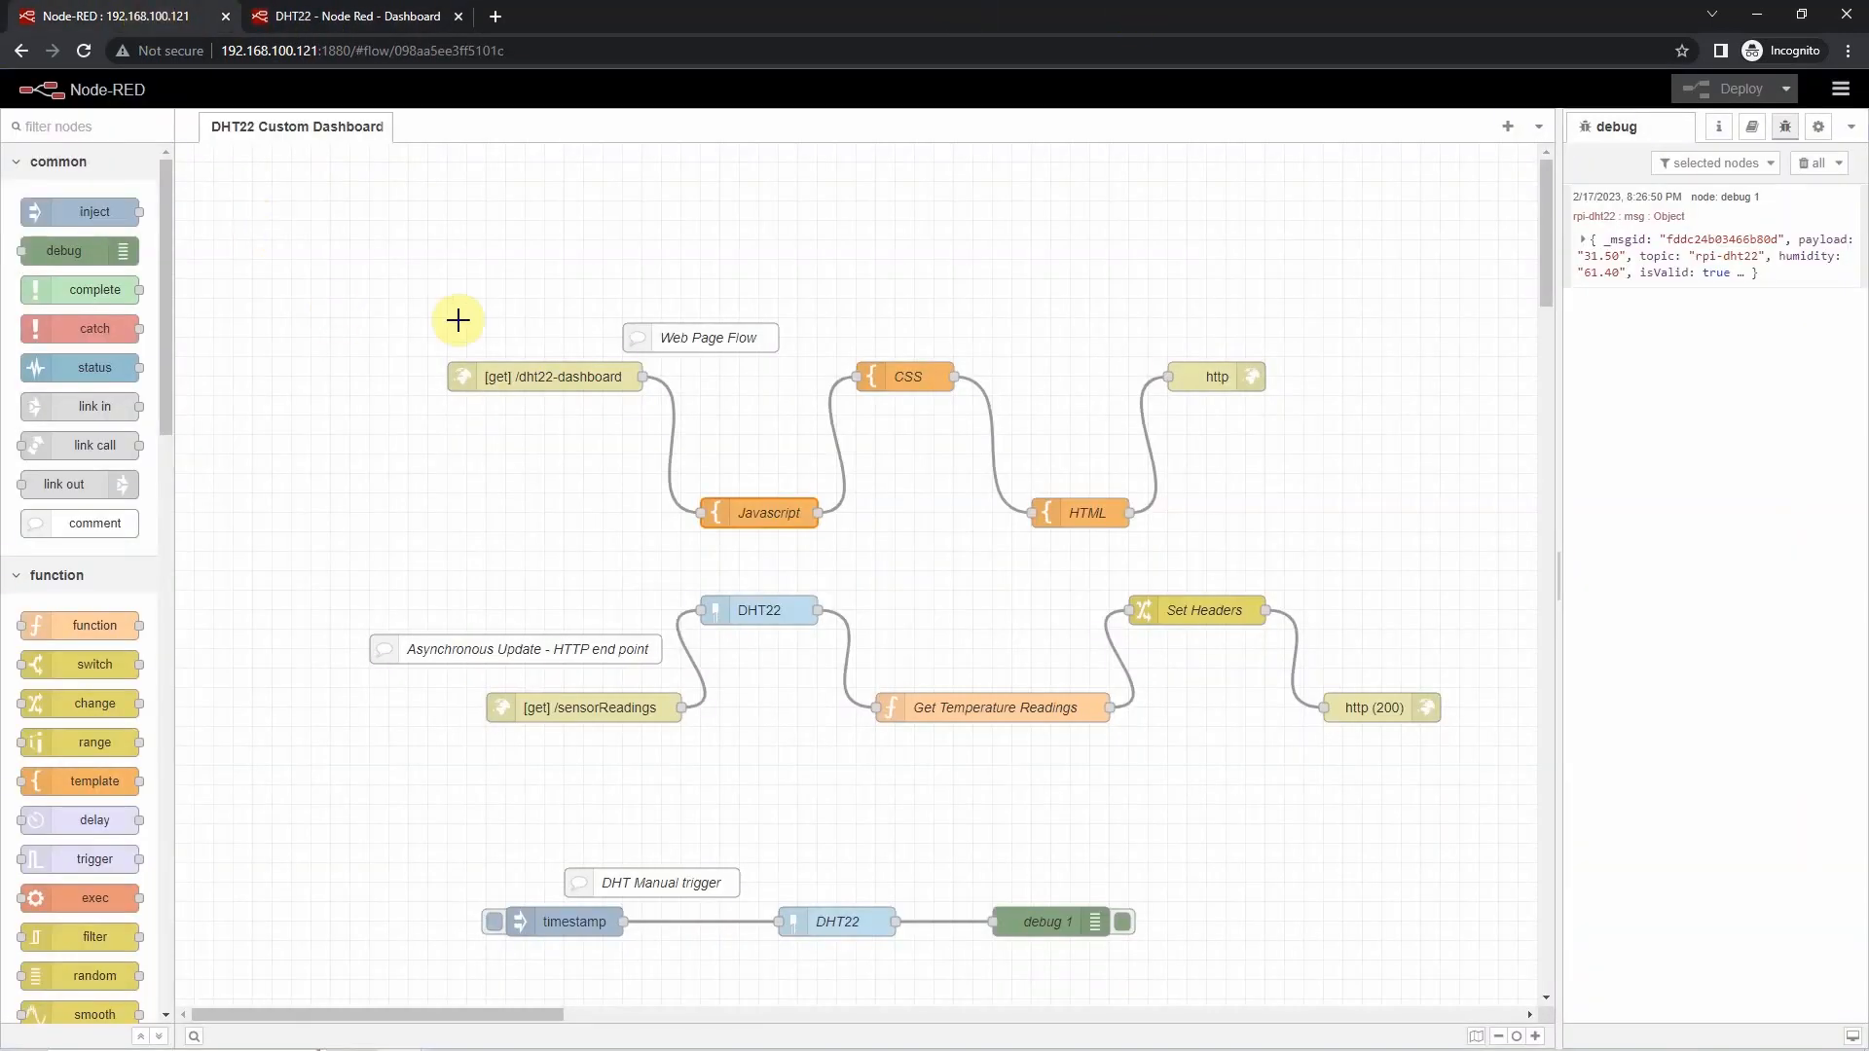
mouse_move(621, 583)
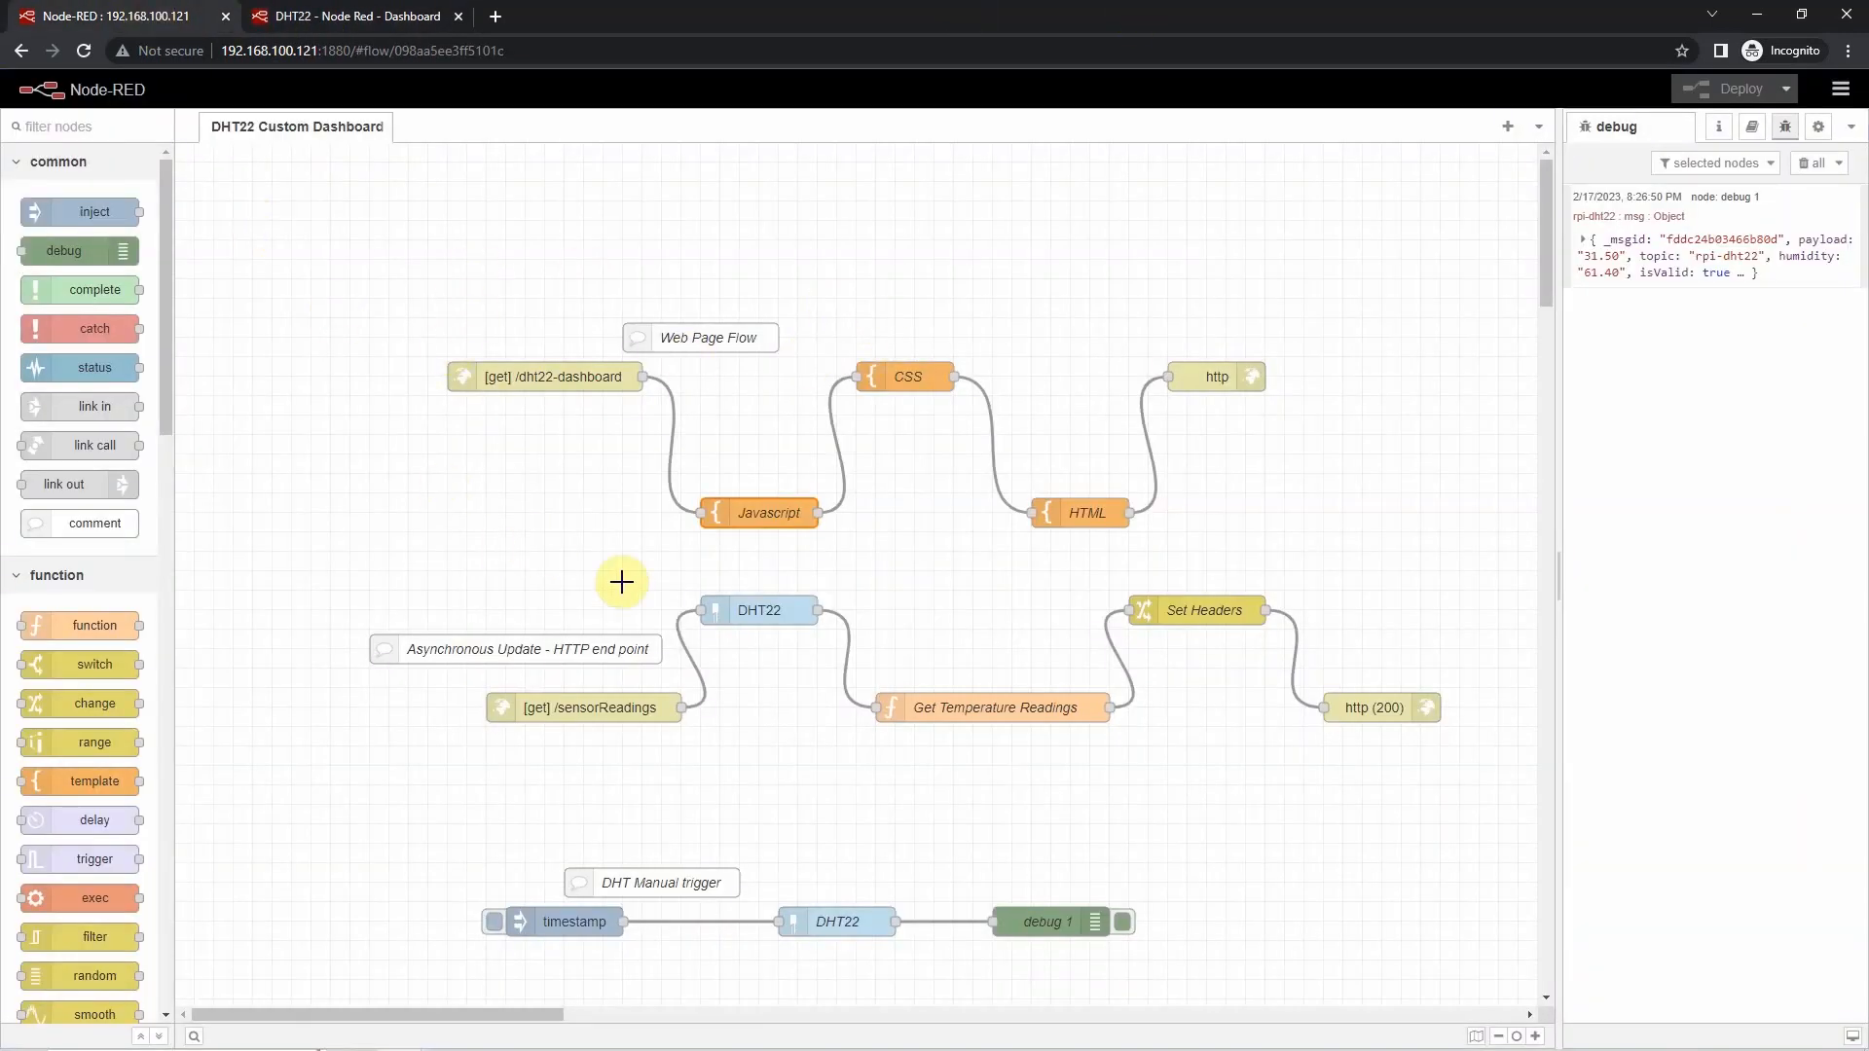
mouse_move(987, 697)
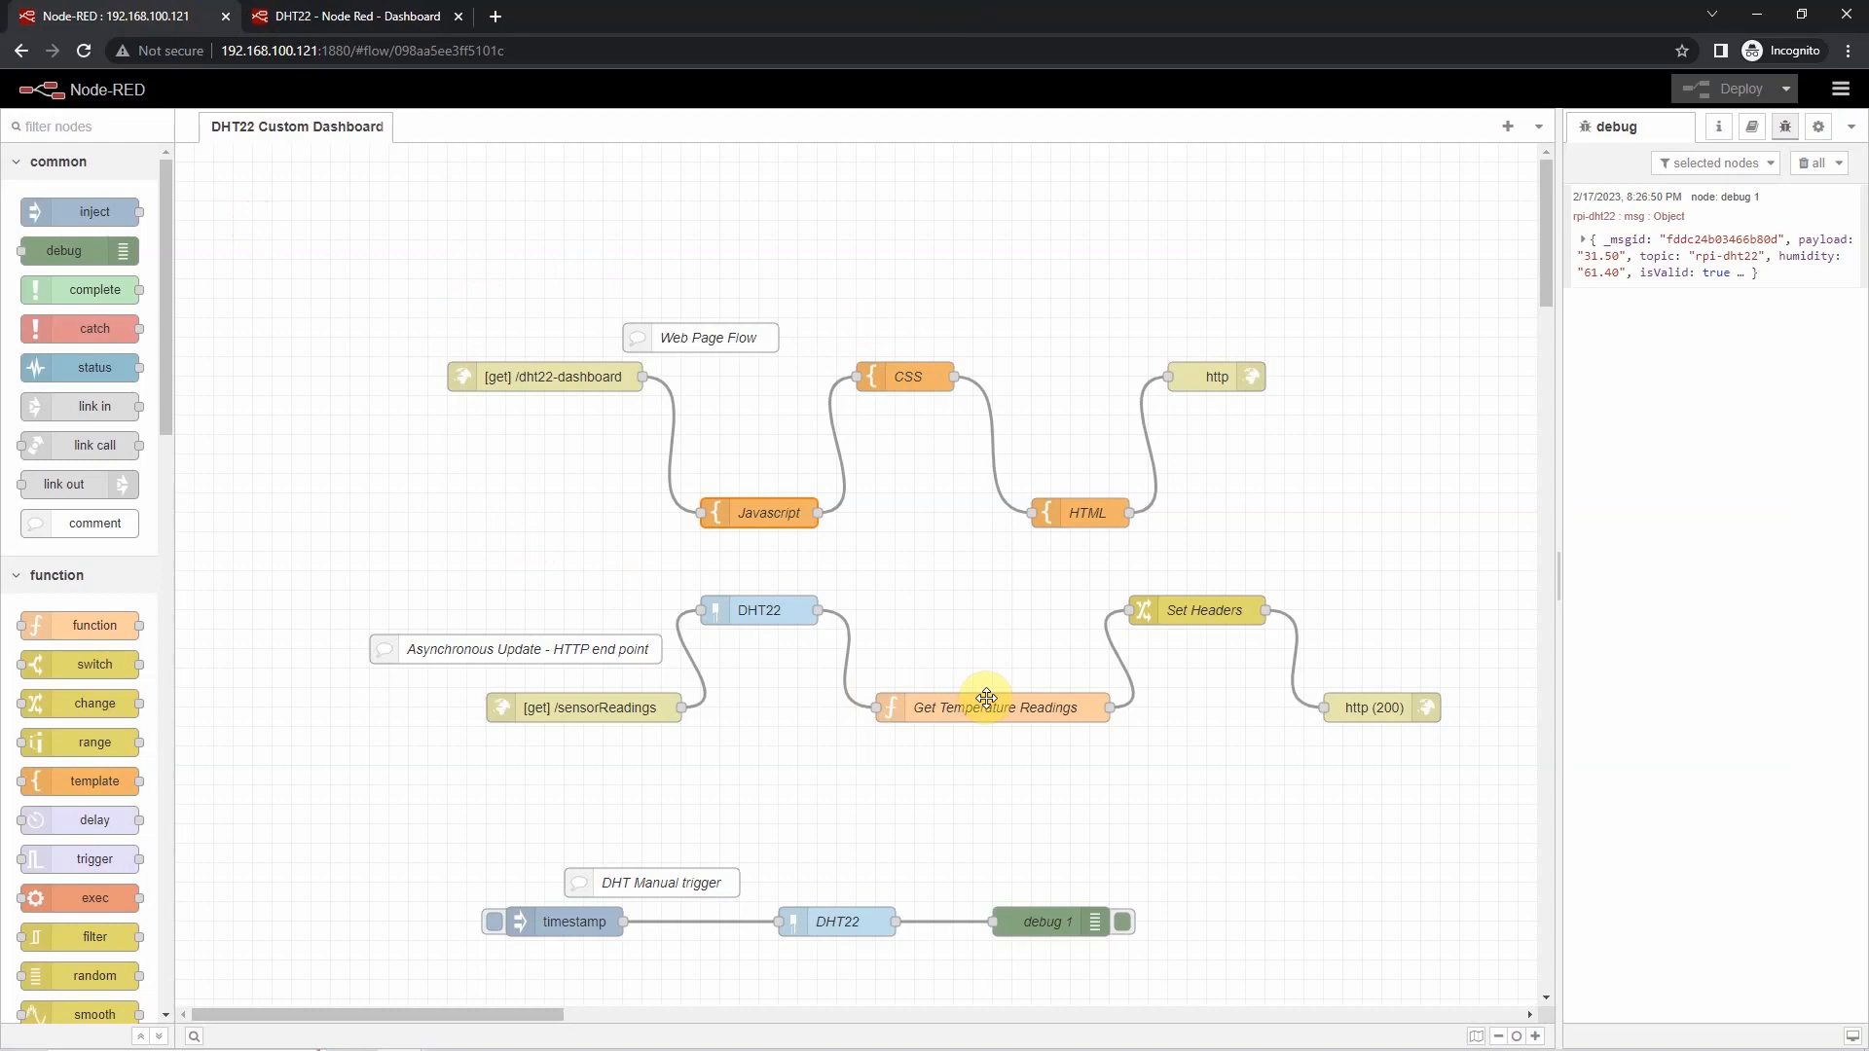
mouse_move(1130, 611)
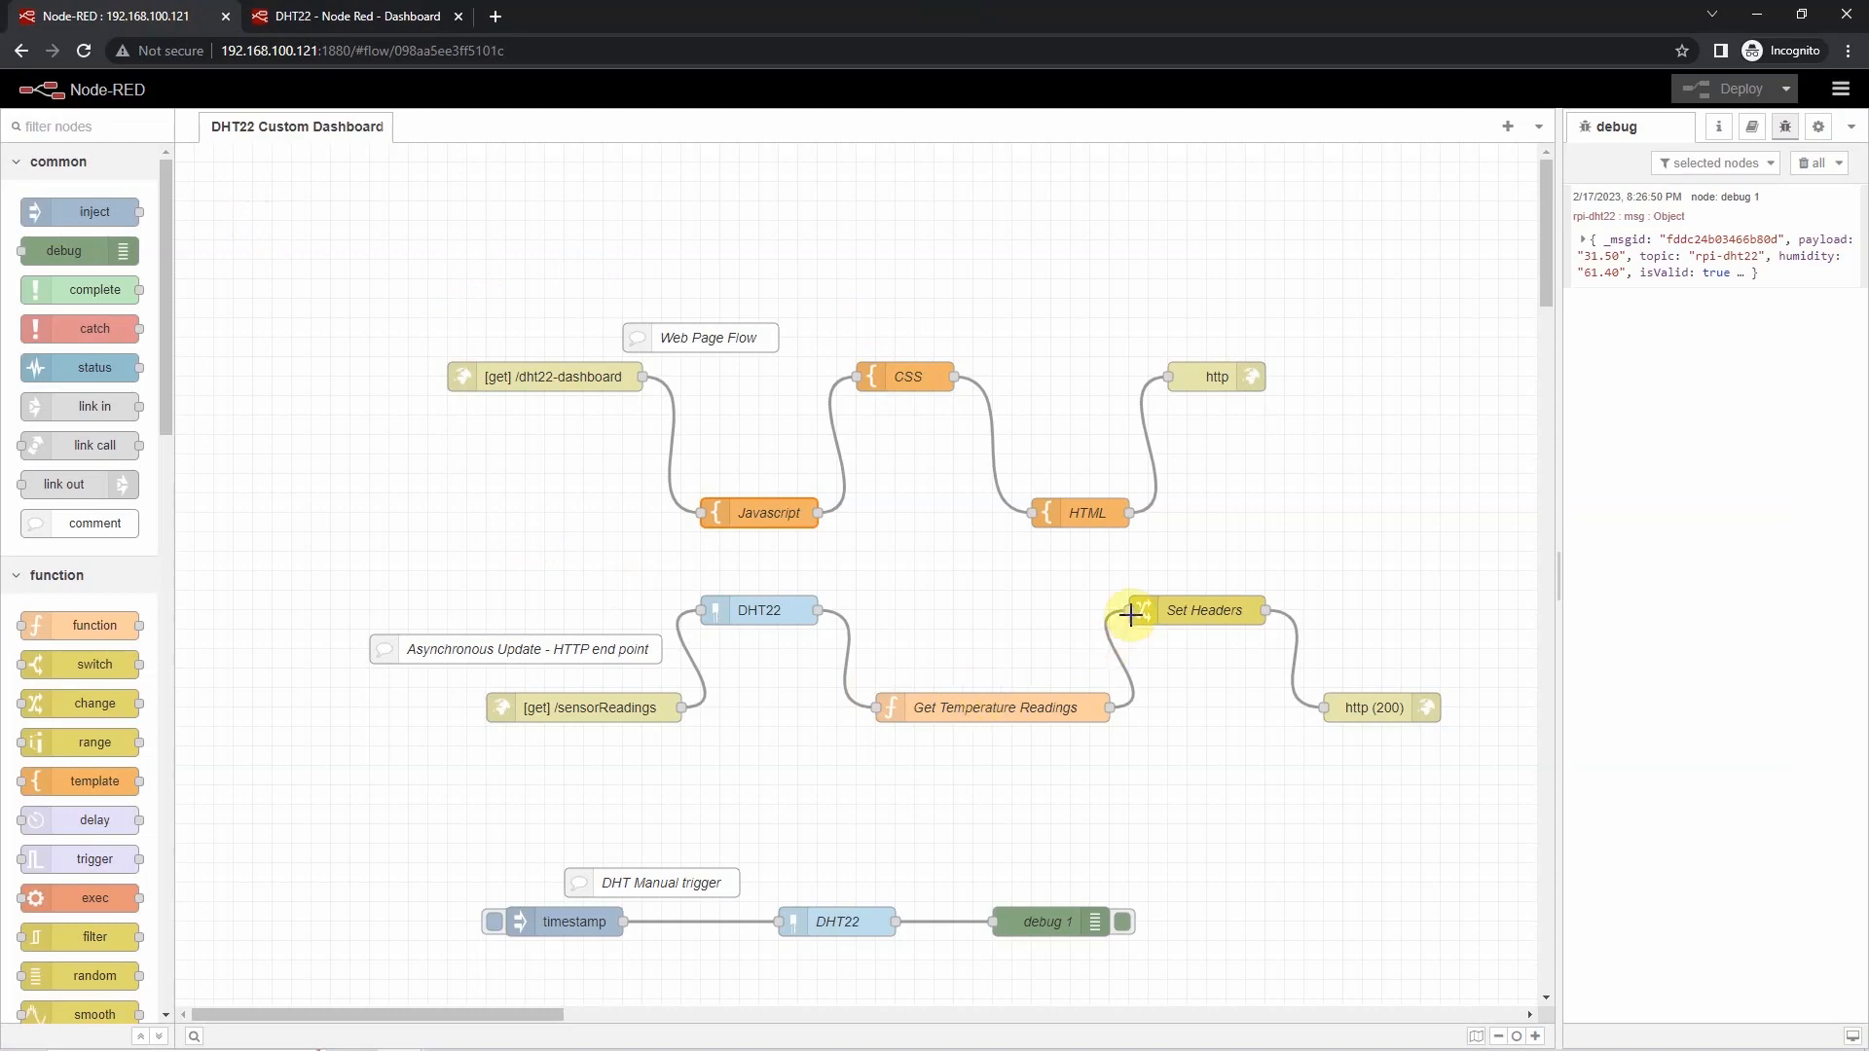
mouse_move(1123, 510)
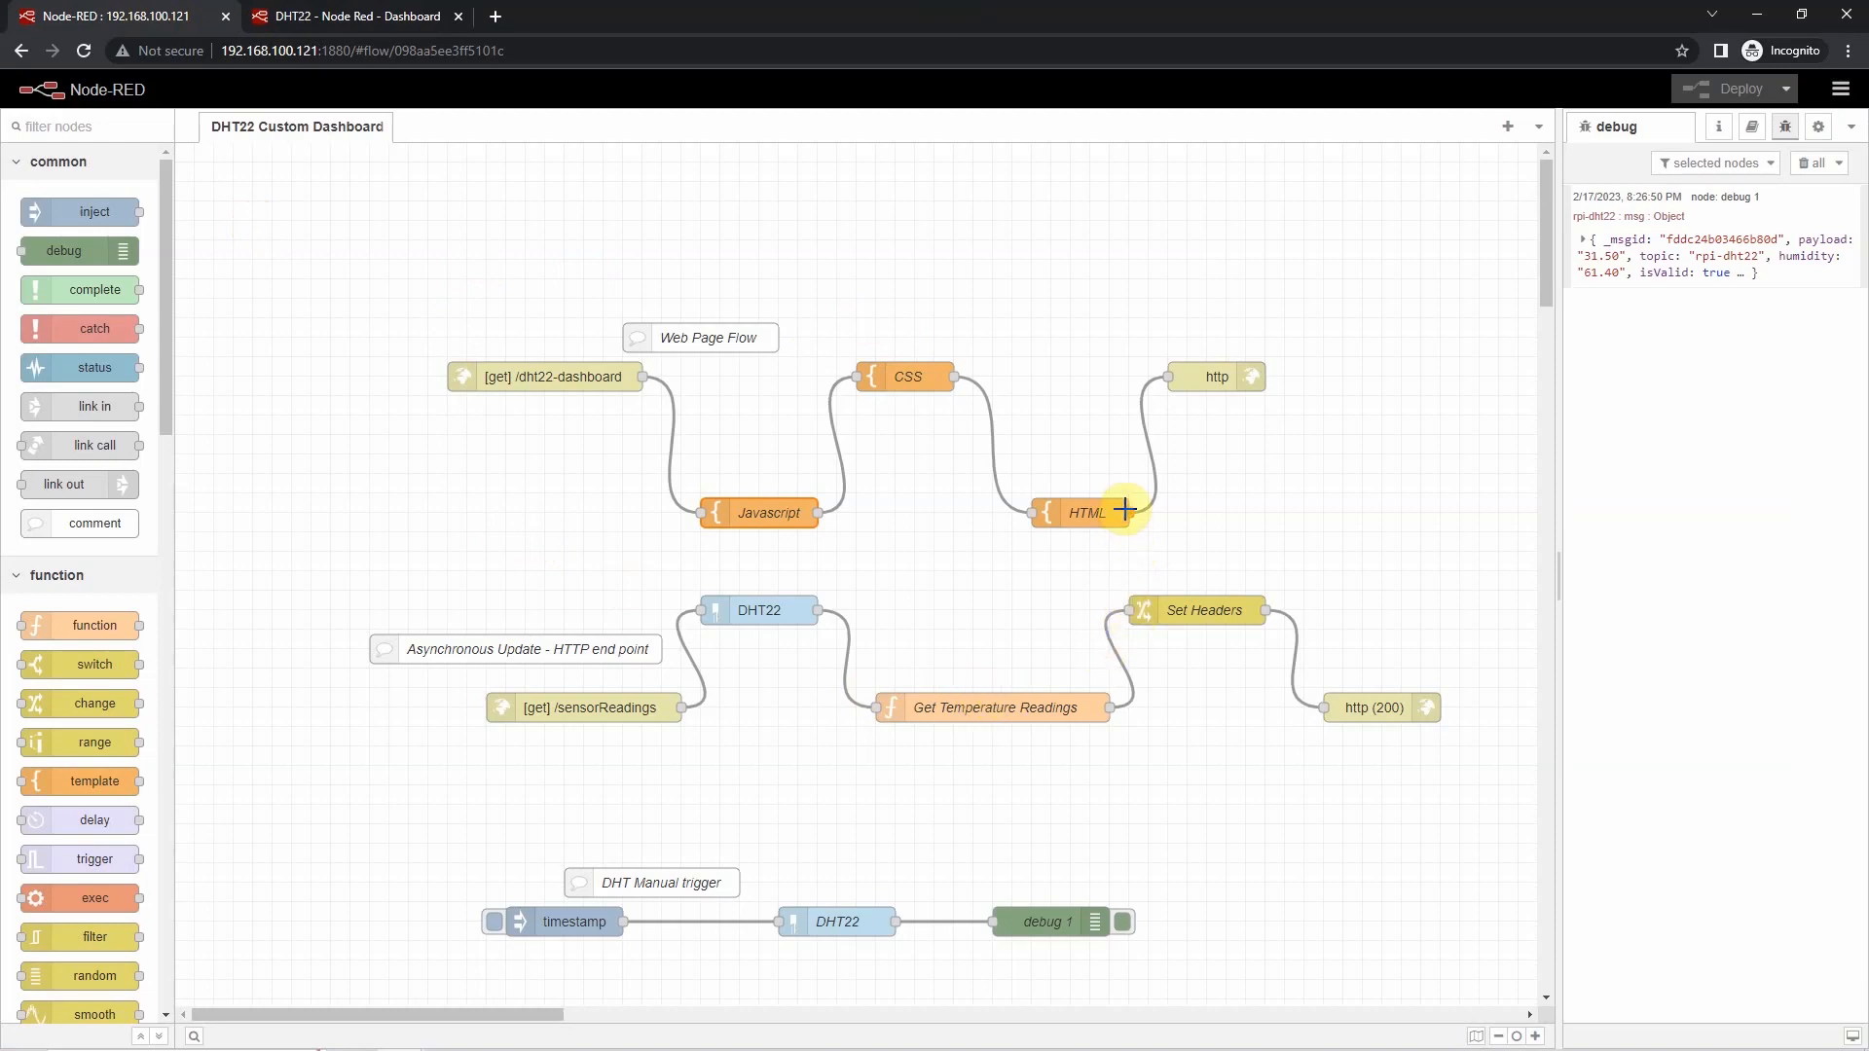
- Switch from the Node-RED editor back to the DHT22 dashboard tab
left_click(354, 15)
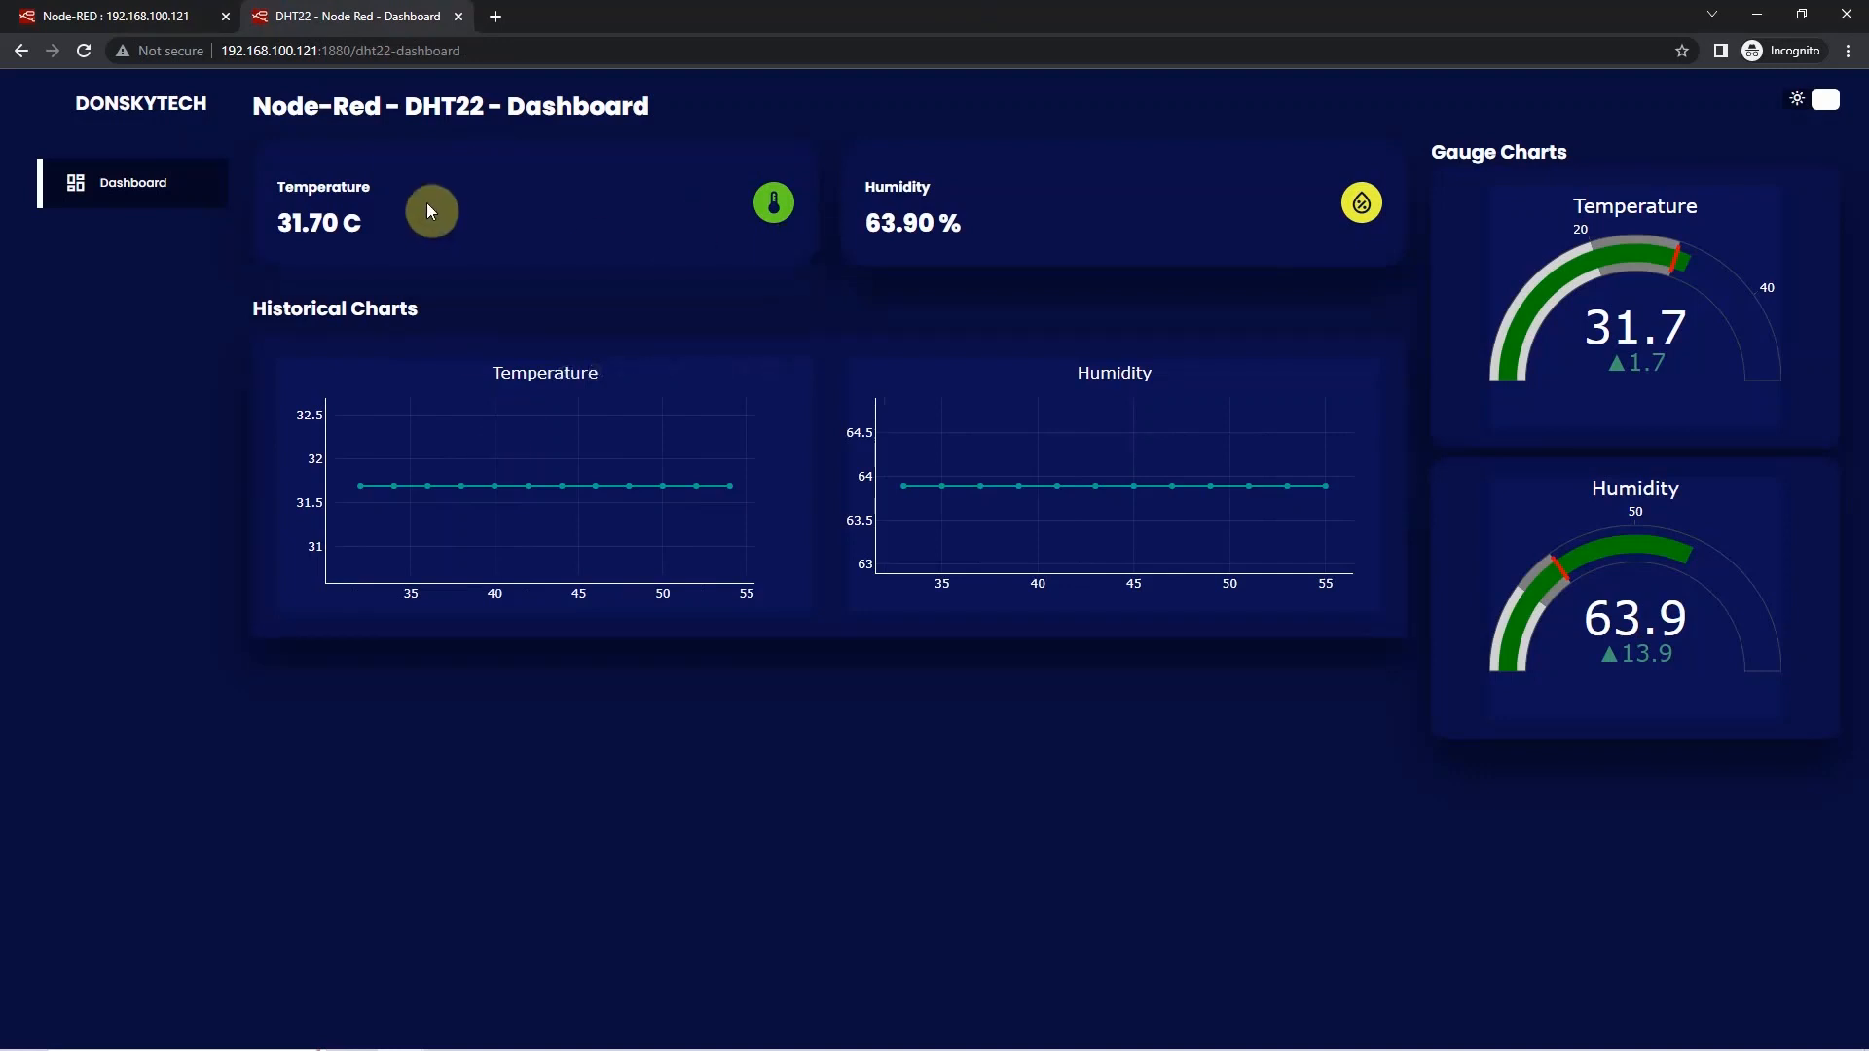
mouse_move(709, 211)
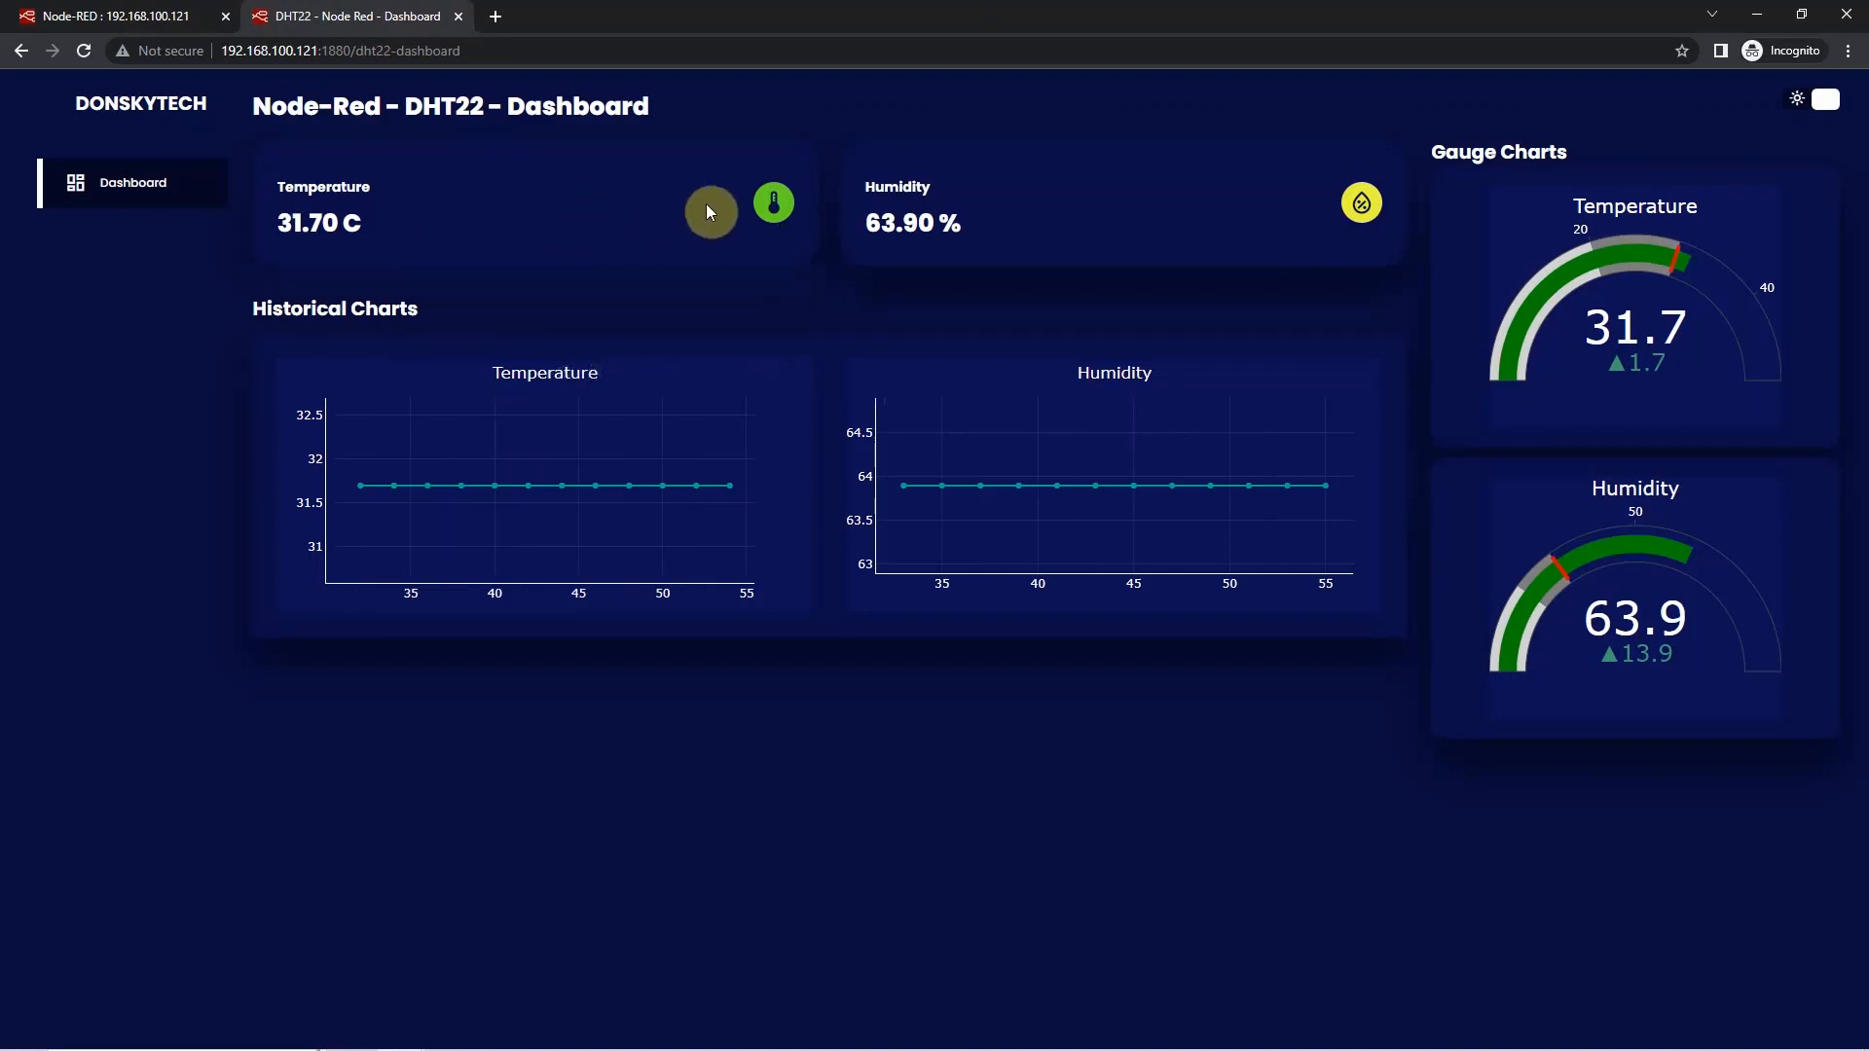
mouse_move(1234, 220)
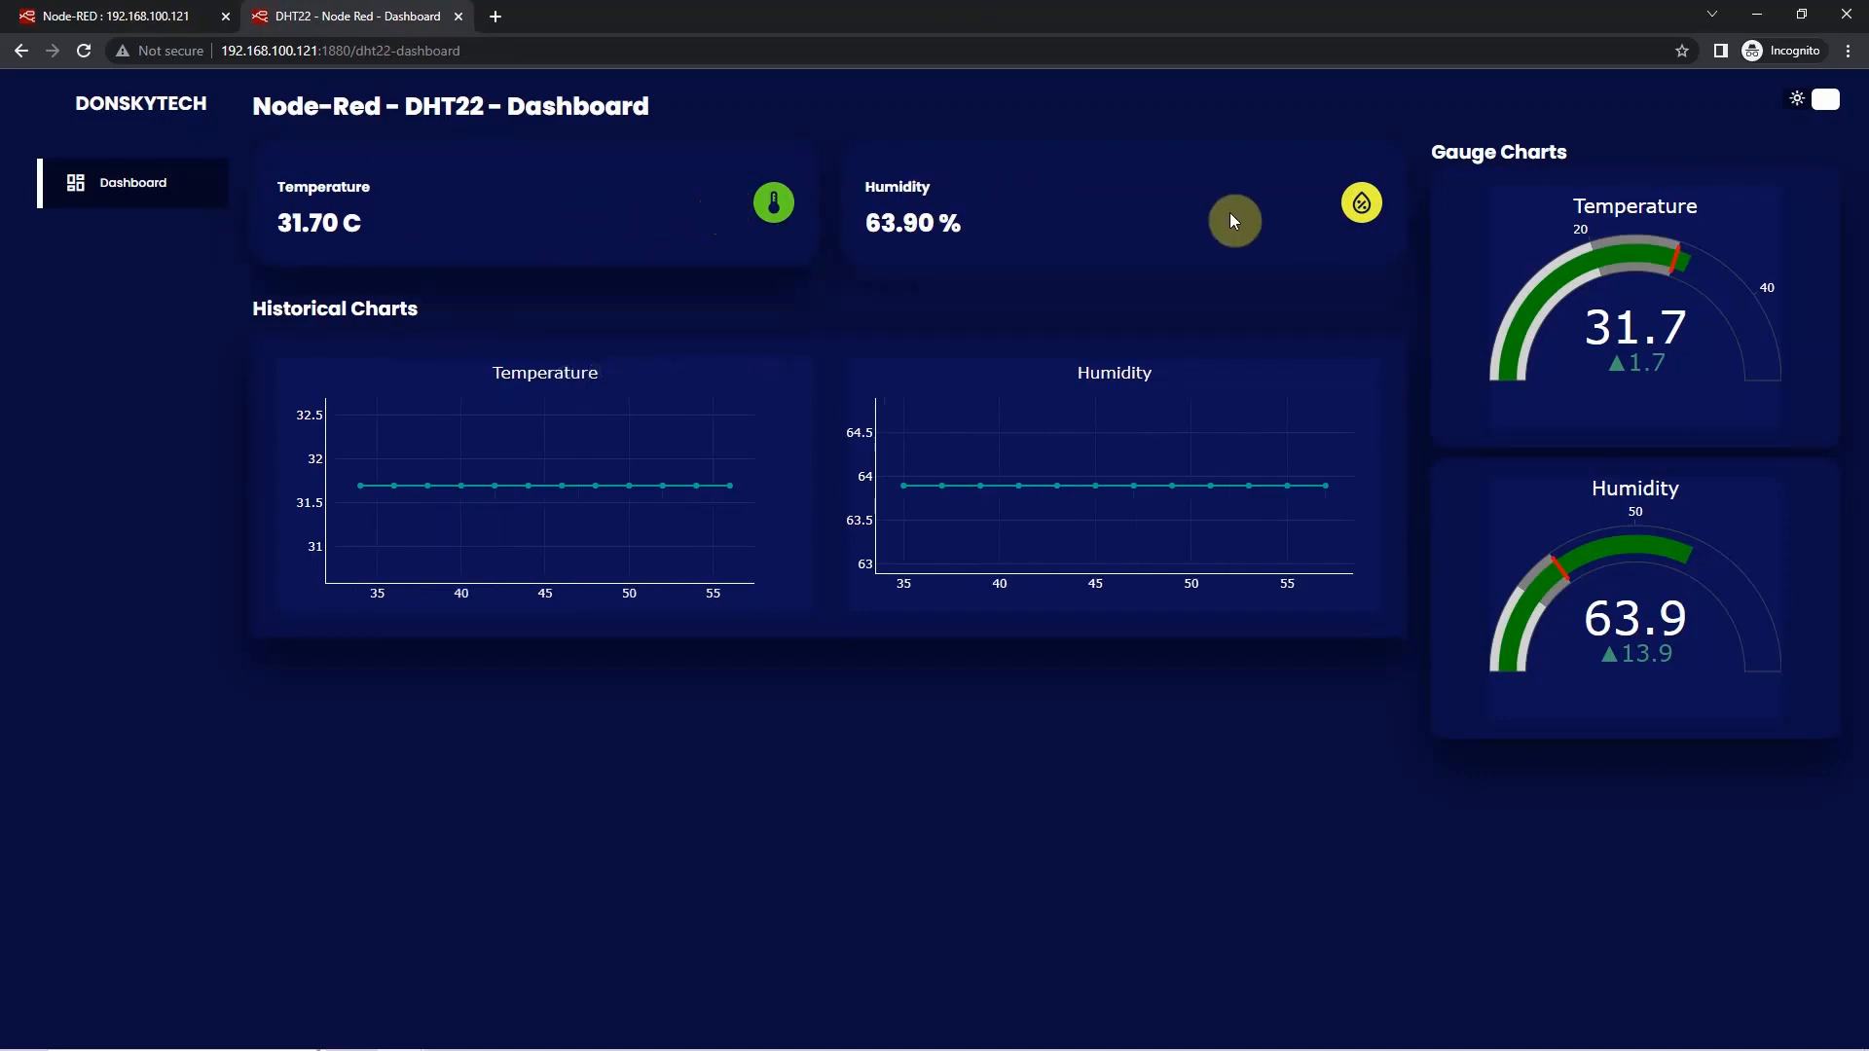
mouse_move(1168, 211)
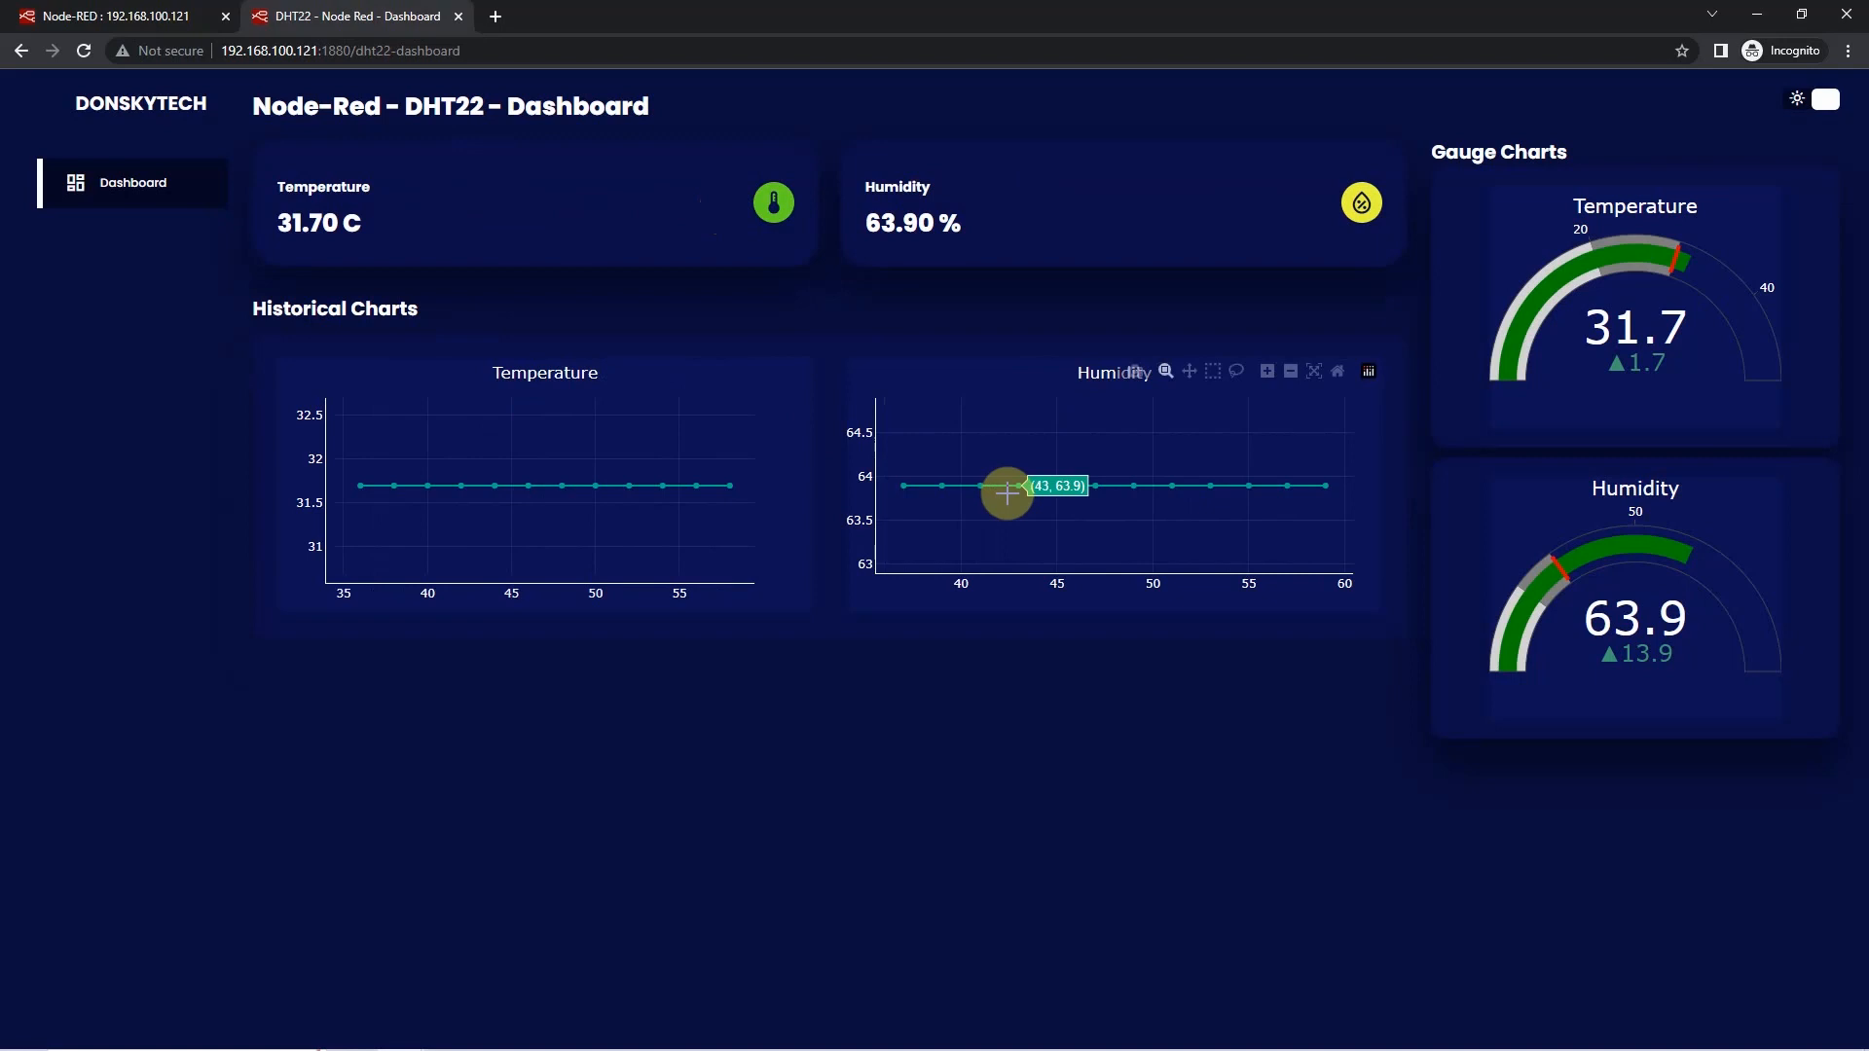
mouse_move(615, 506)
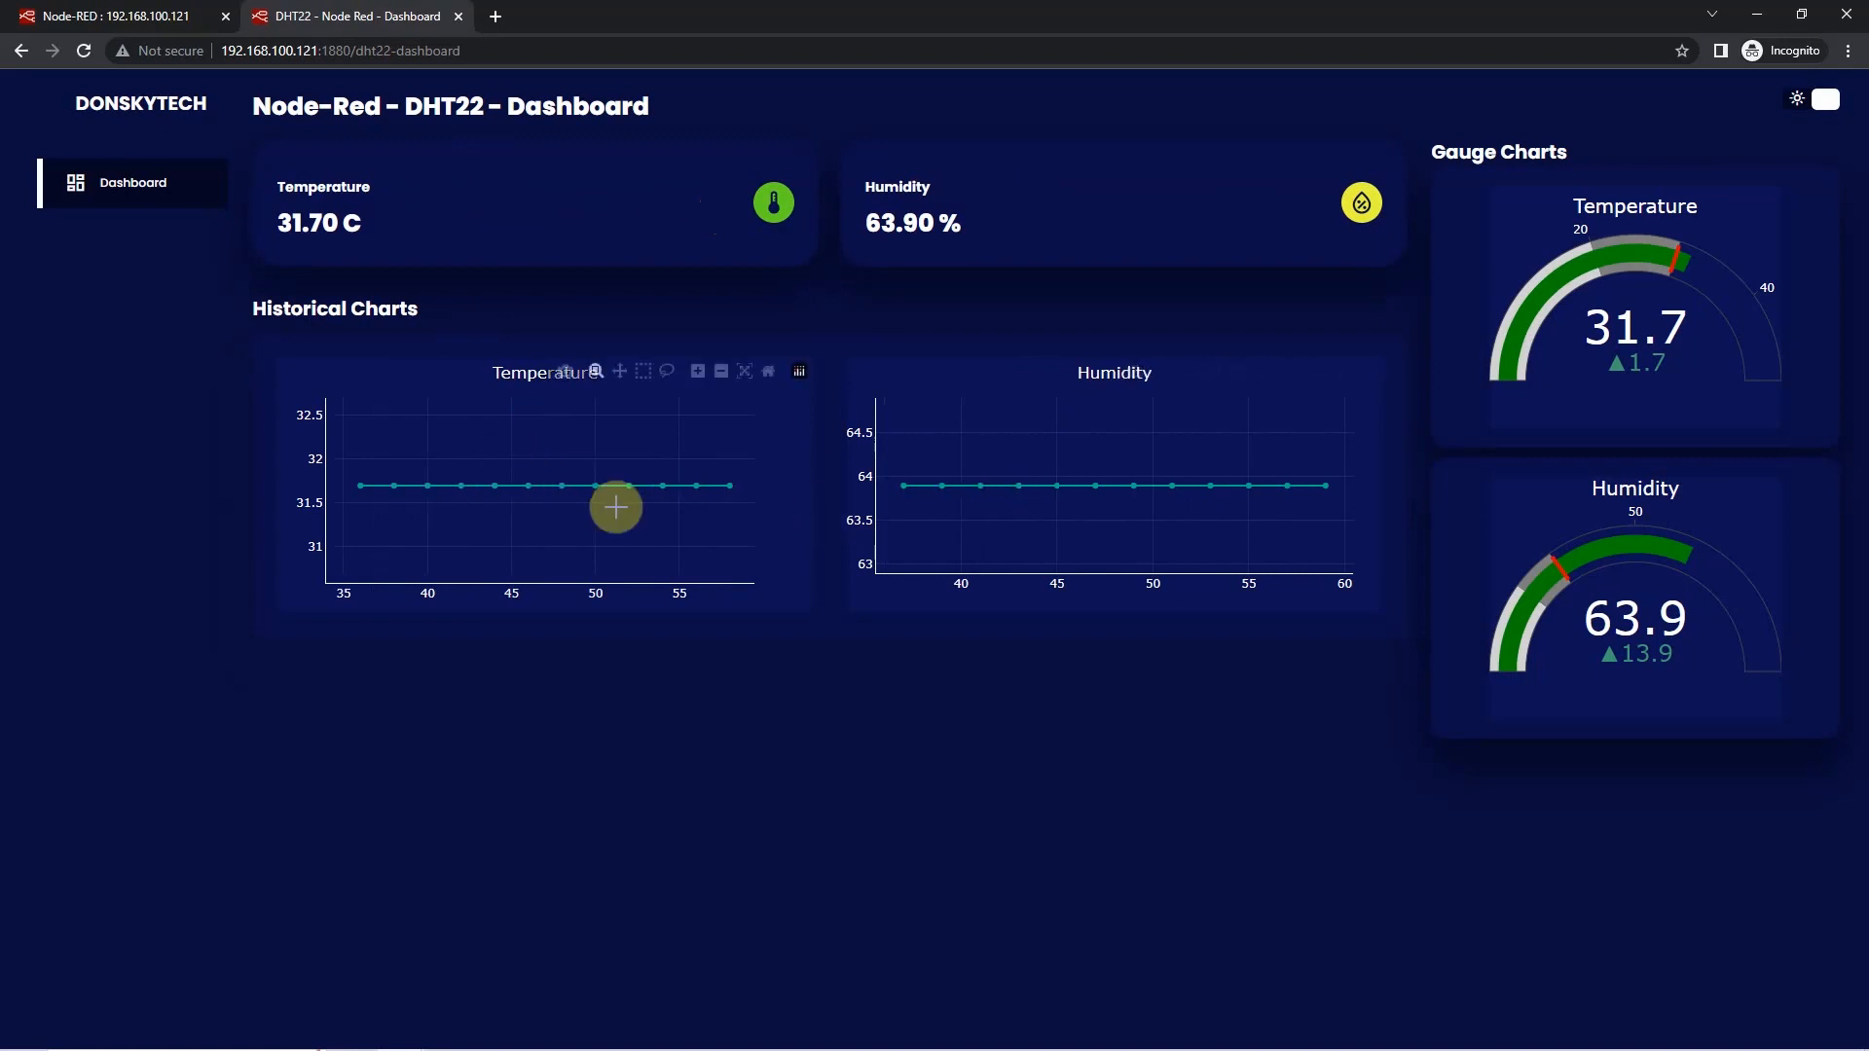
mouse_move(1769, 296)
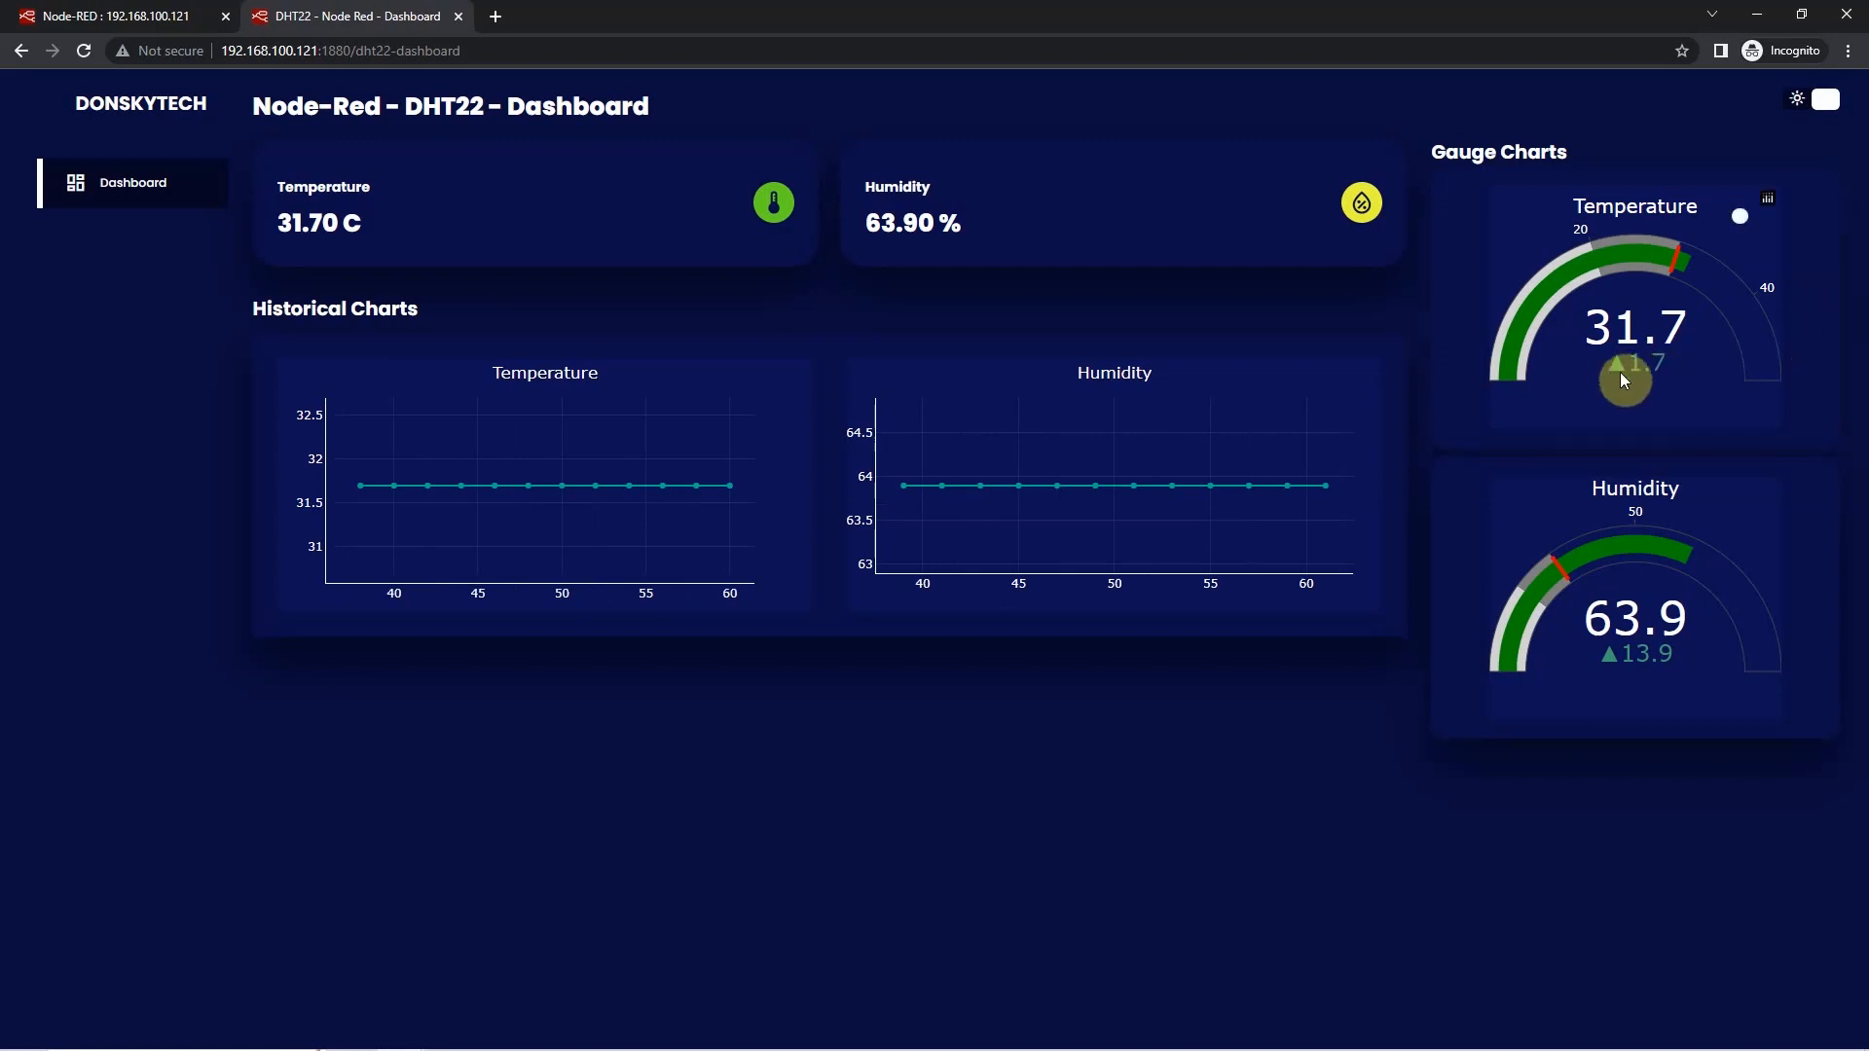
mouse_move(1639, 372)
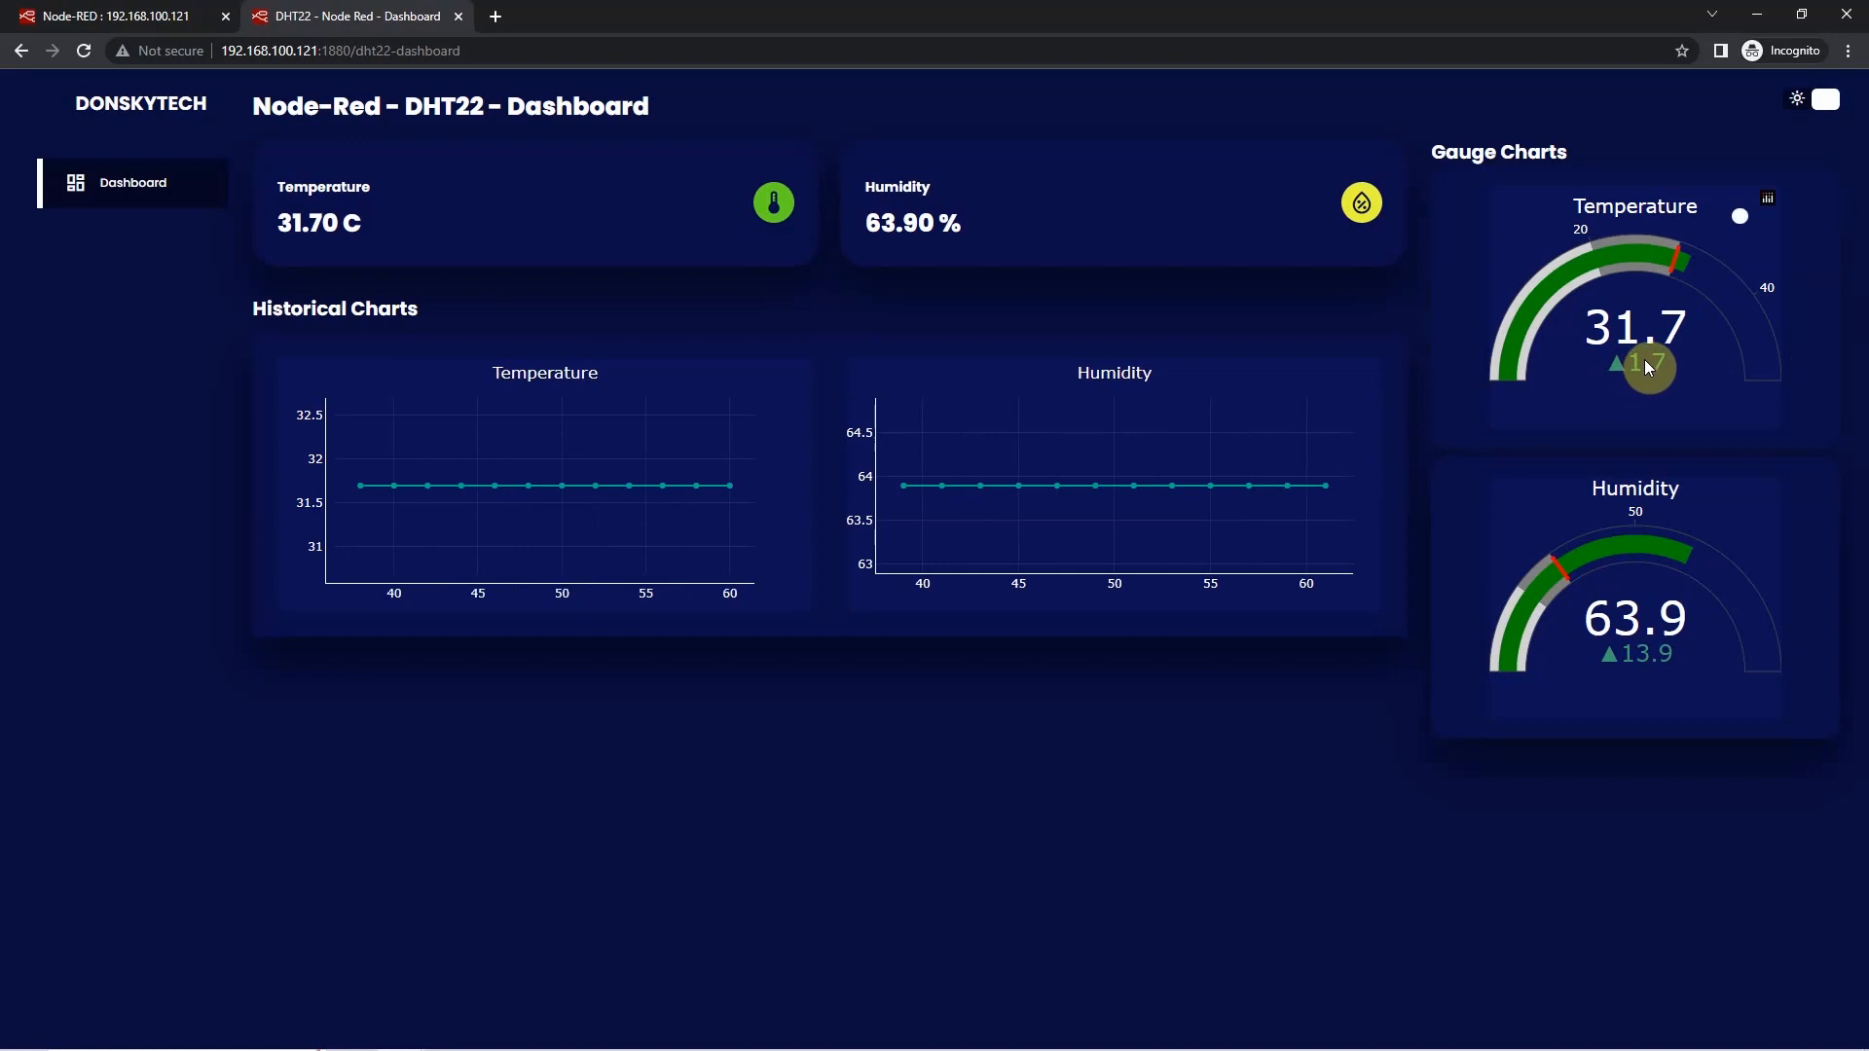
mouse_move(1680, 270)
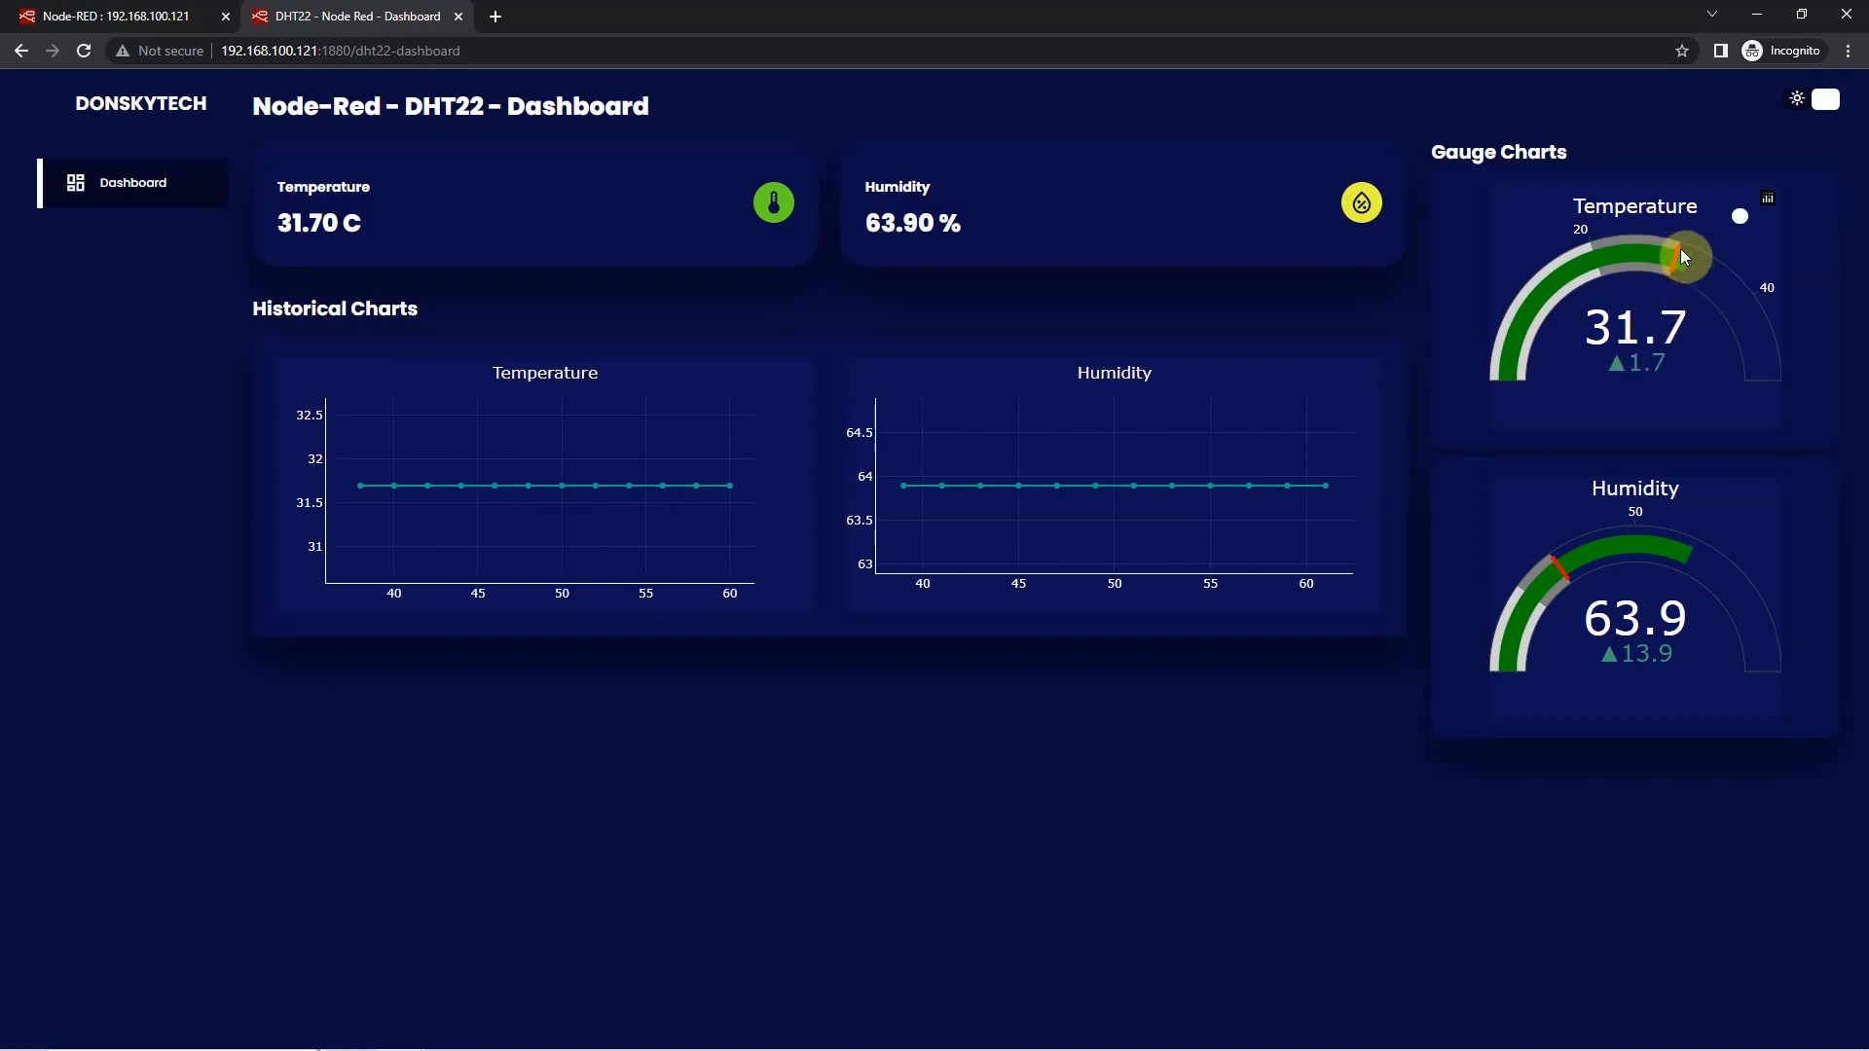
mouse_move(1676, 259)
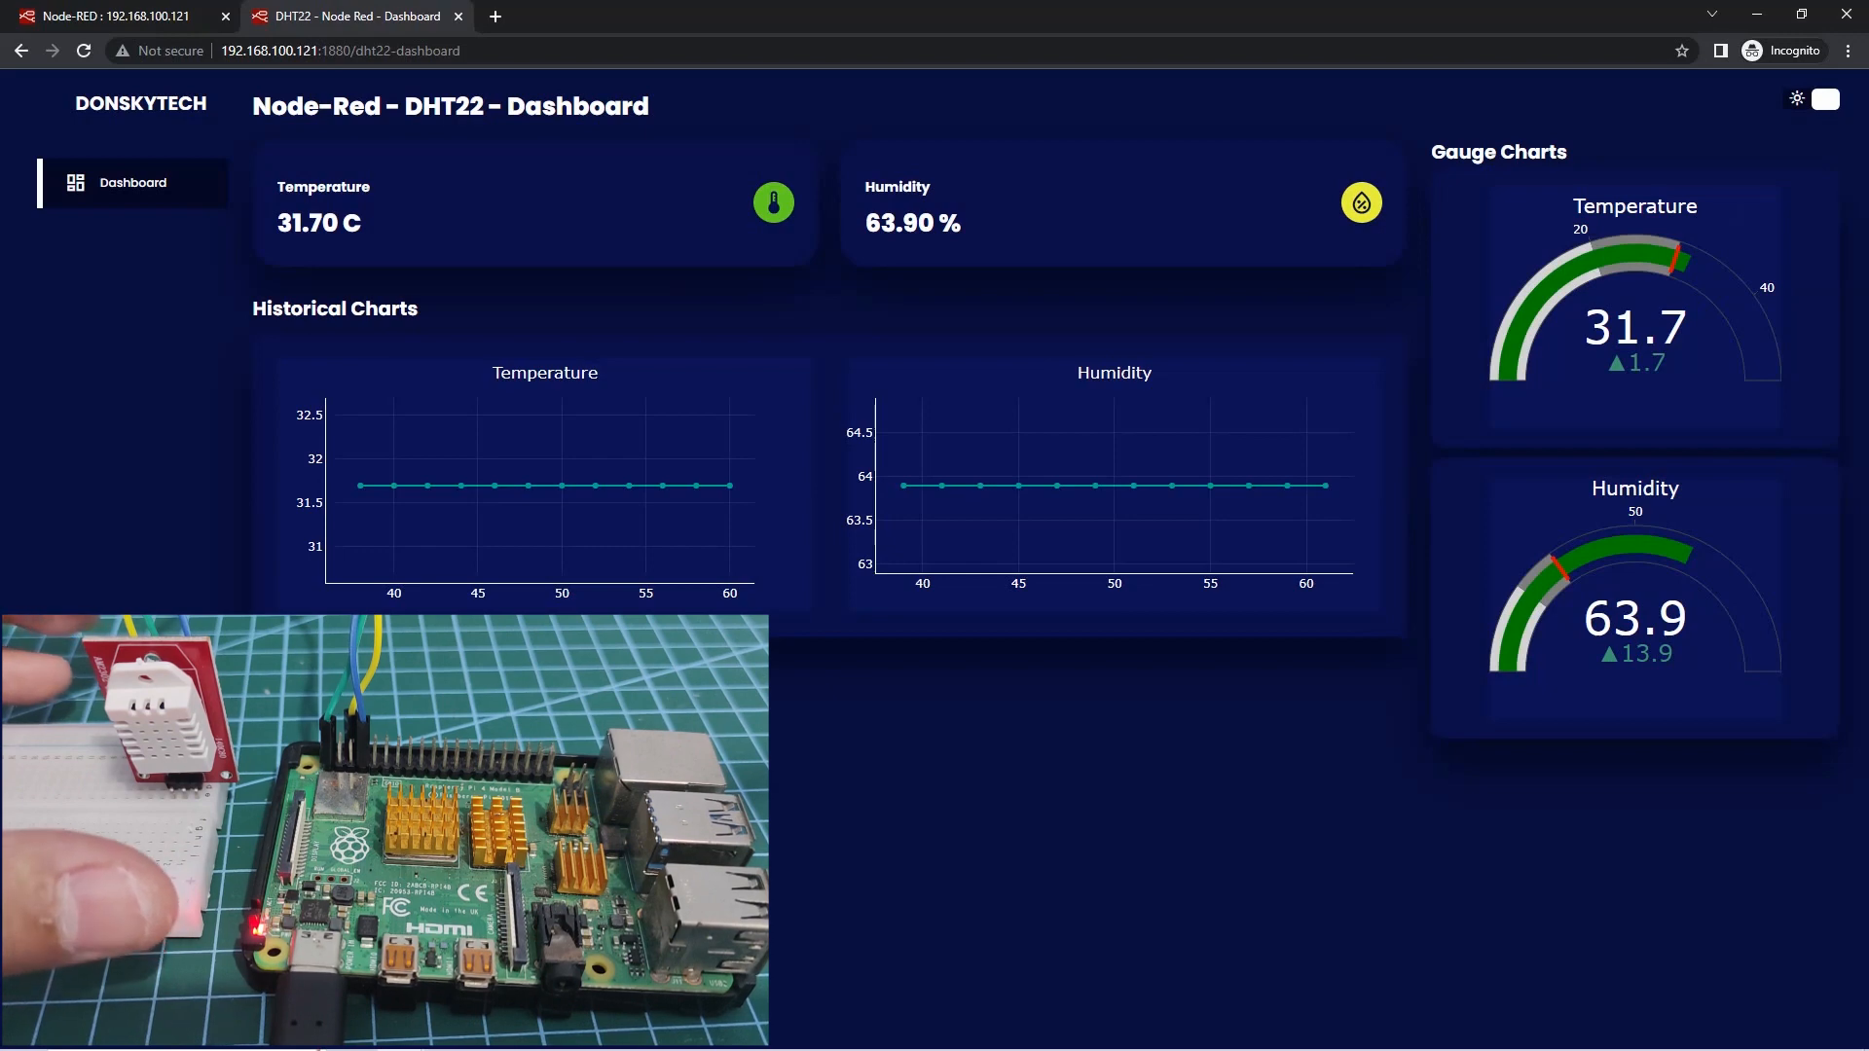
mouse_move(1258, 718)
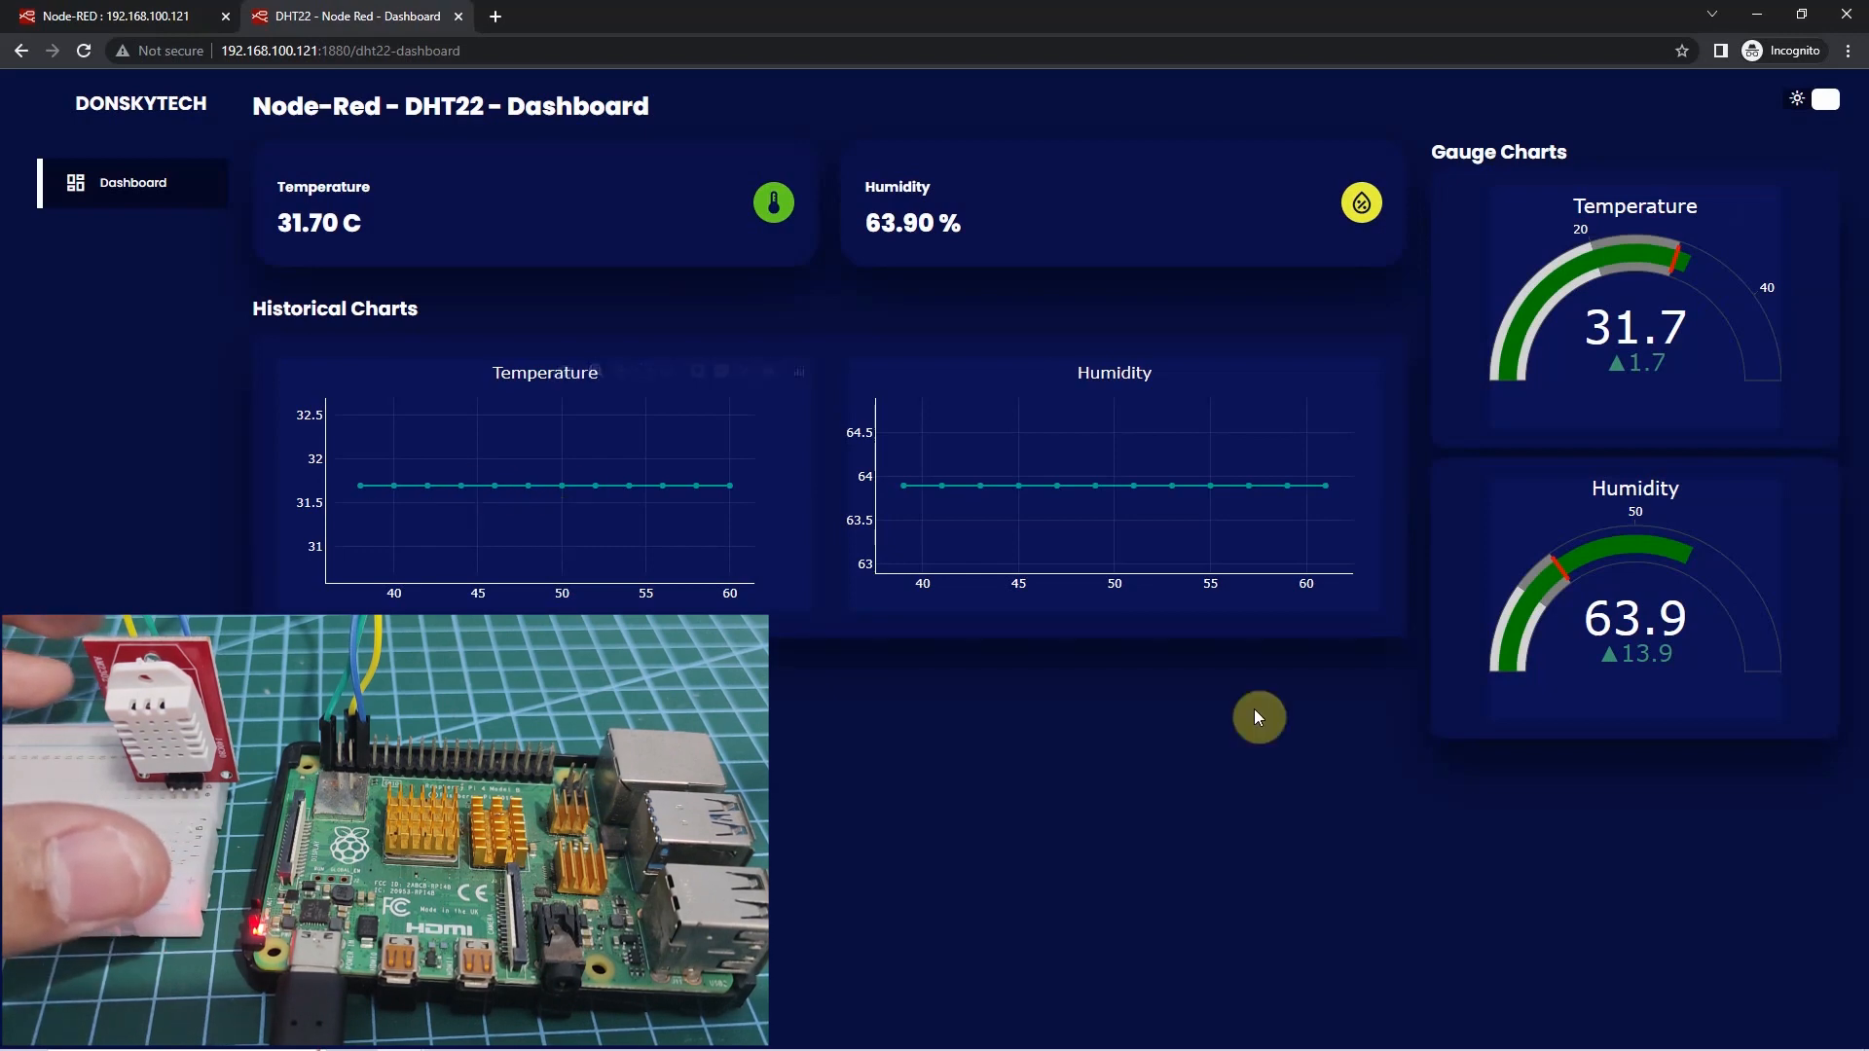
mouse_move(1612, 588)
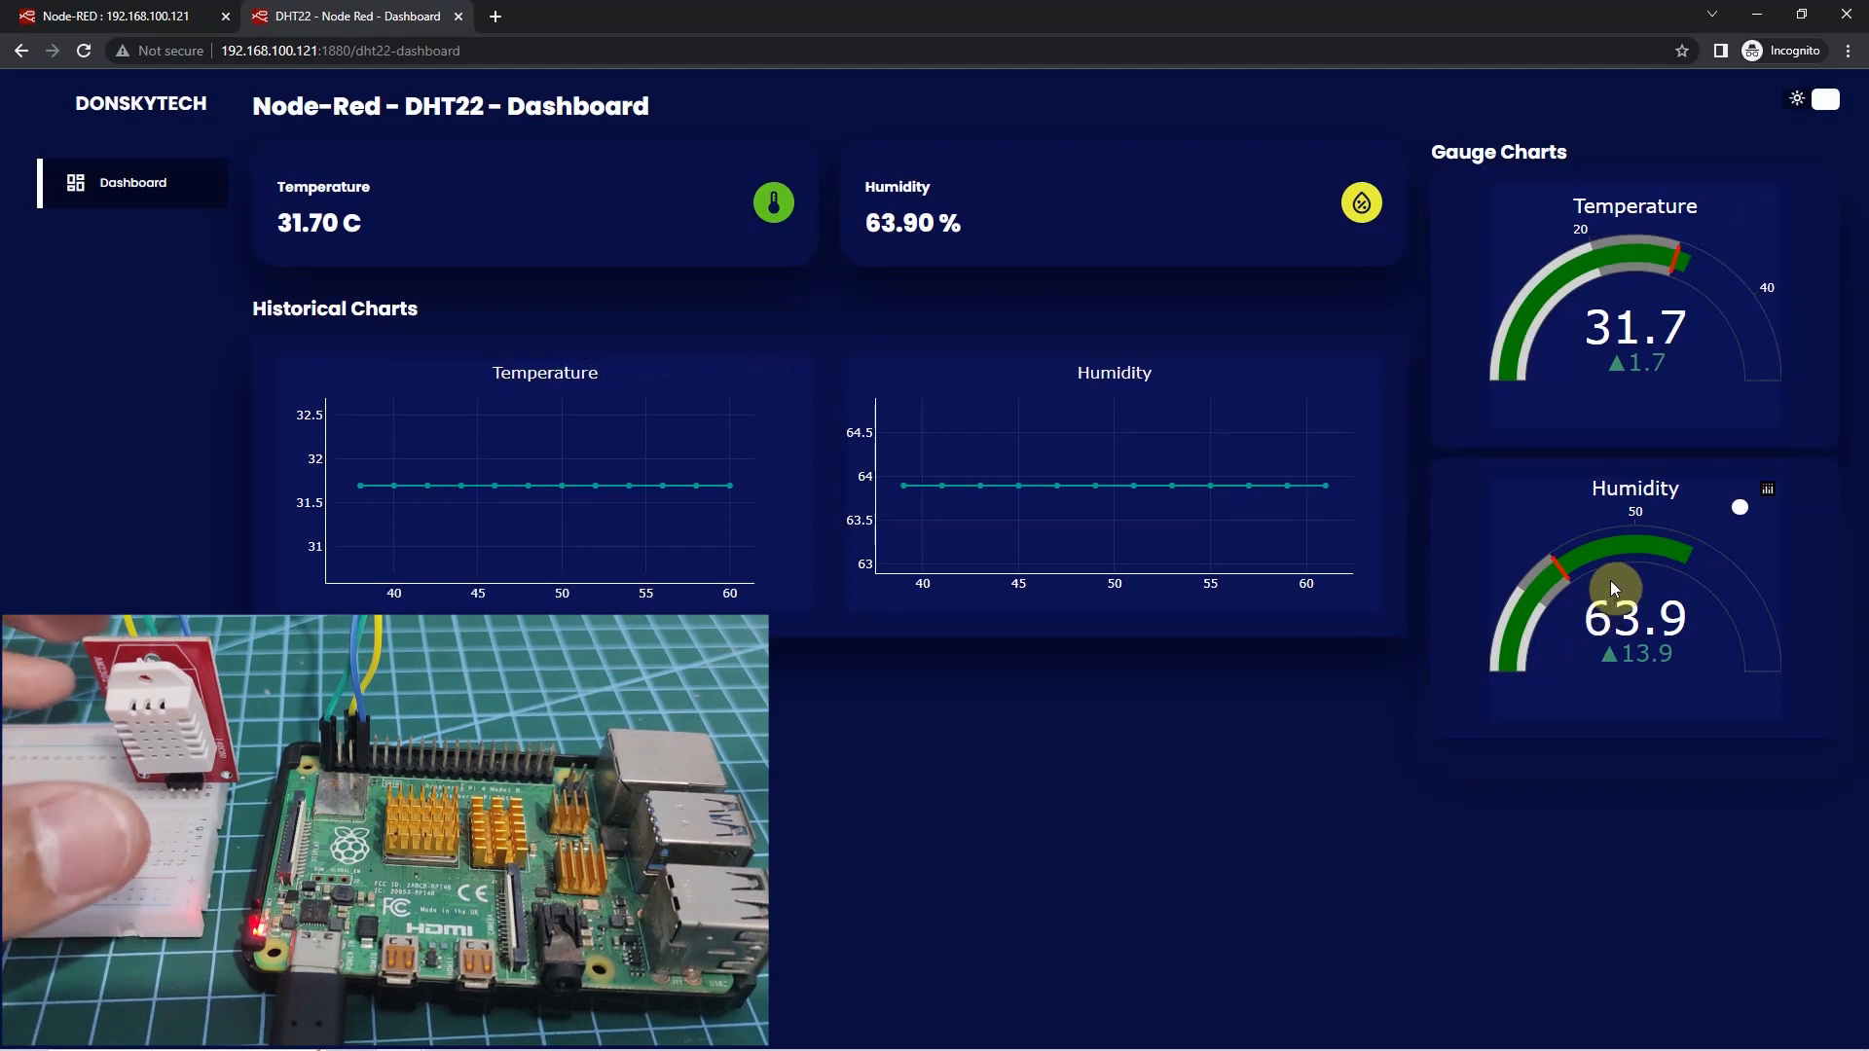
mouse_move(1616, 348)
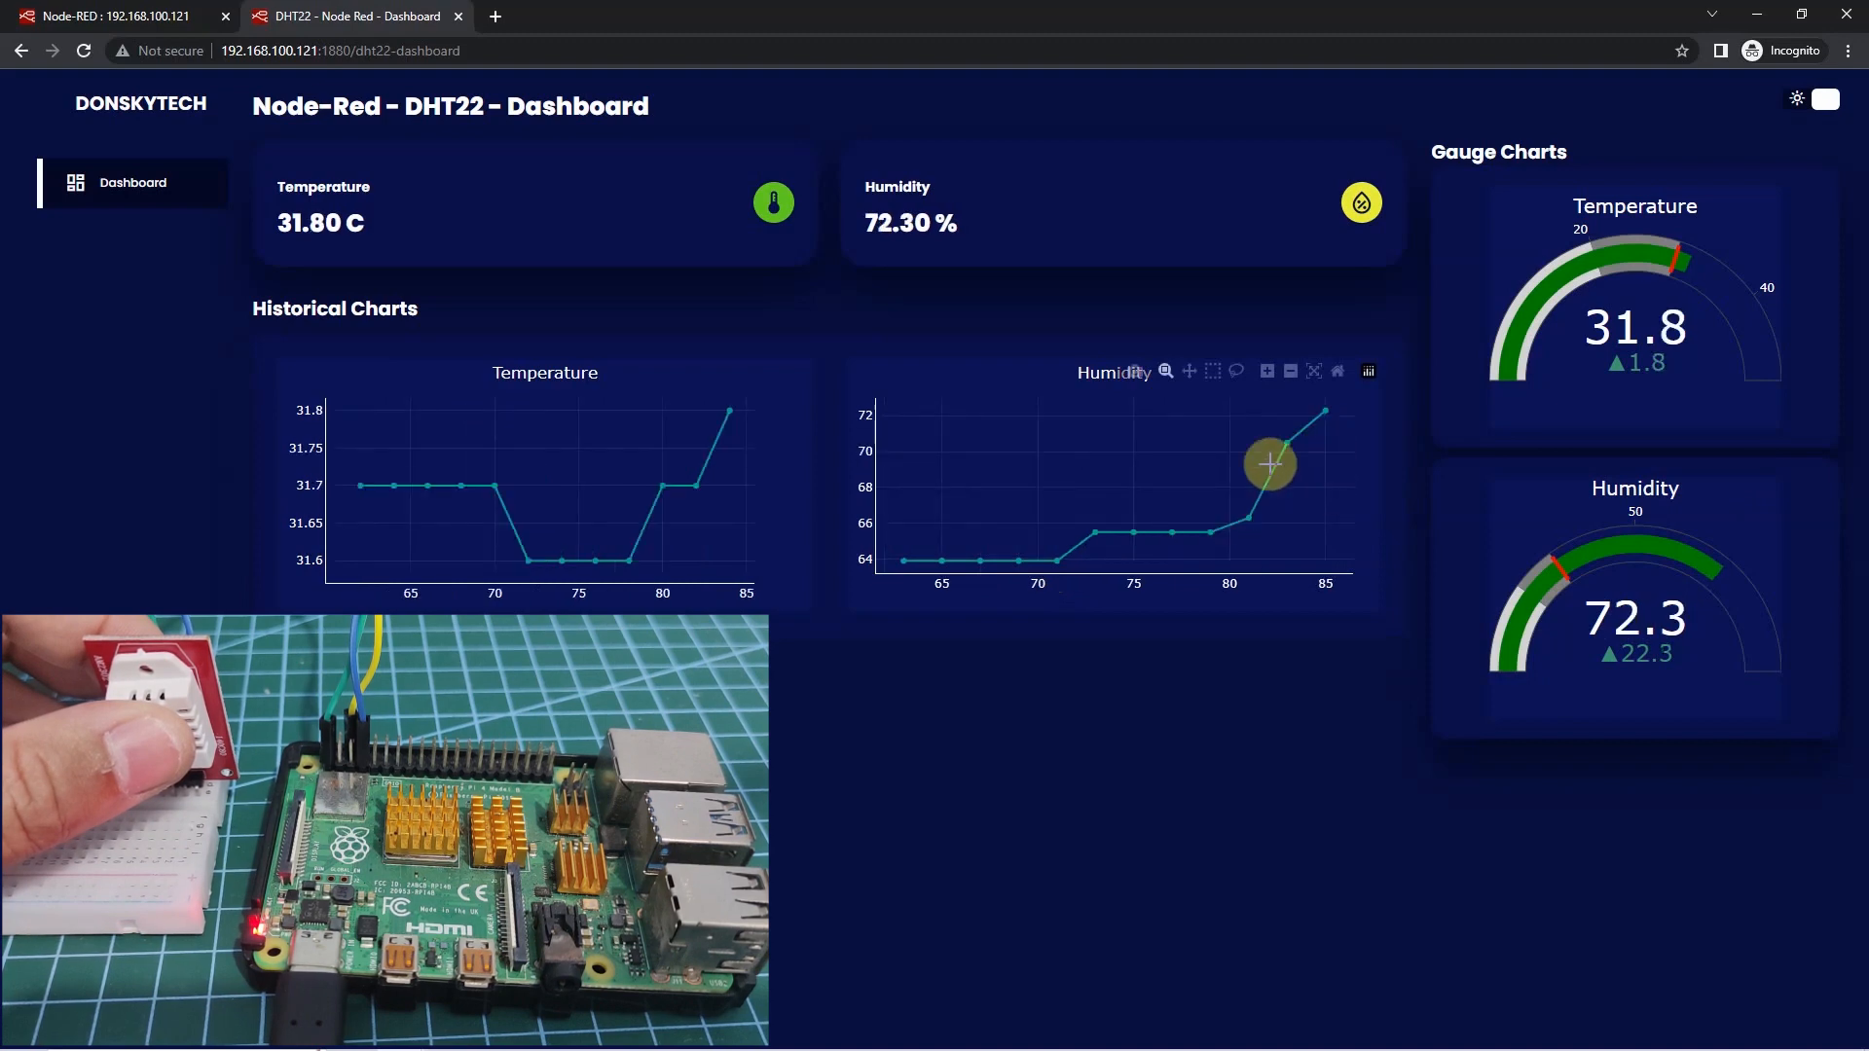
mouse_move(1240, 505)
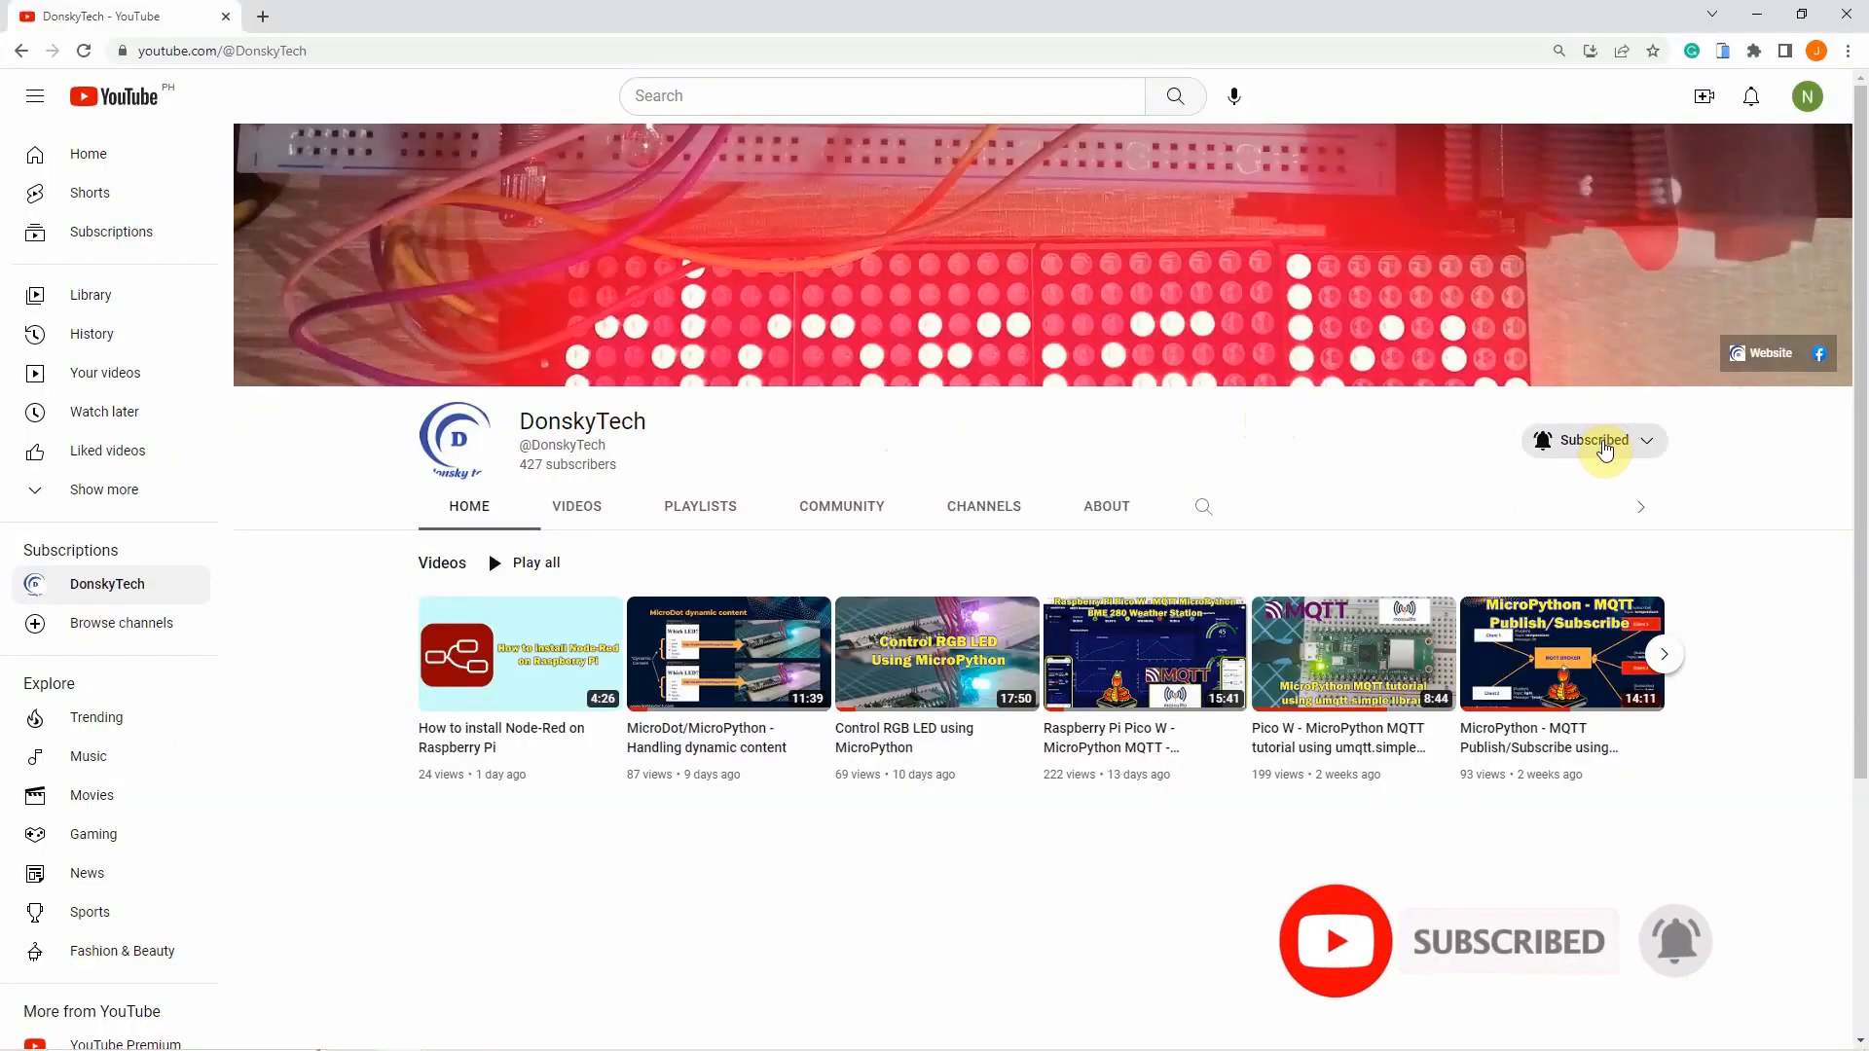
- Show the DonskyTech channel's notification options from the Subscribed button
left_click(1594, 440)
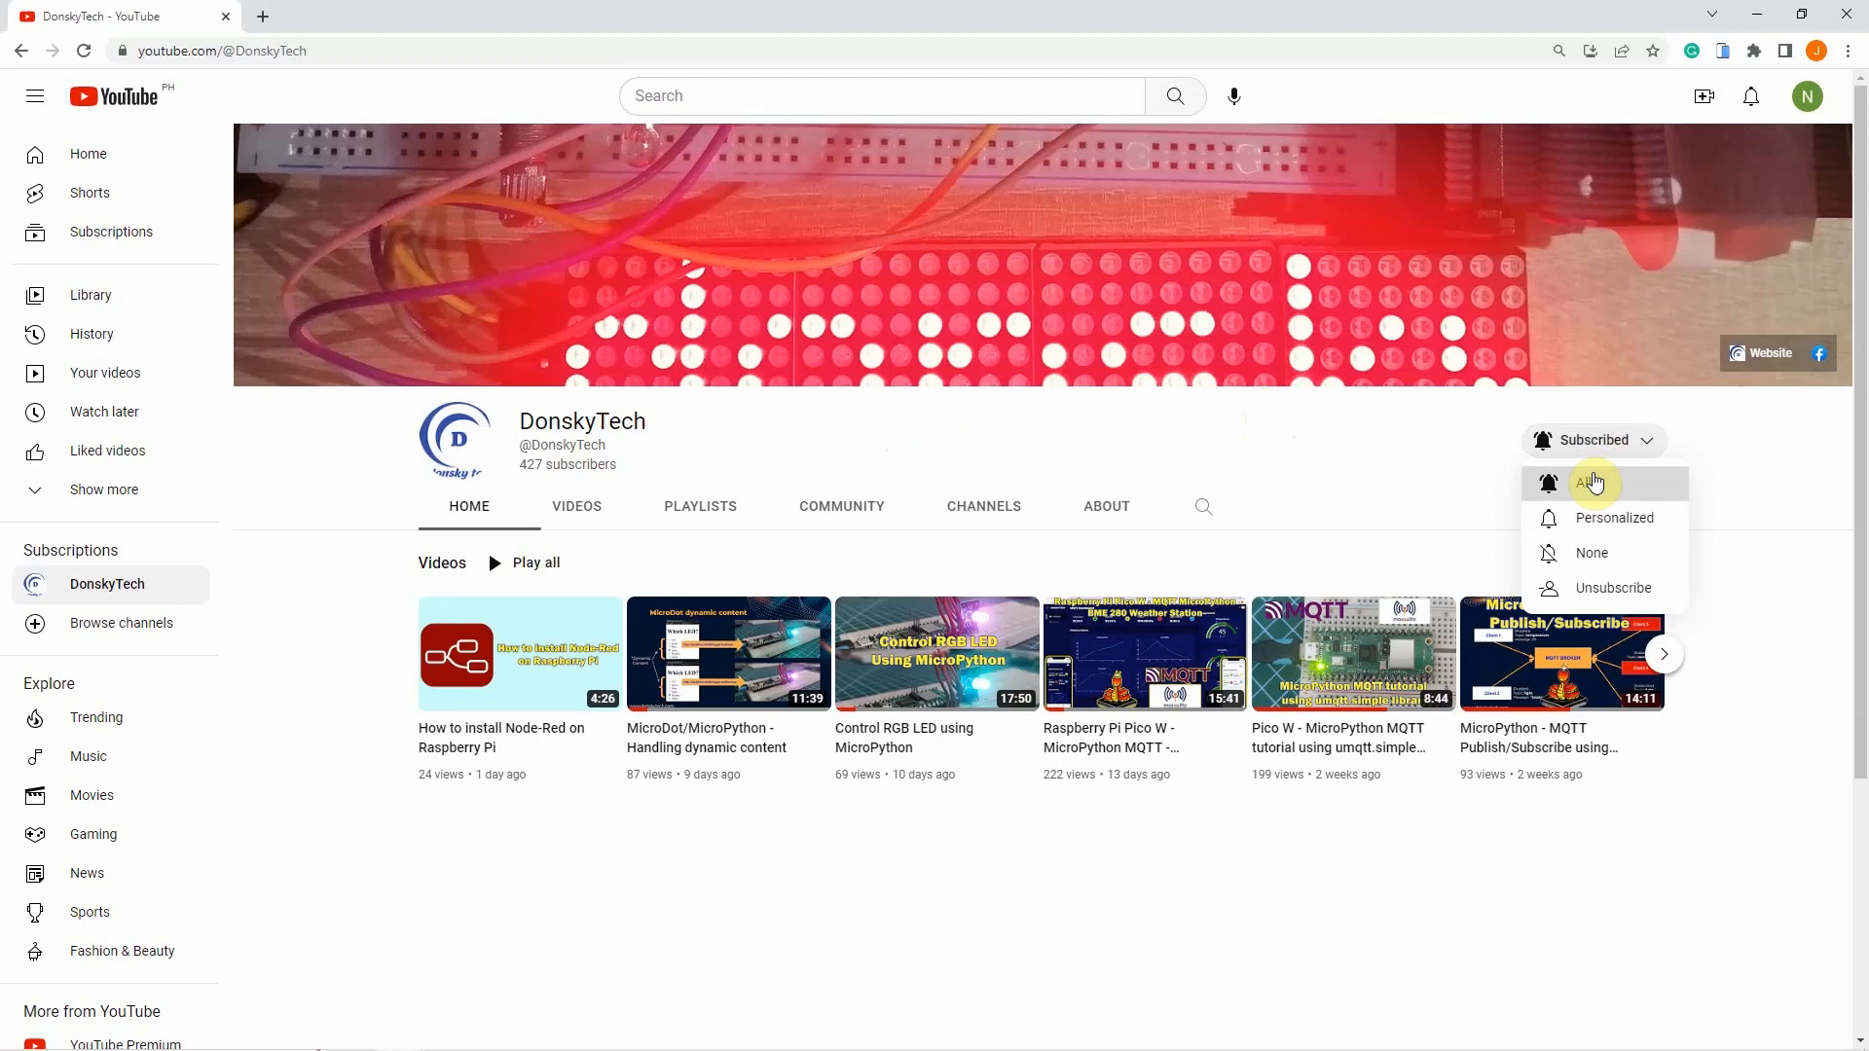
mouse_move(1594, 517)
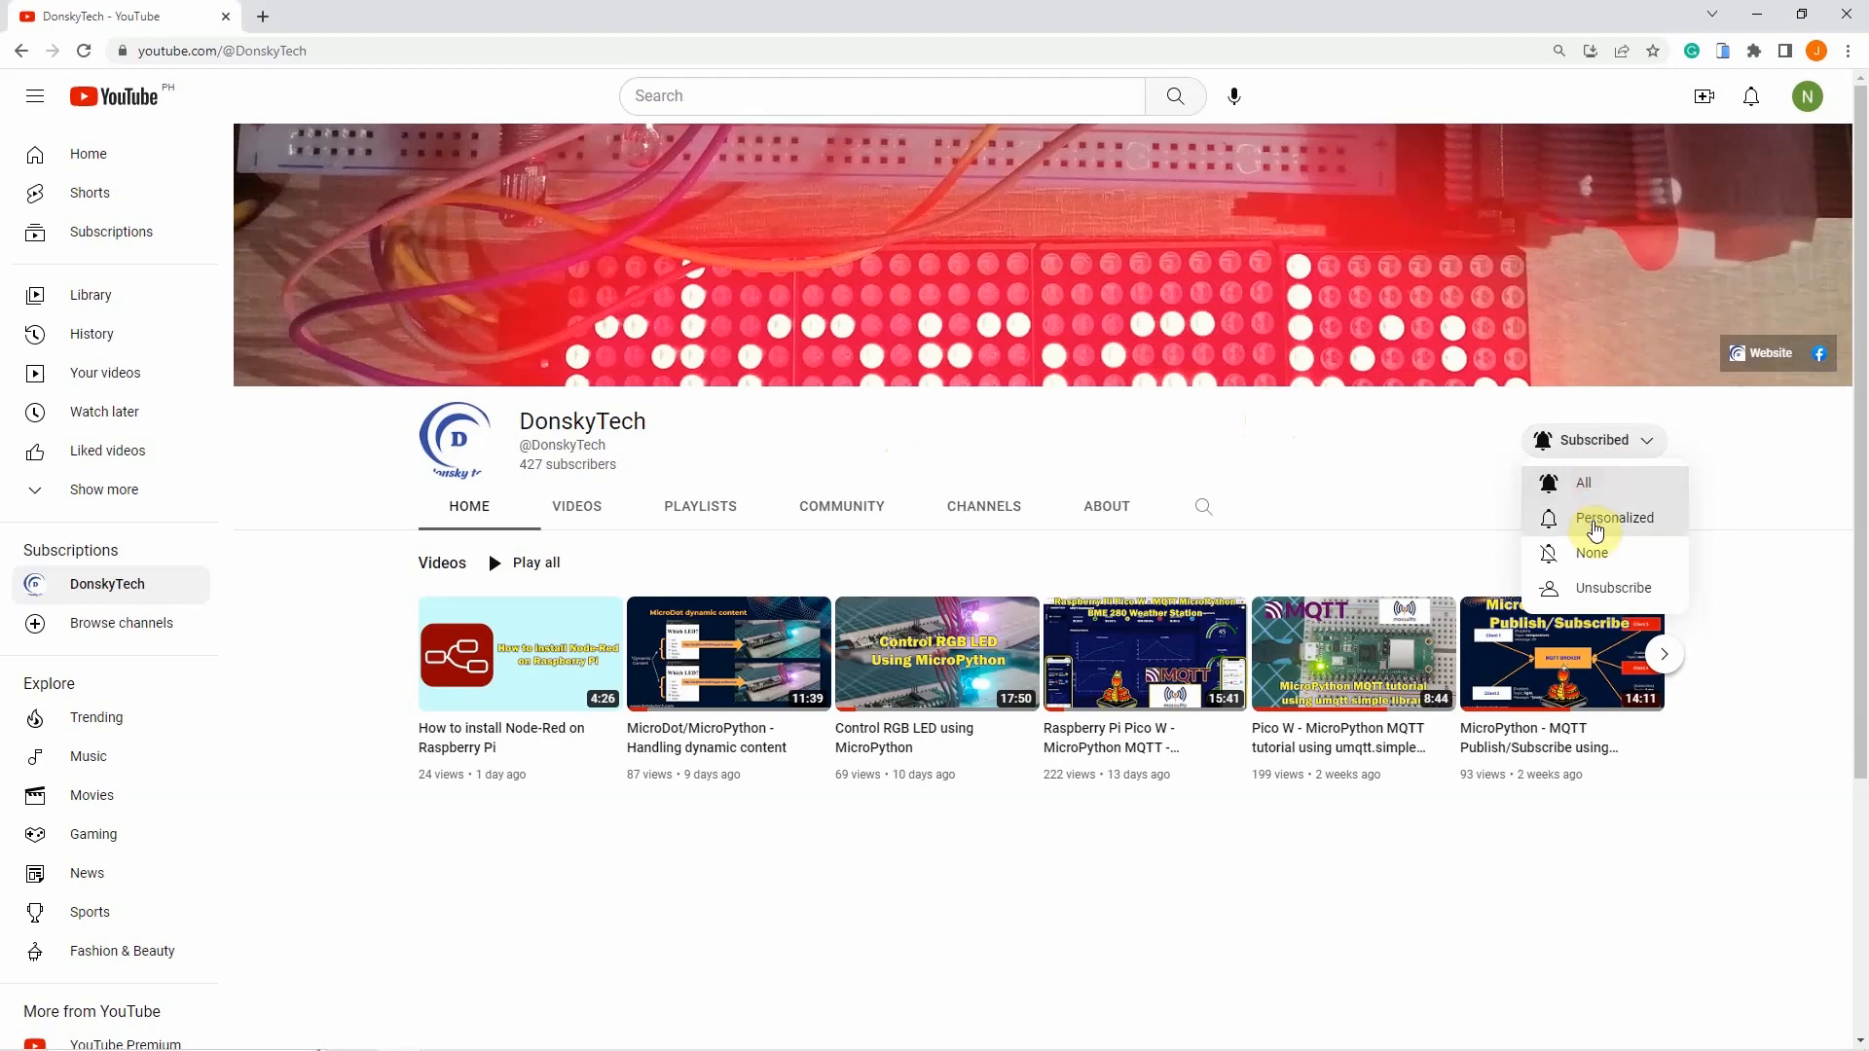
mouse_move(1619, 483)
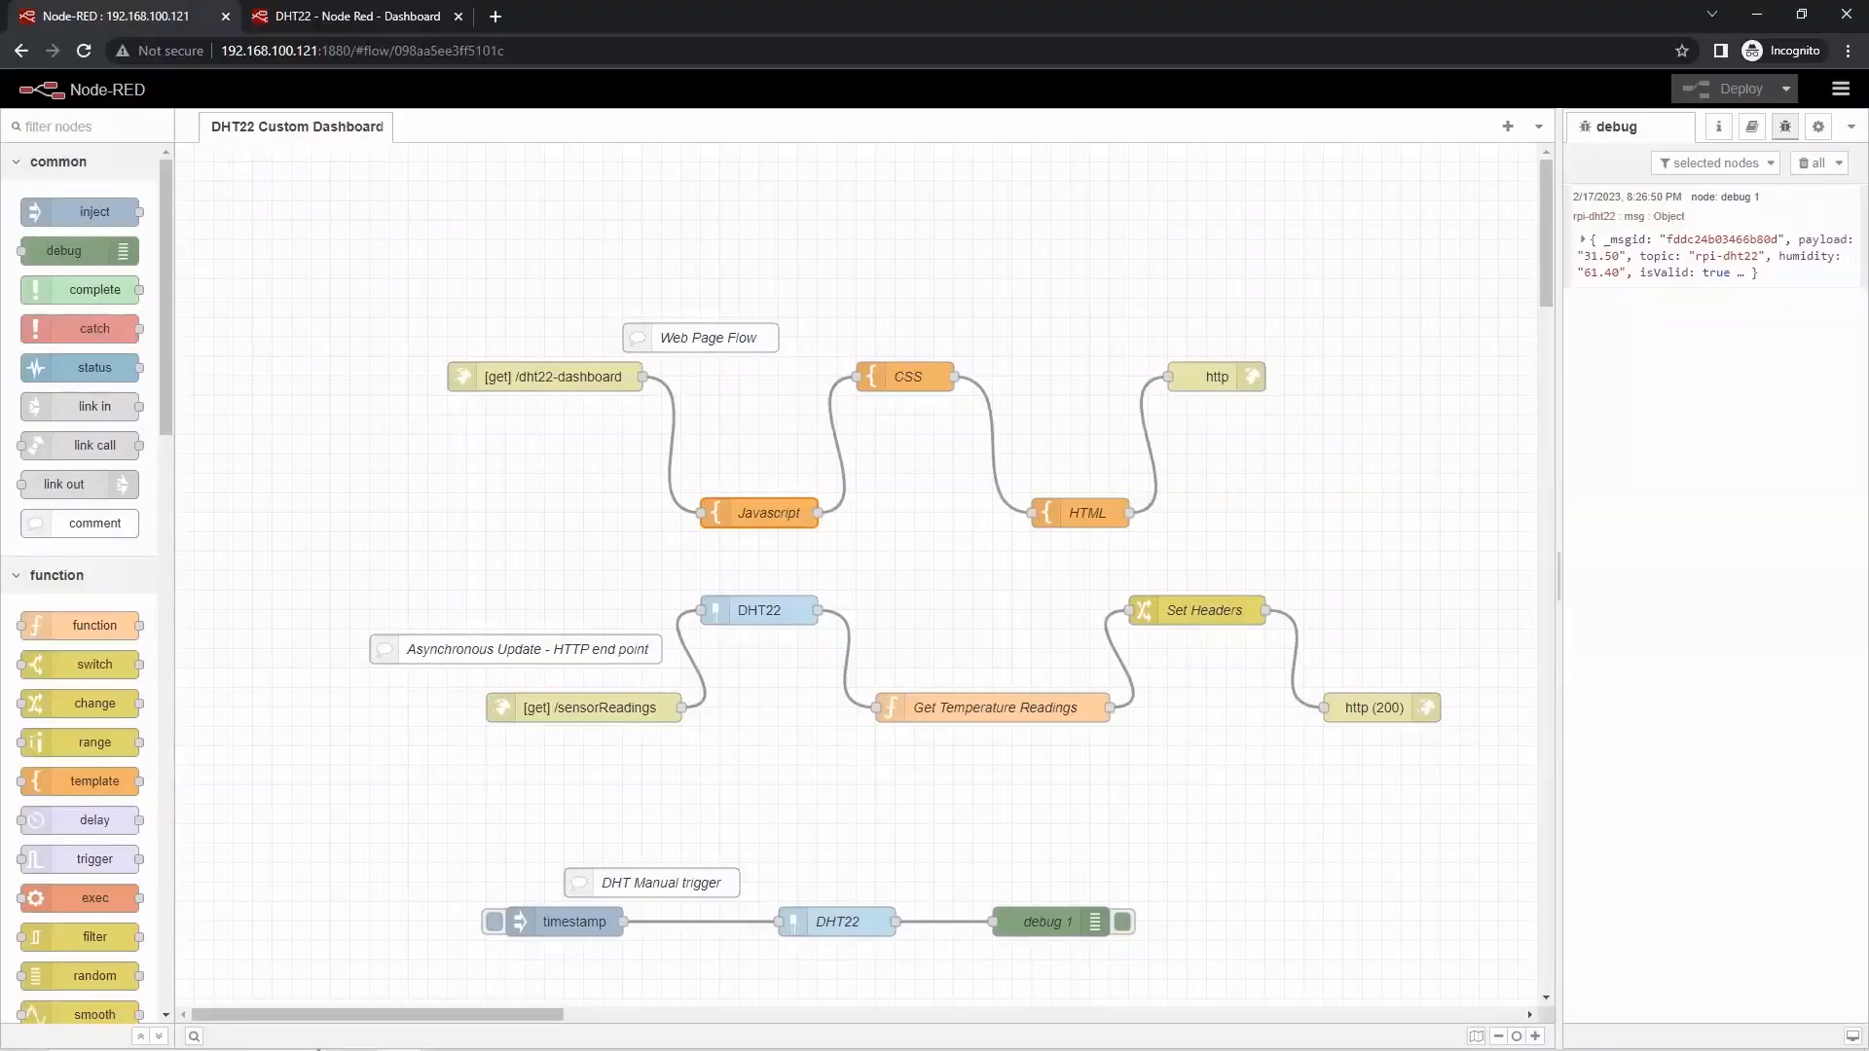
mouse_move(1037, 335)
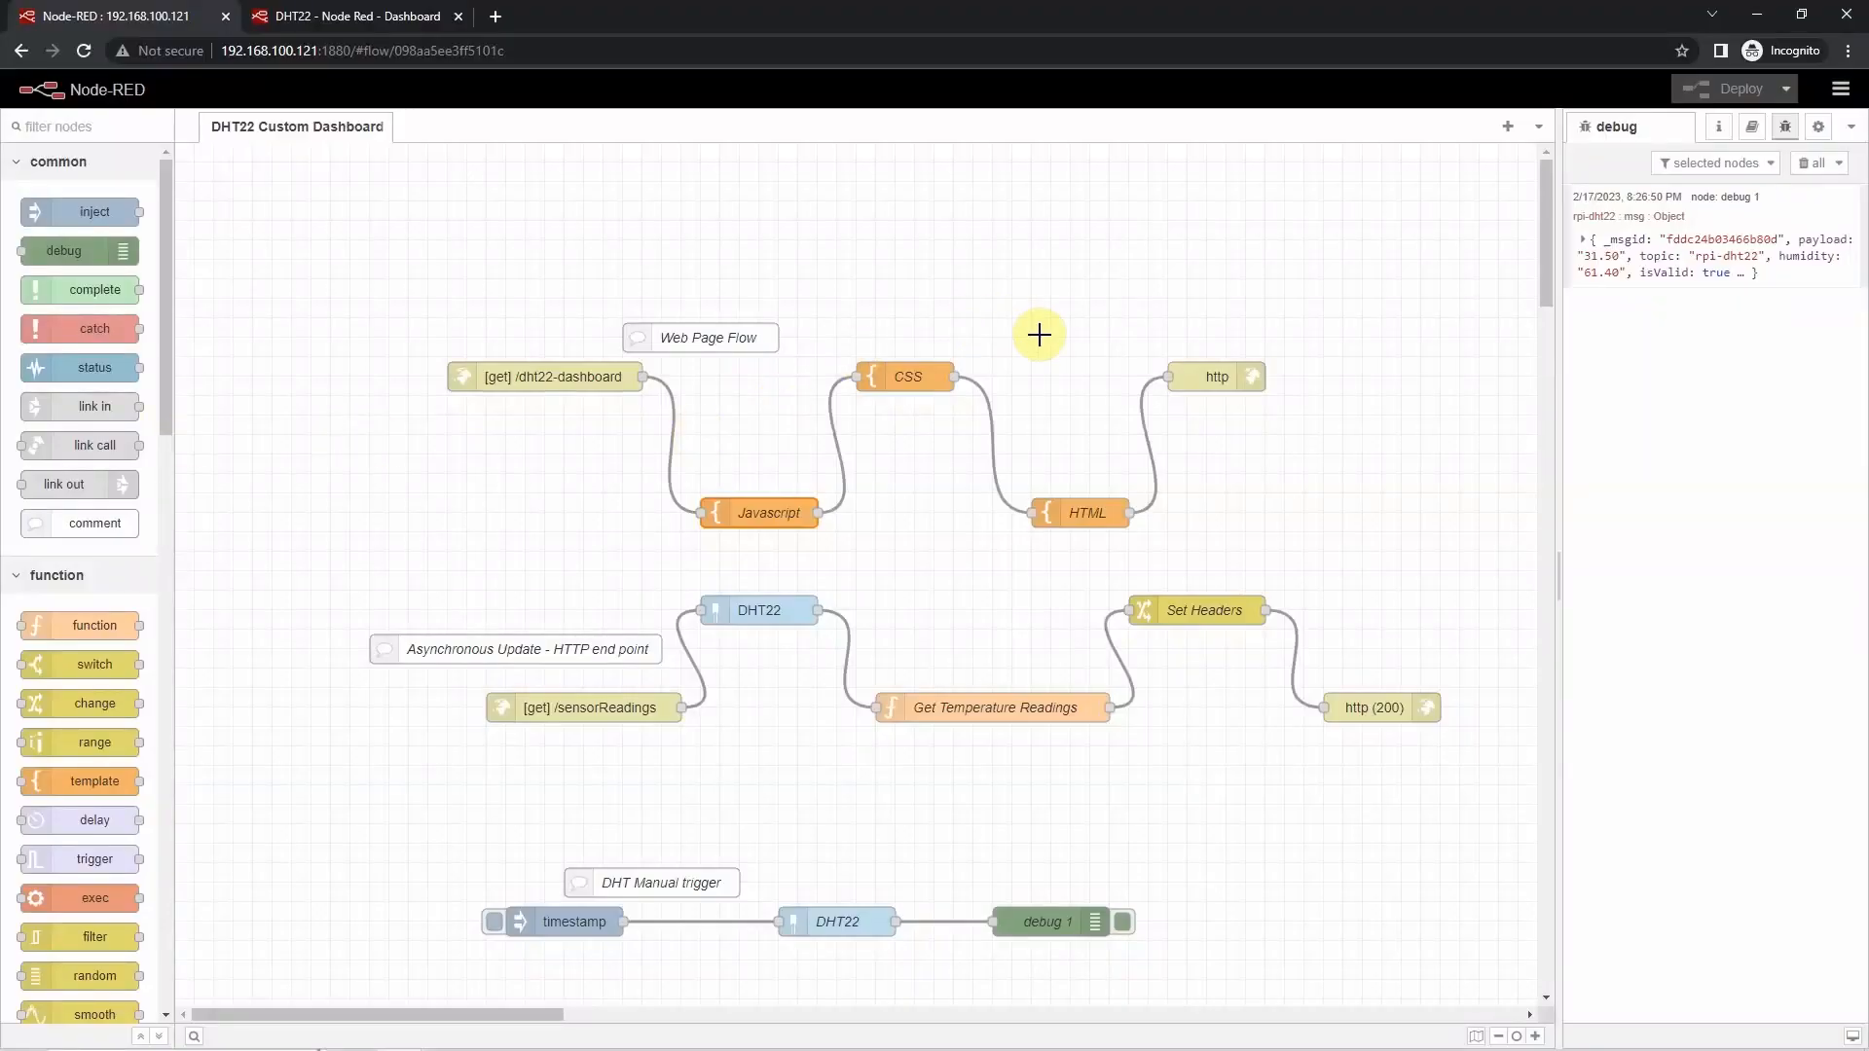
mouse_move(1042, 349)
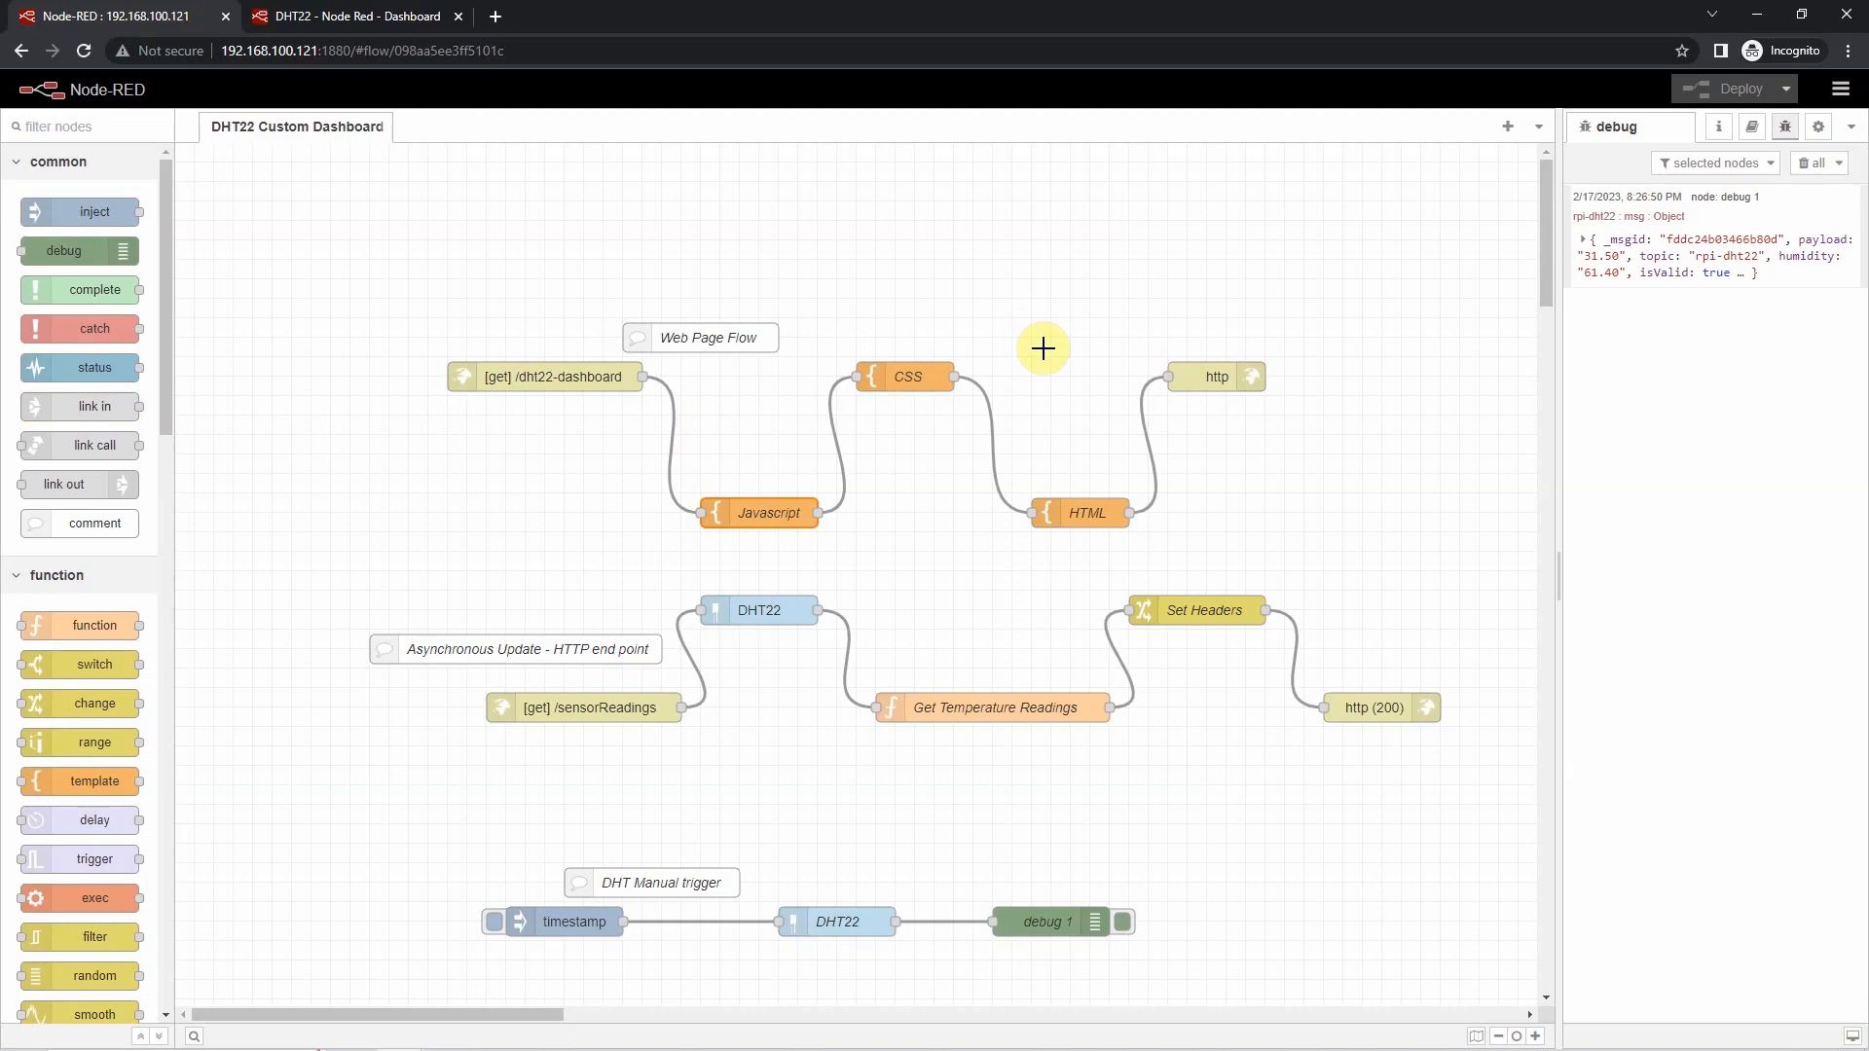
mouse_move(685, 376)
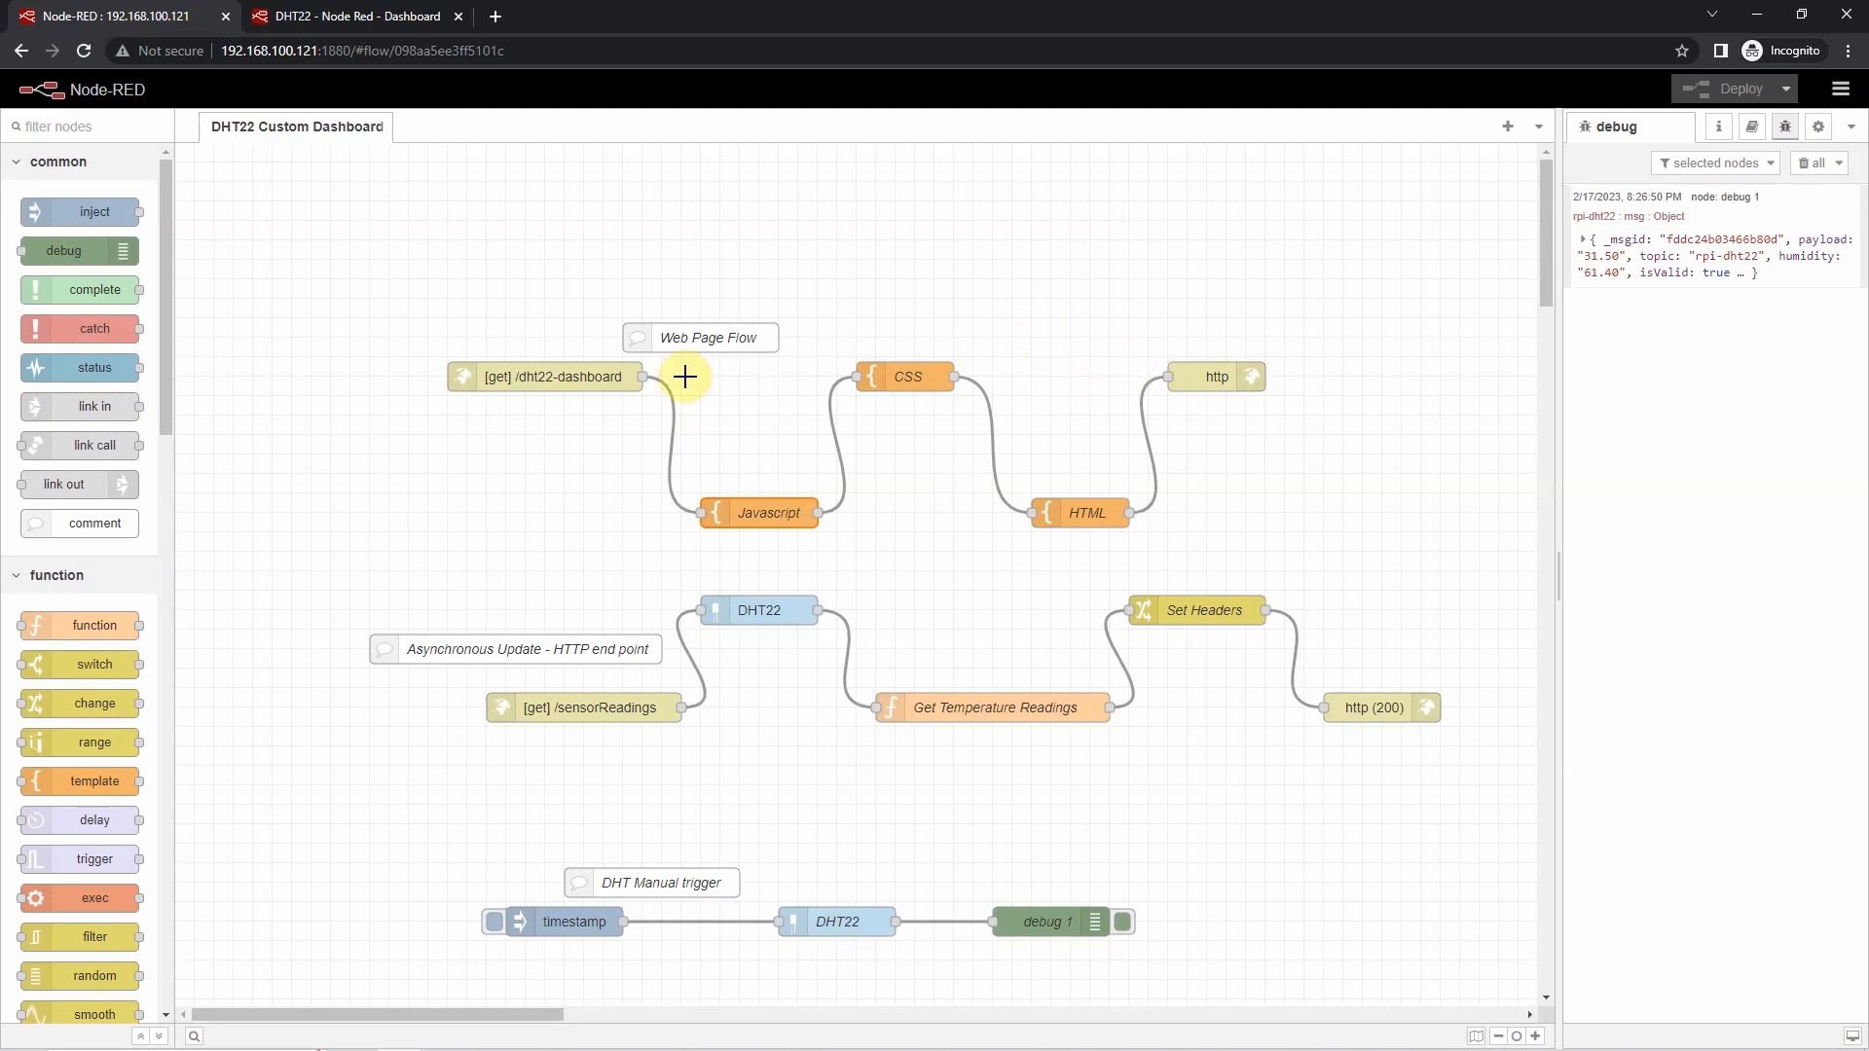
mouse_move(1005, 417)
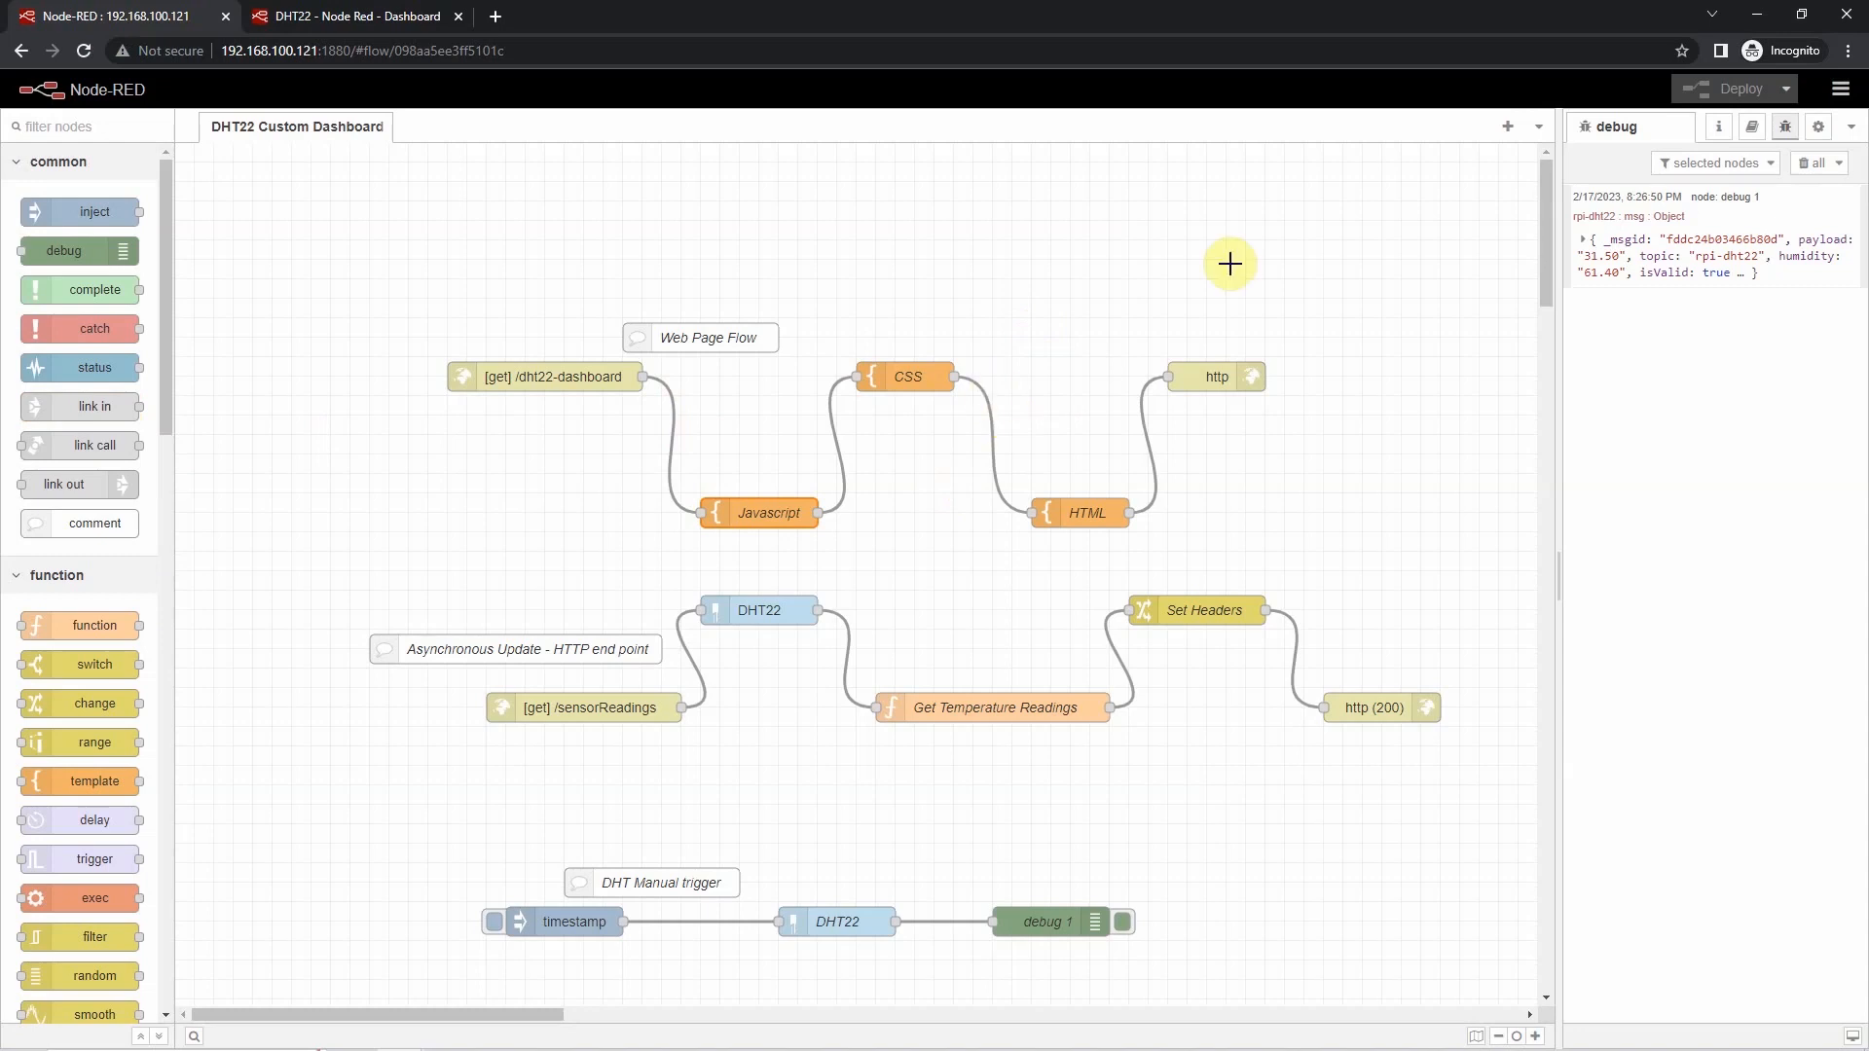
mouse_move(1157, 325)
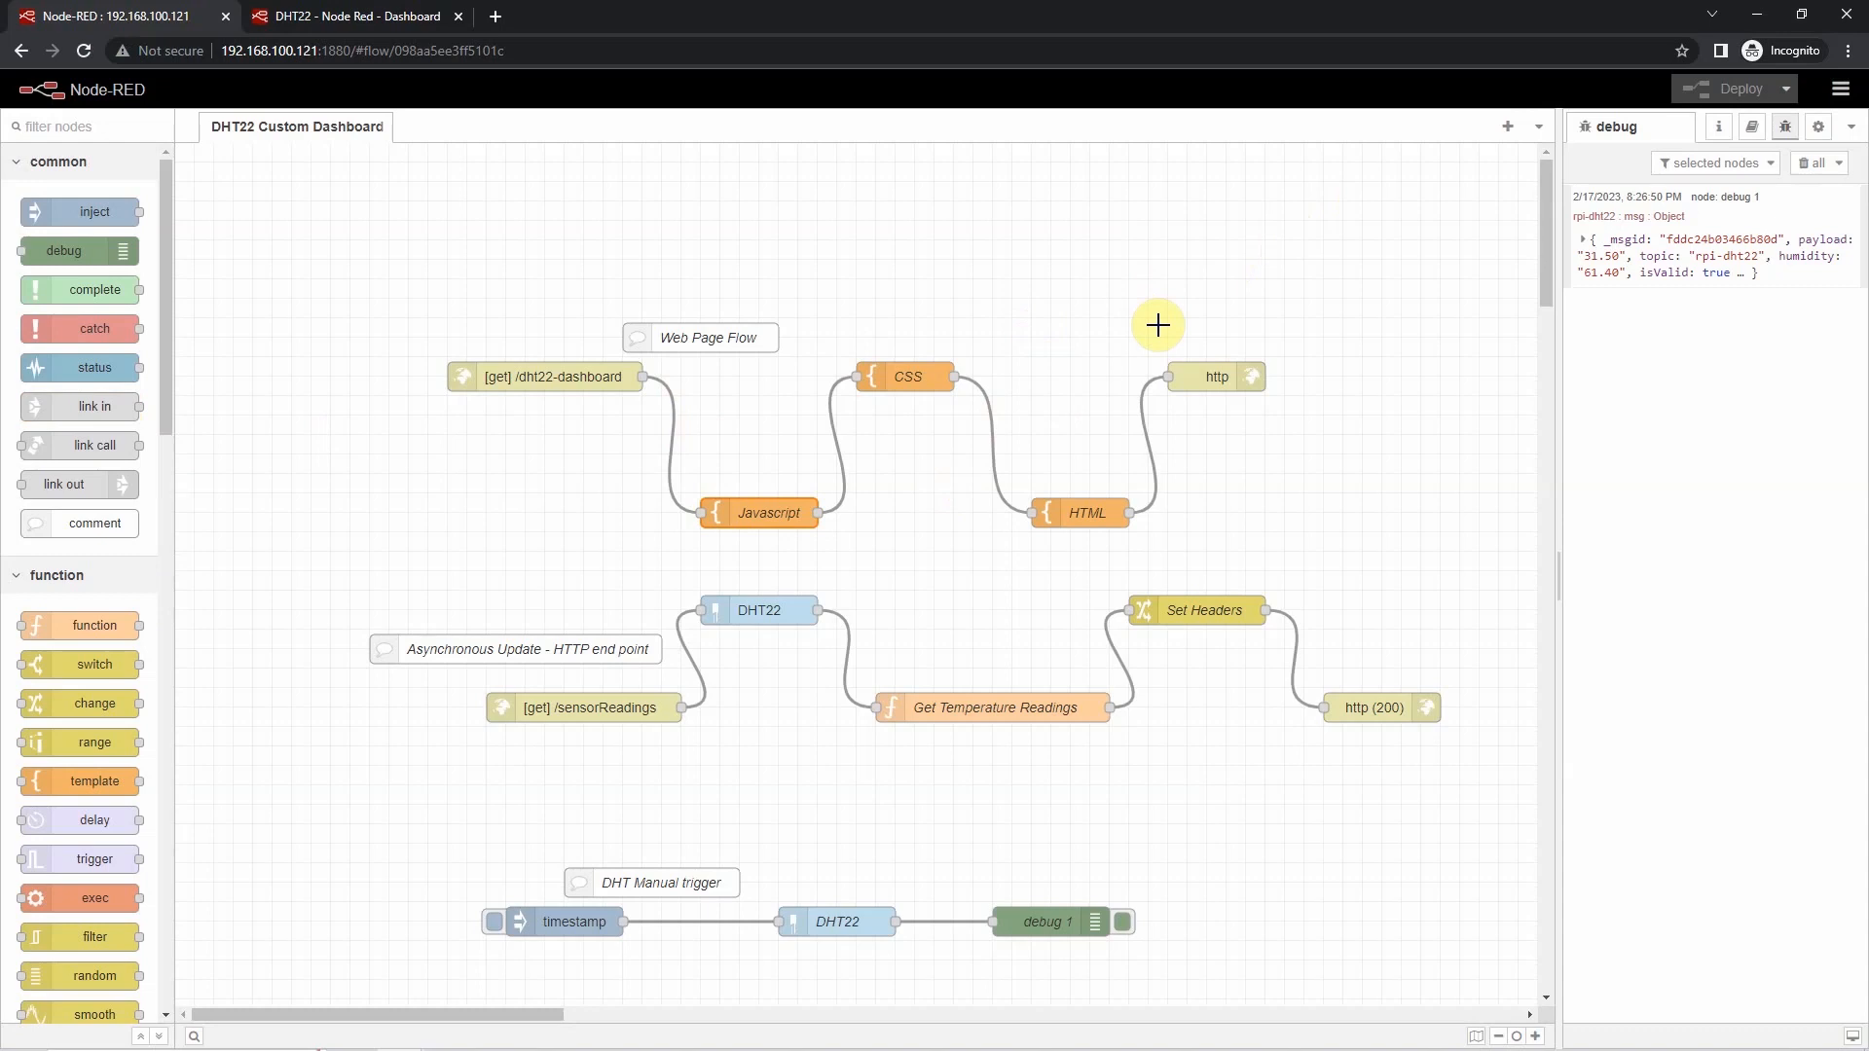
mouse_move(551, 586)
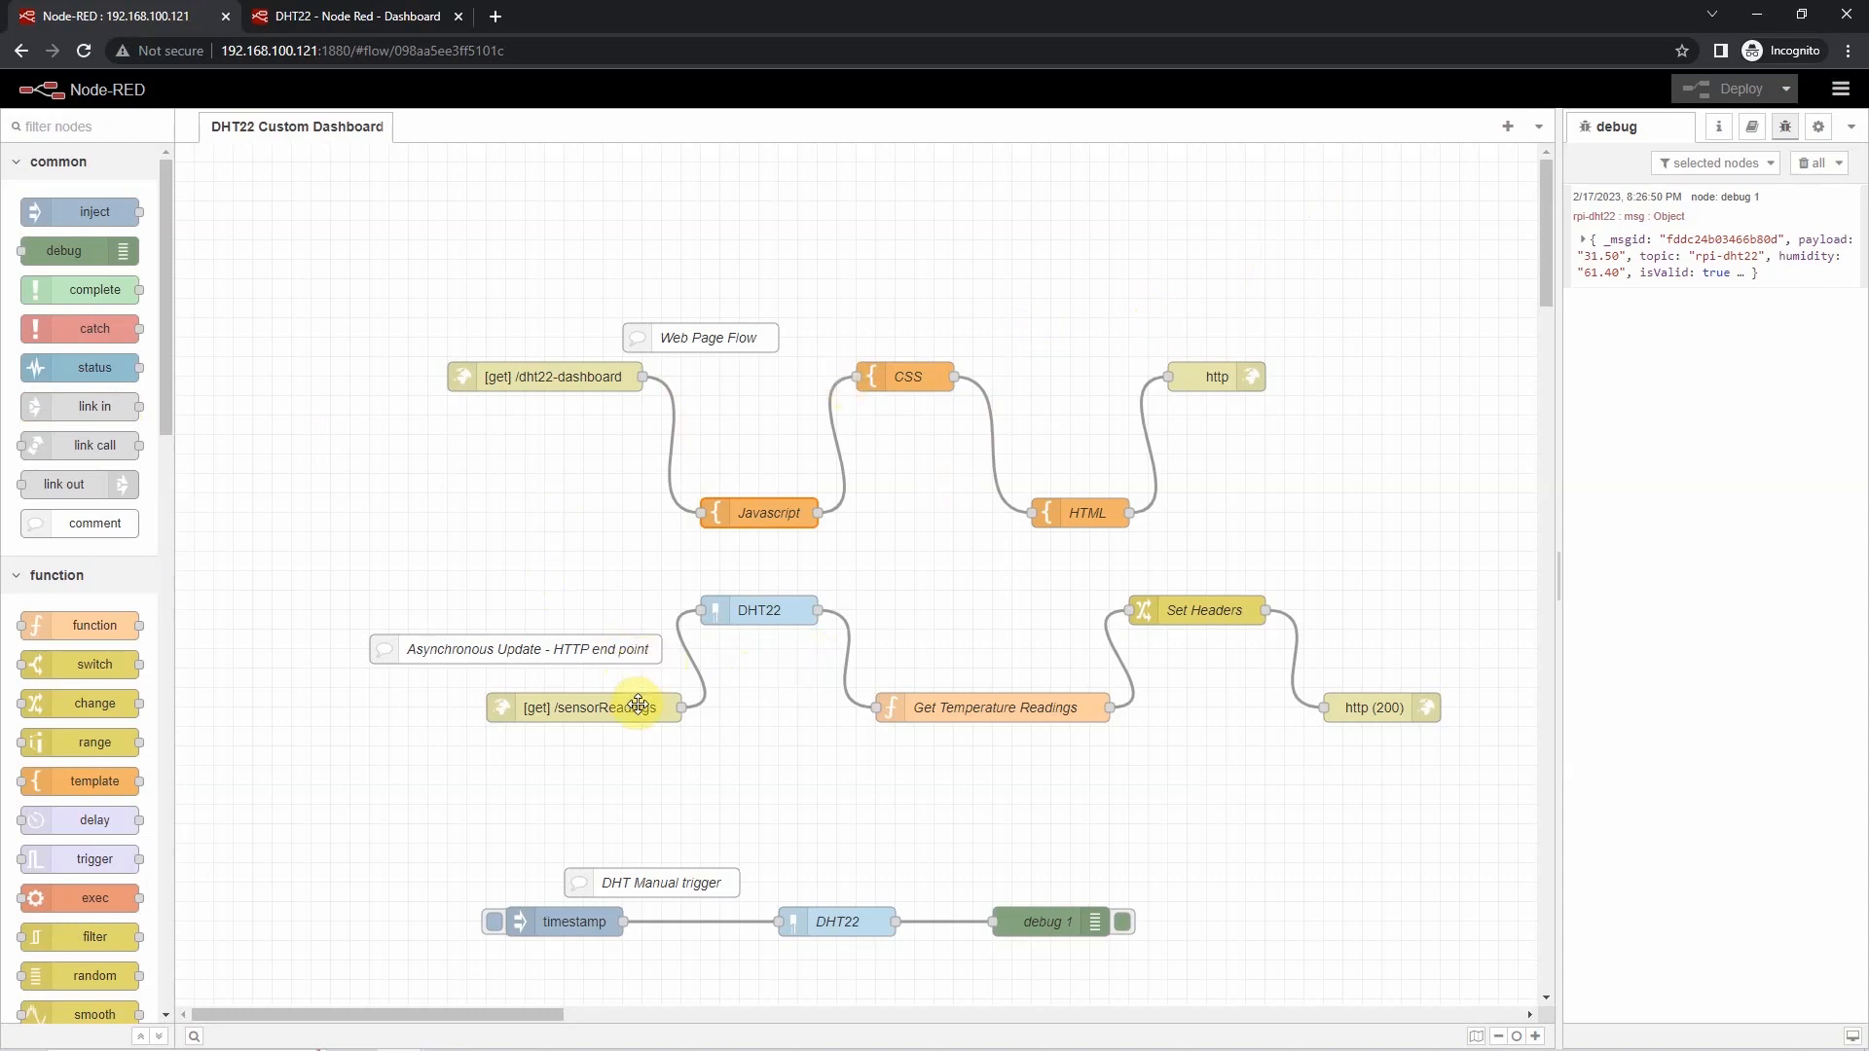
- Create an empty Flow 2 tab, then return to the DHT22 Custom Dashboard flow
left_click(1506, 127)
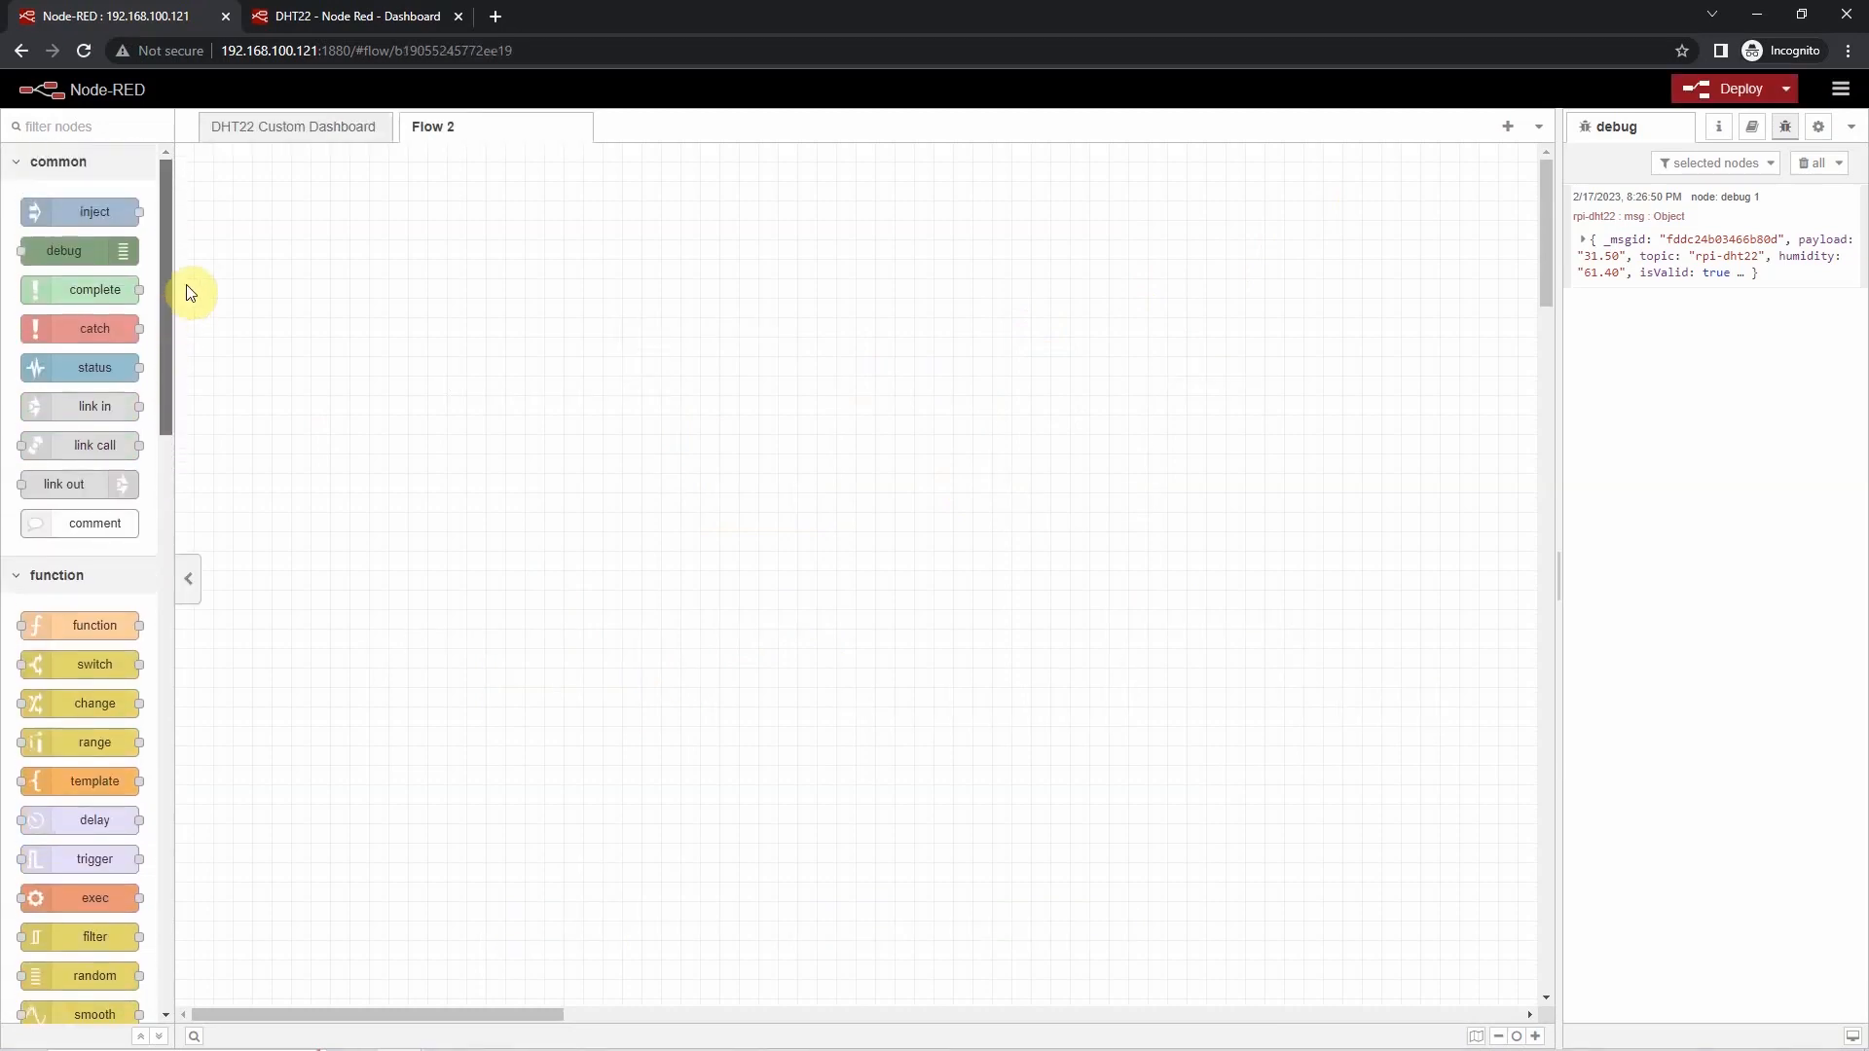
mouse_move(93, 241)
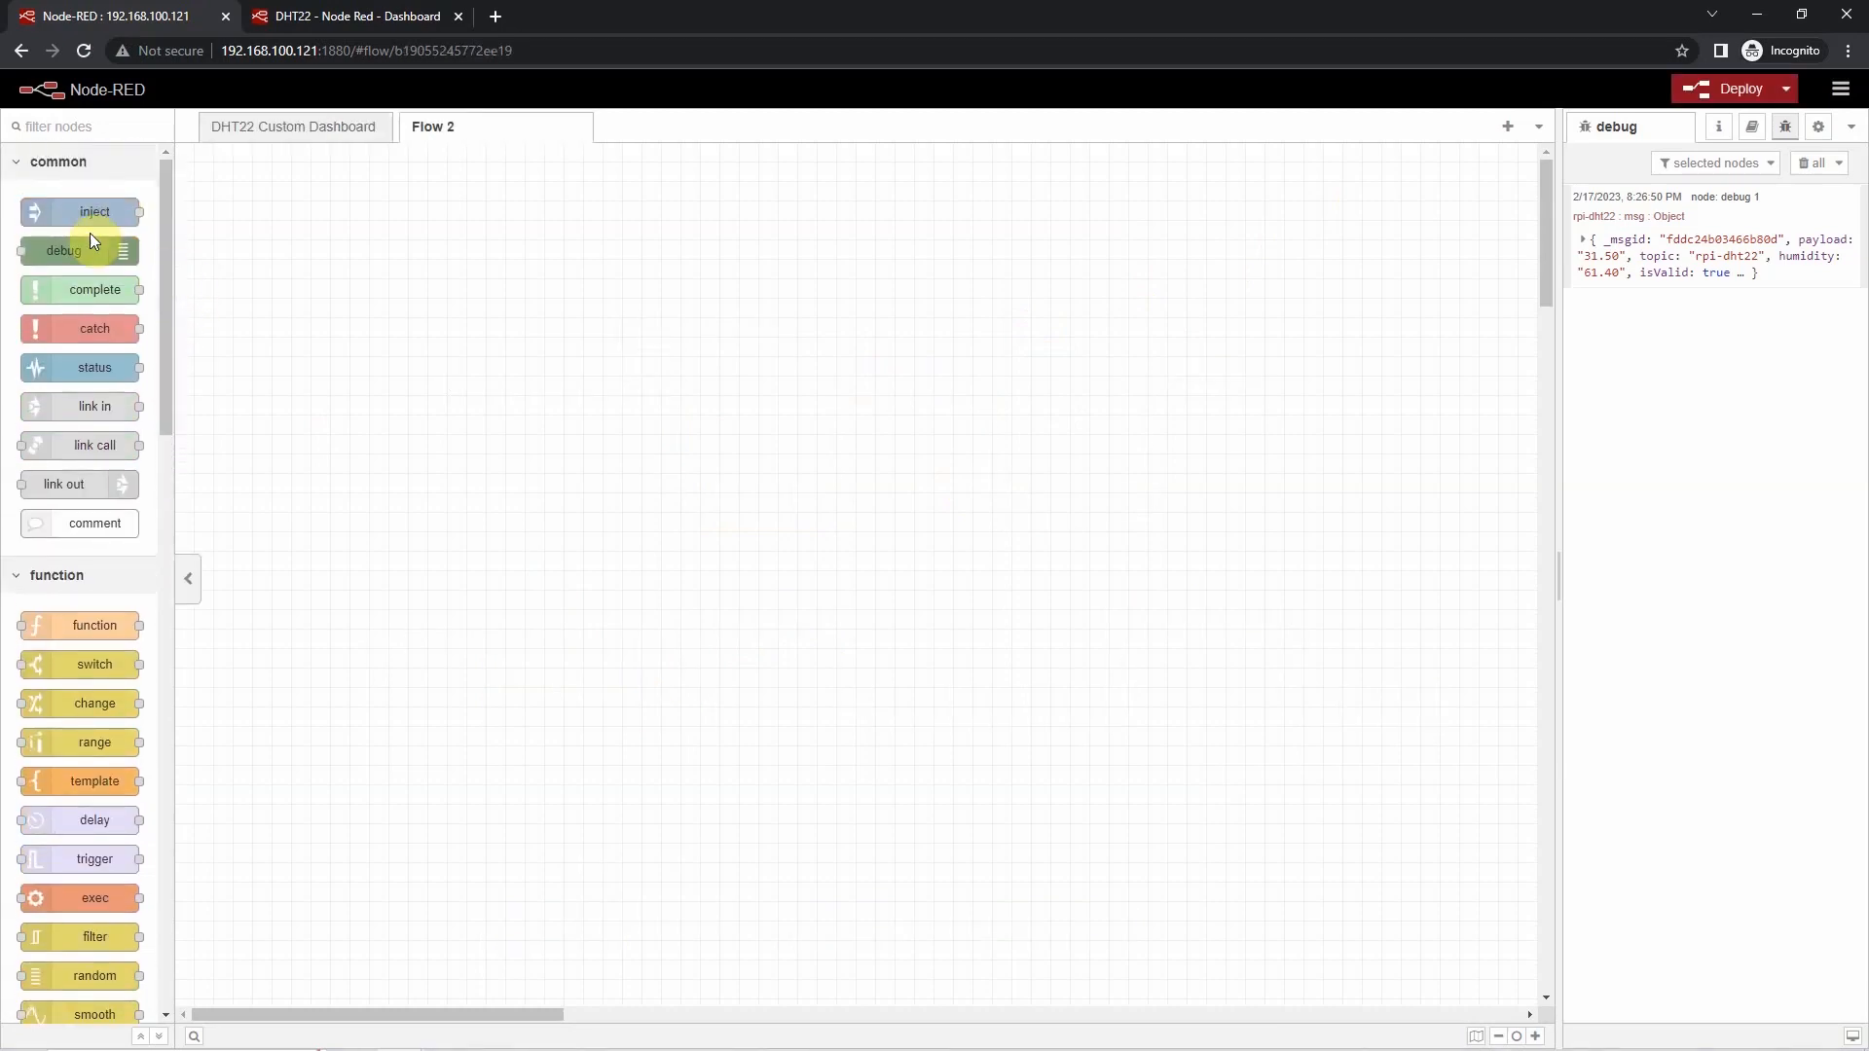
mouse_move(84, 405)
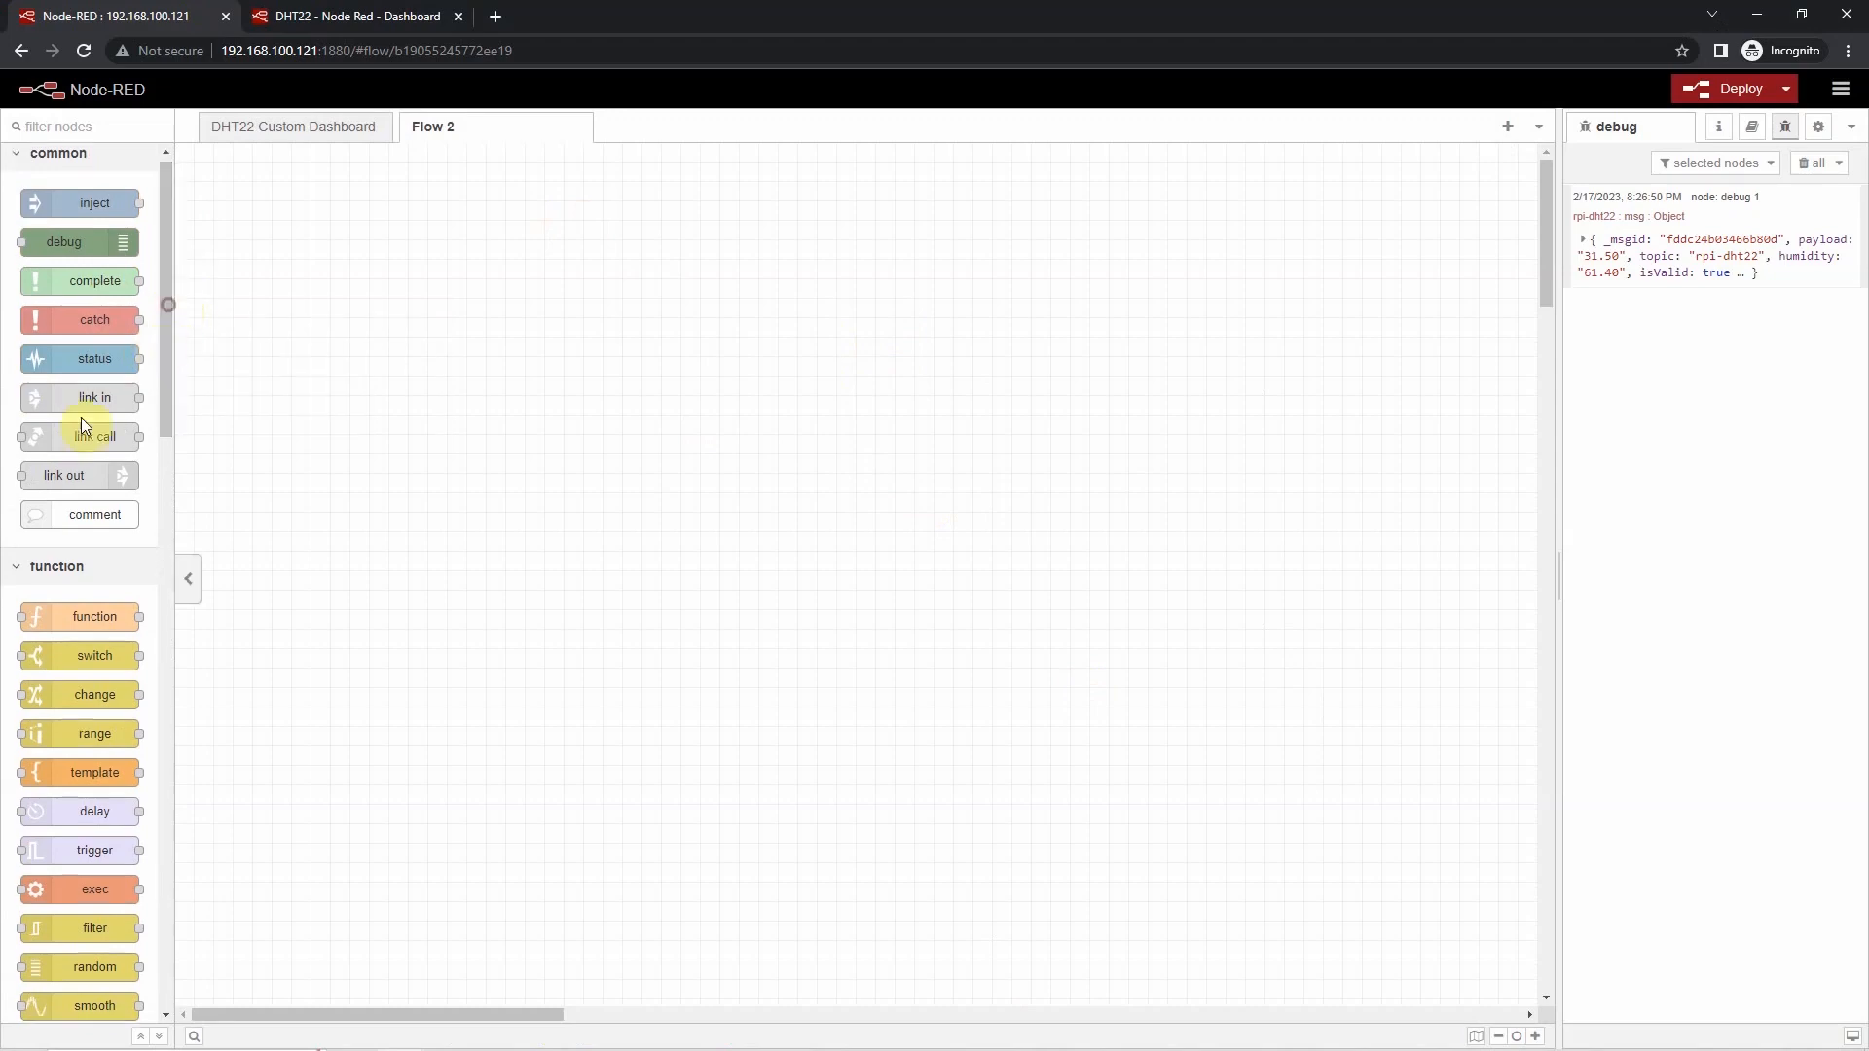
left_click(292, 126)
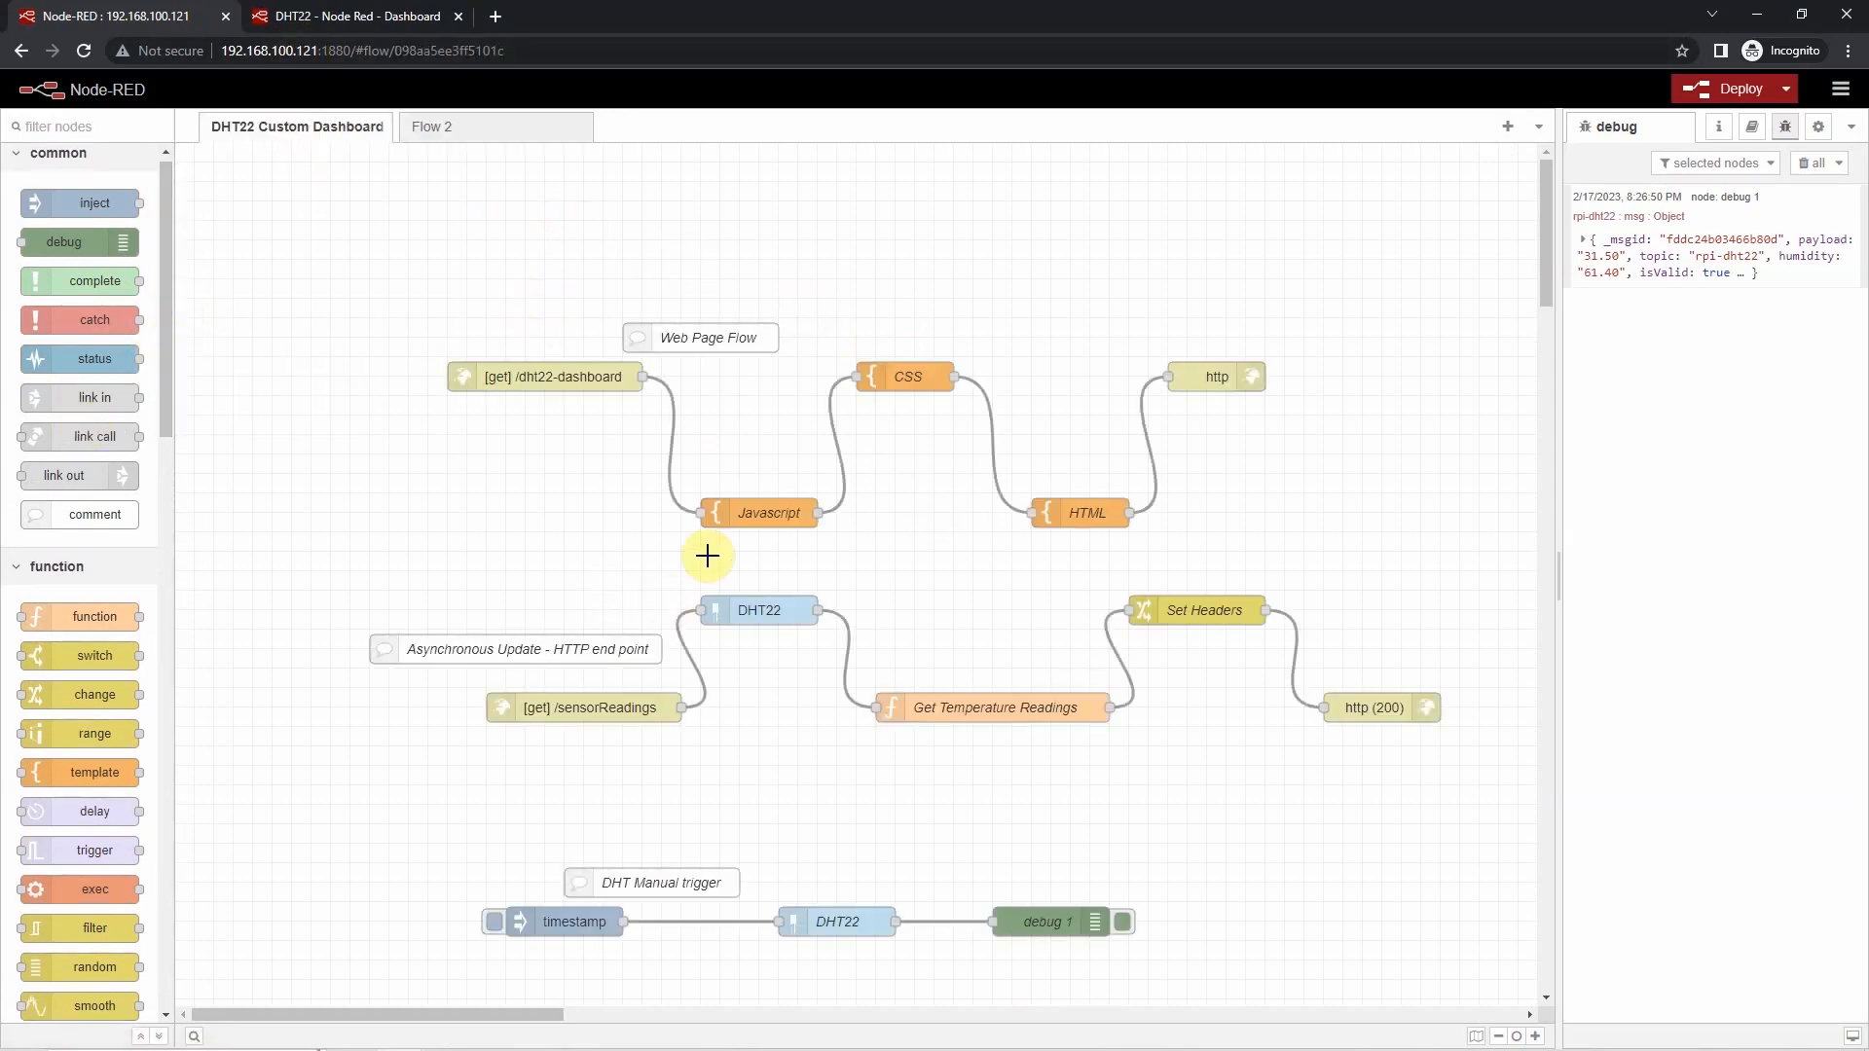
mouse_move(829, 491)
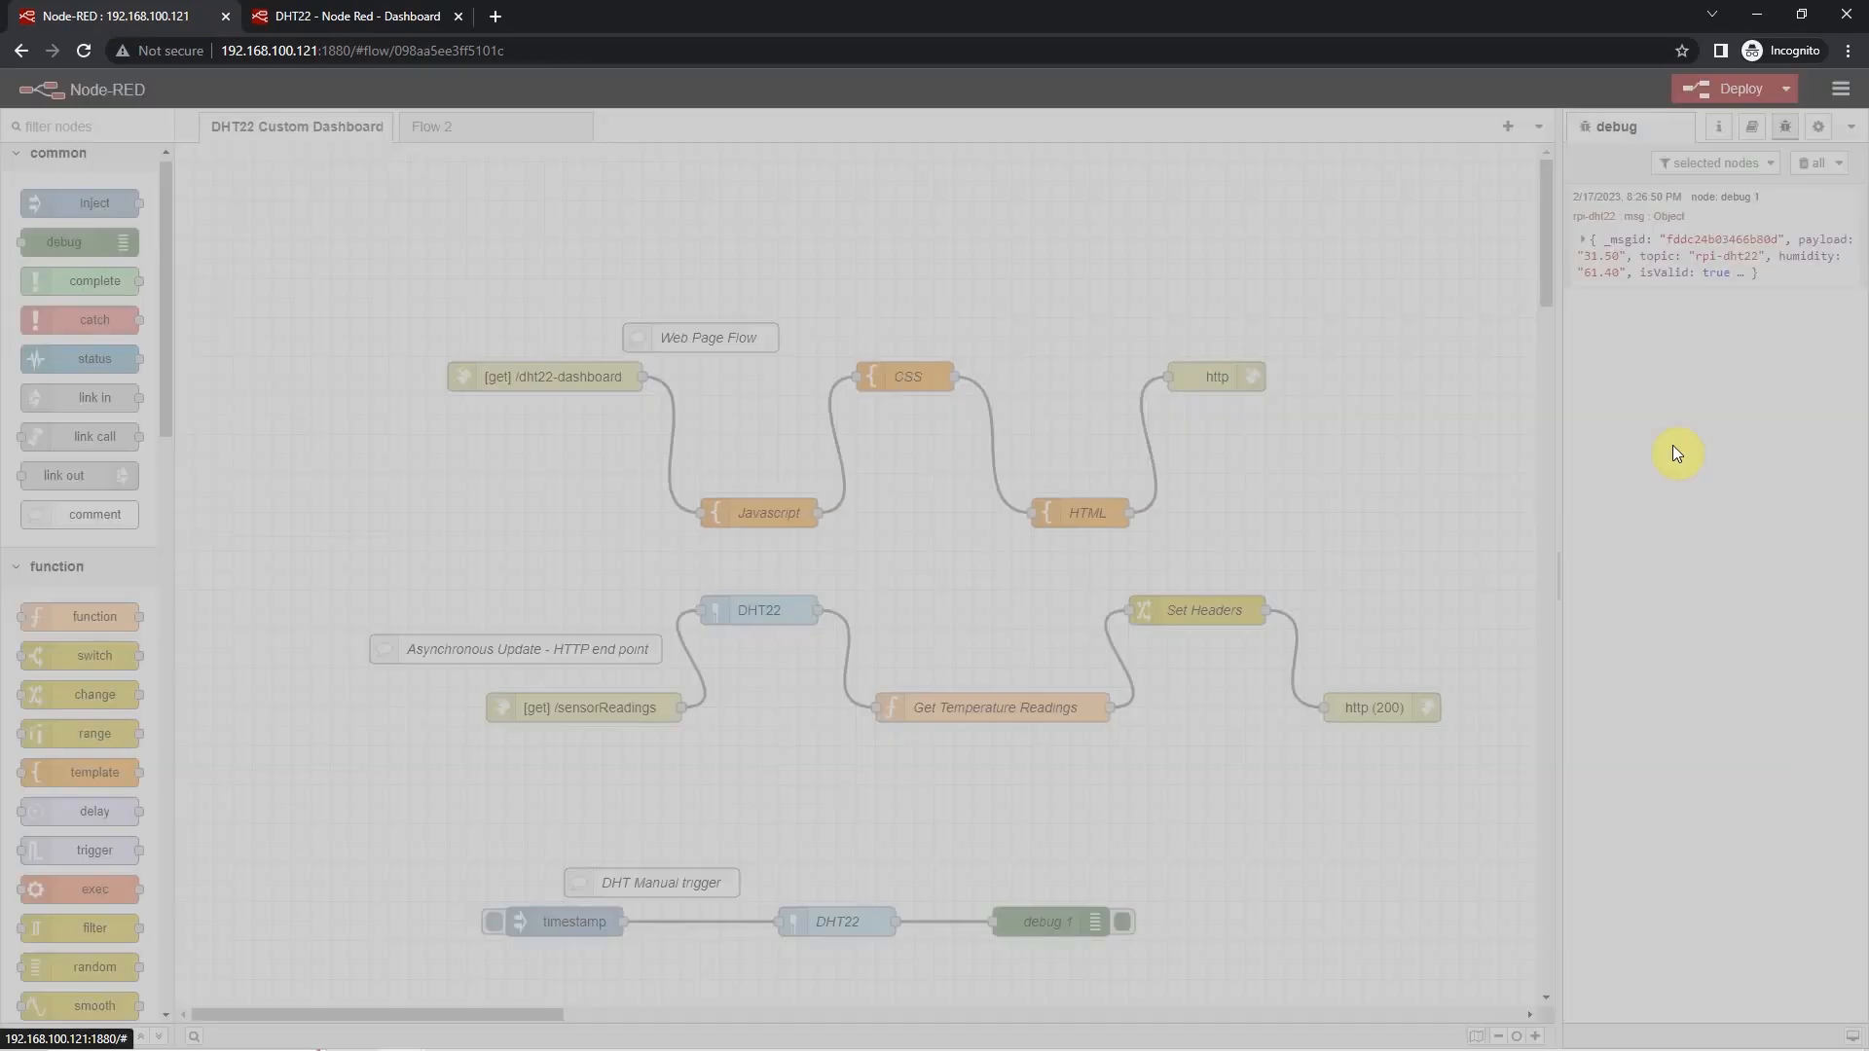
left_click(1840, 88)
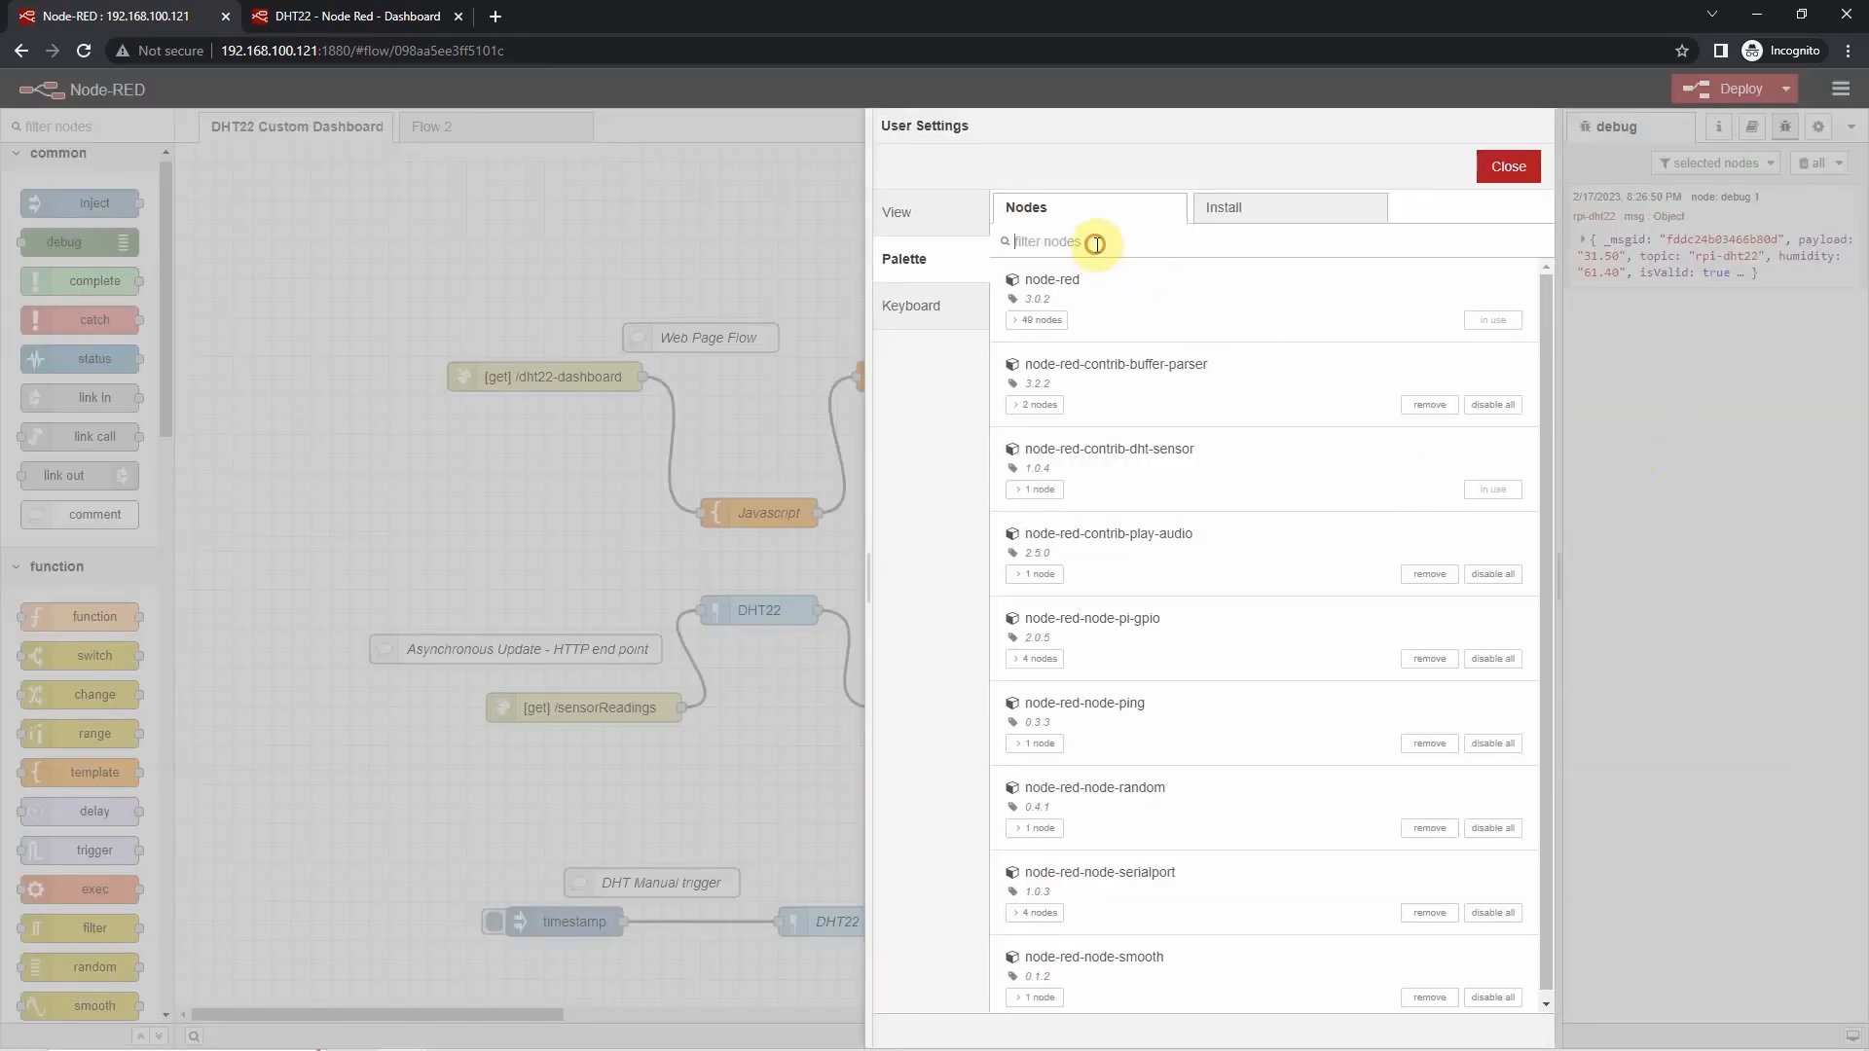
type("dht")
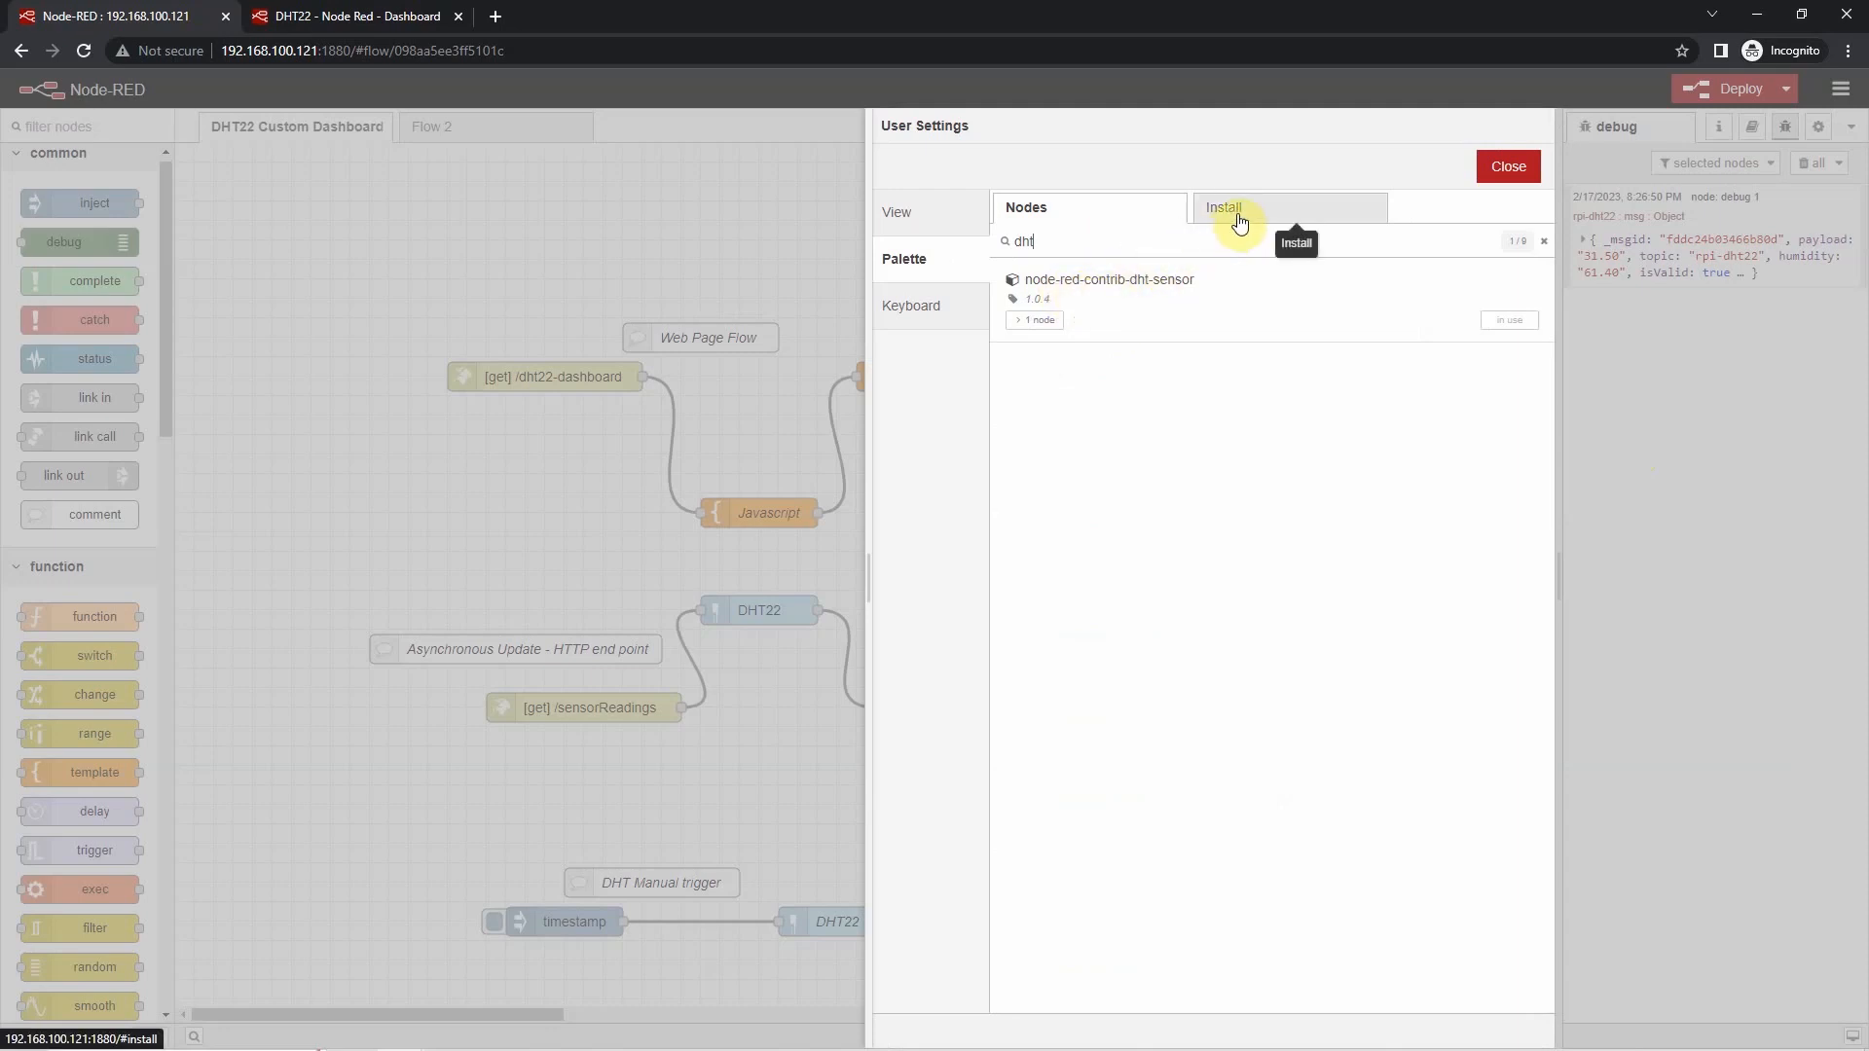
left_click(1224, 208)
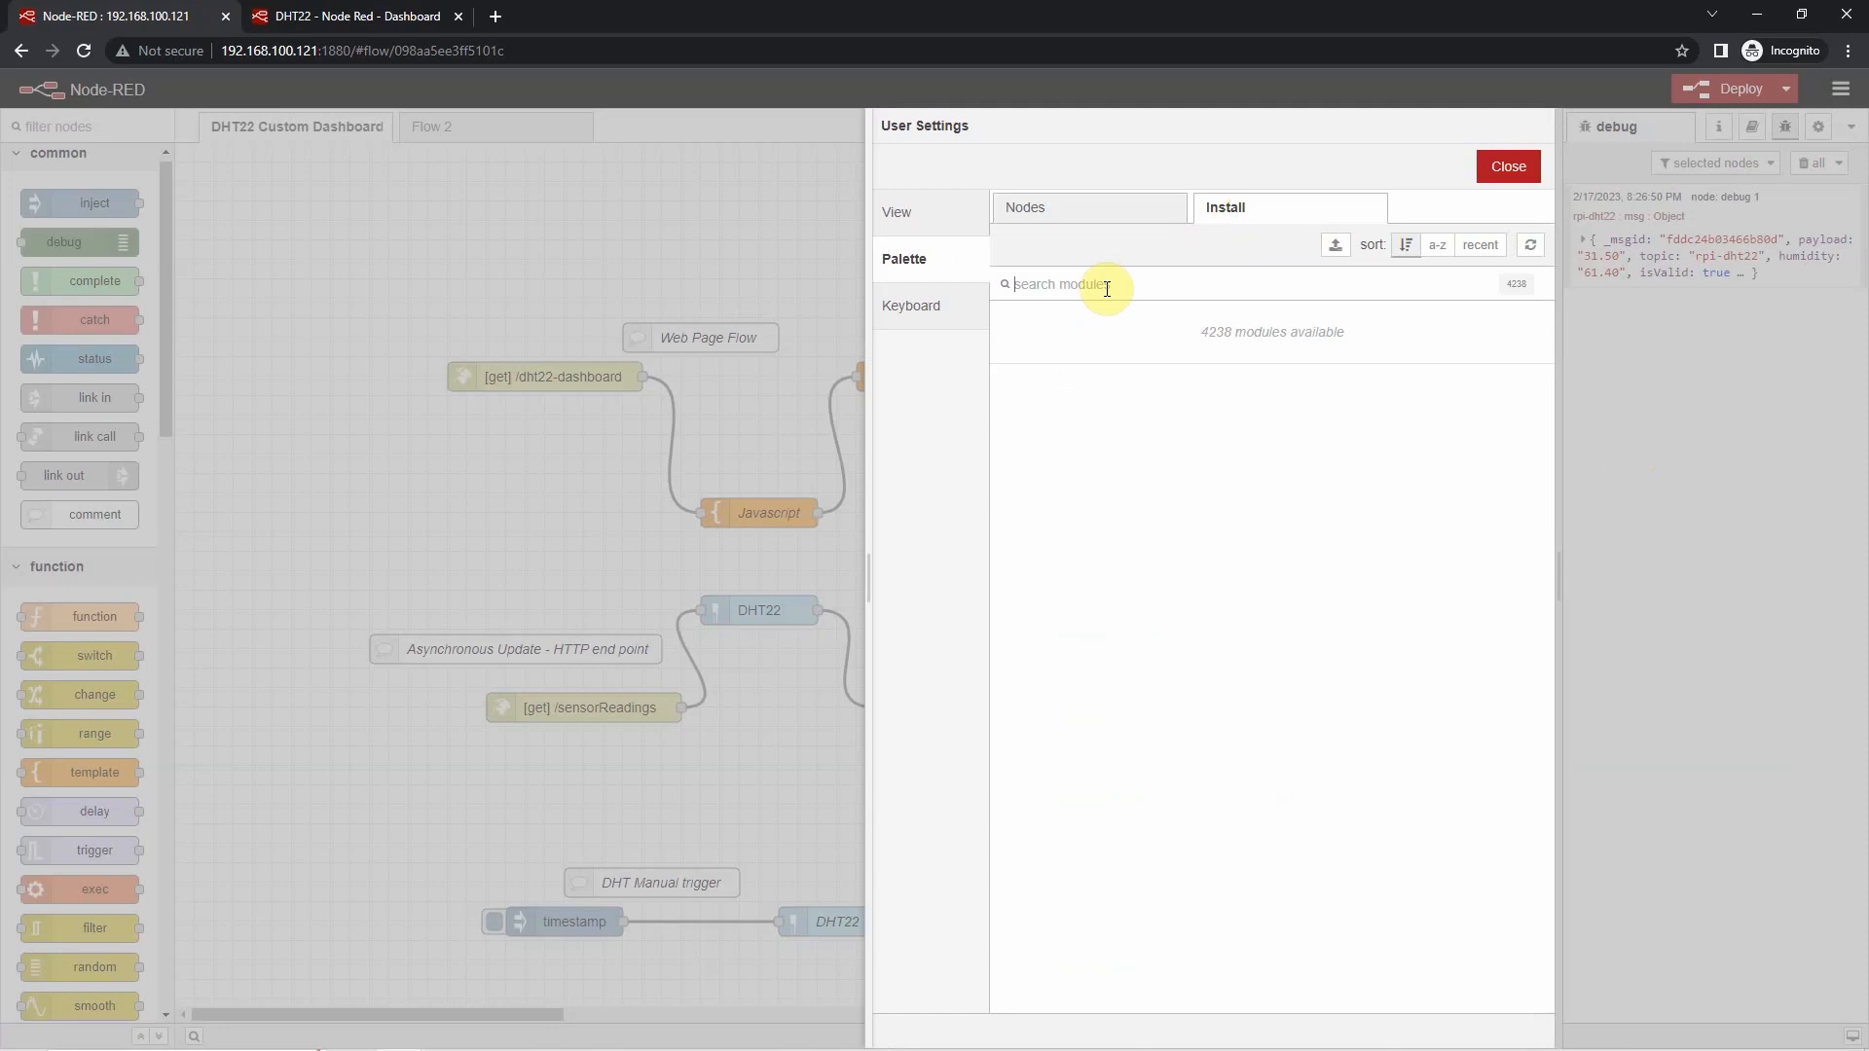
type("dht")
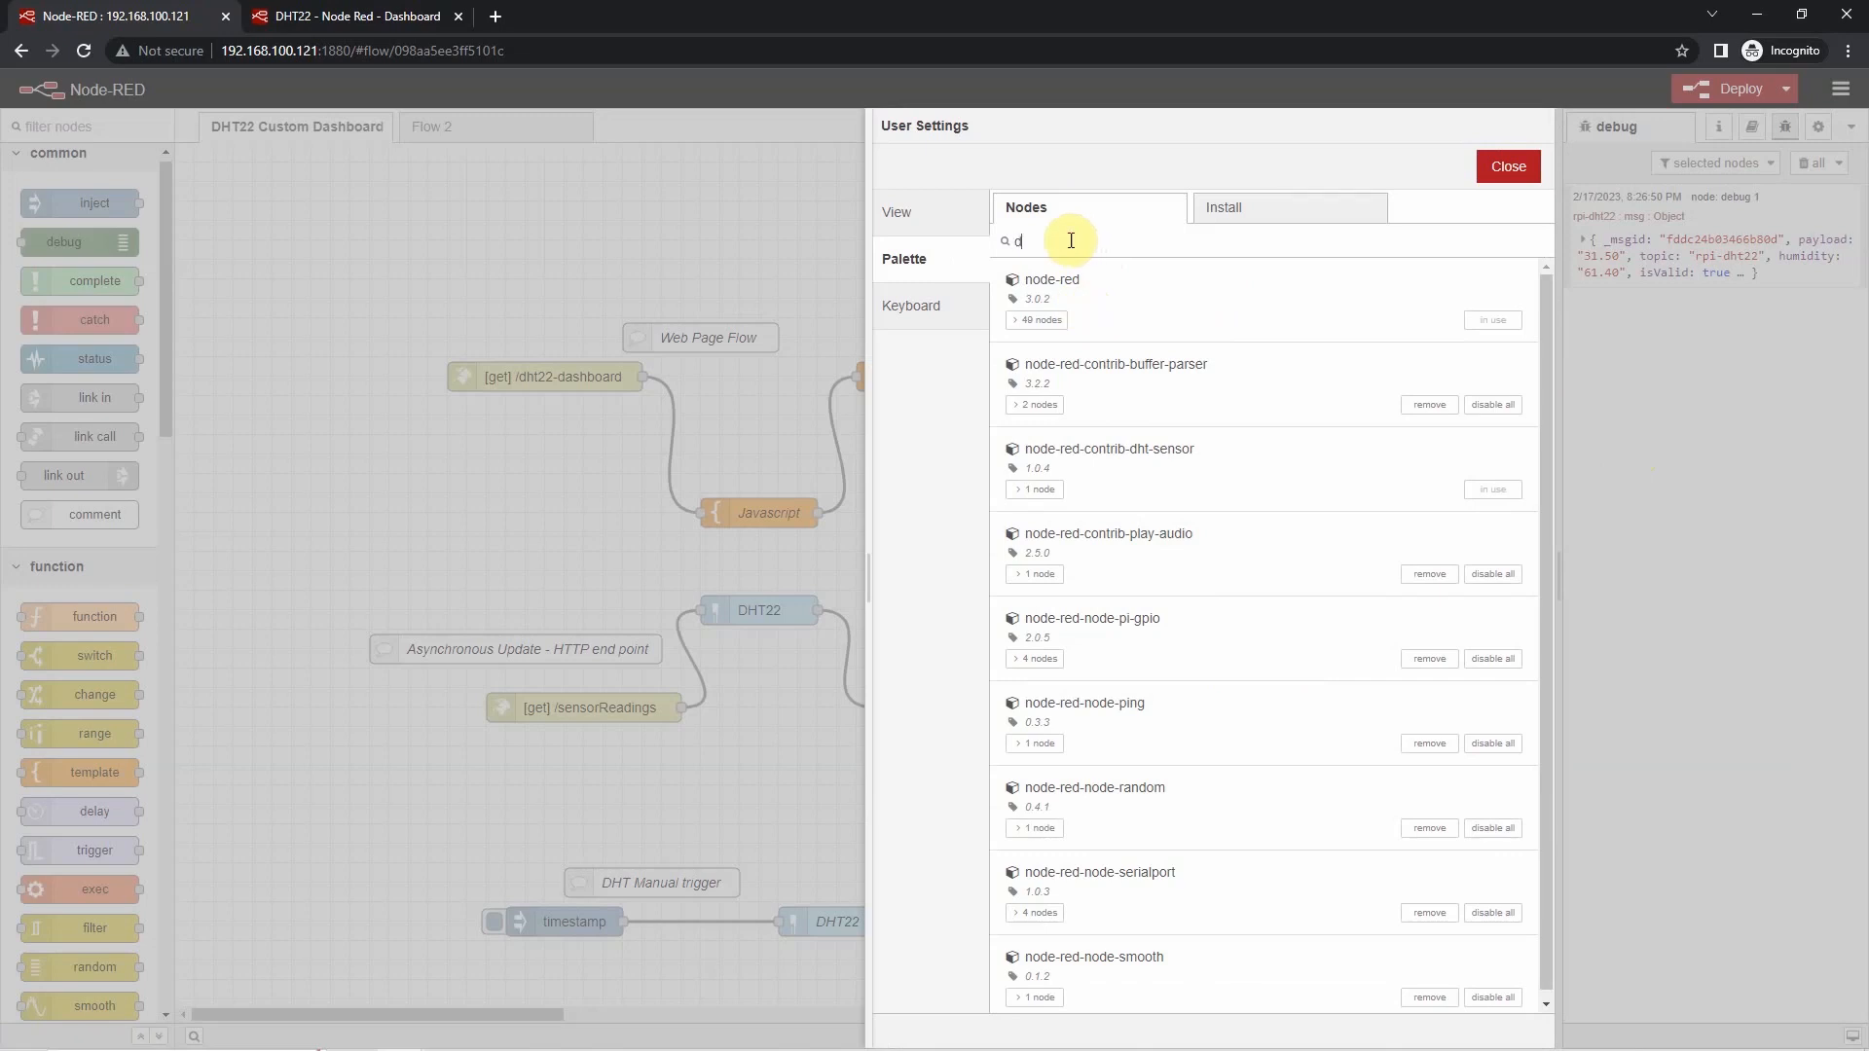
type("ht")
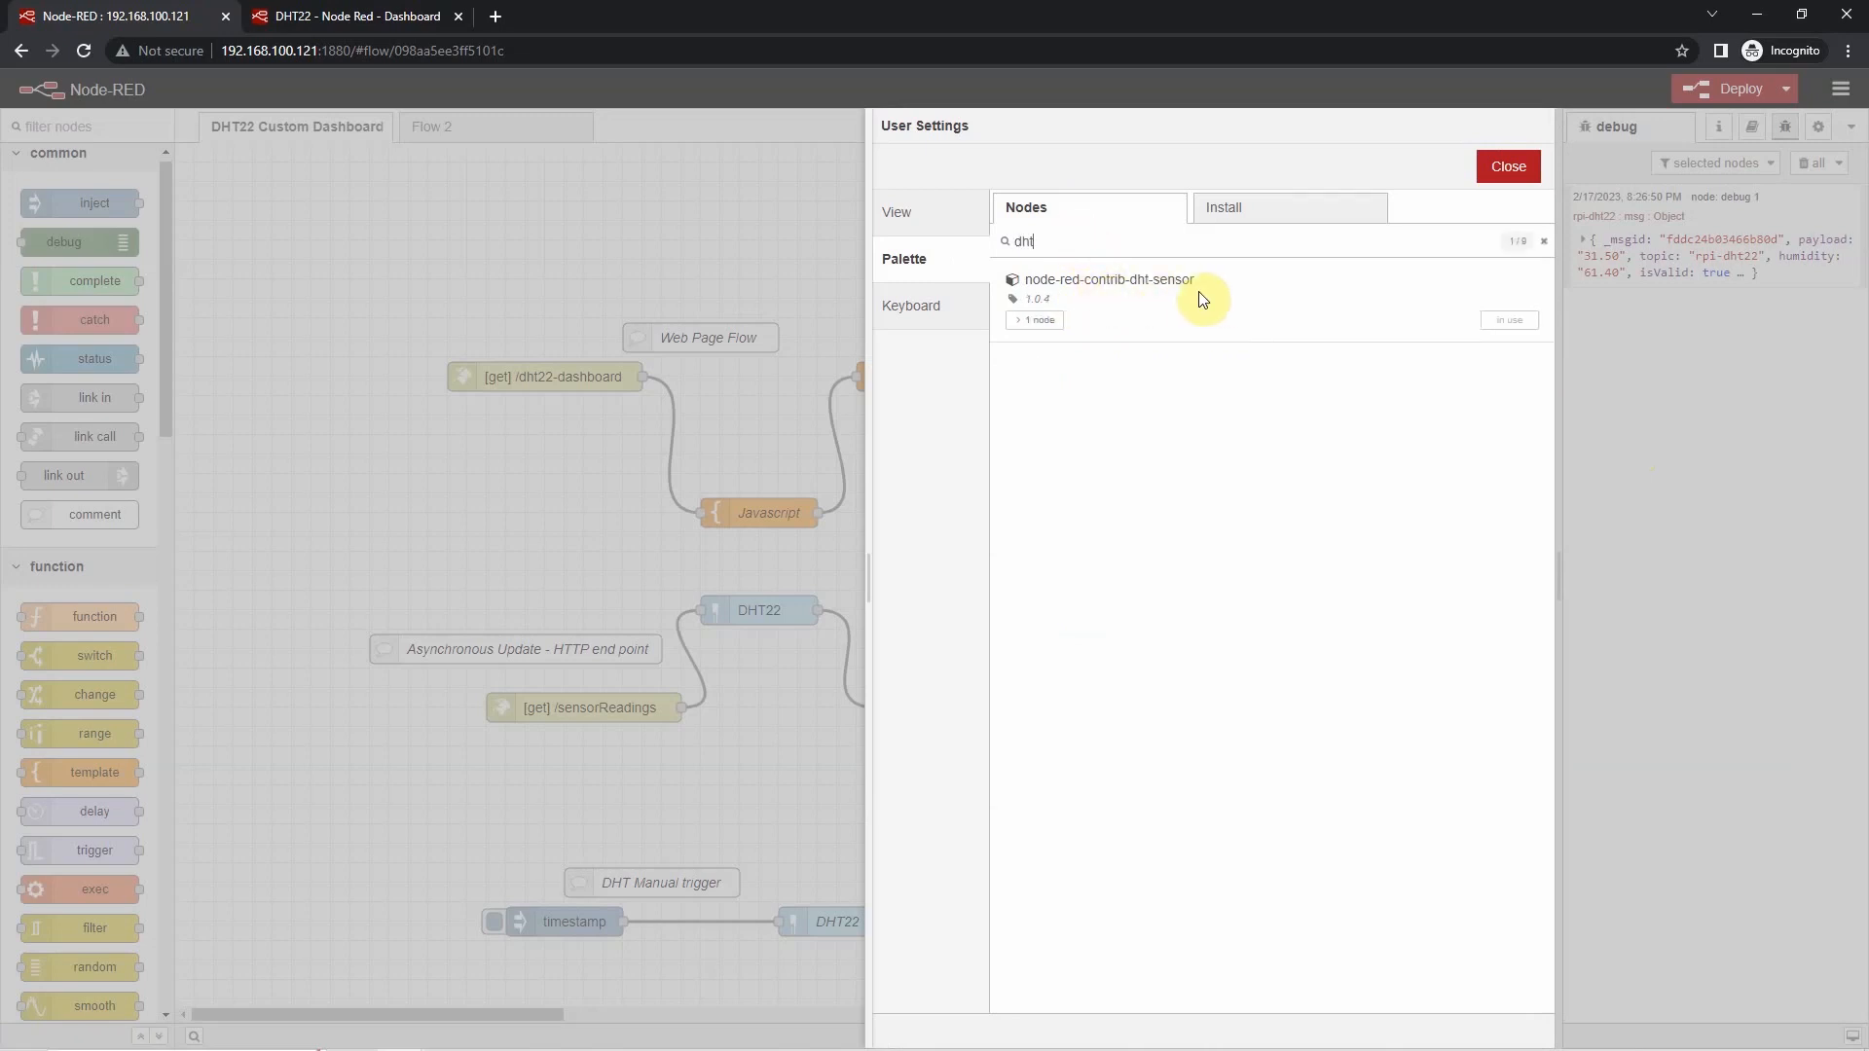
mouse_move(1175, 314)
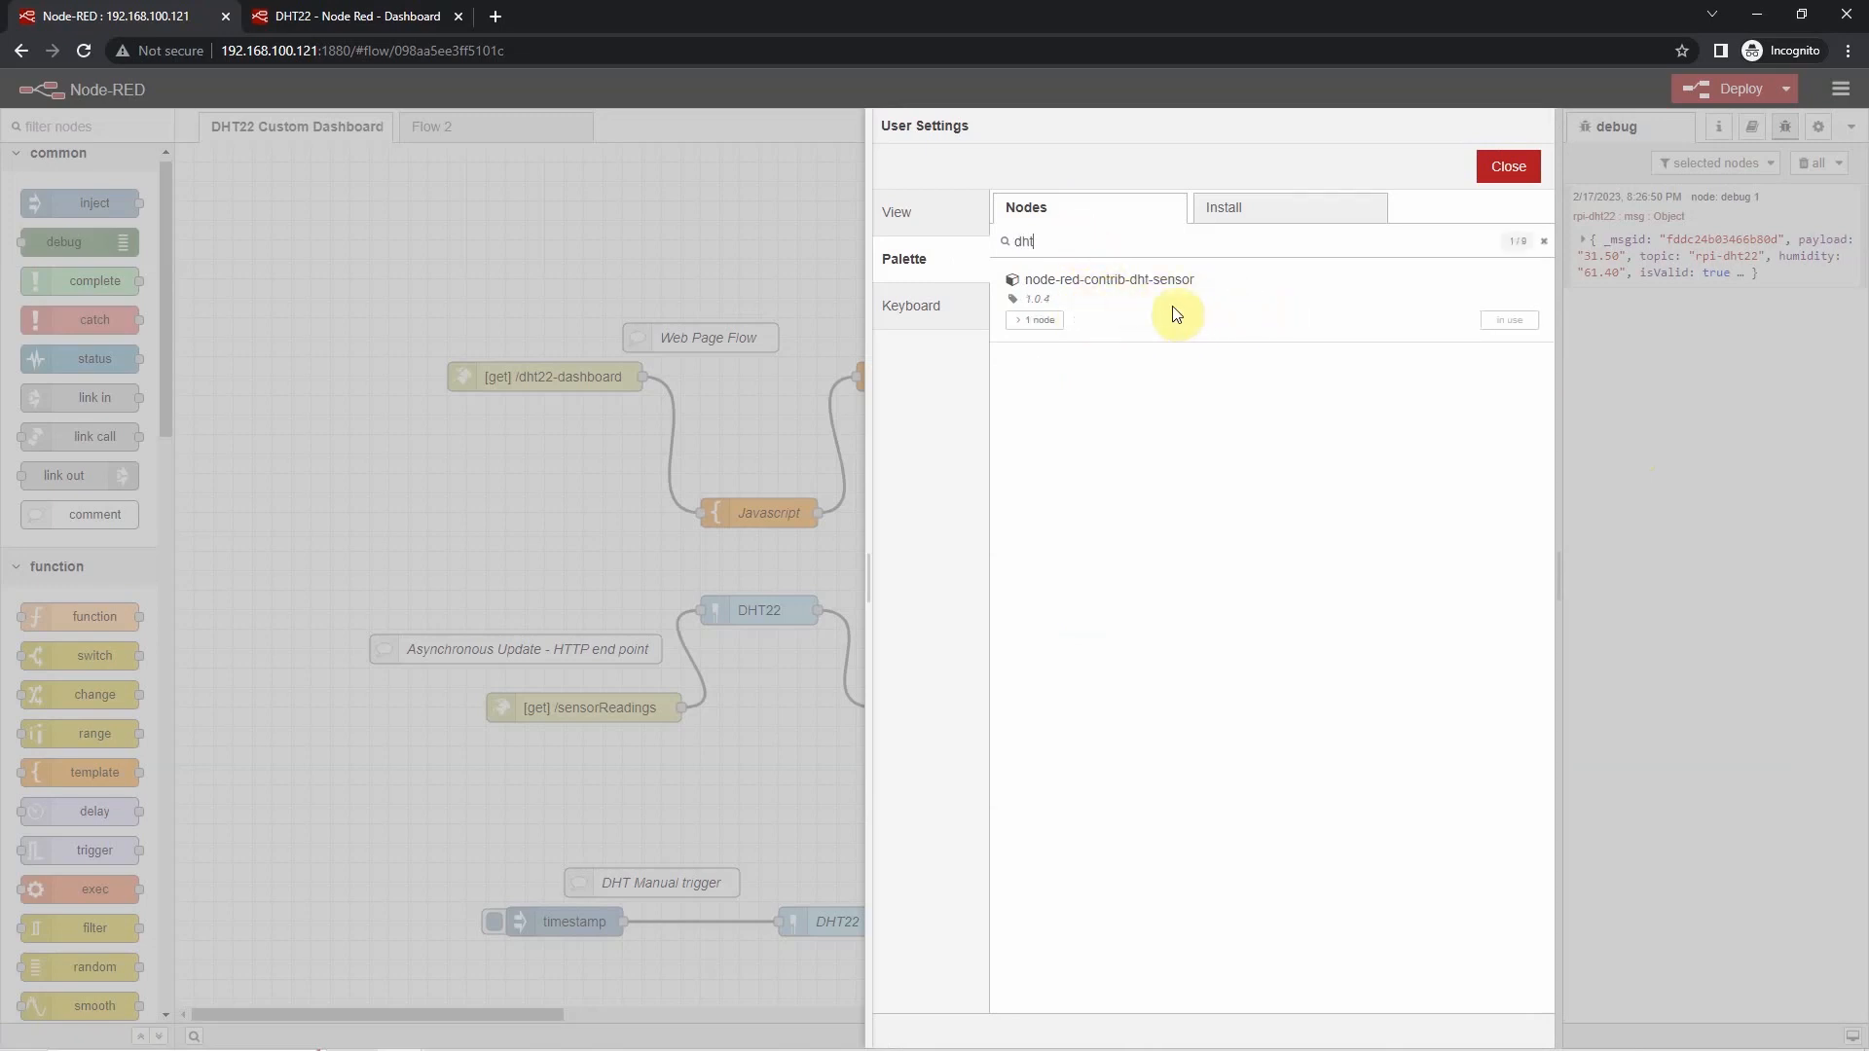
mouse_move(1442, 218)
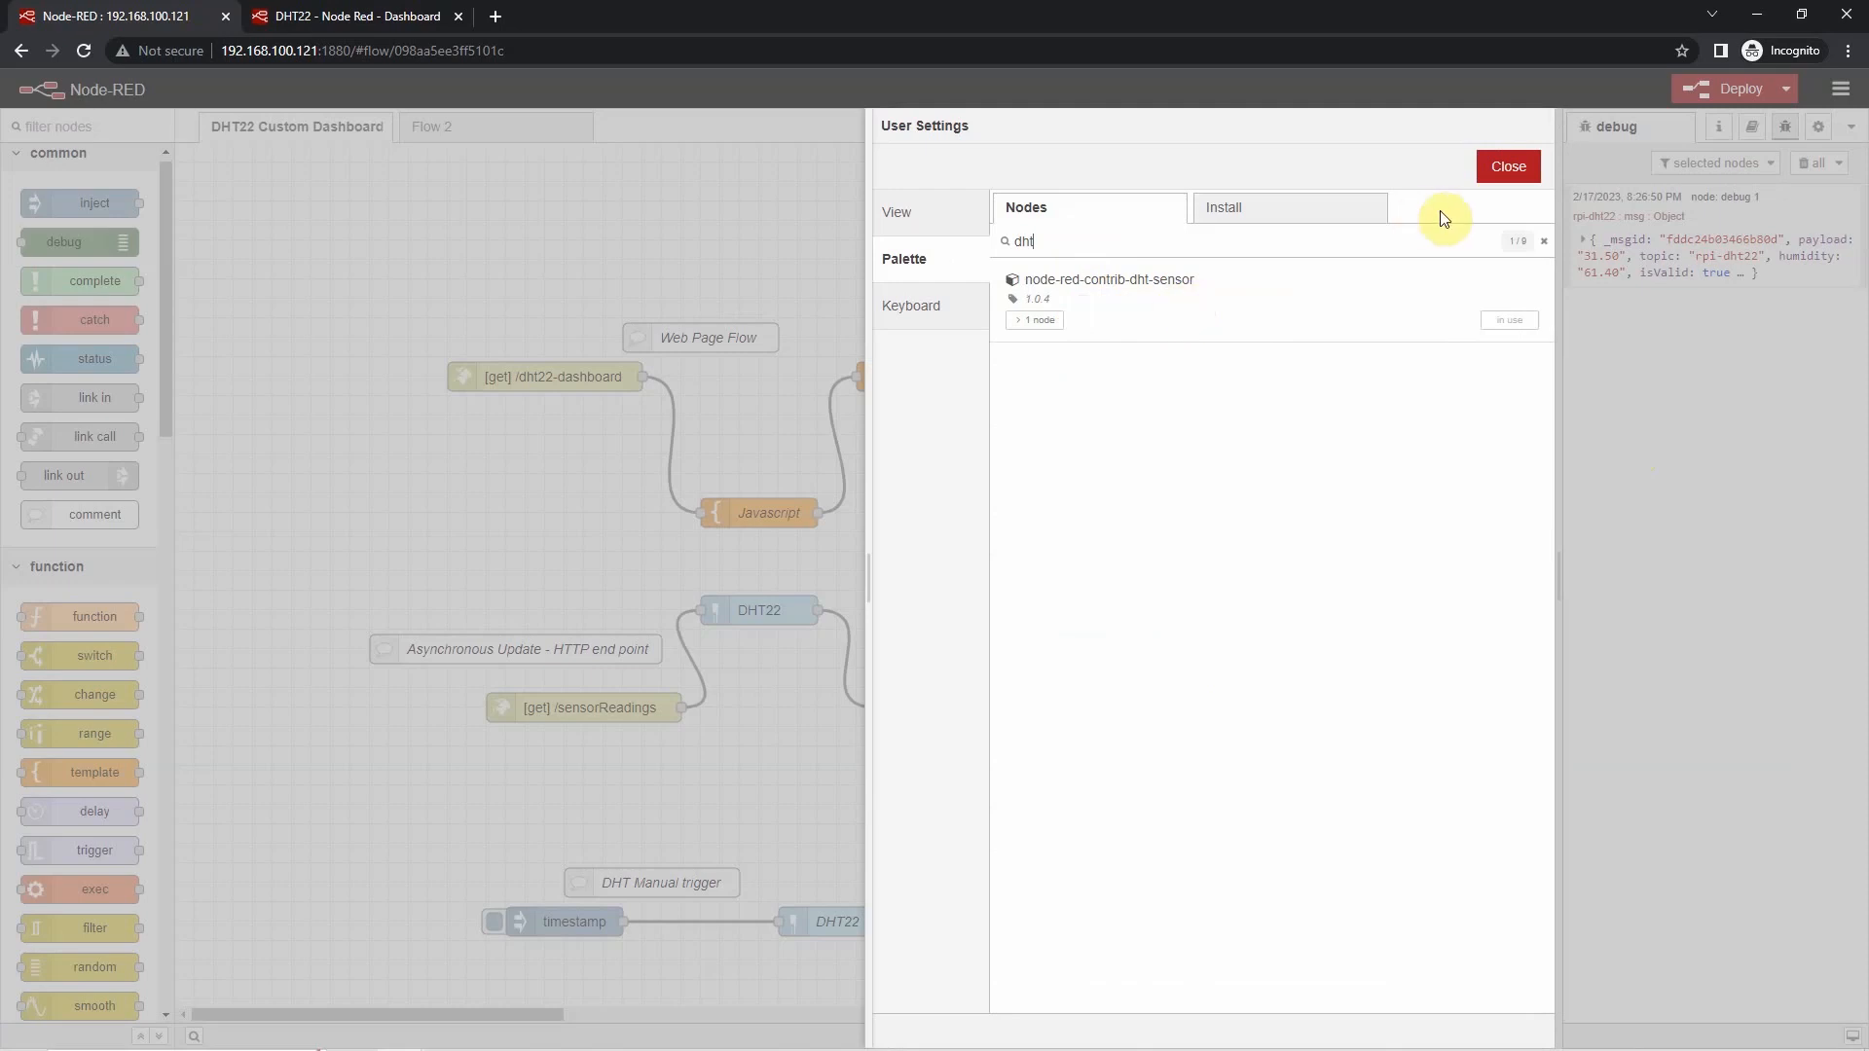
left_click(1507, 166)
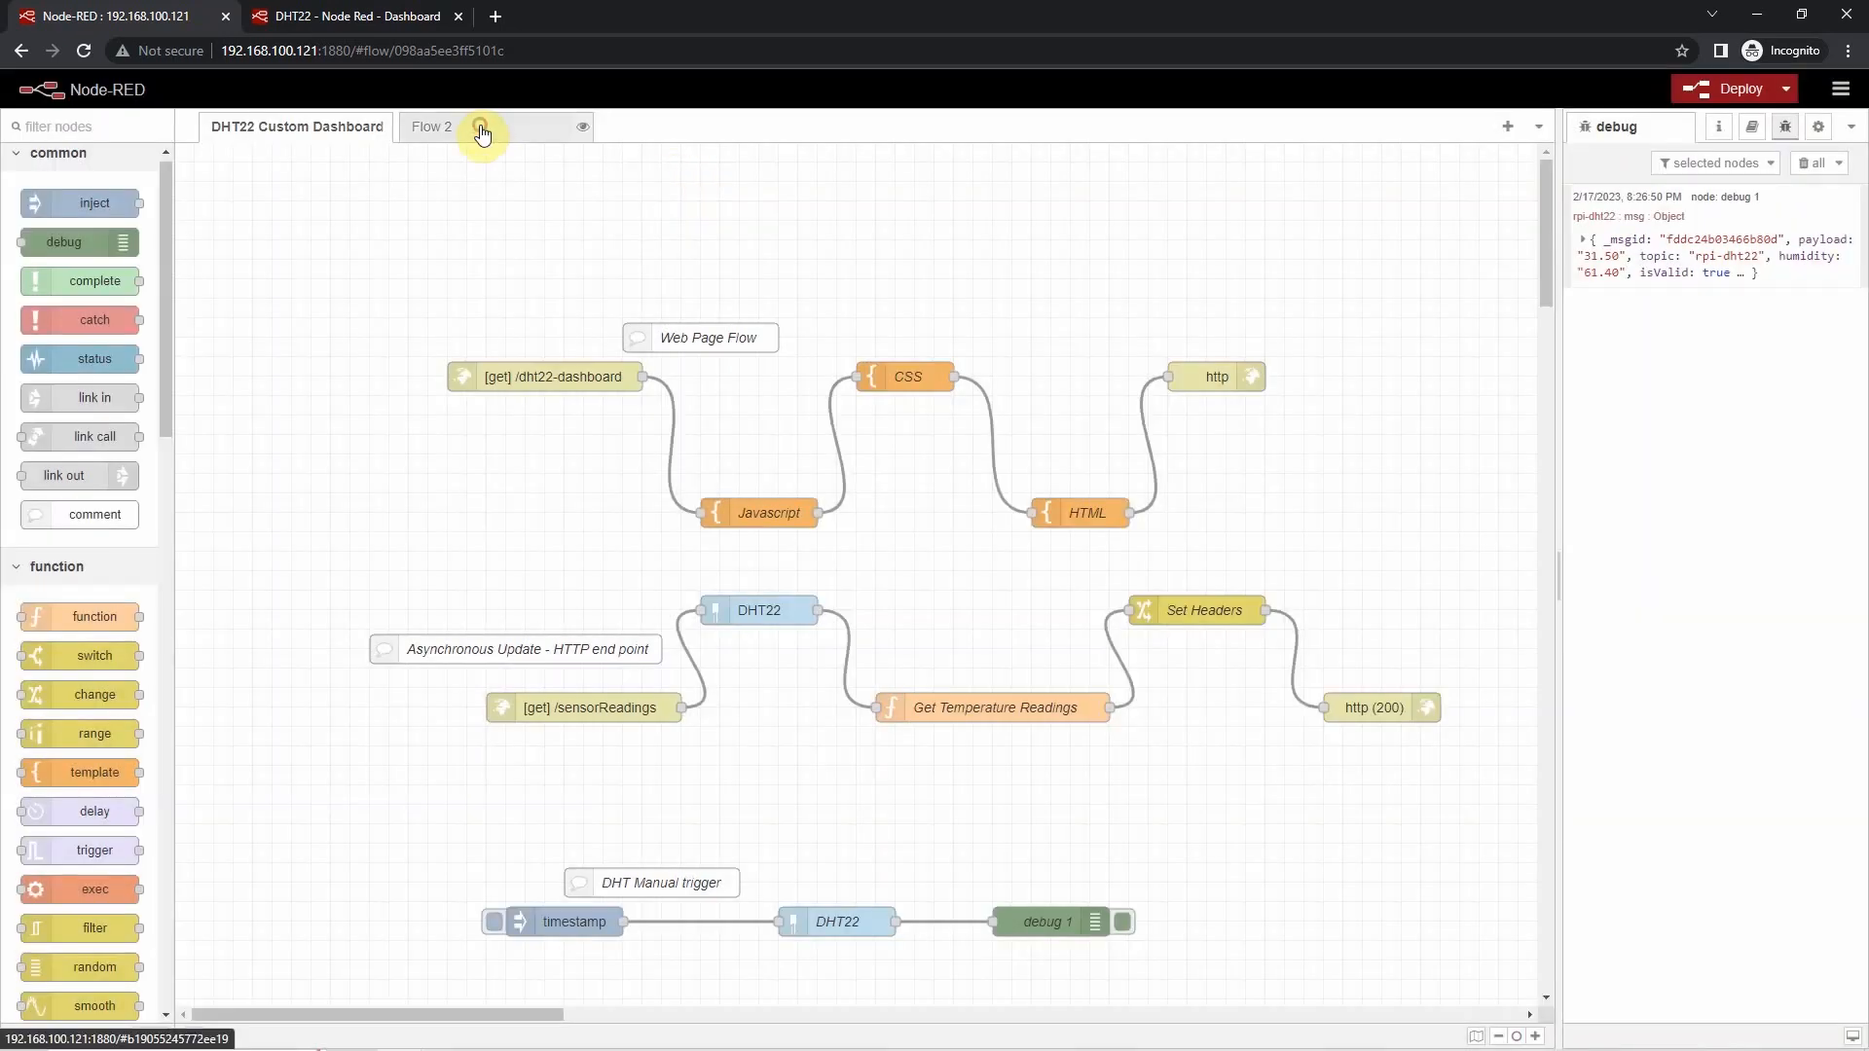
- On Flow 2, drop an rpi-dht22 sensor node and a timestamp inject node from the palette
left_click(432, 127)
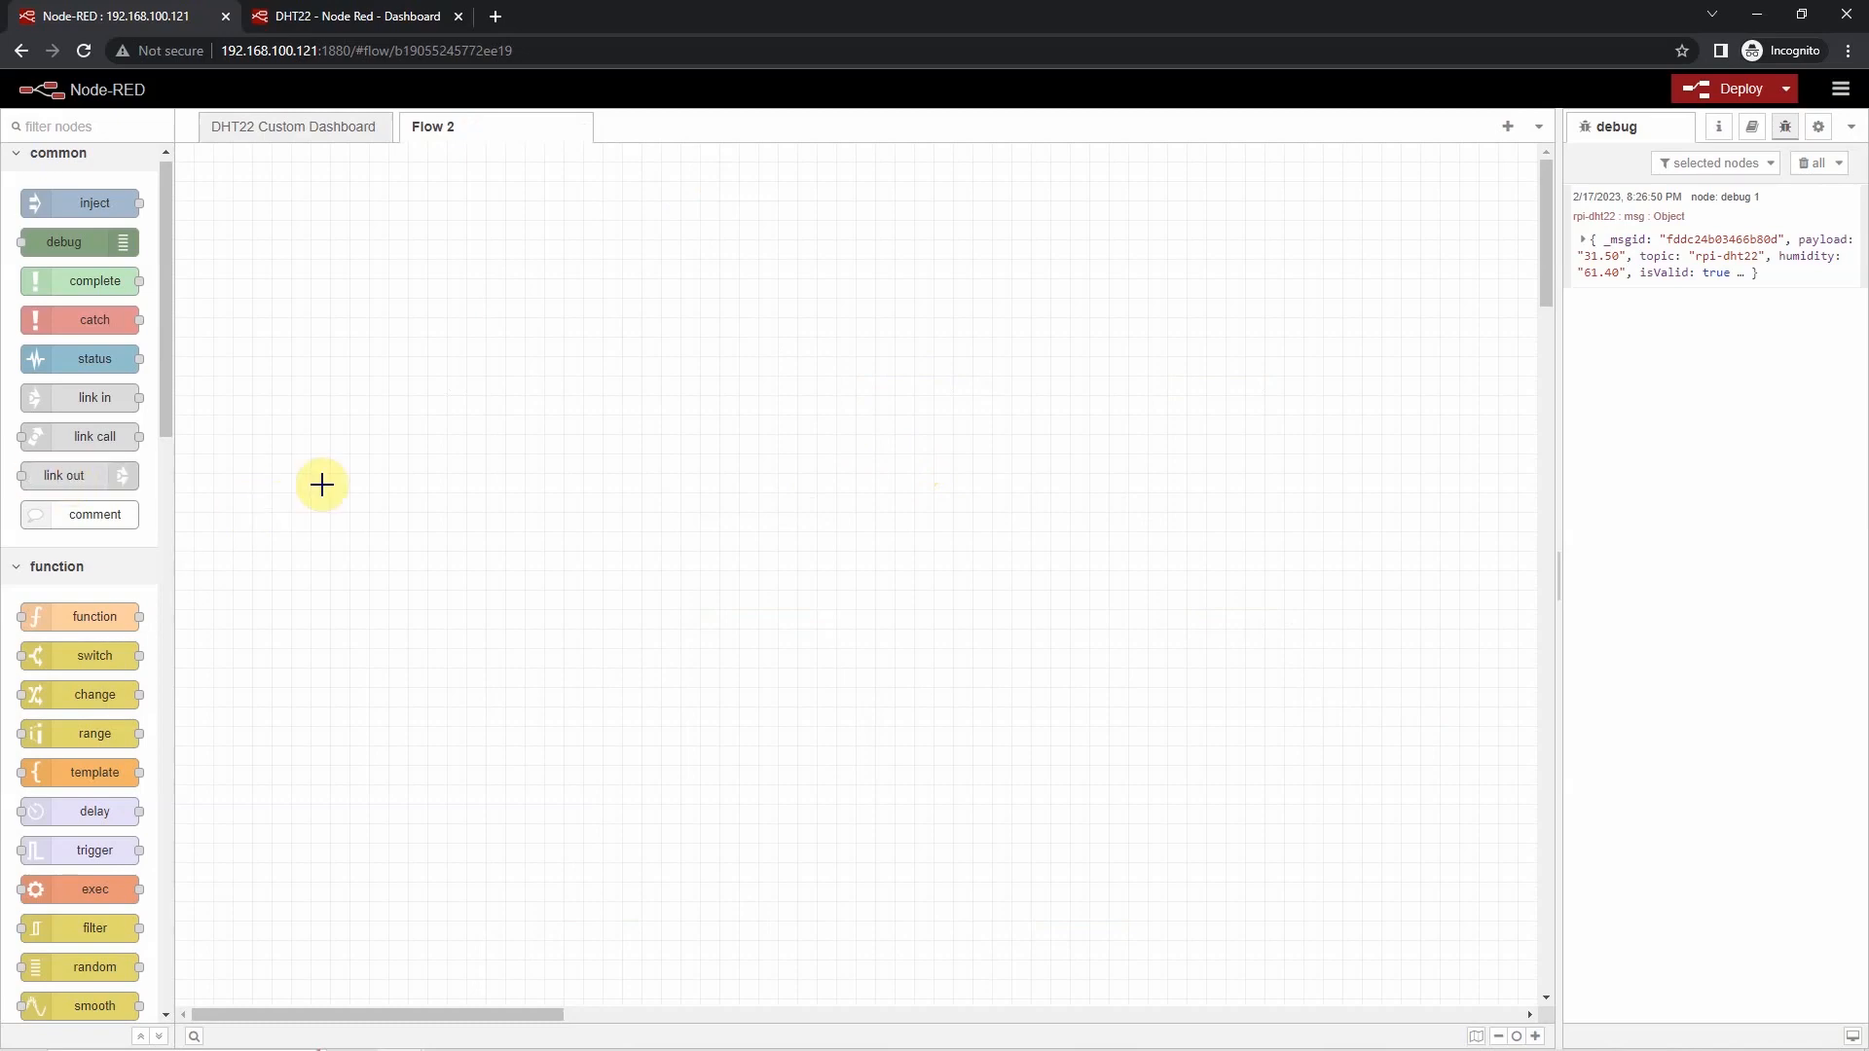
scroll("down", 3)
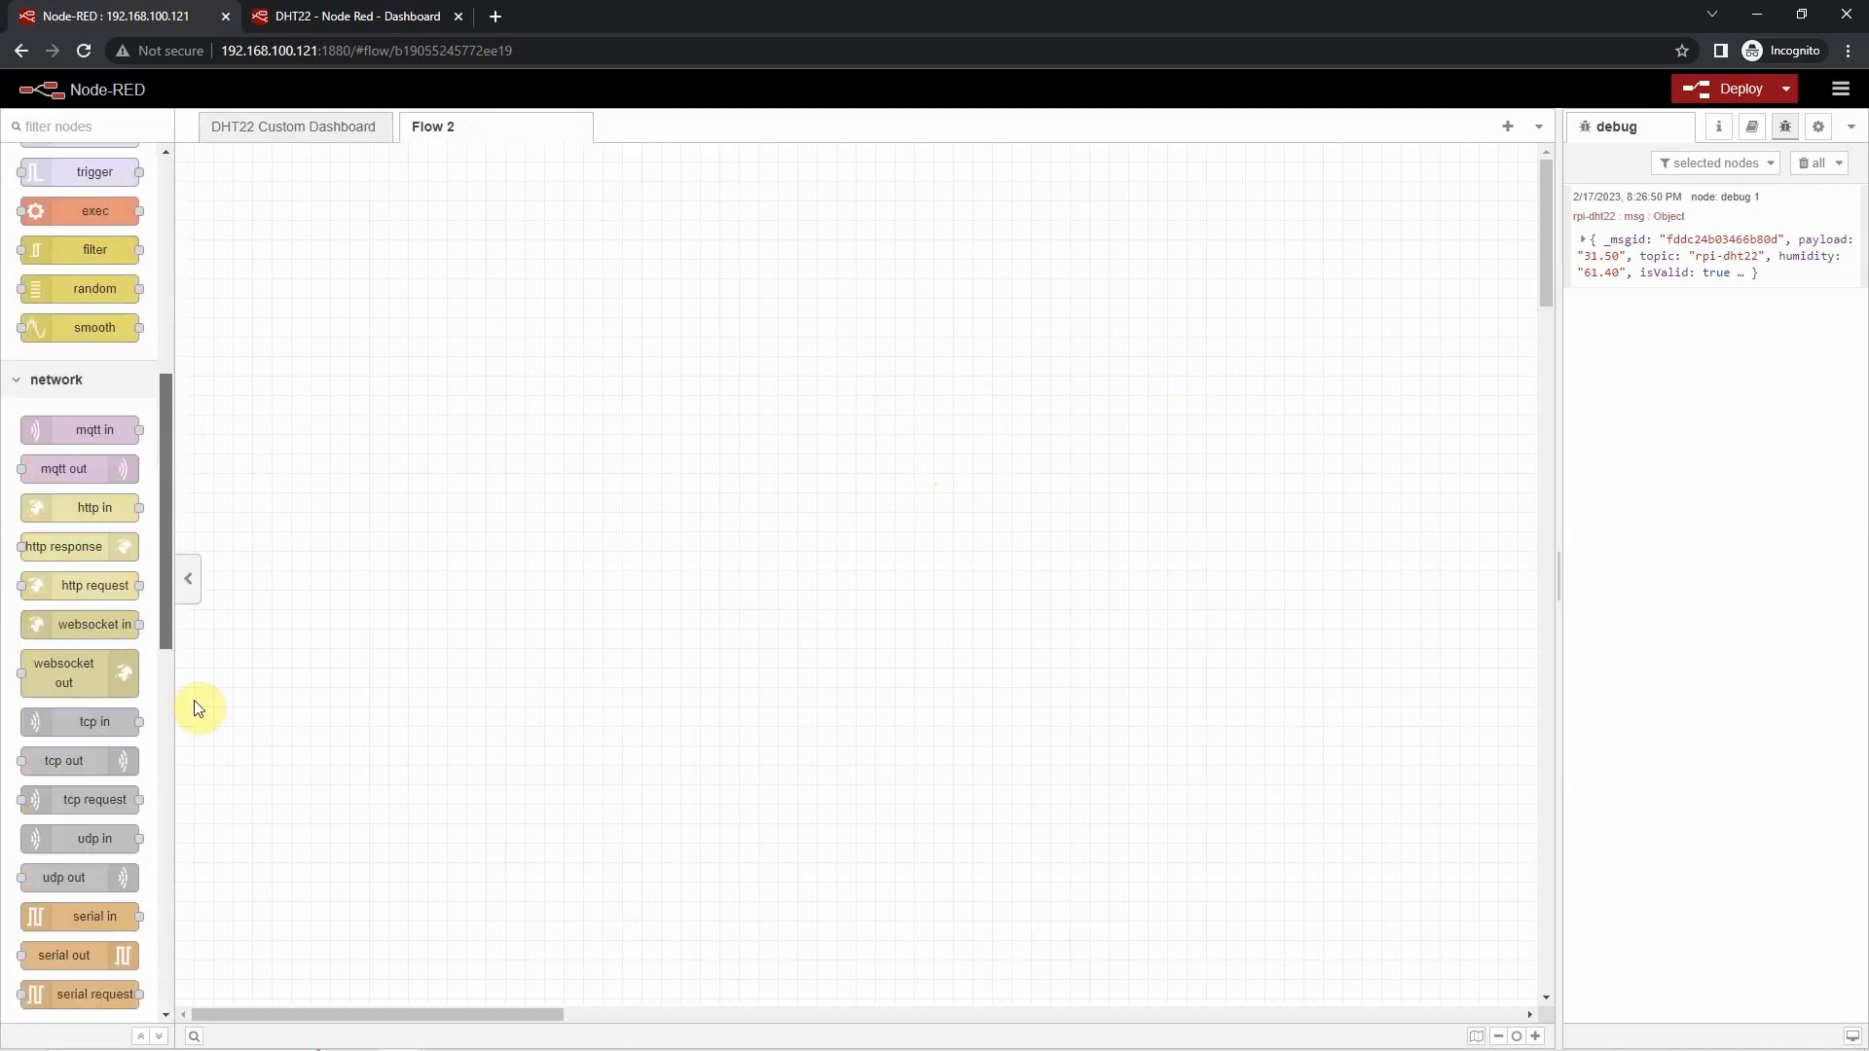
scroll("down", 3)
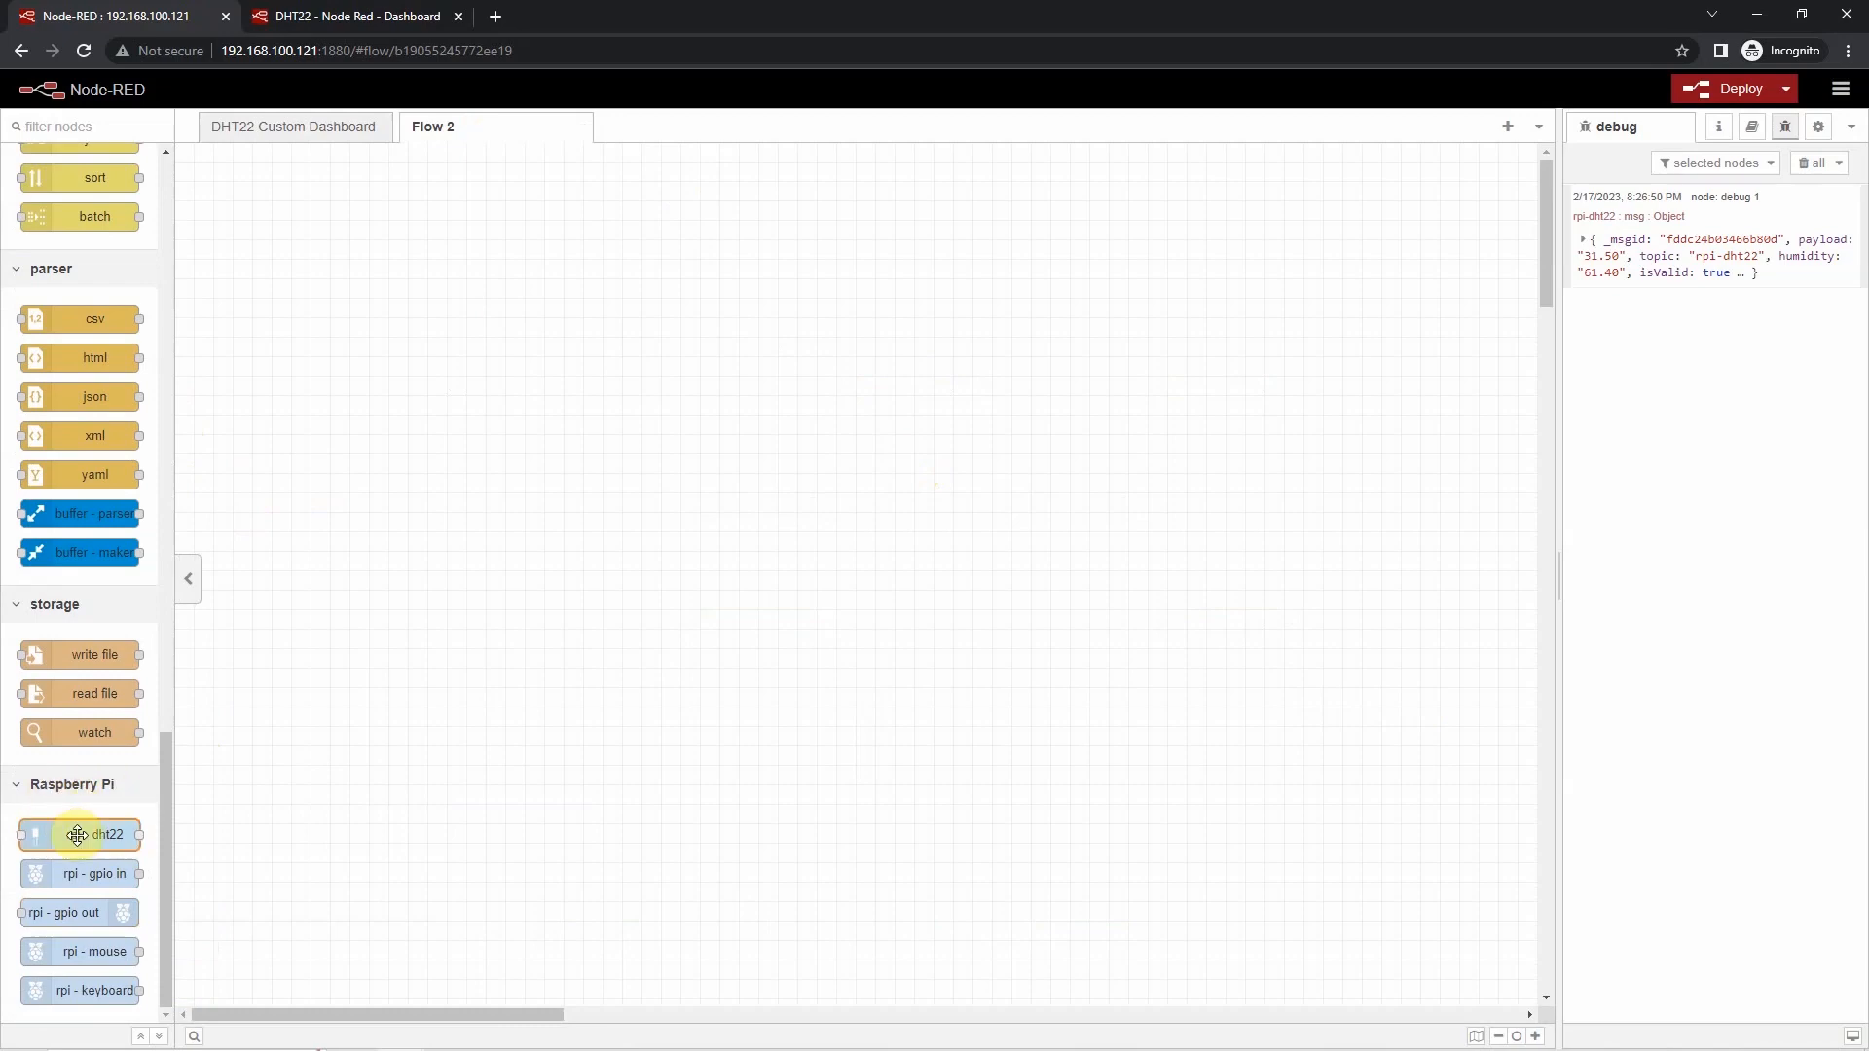
left_click_drag(80, 836, 771, 401)
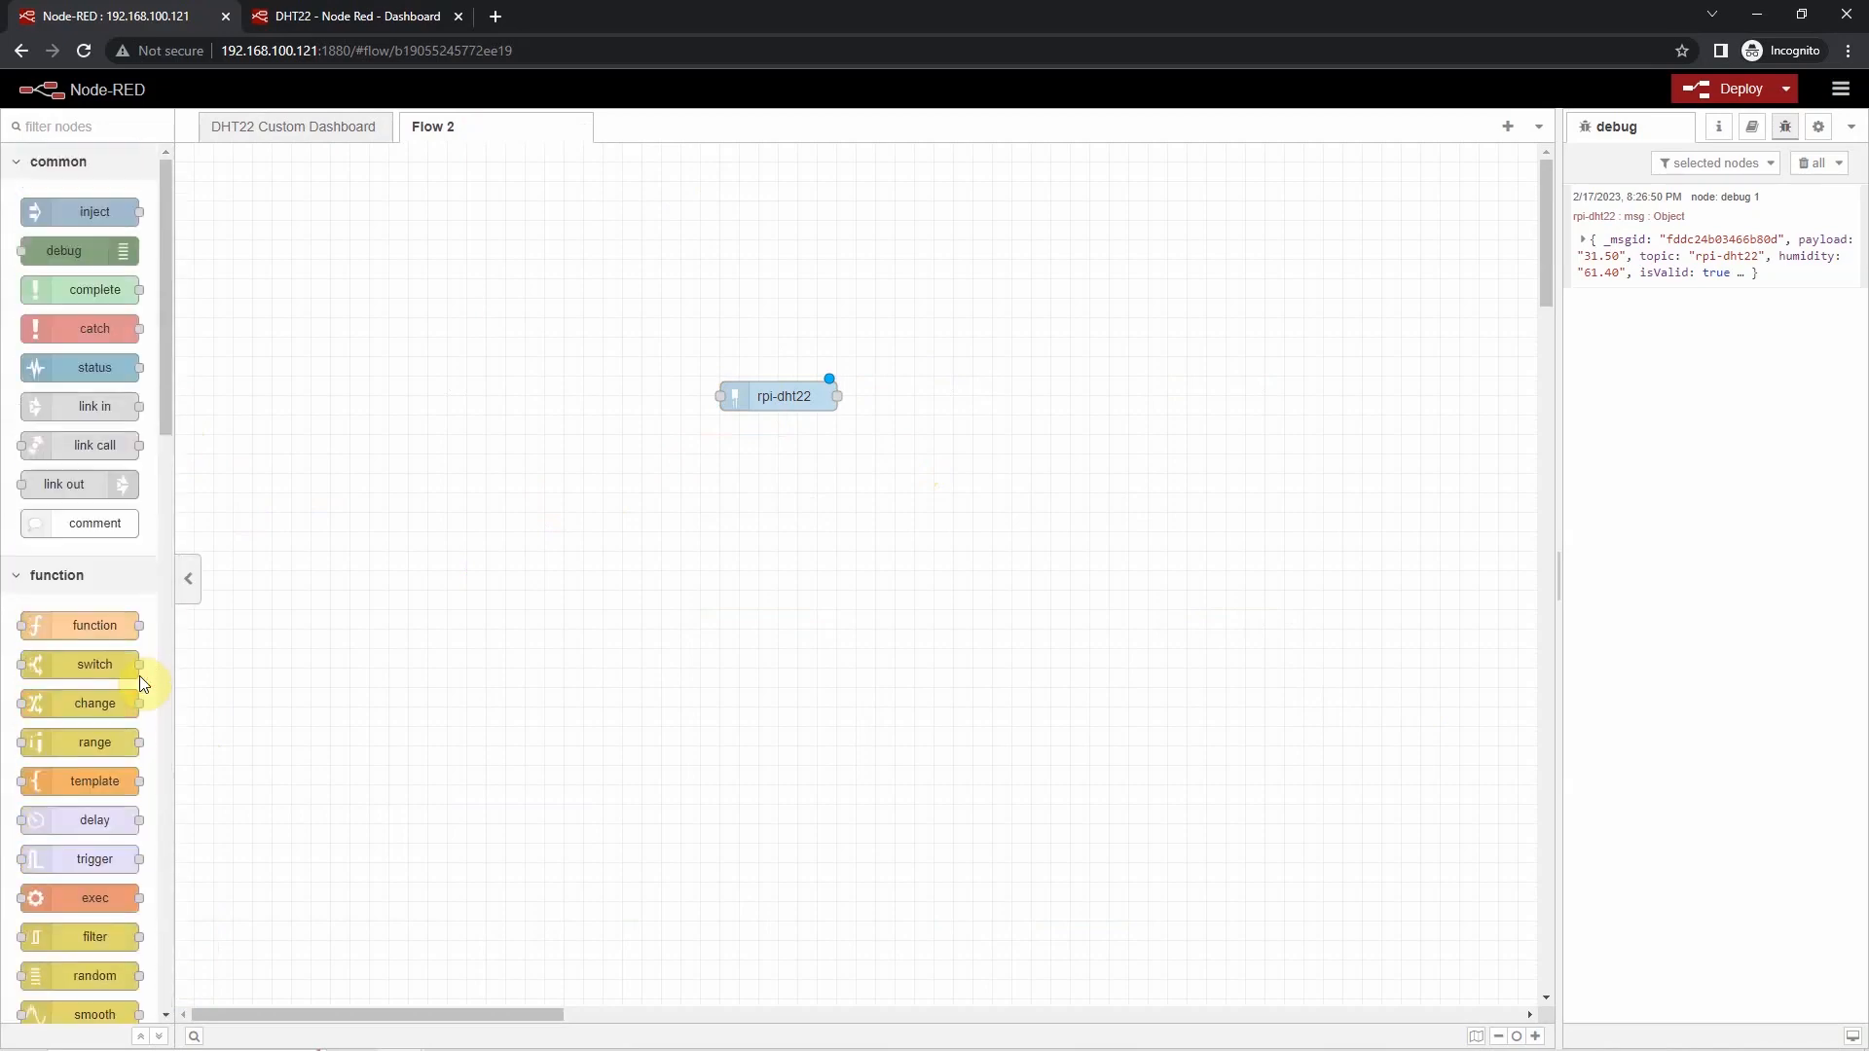
left_click_drag(94, 211, 536, 397)
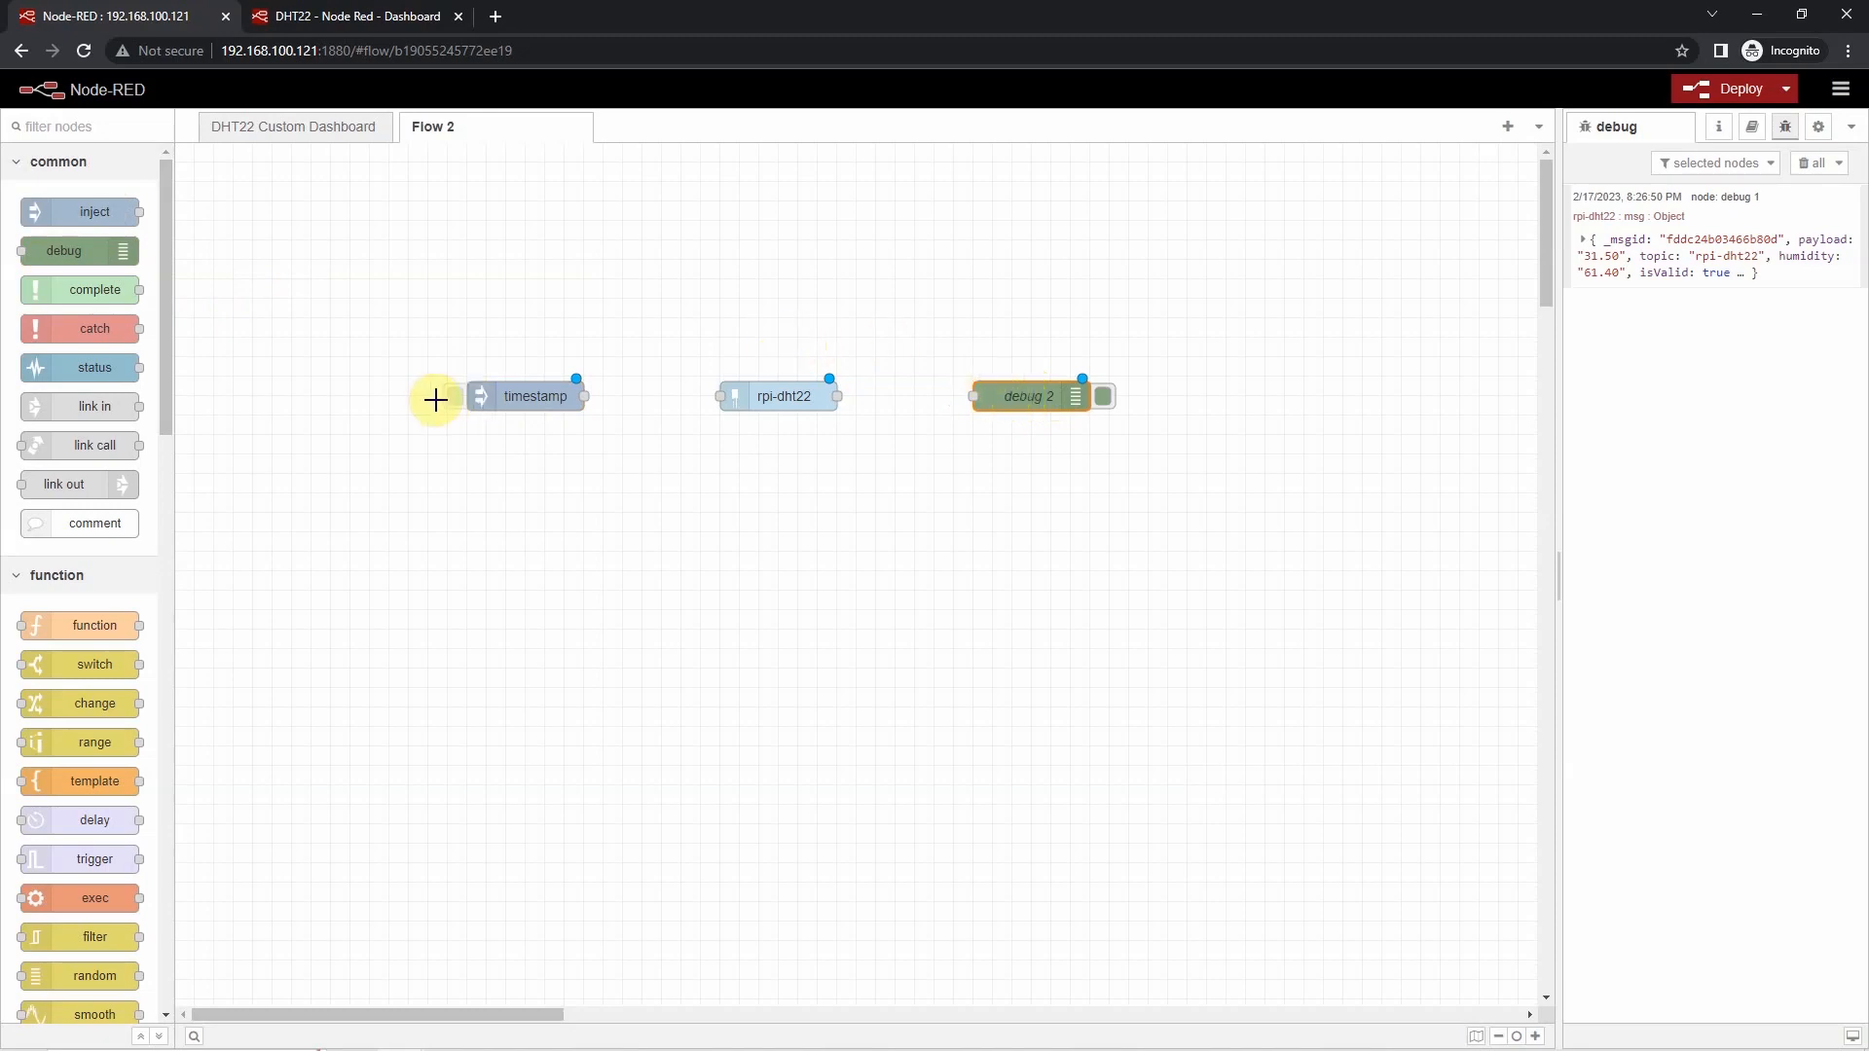
mouse_move(754, 423)
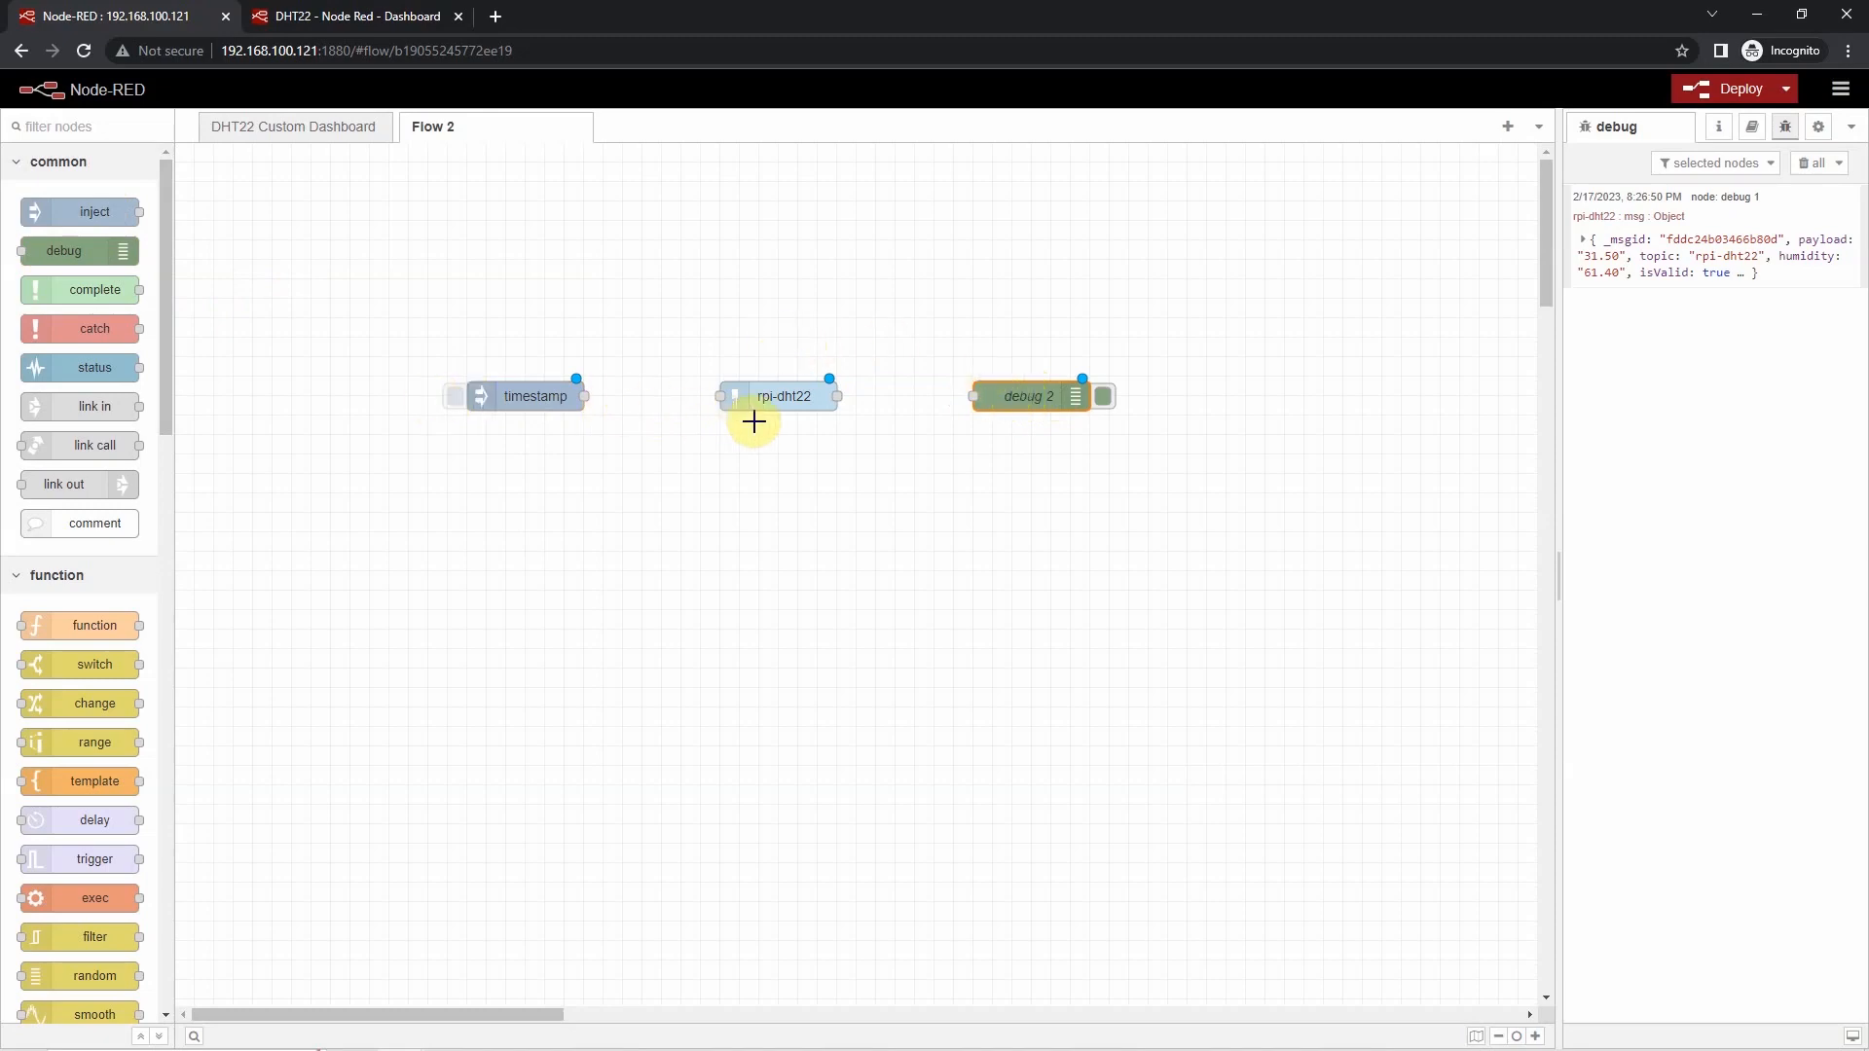
mouse_move(761, 403)
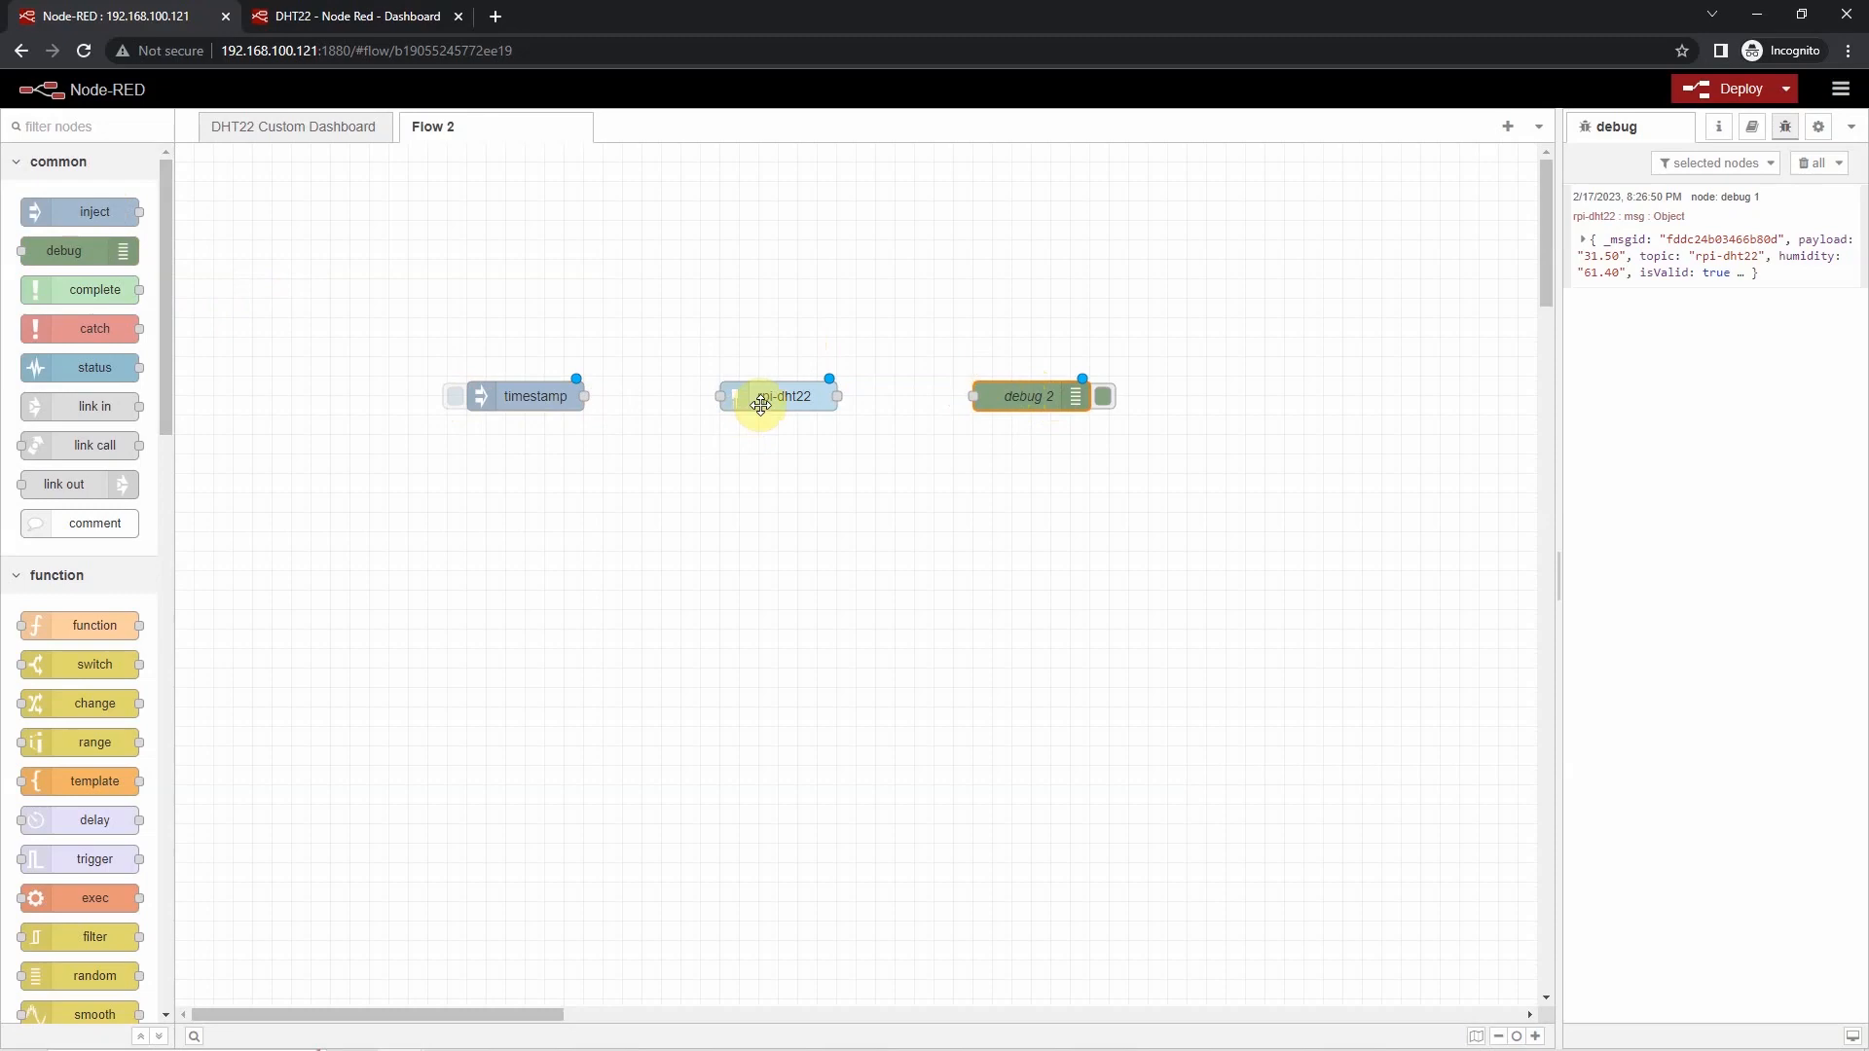
- Set the rpi-dht22 node to BCM GPIO pin numbering and choose its pin number
double_click(778, 395)
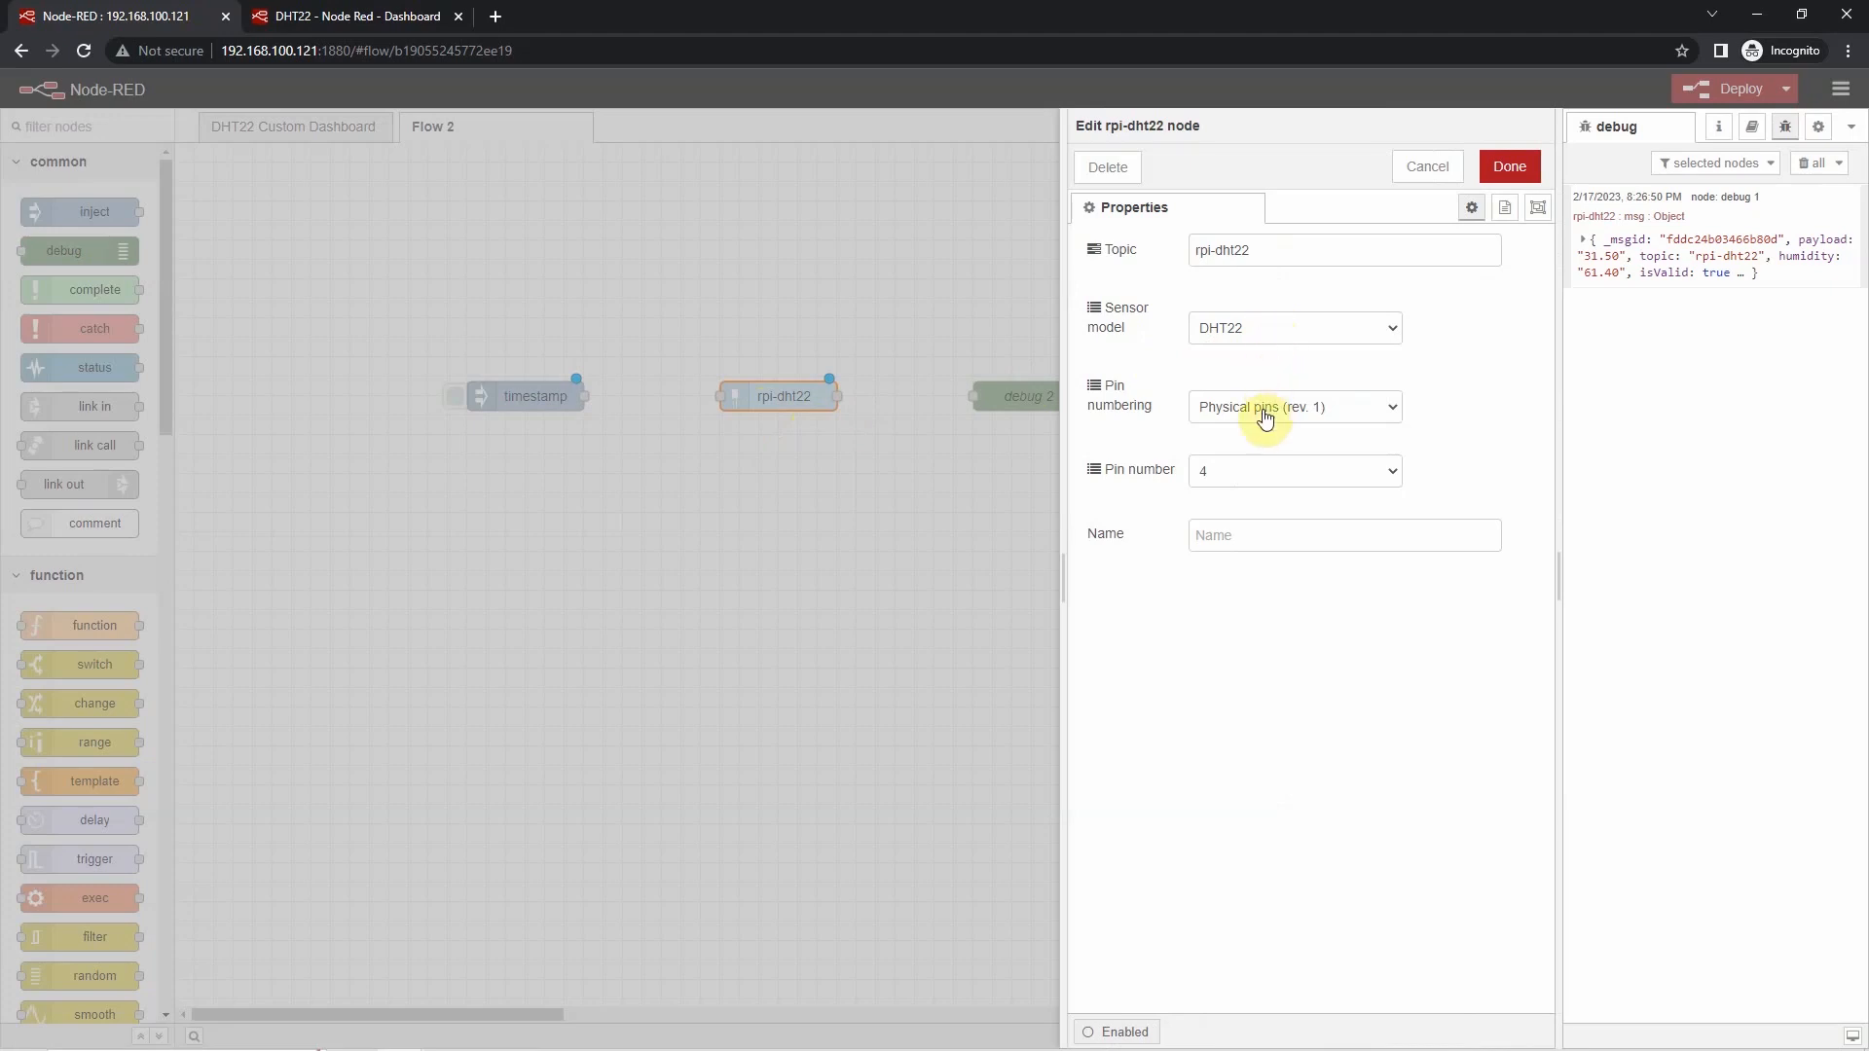
left_click(1293, 407)
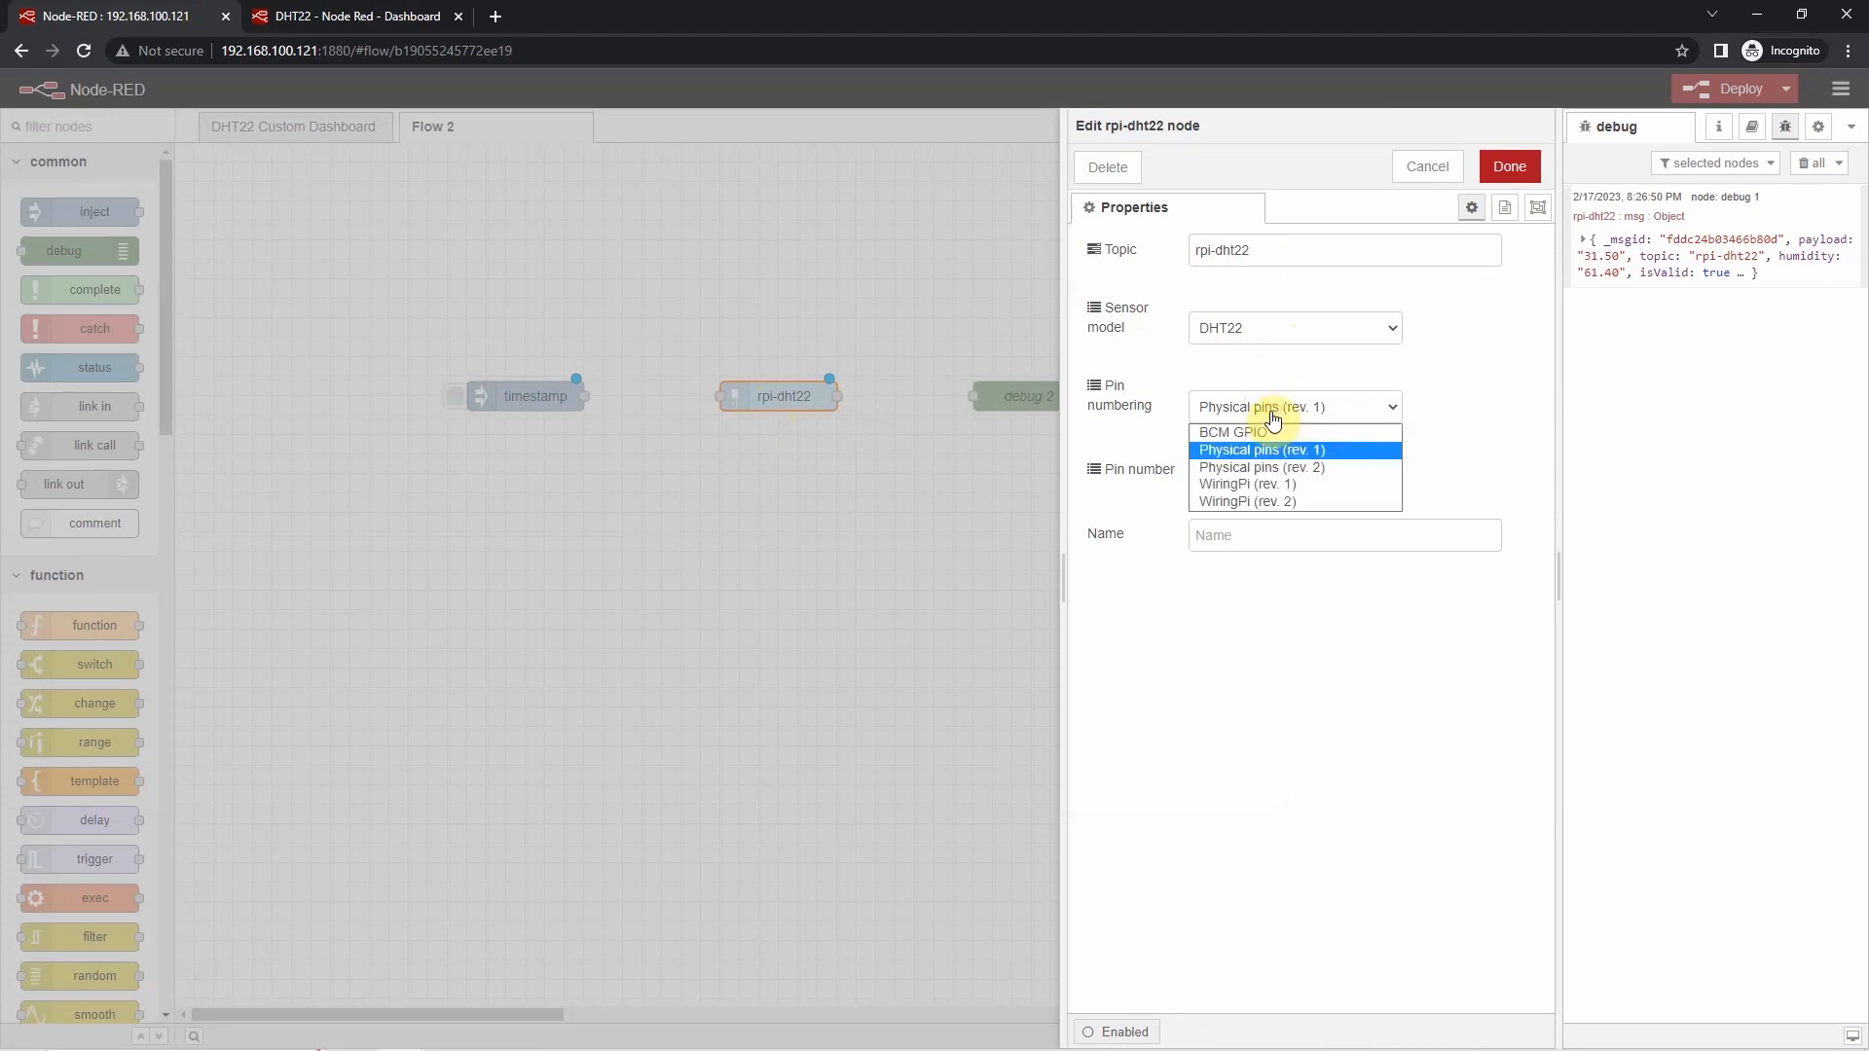
left_click(1234, 432)
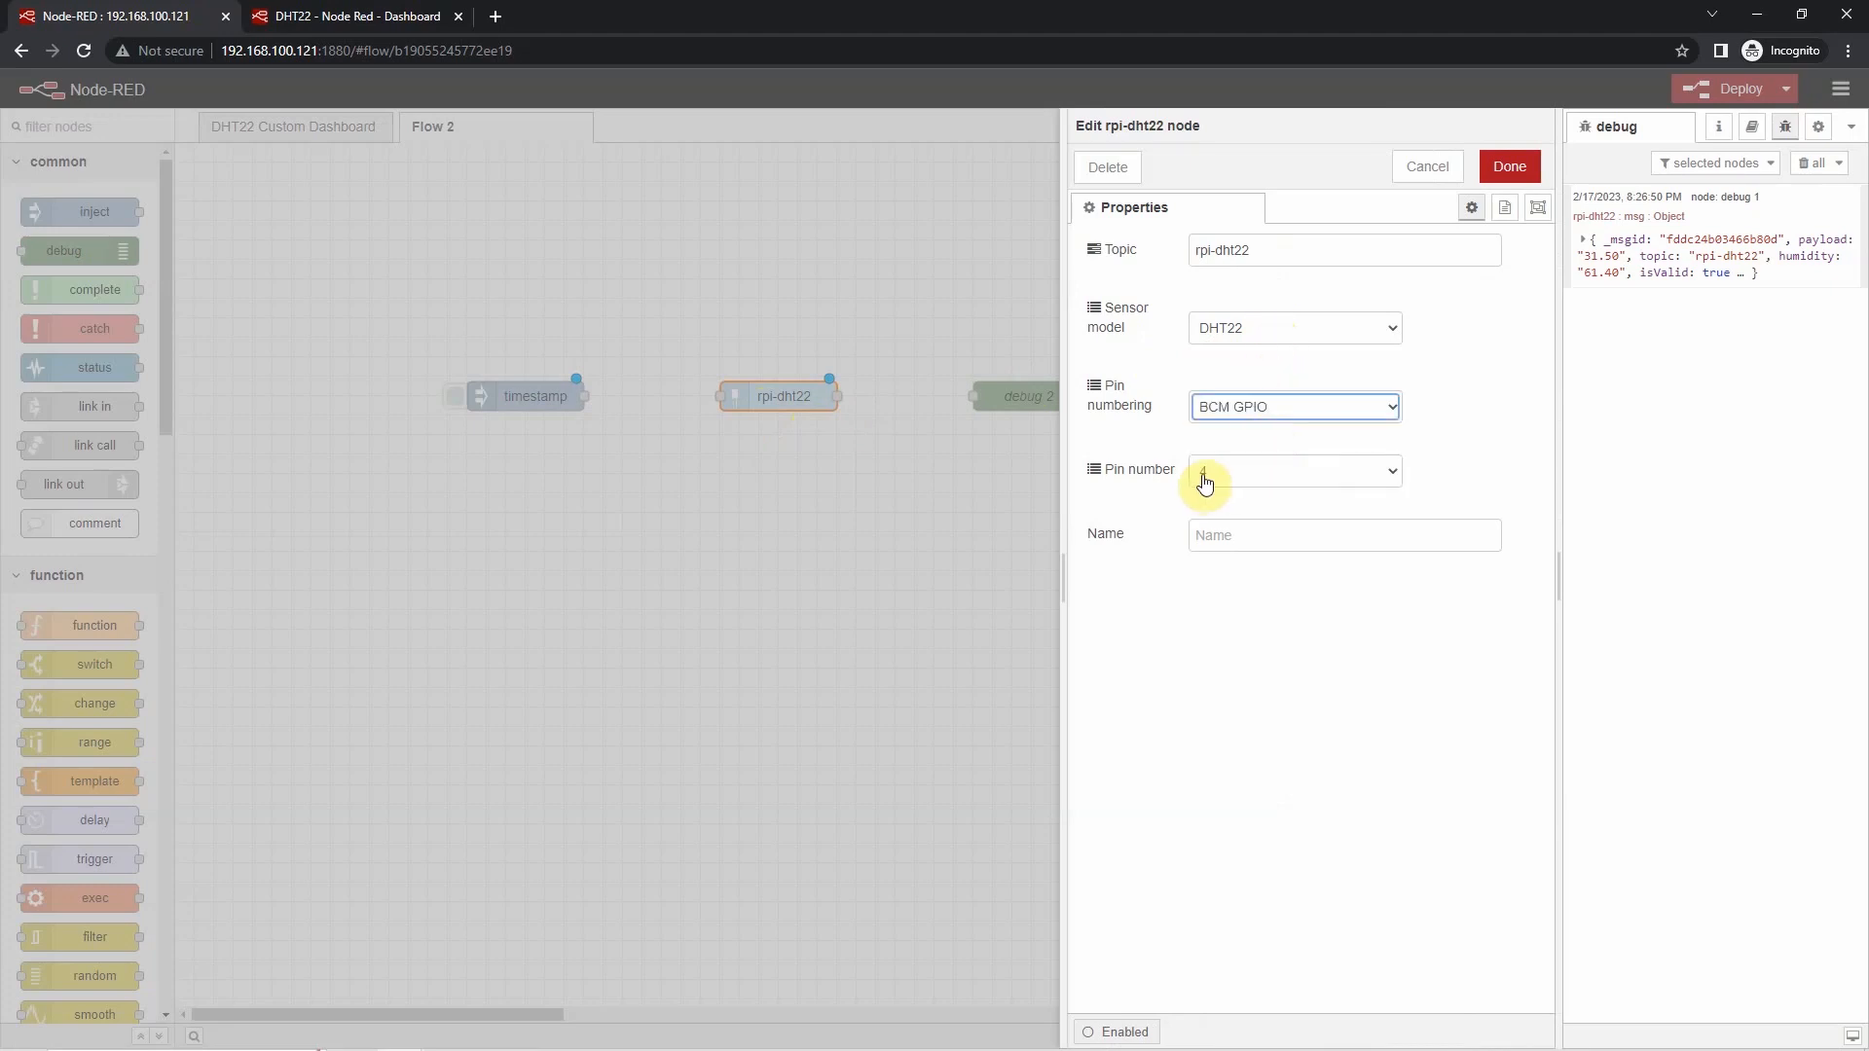
left_click(1293, 469)
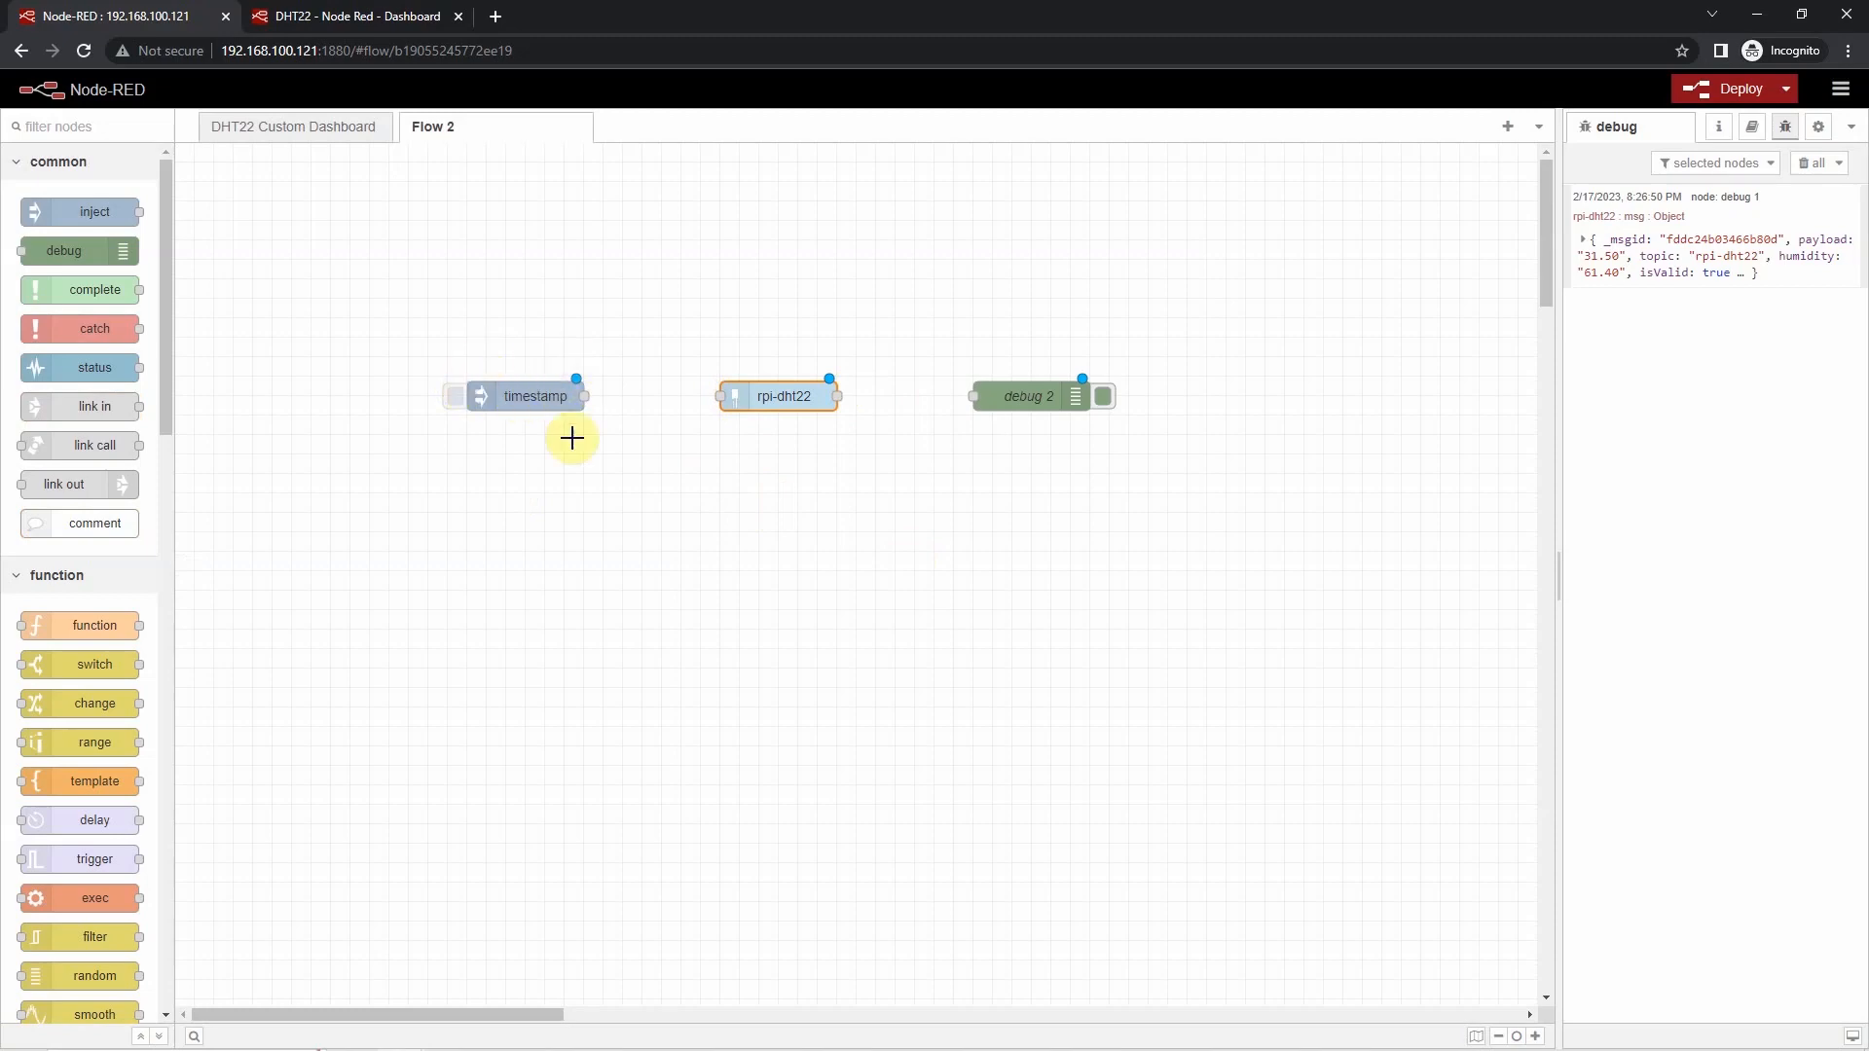
mouse_move(619, 405)
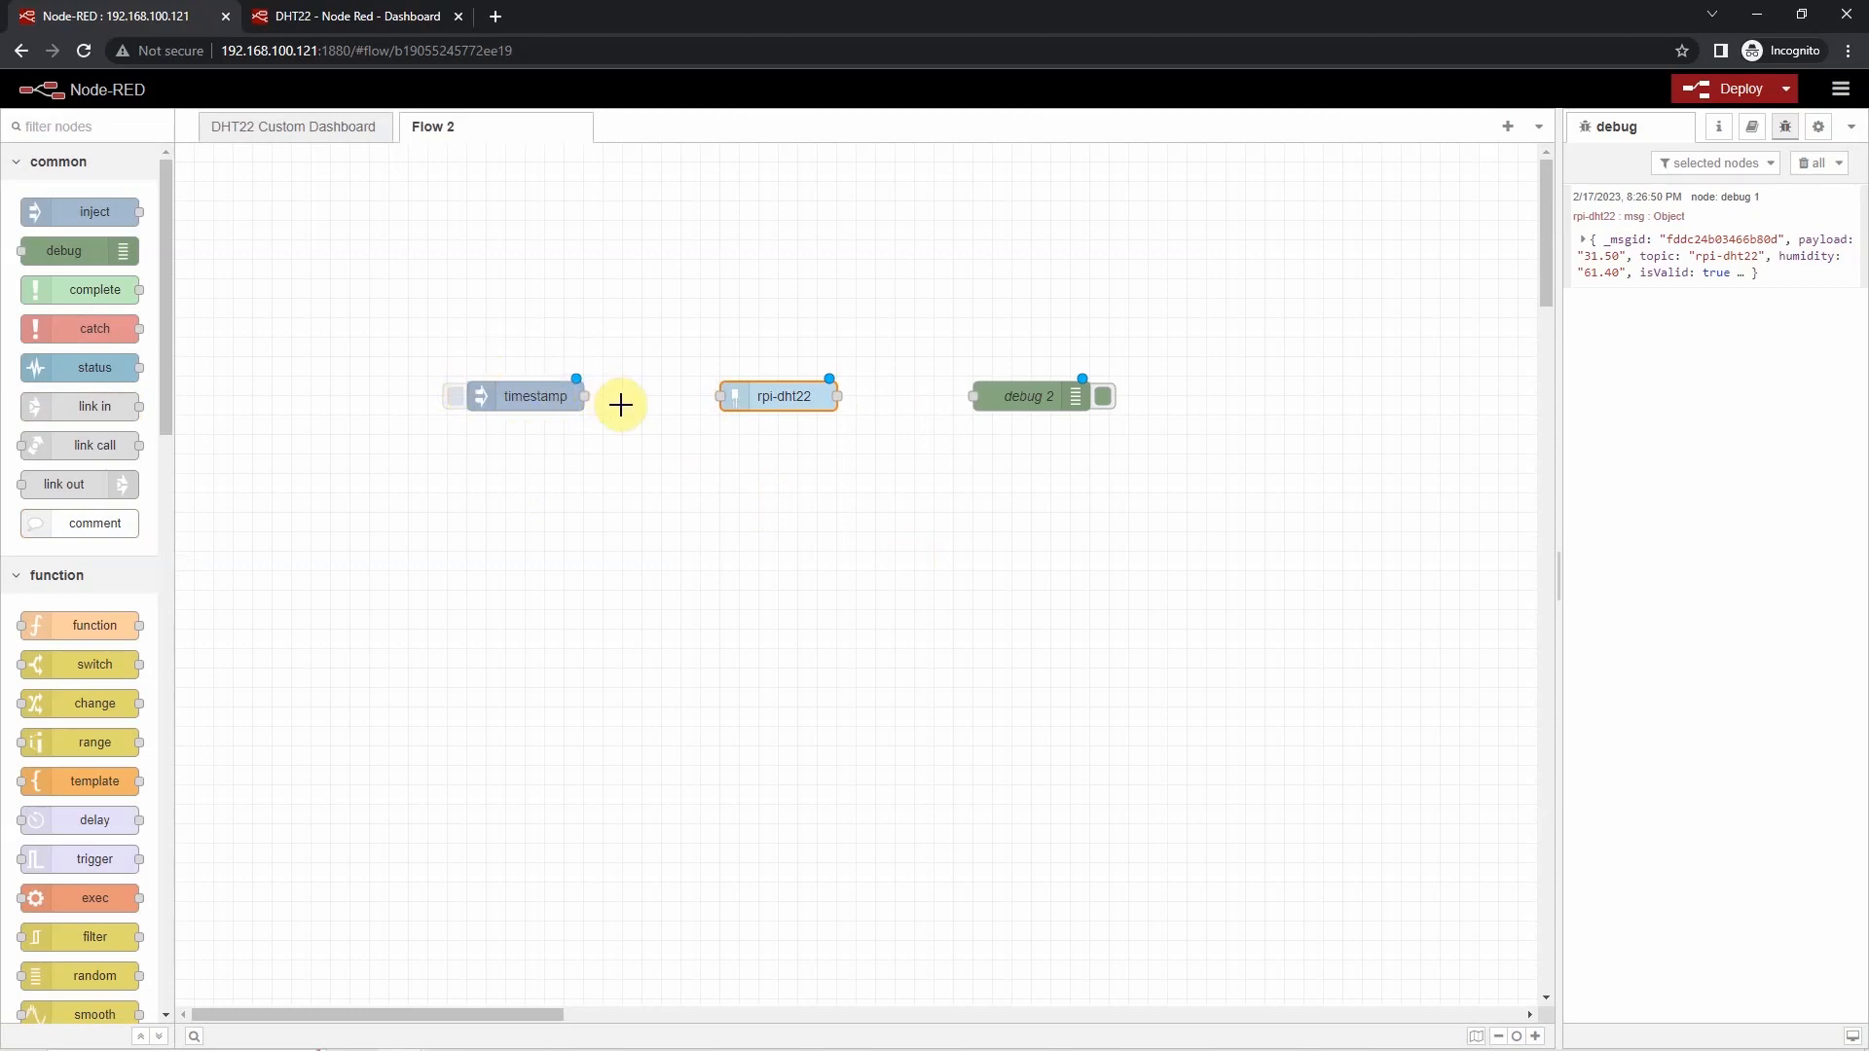
mouse_move(1006, 393)
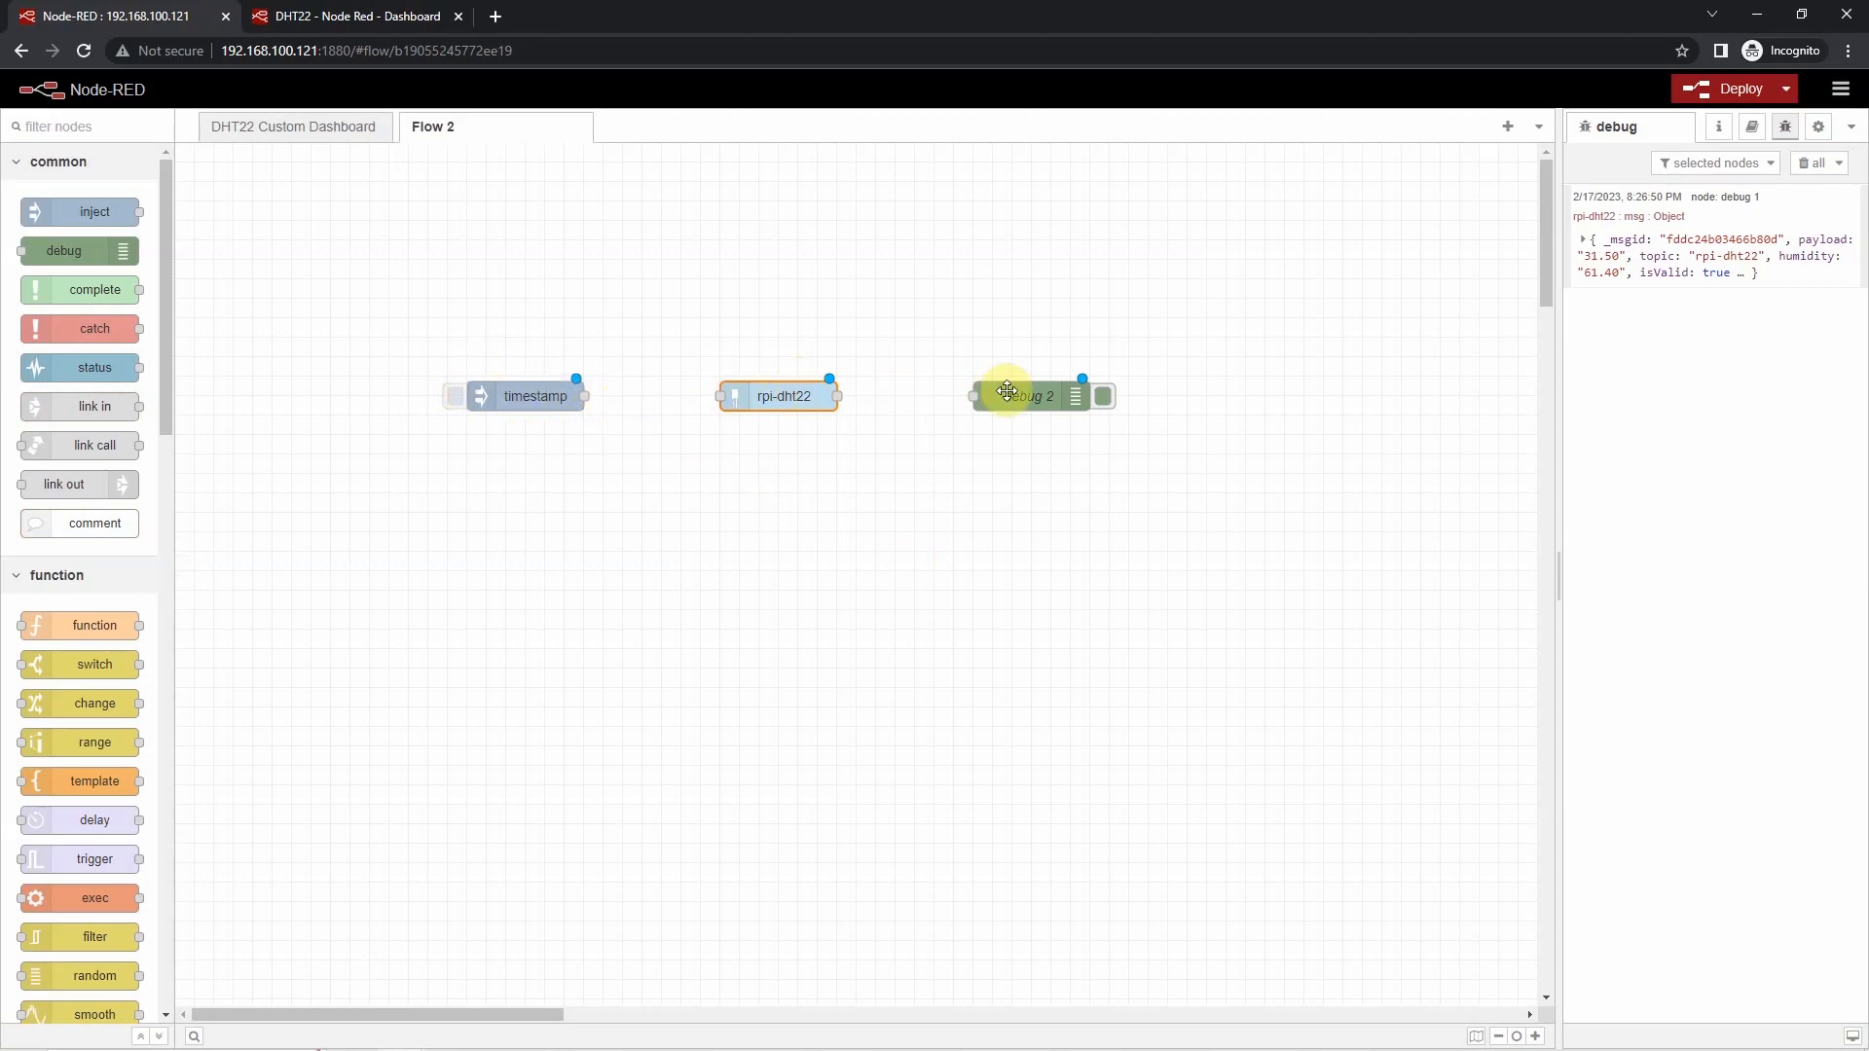
mouse_move(592, 380)
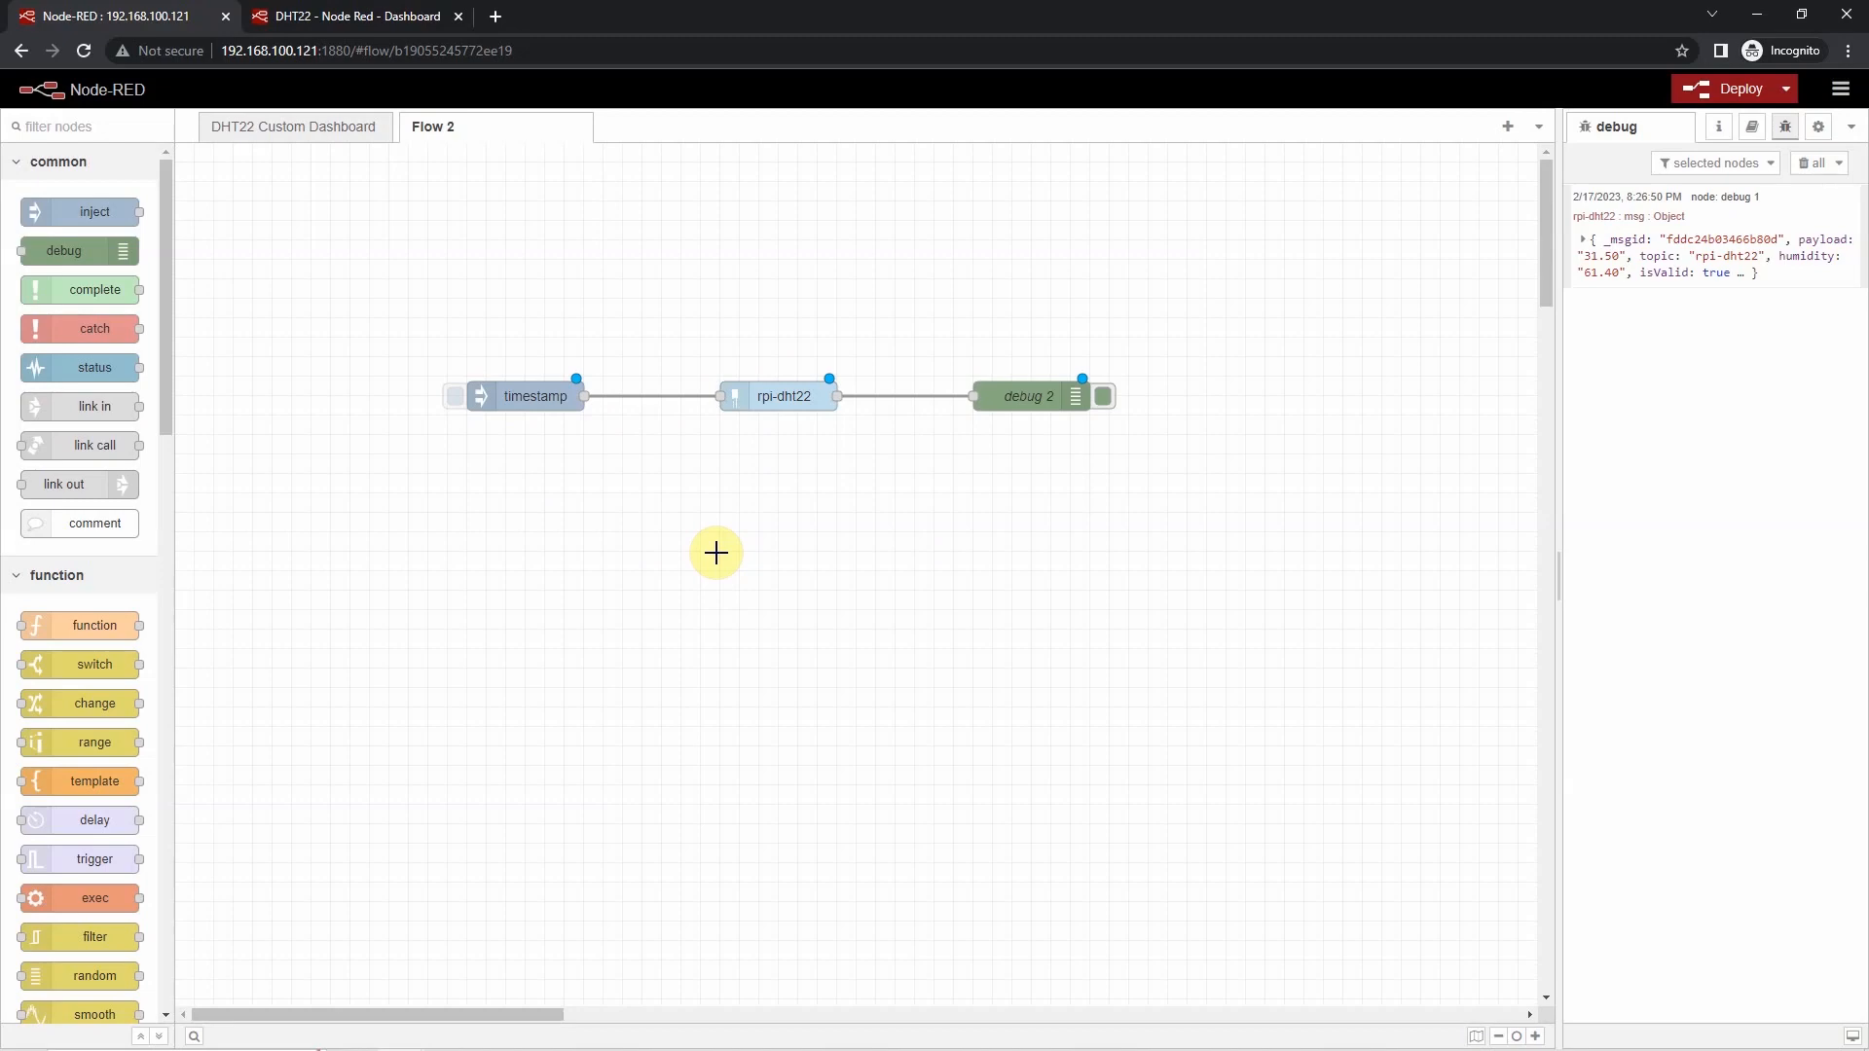
mouse_move(715, 403)
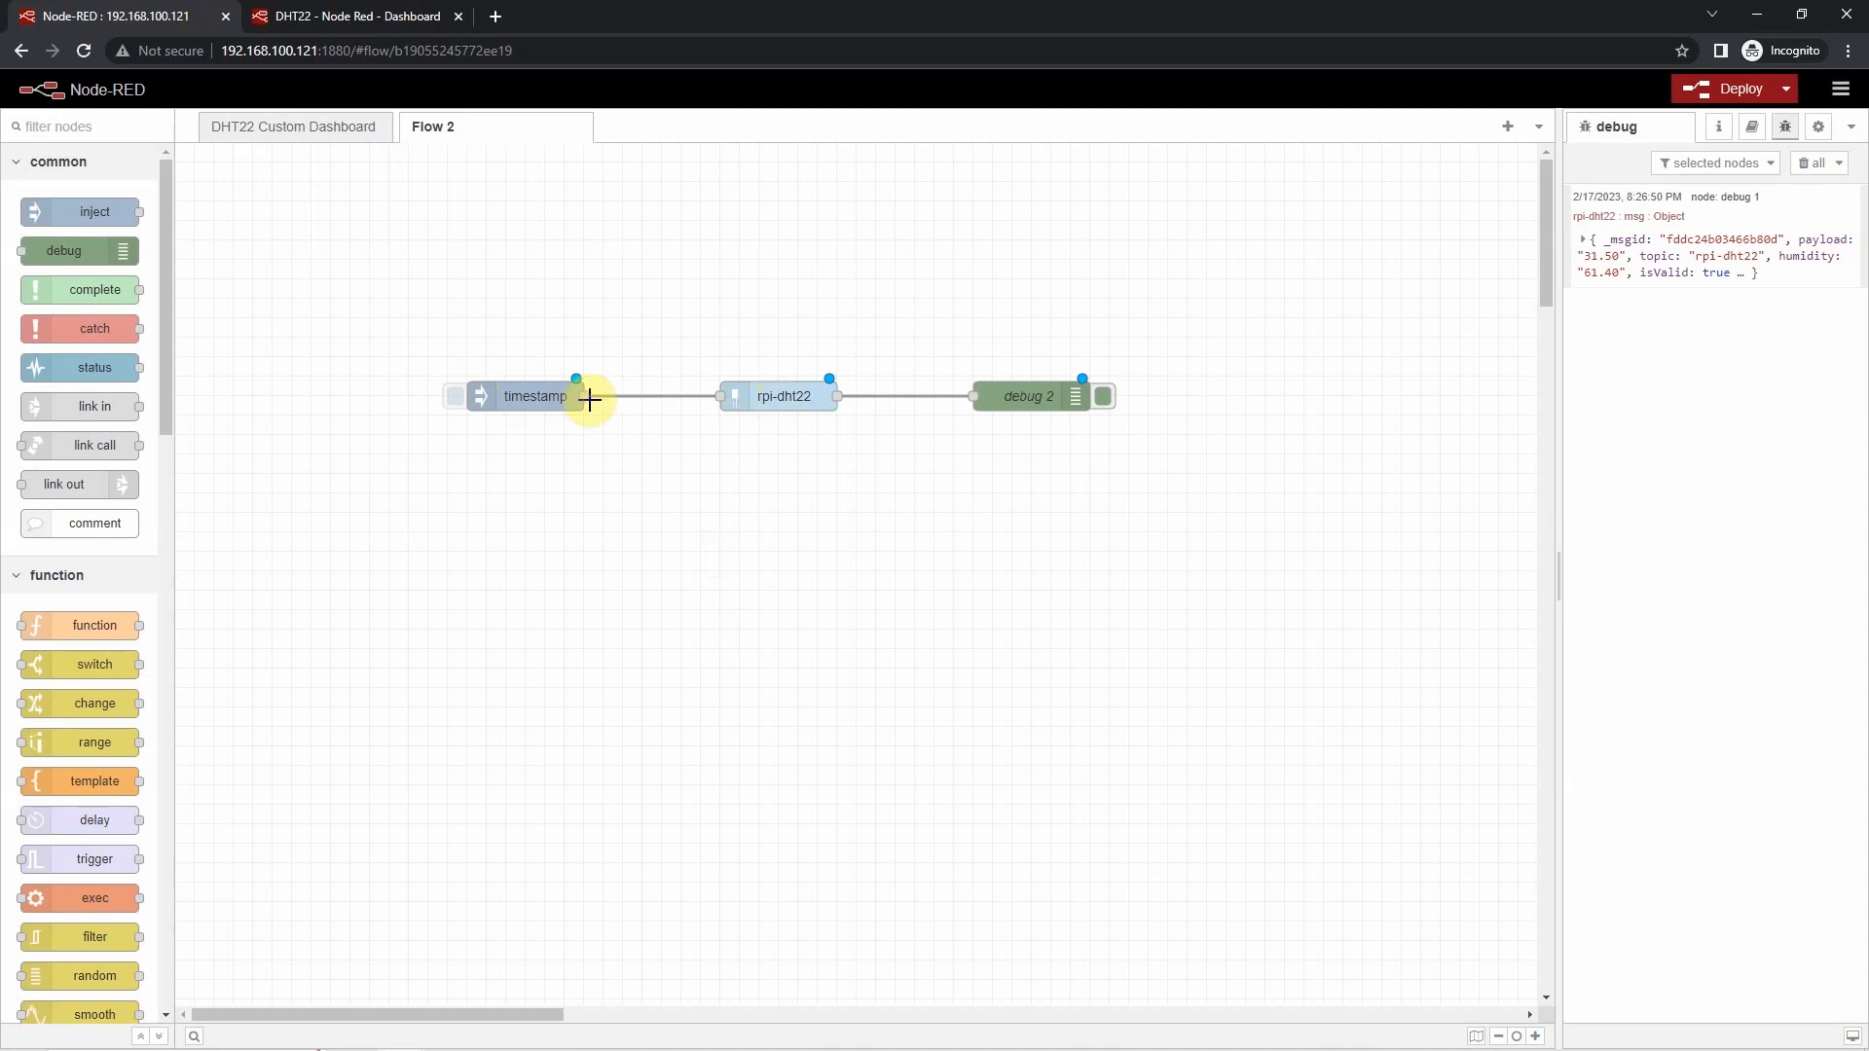
mouse_move(596, 391)
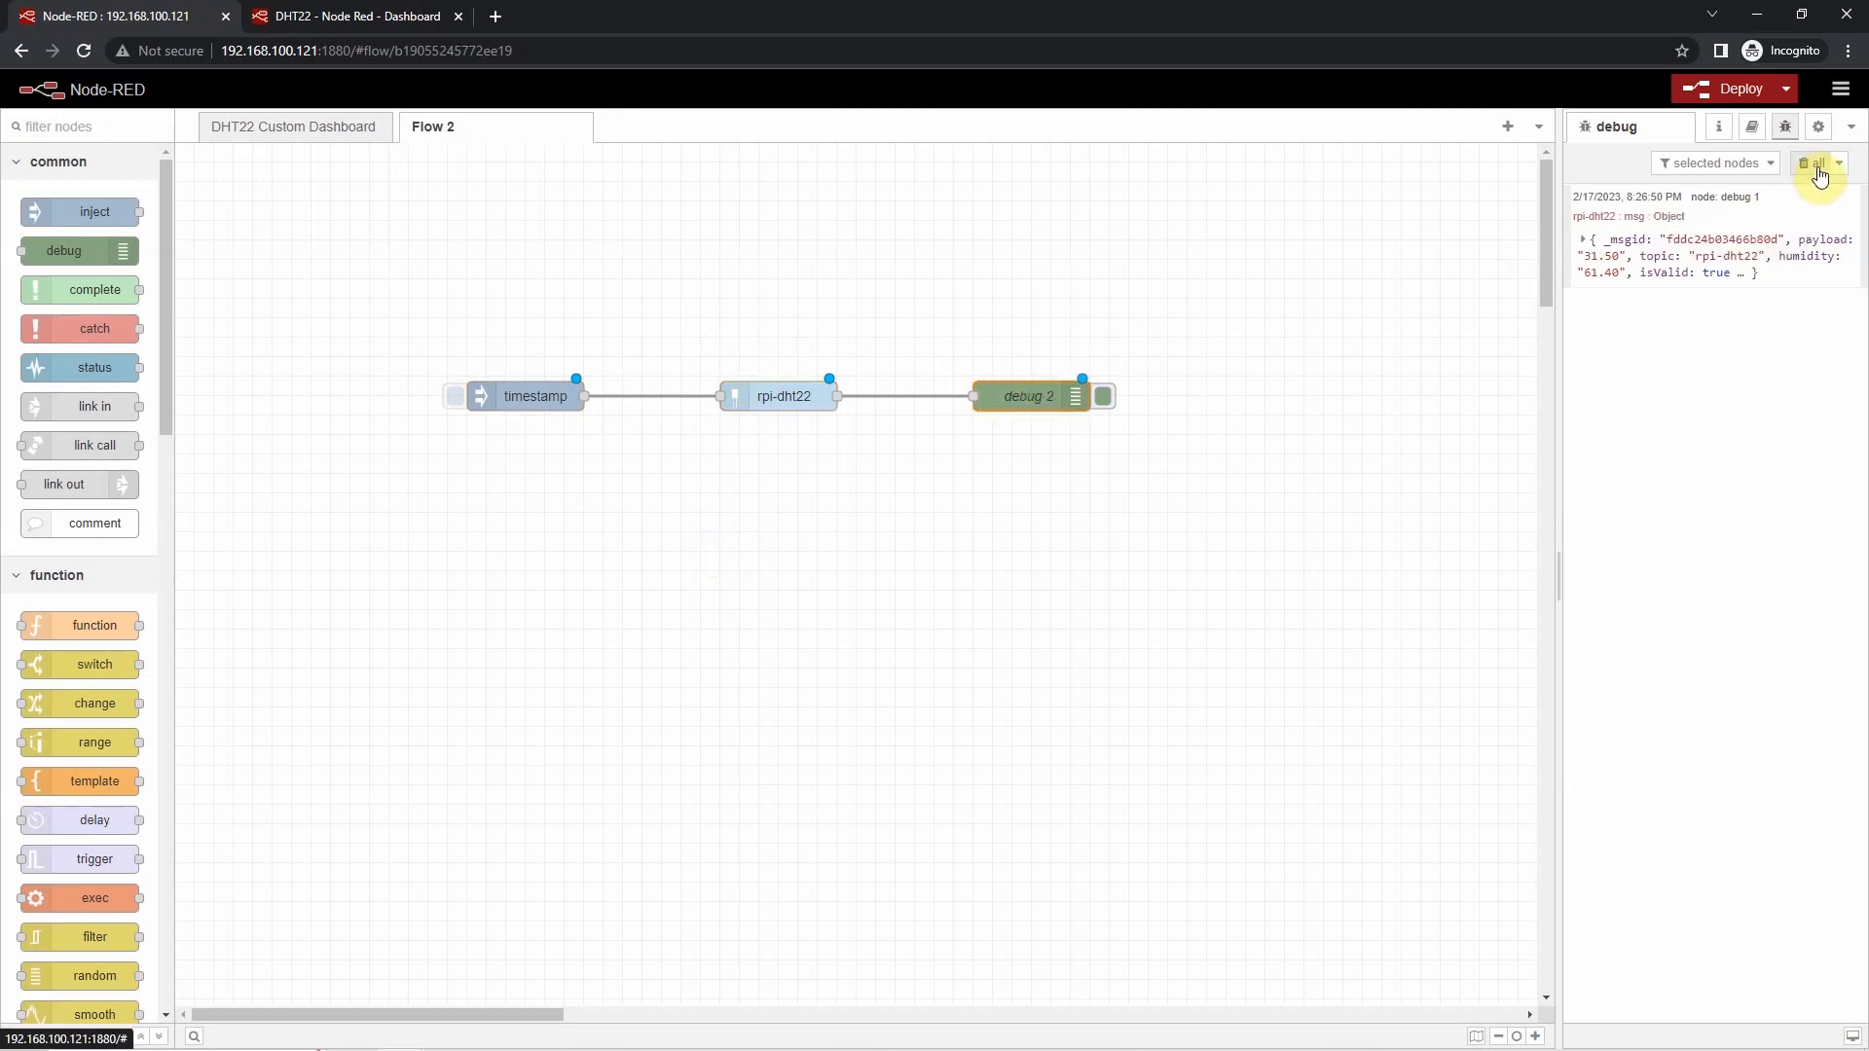
- Clear debug, deploy Flow 2 and inject a timestamp to get a 31.70 reading in debug 2
left_click(1806, 164)
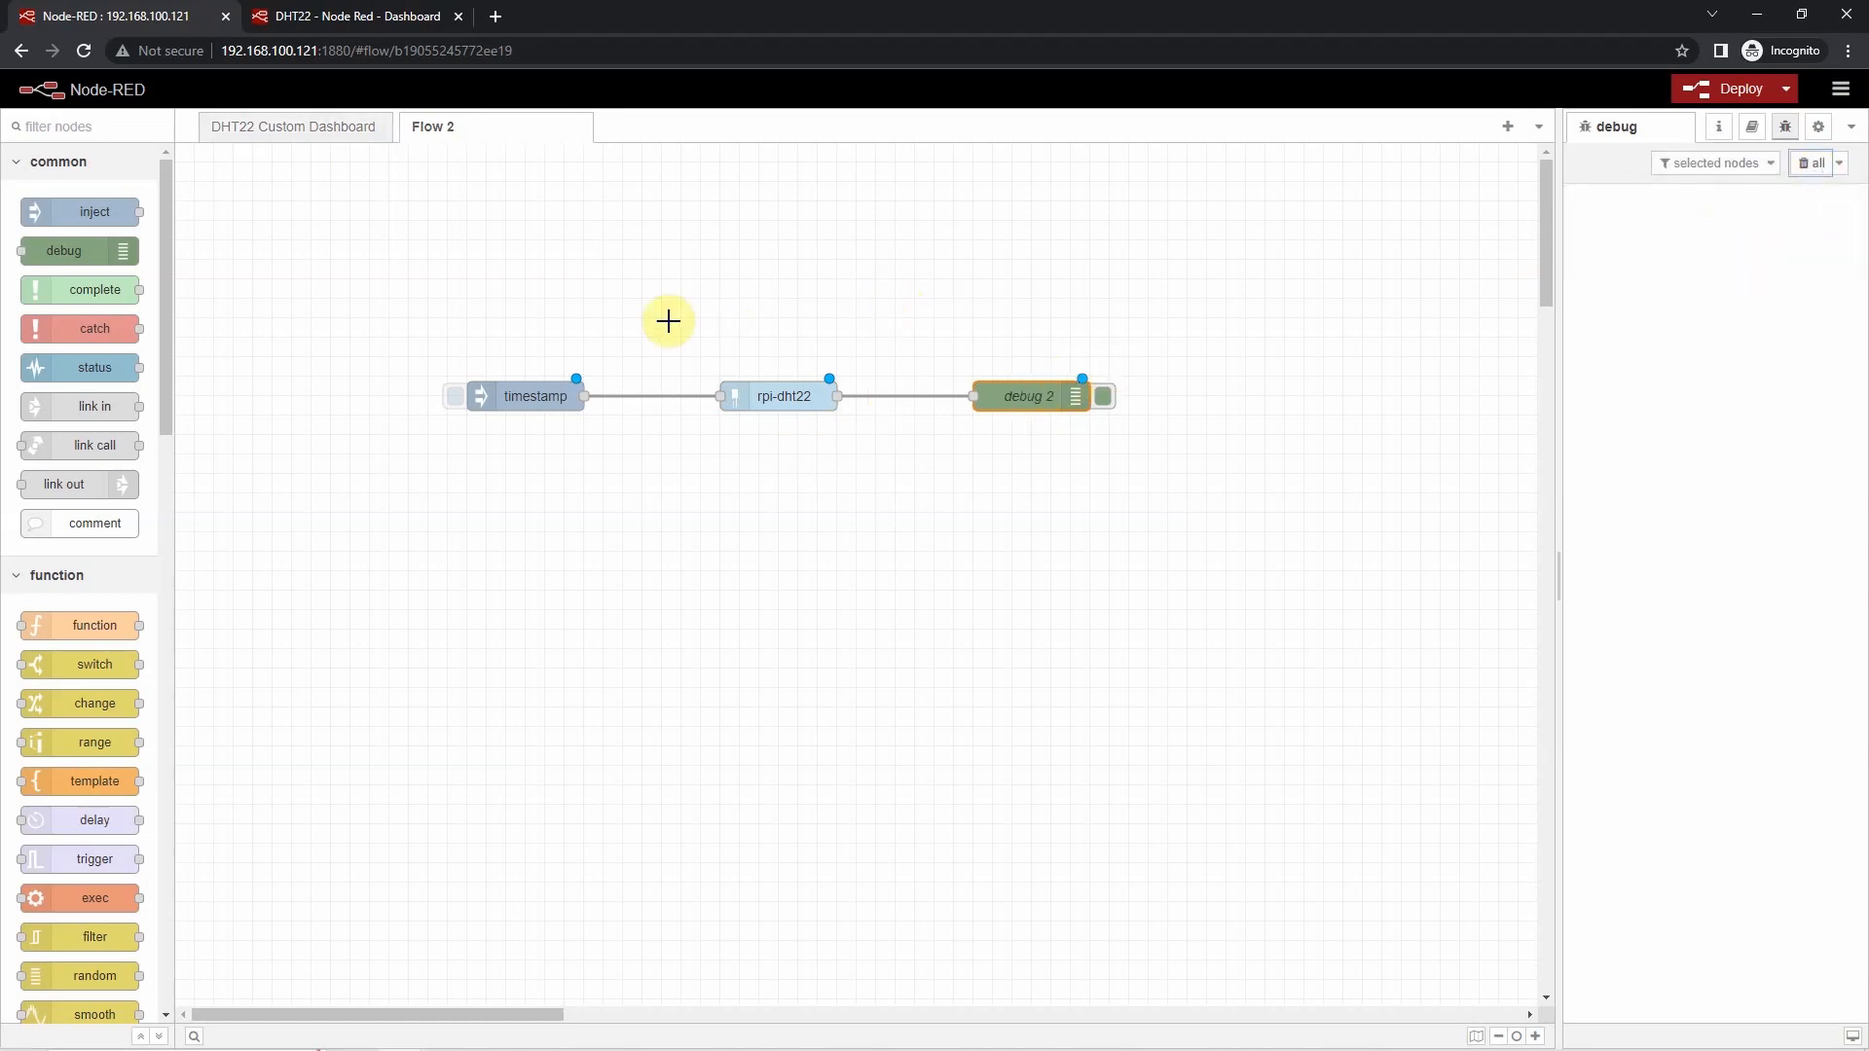
mouse_move(460, 405)
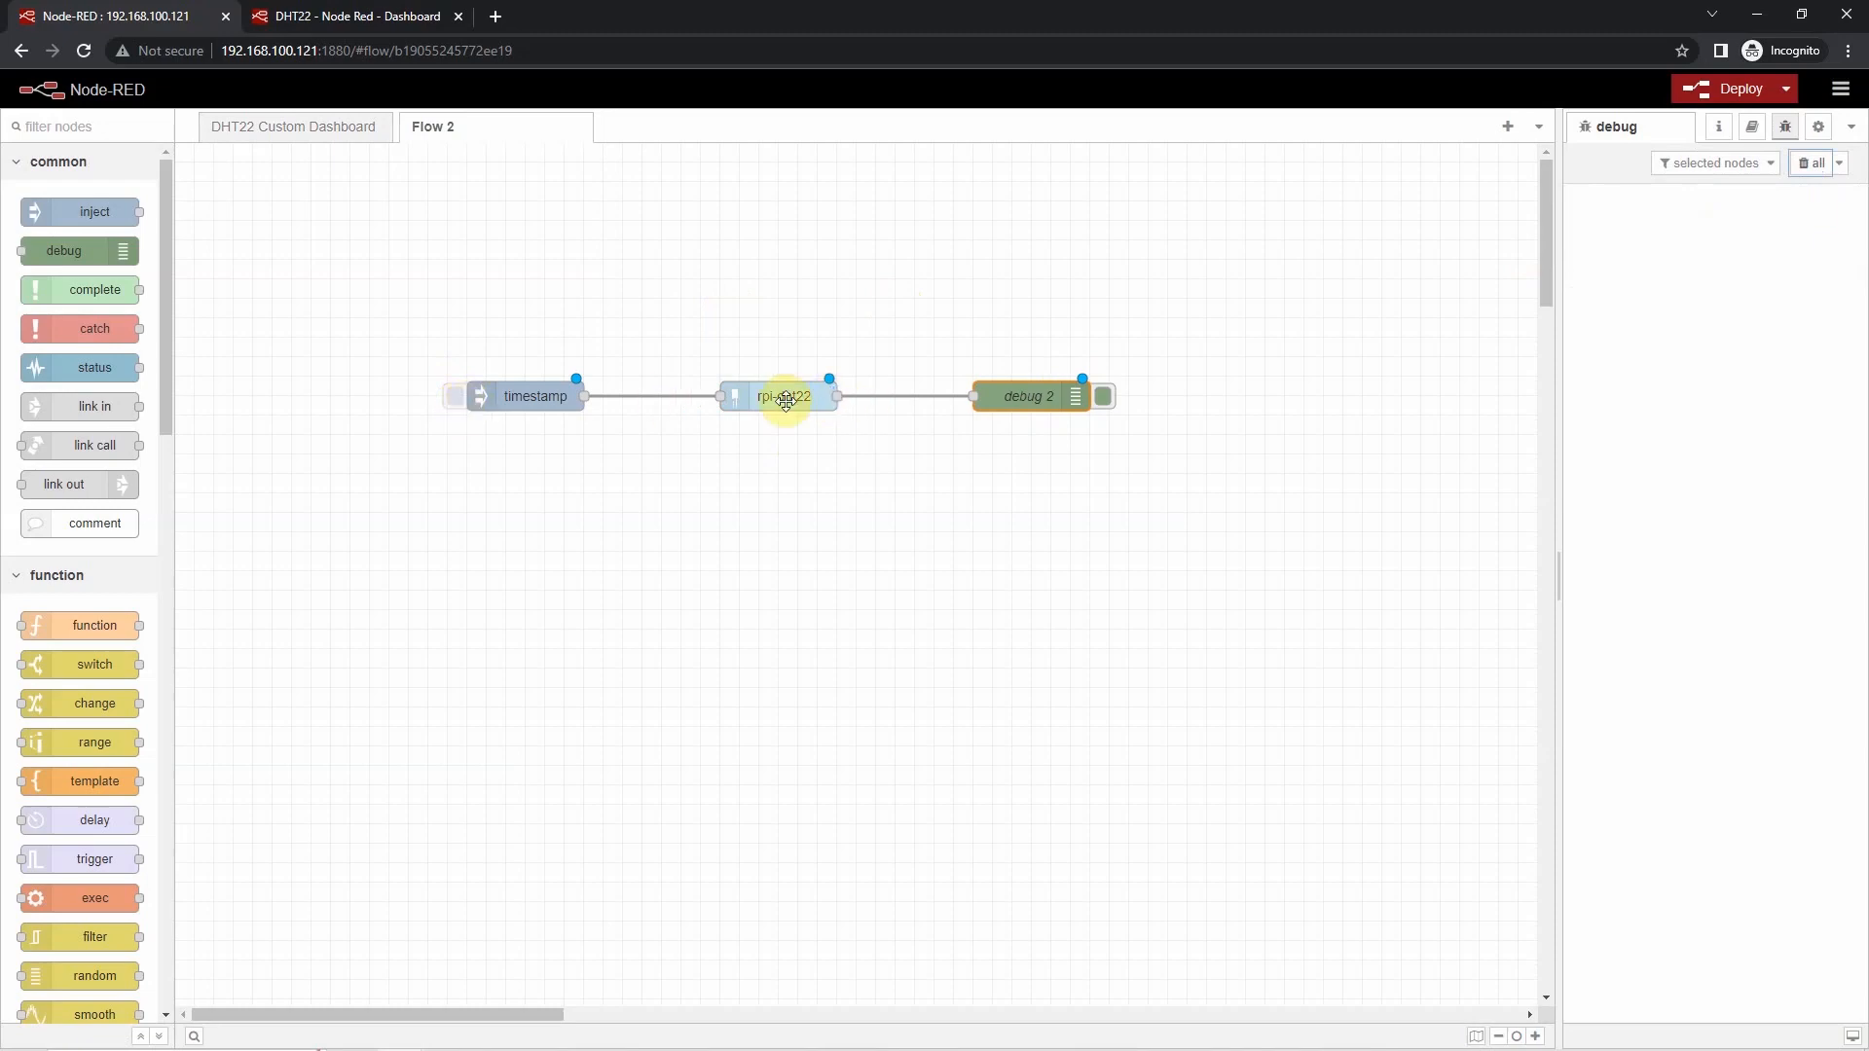
double_click(783, 395)
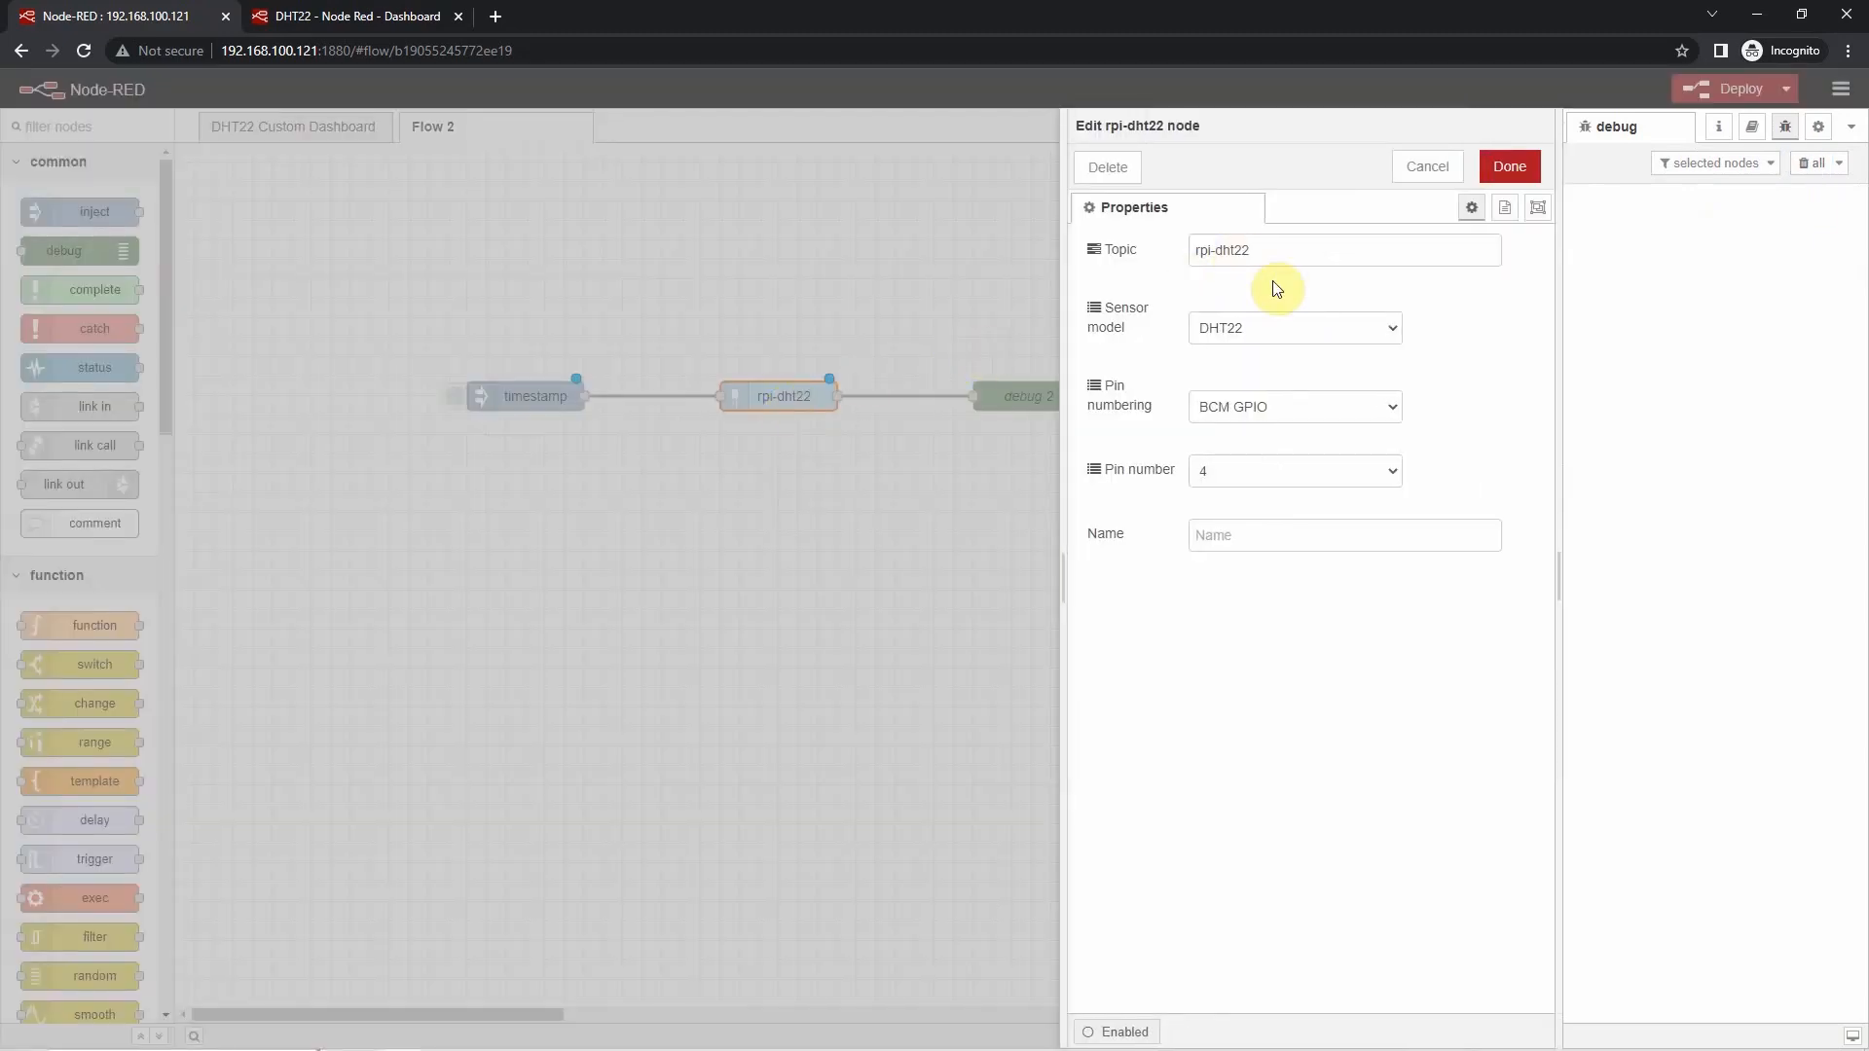
left_click(1507, 168)
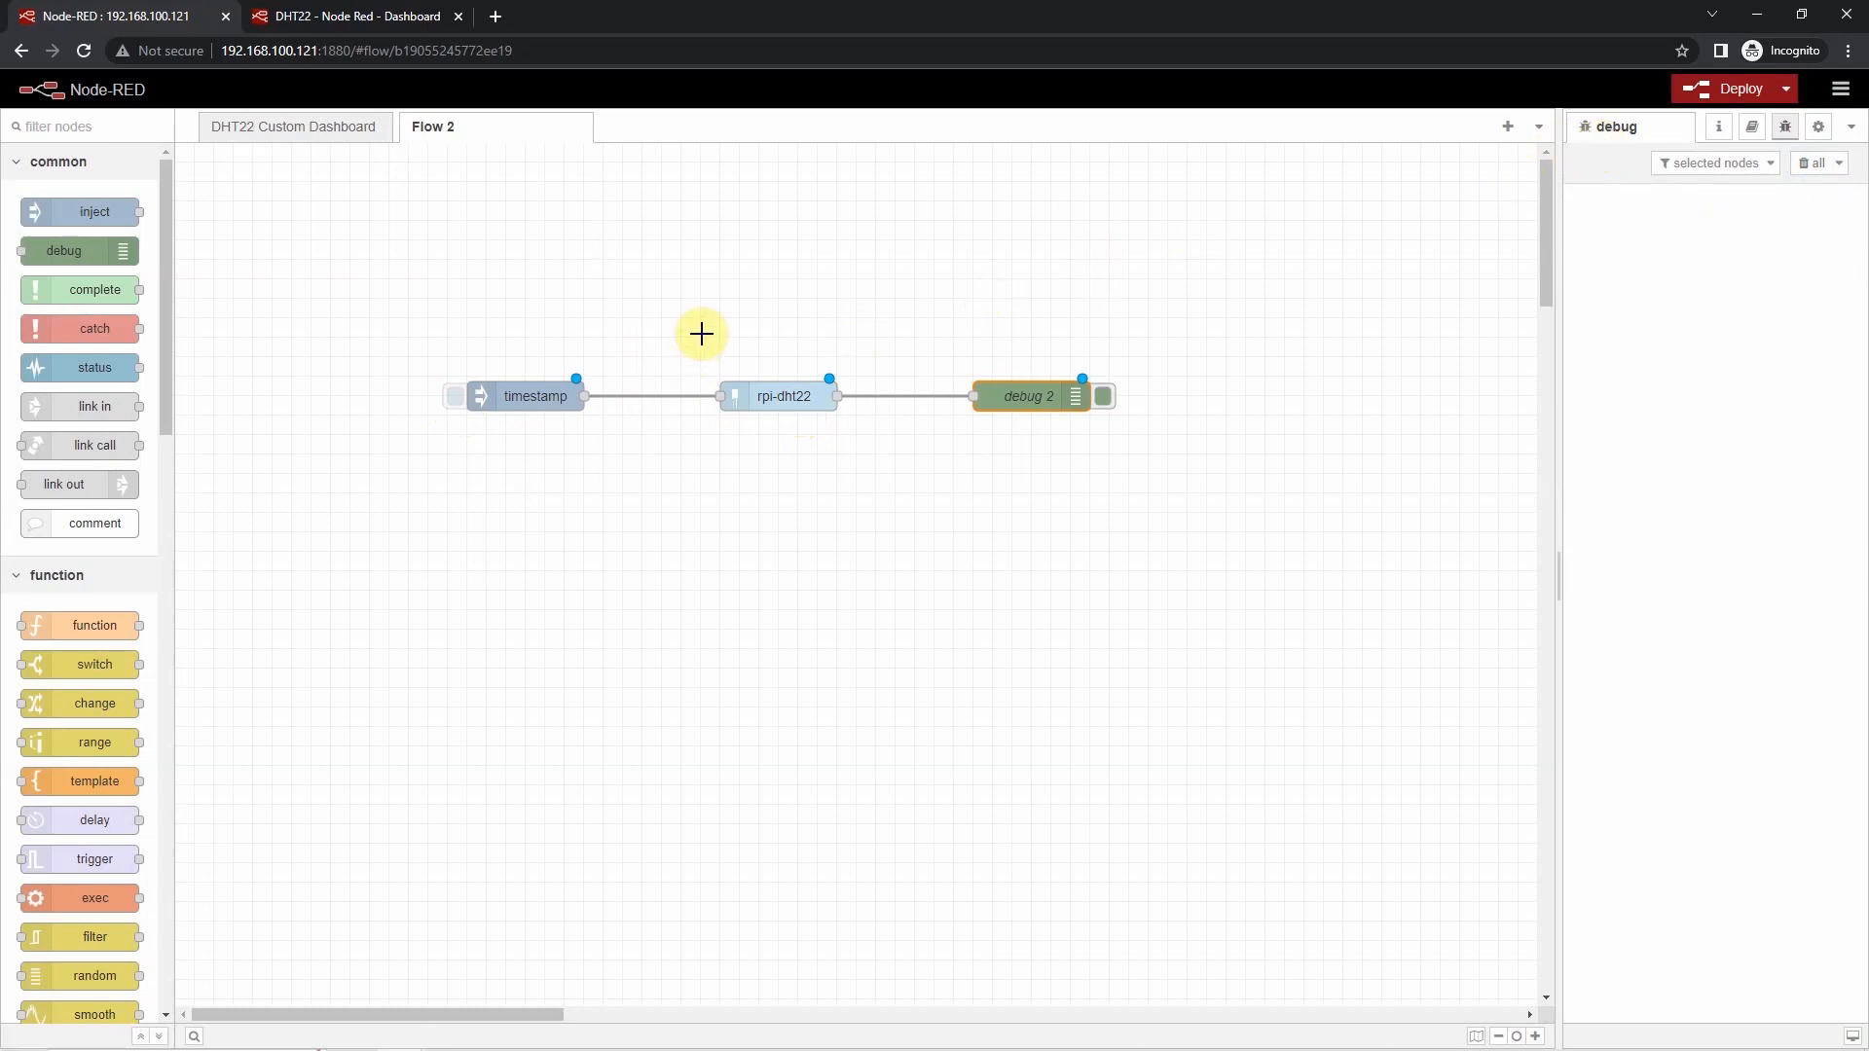
left_click(1733, 87)
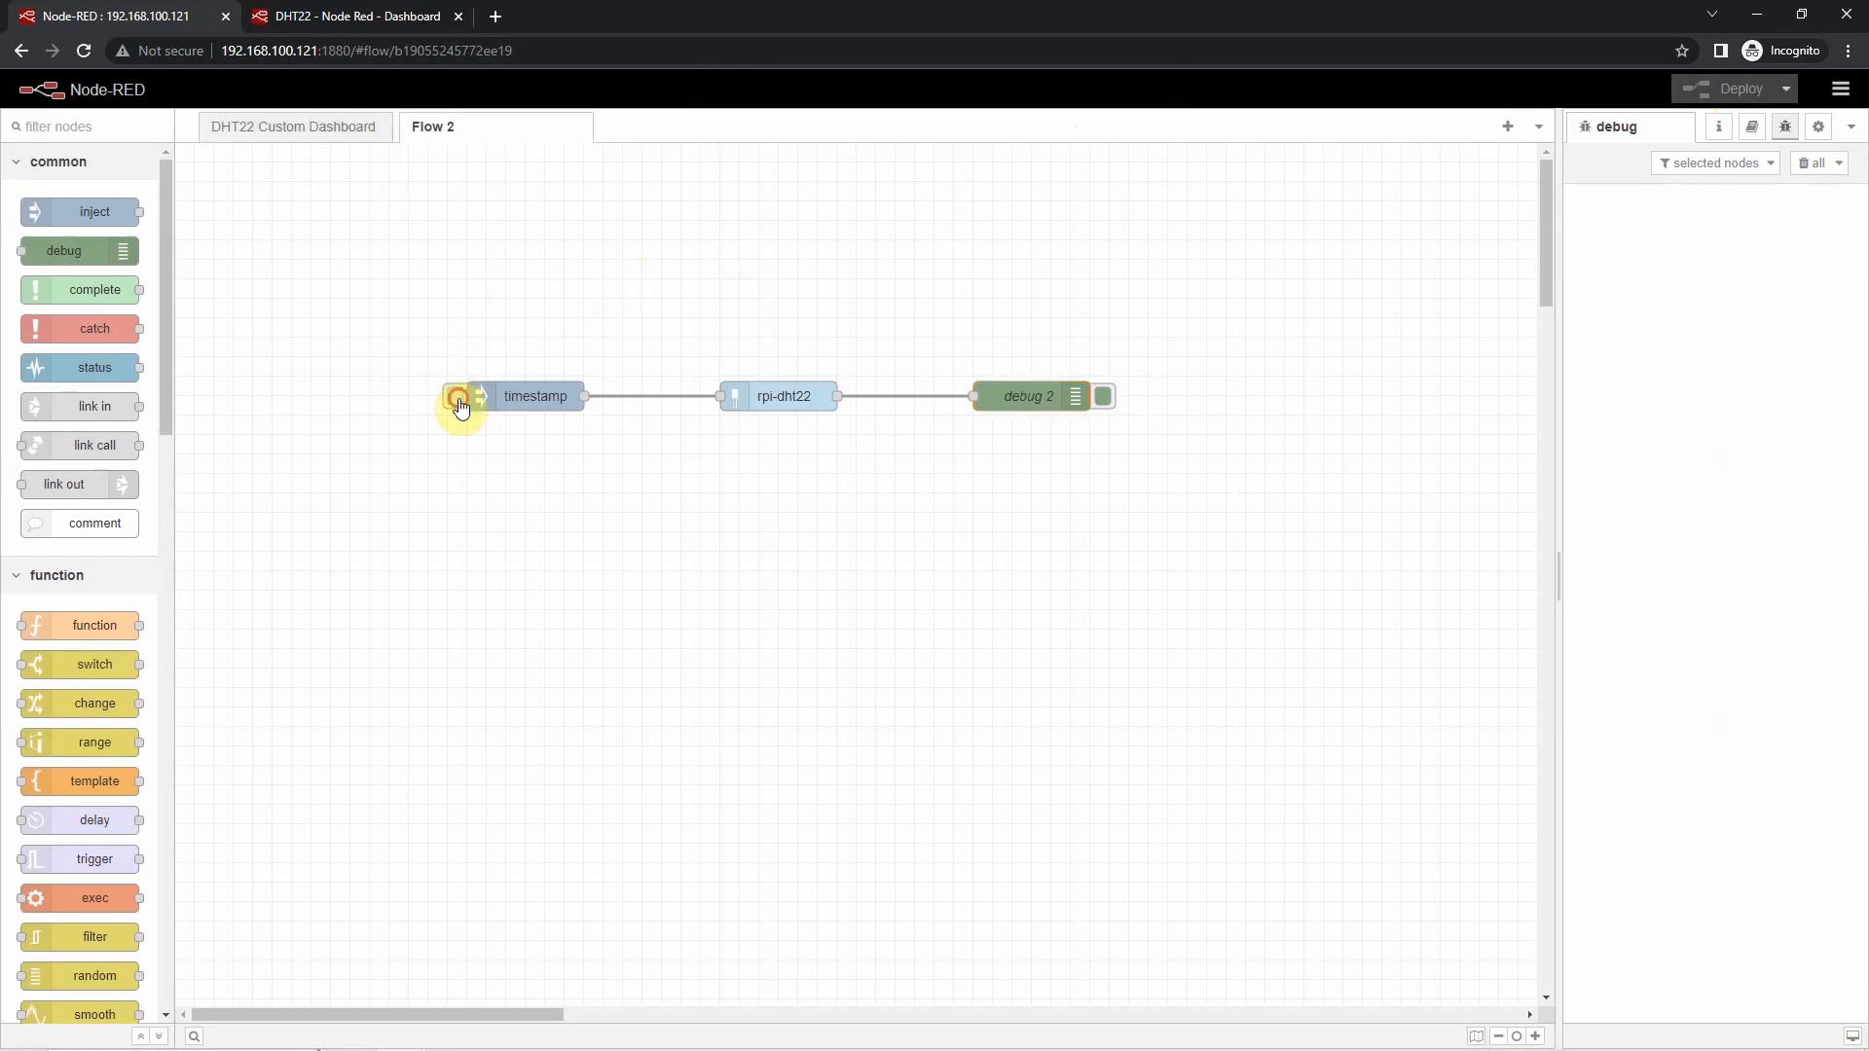
left_click(458, 395)
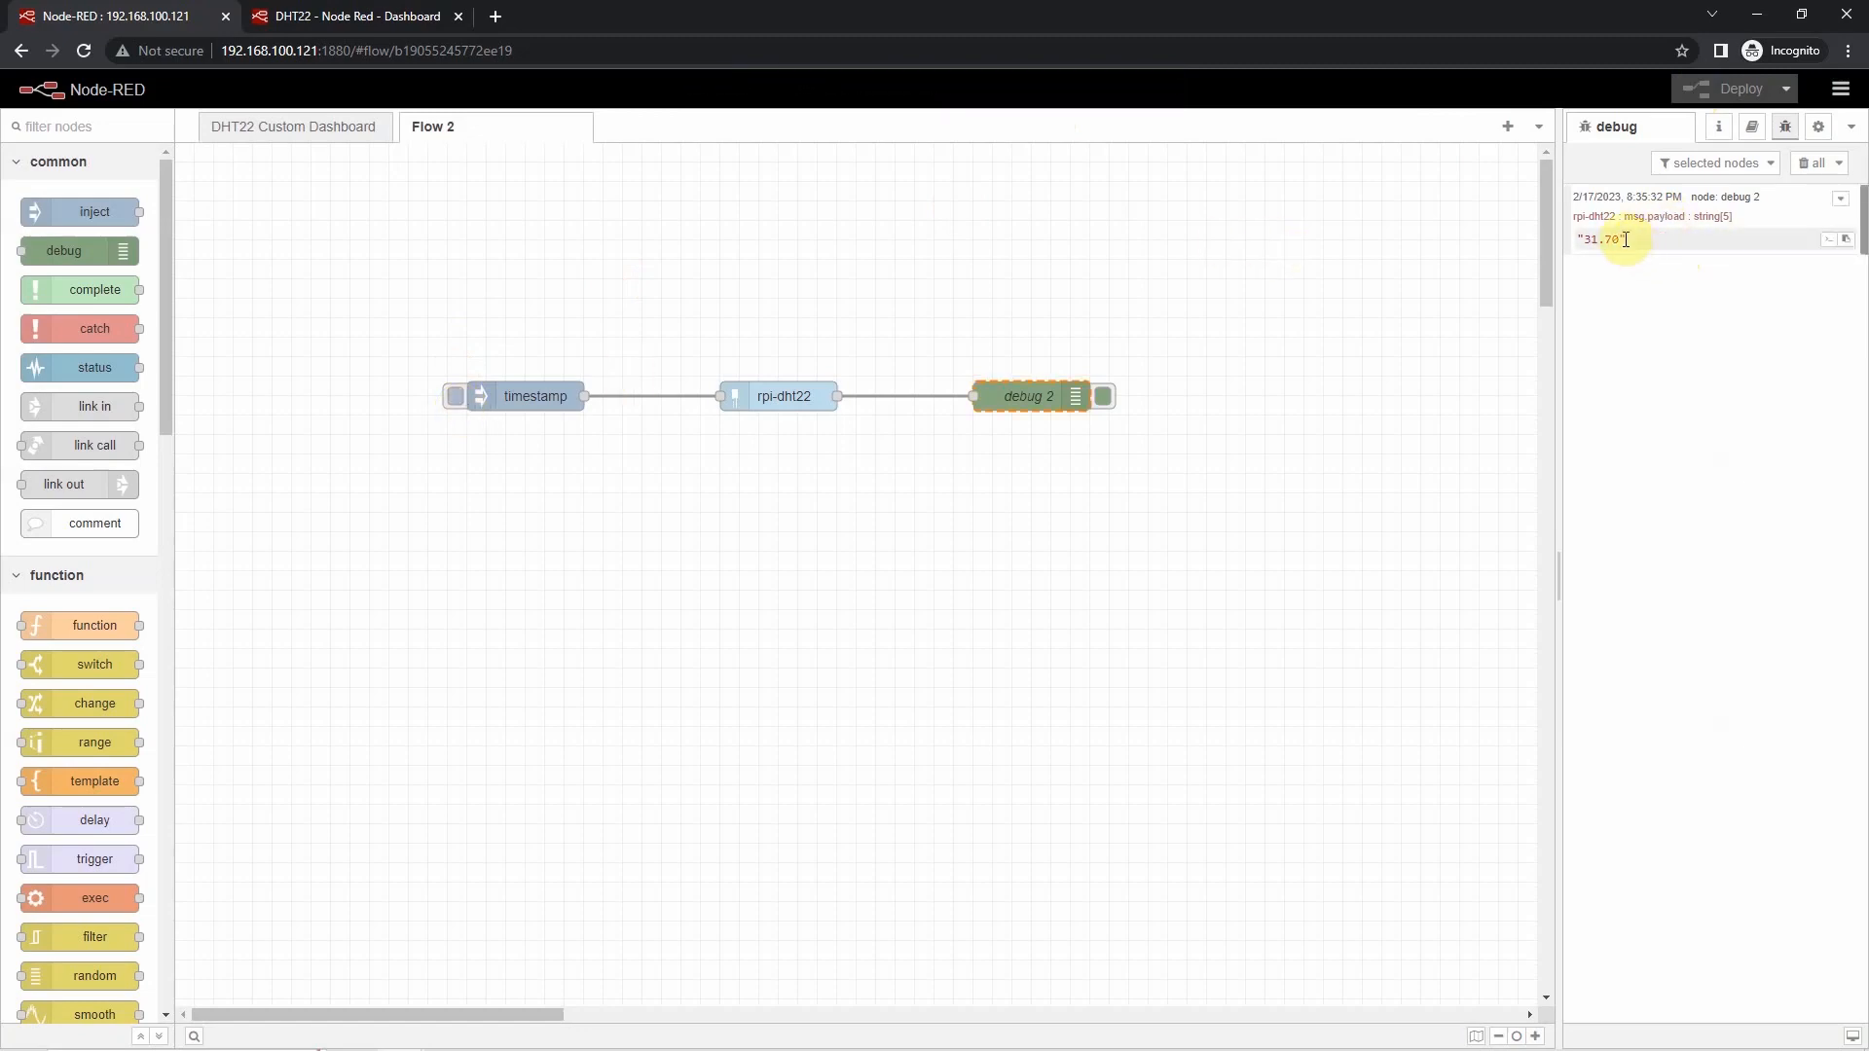
- Make debug 2 output the complete msg object and redeploy the flows
double_click(1026, 395)
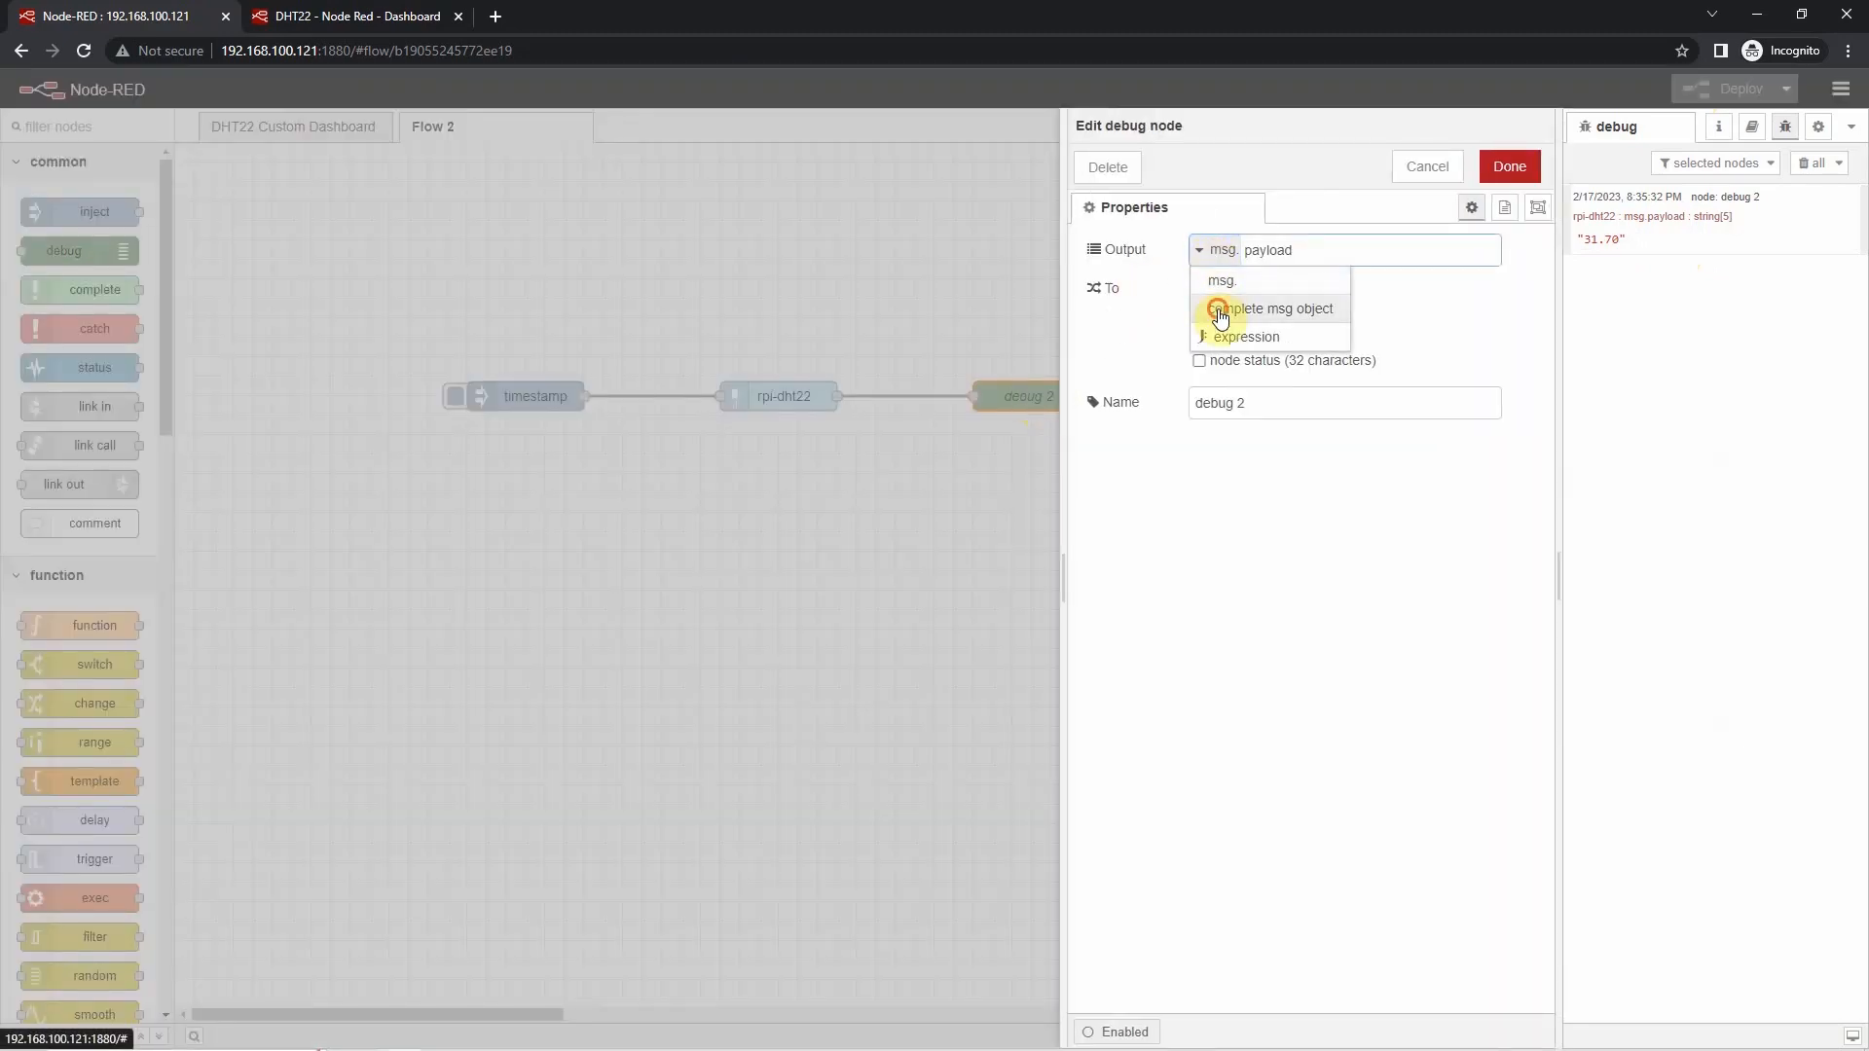
left_click(1509, 166)
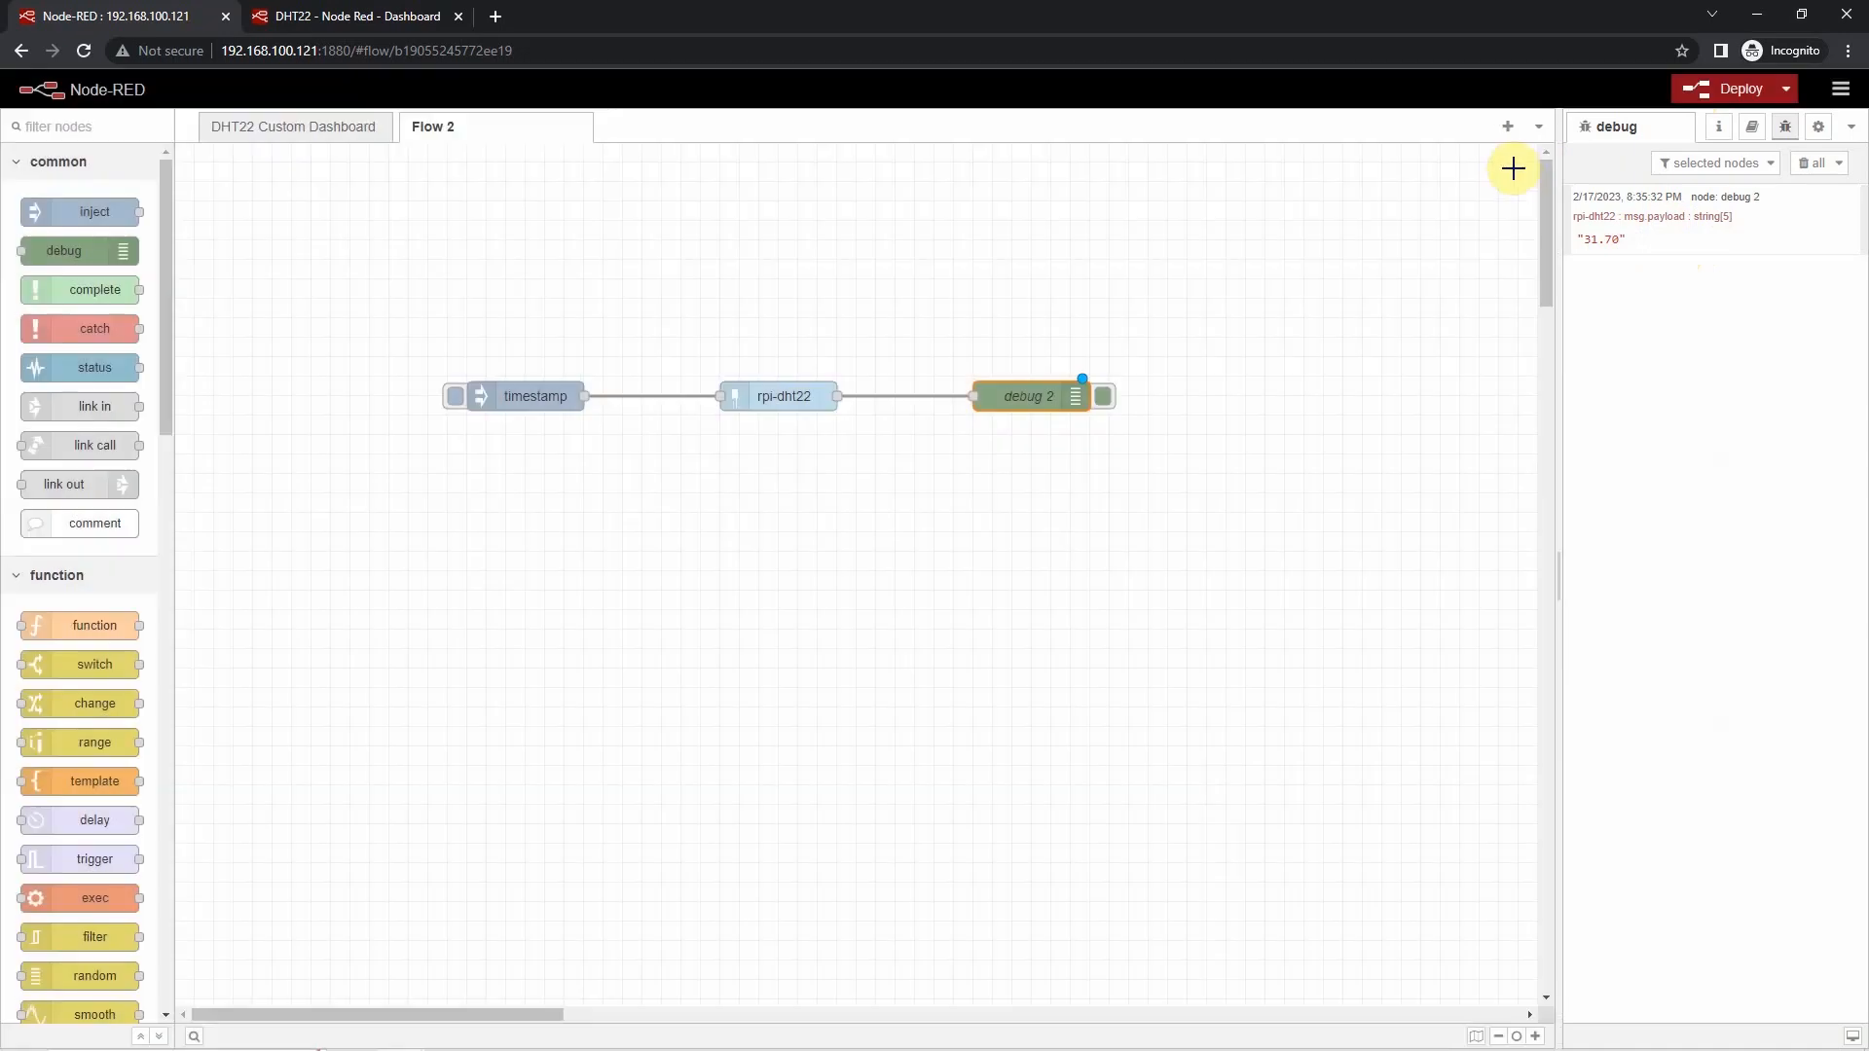
left_click(1806, 163)
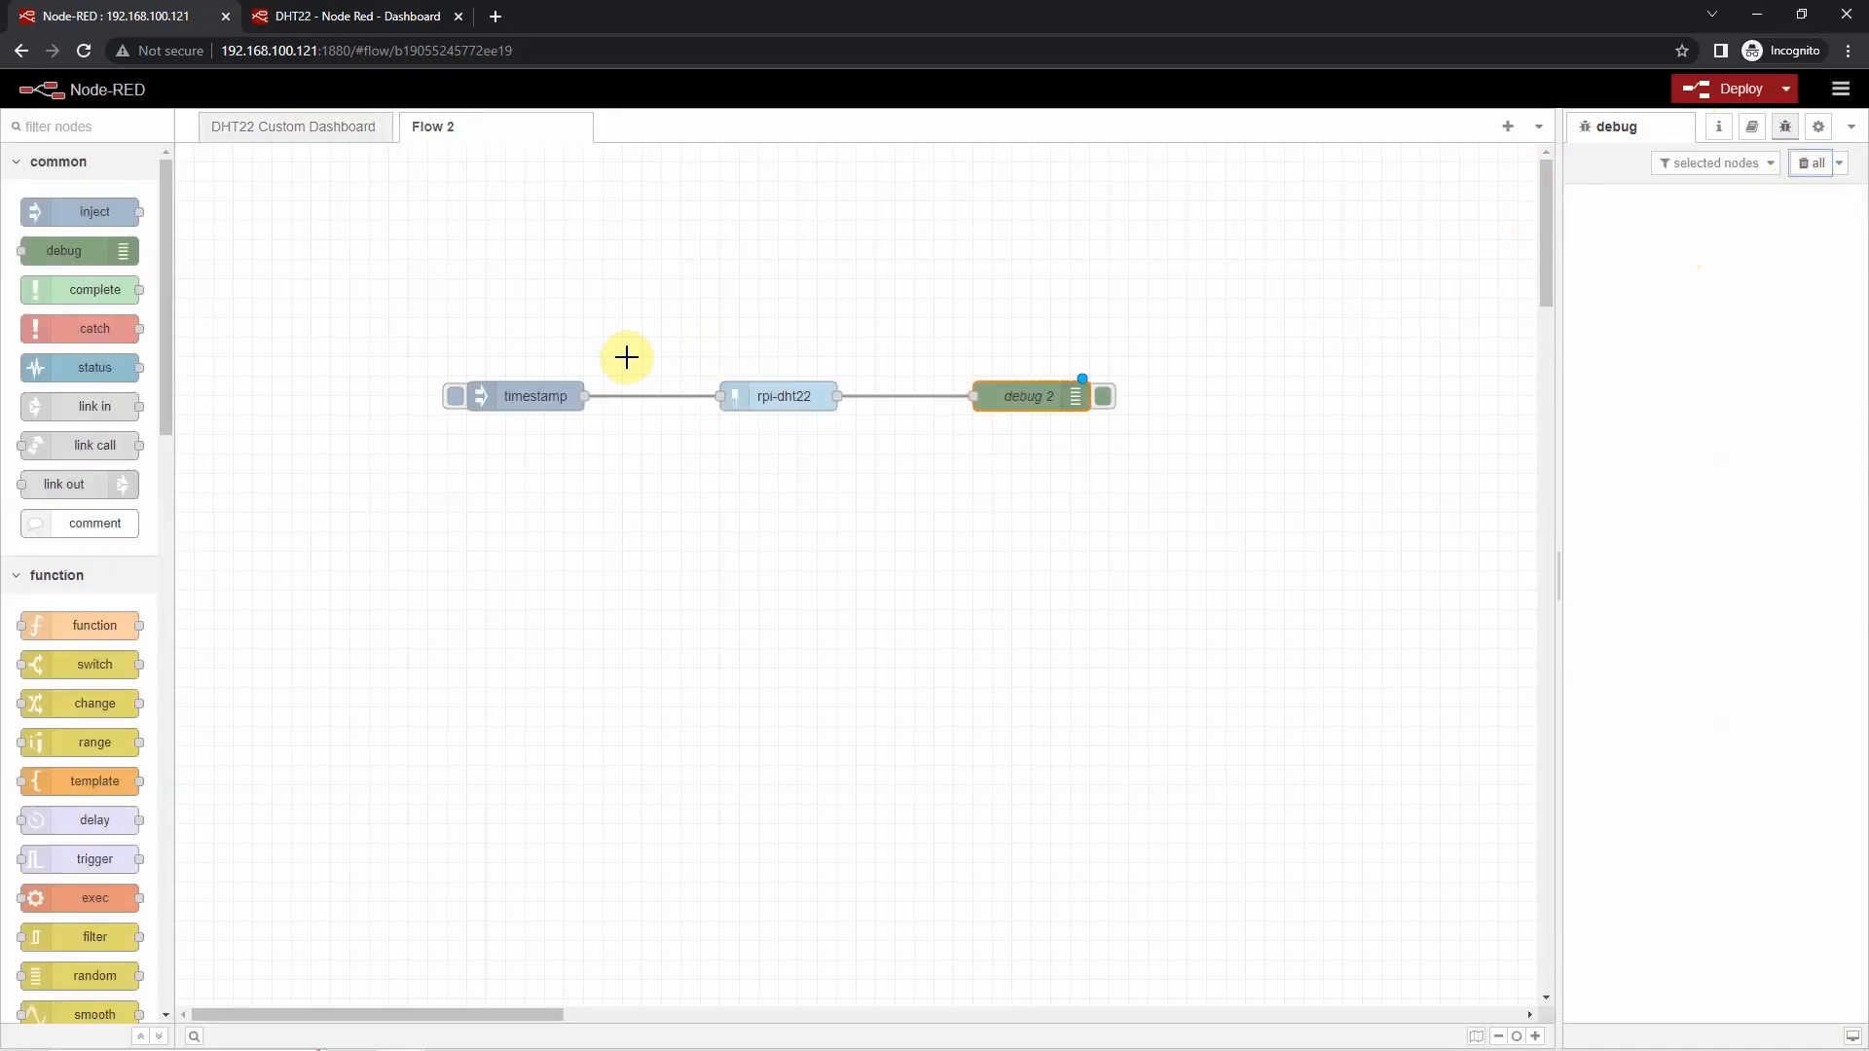
left_click(1736, 87)
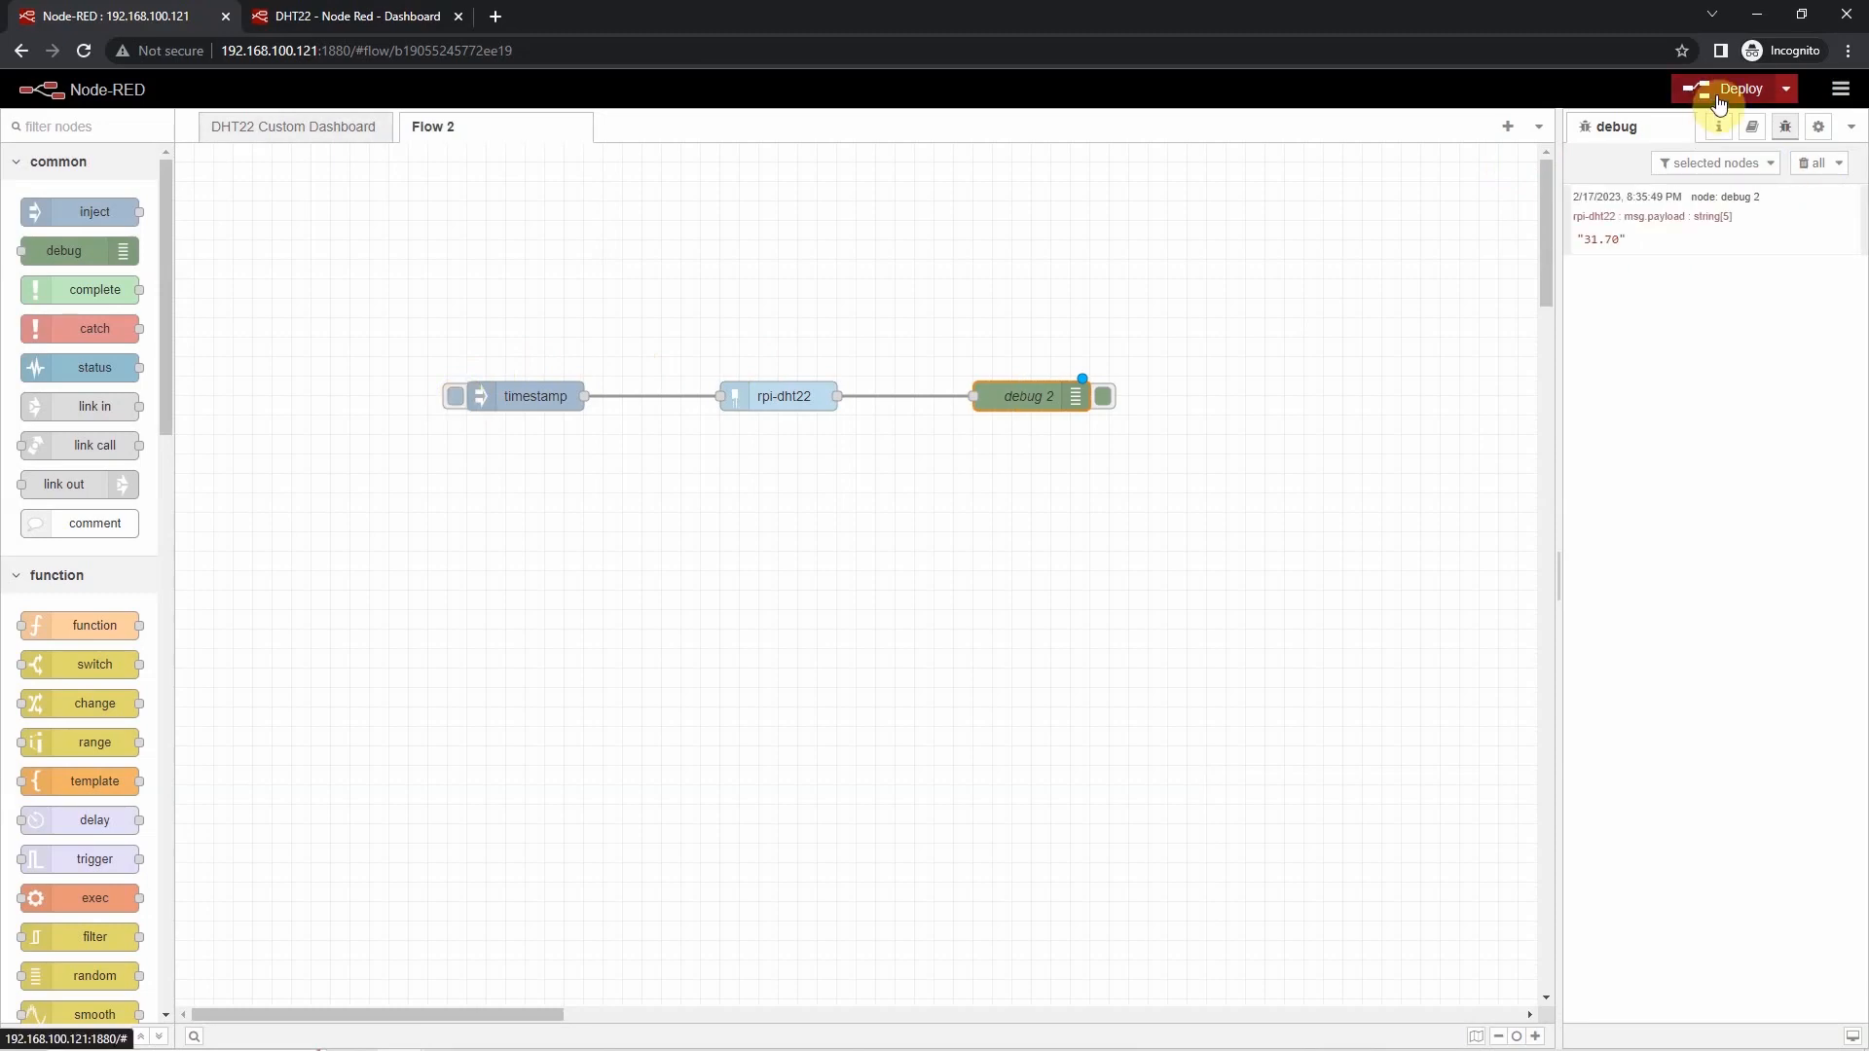
left_click(1739, 88)
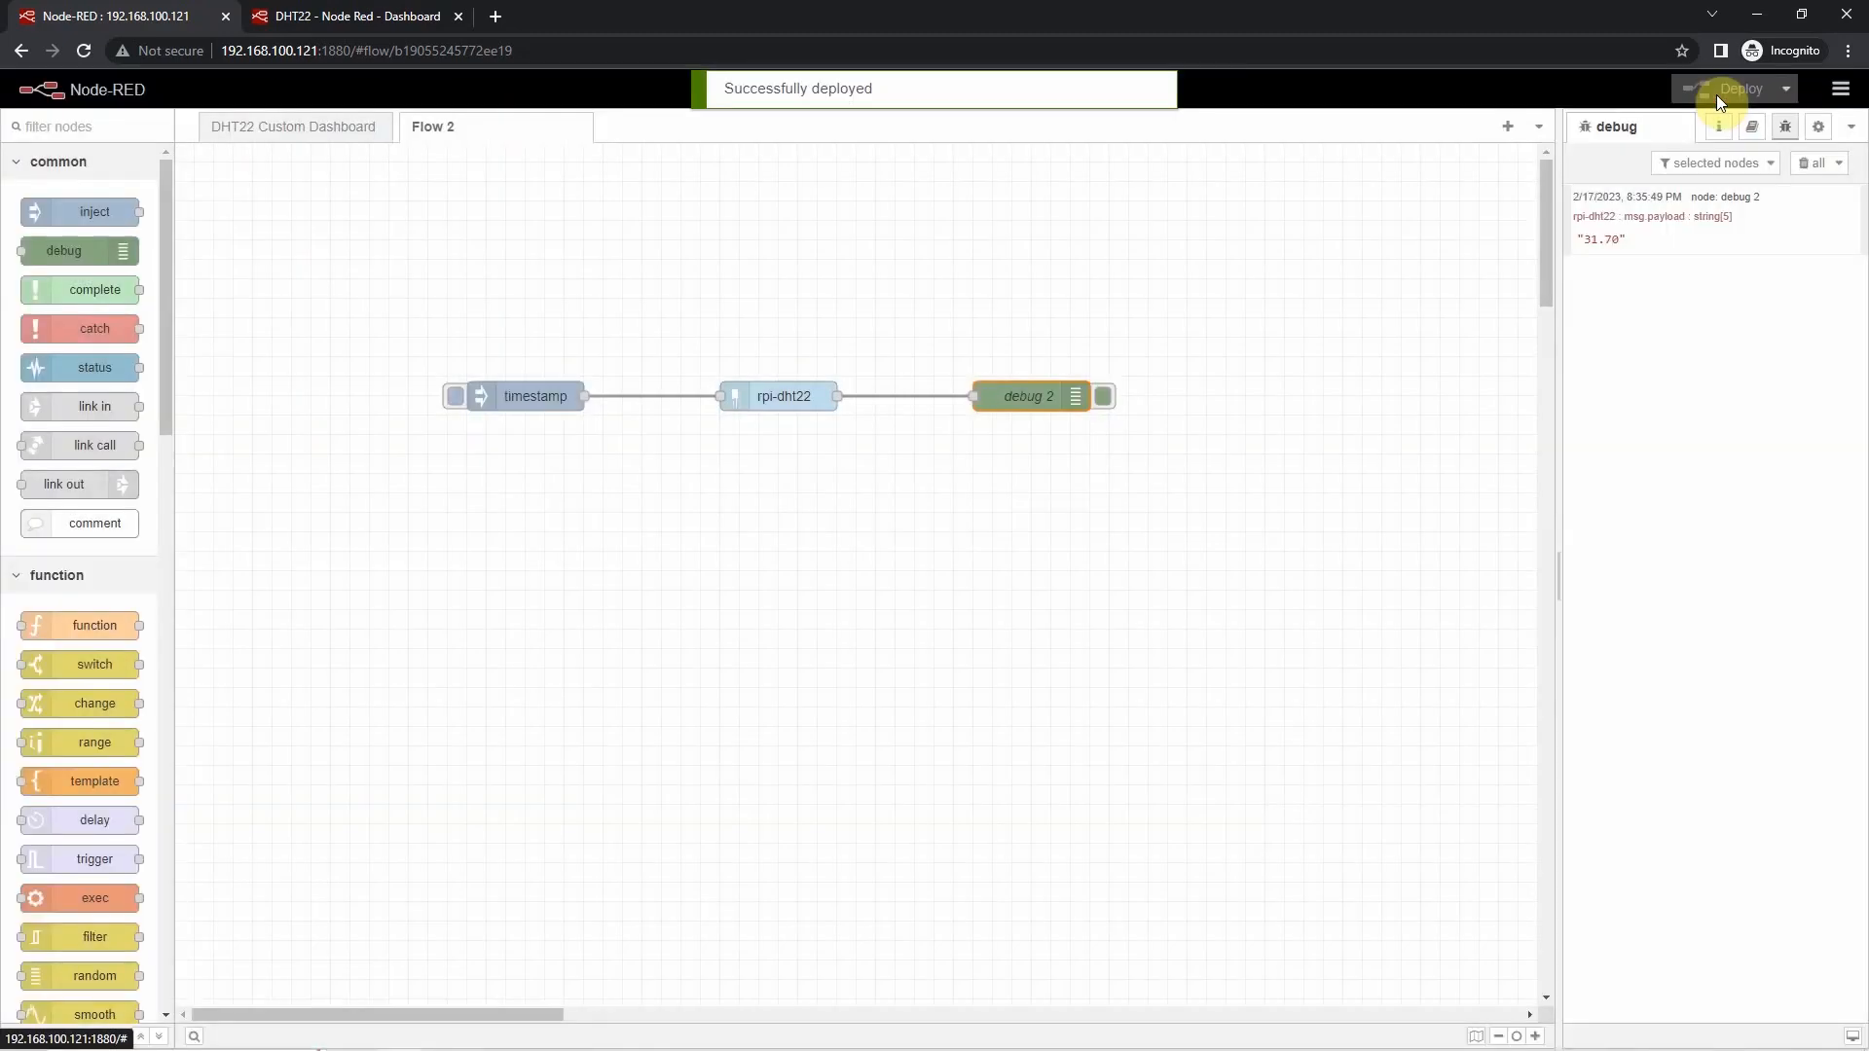
mouse_move(1623, 189)
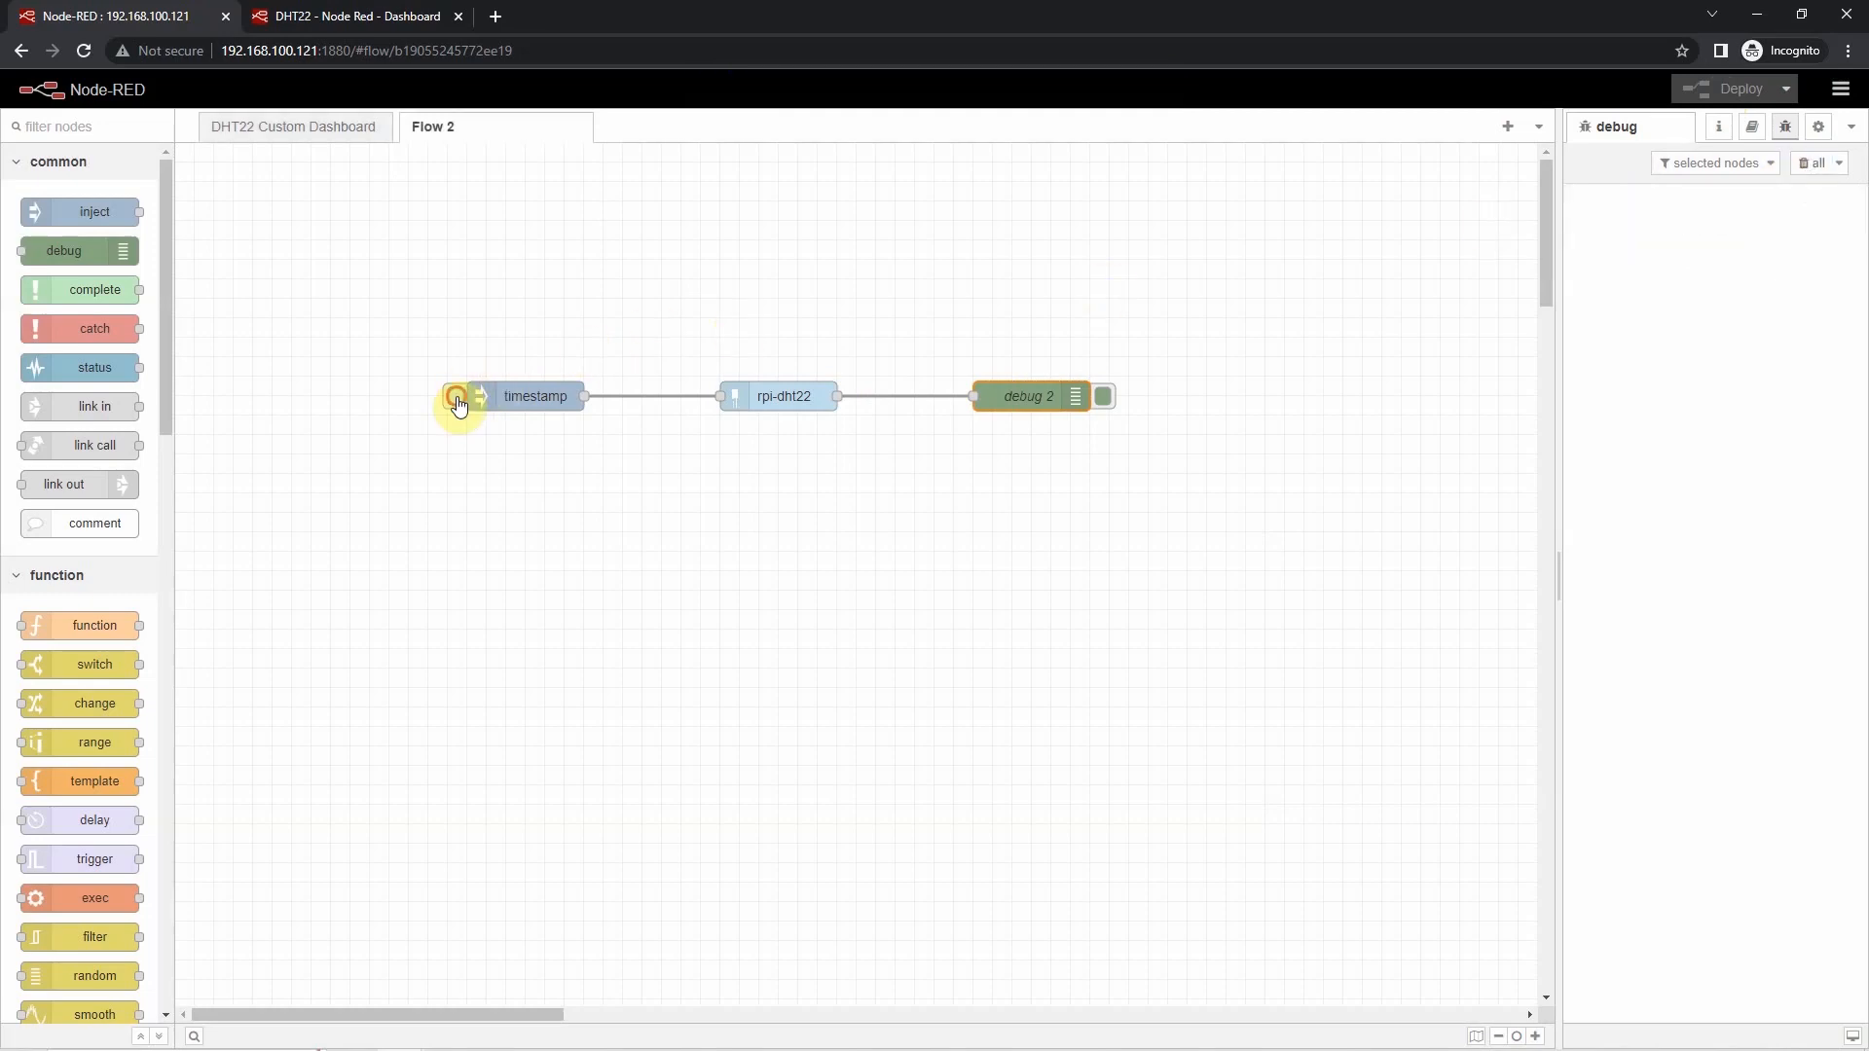
- Trigger a reading showing payload 31.70 and humidity 62.60, then return to the dashboard flow
left_click(455, 395)
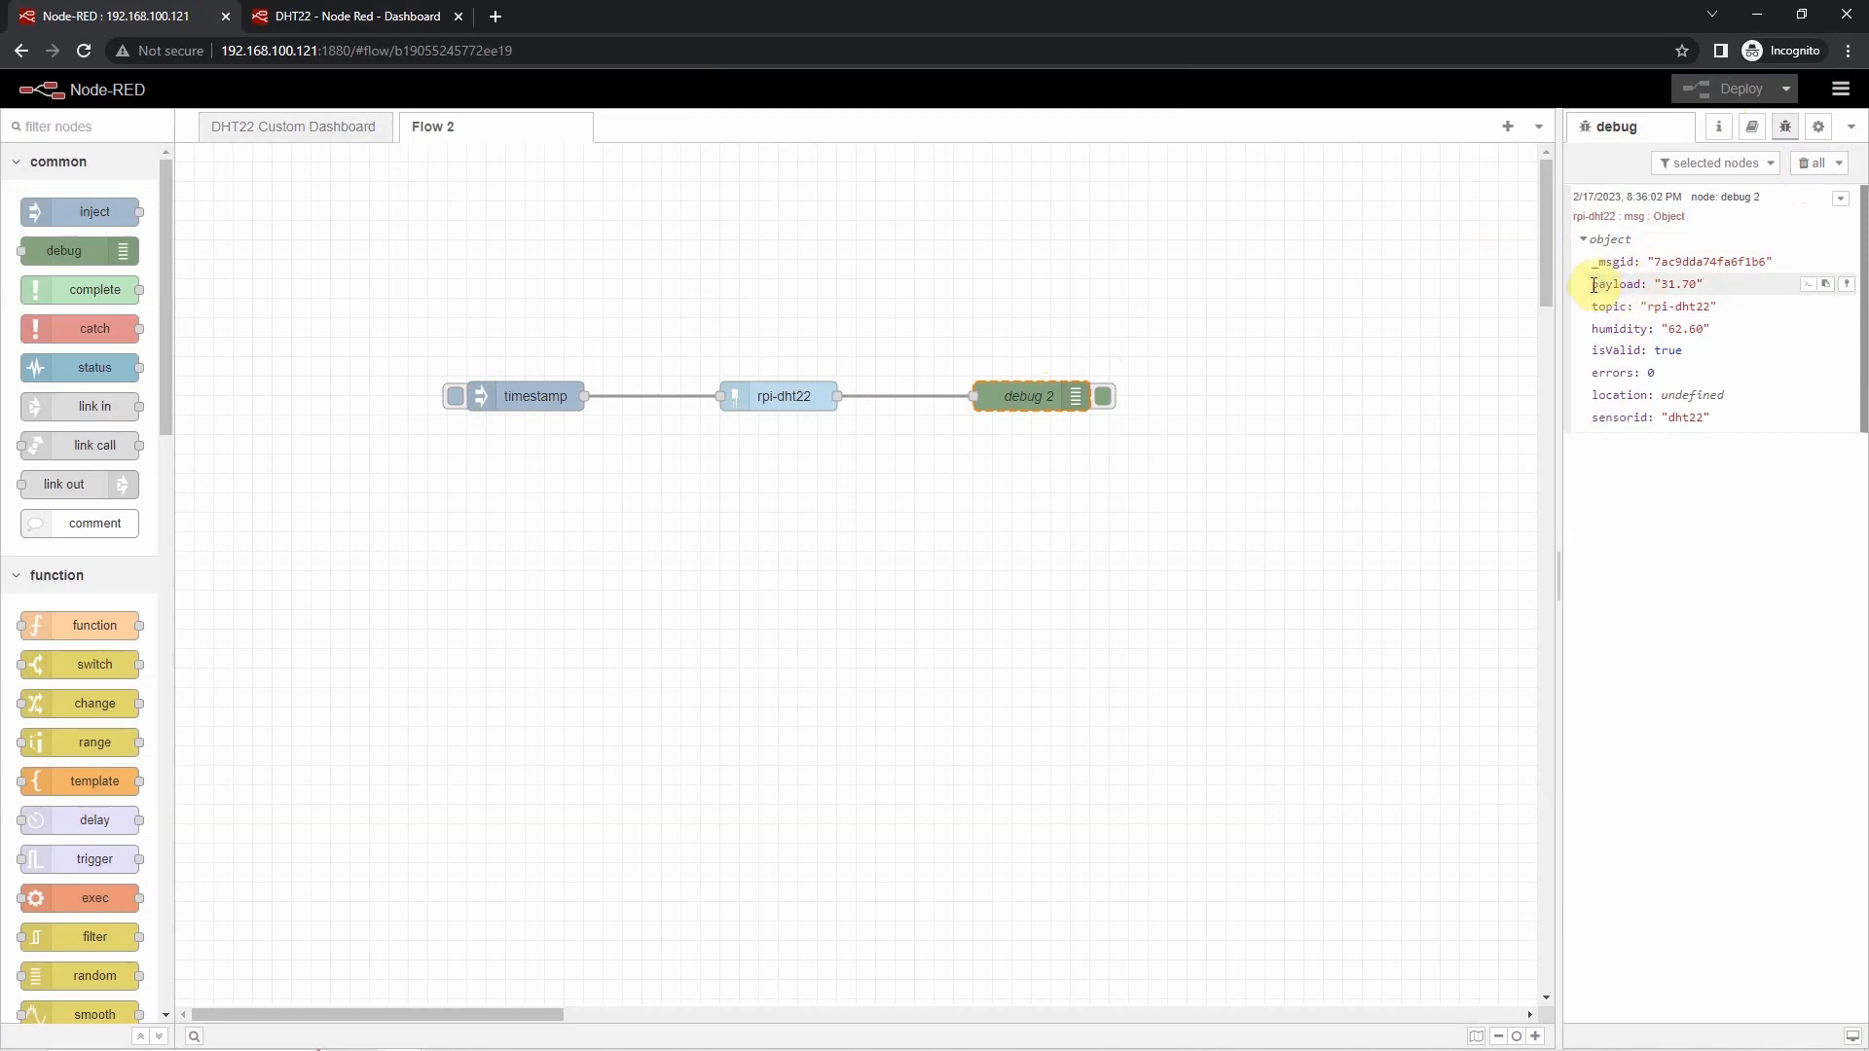
double_click(1645, 284)
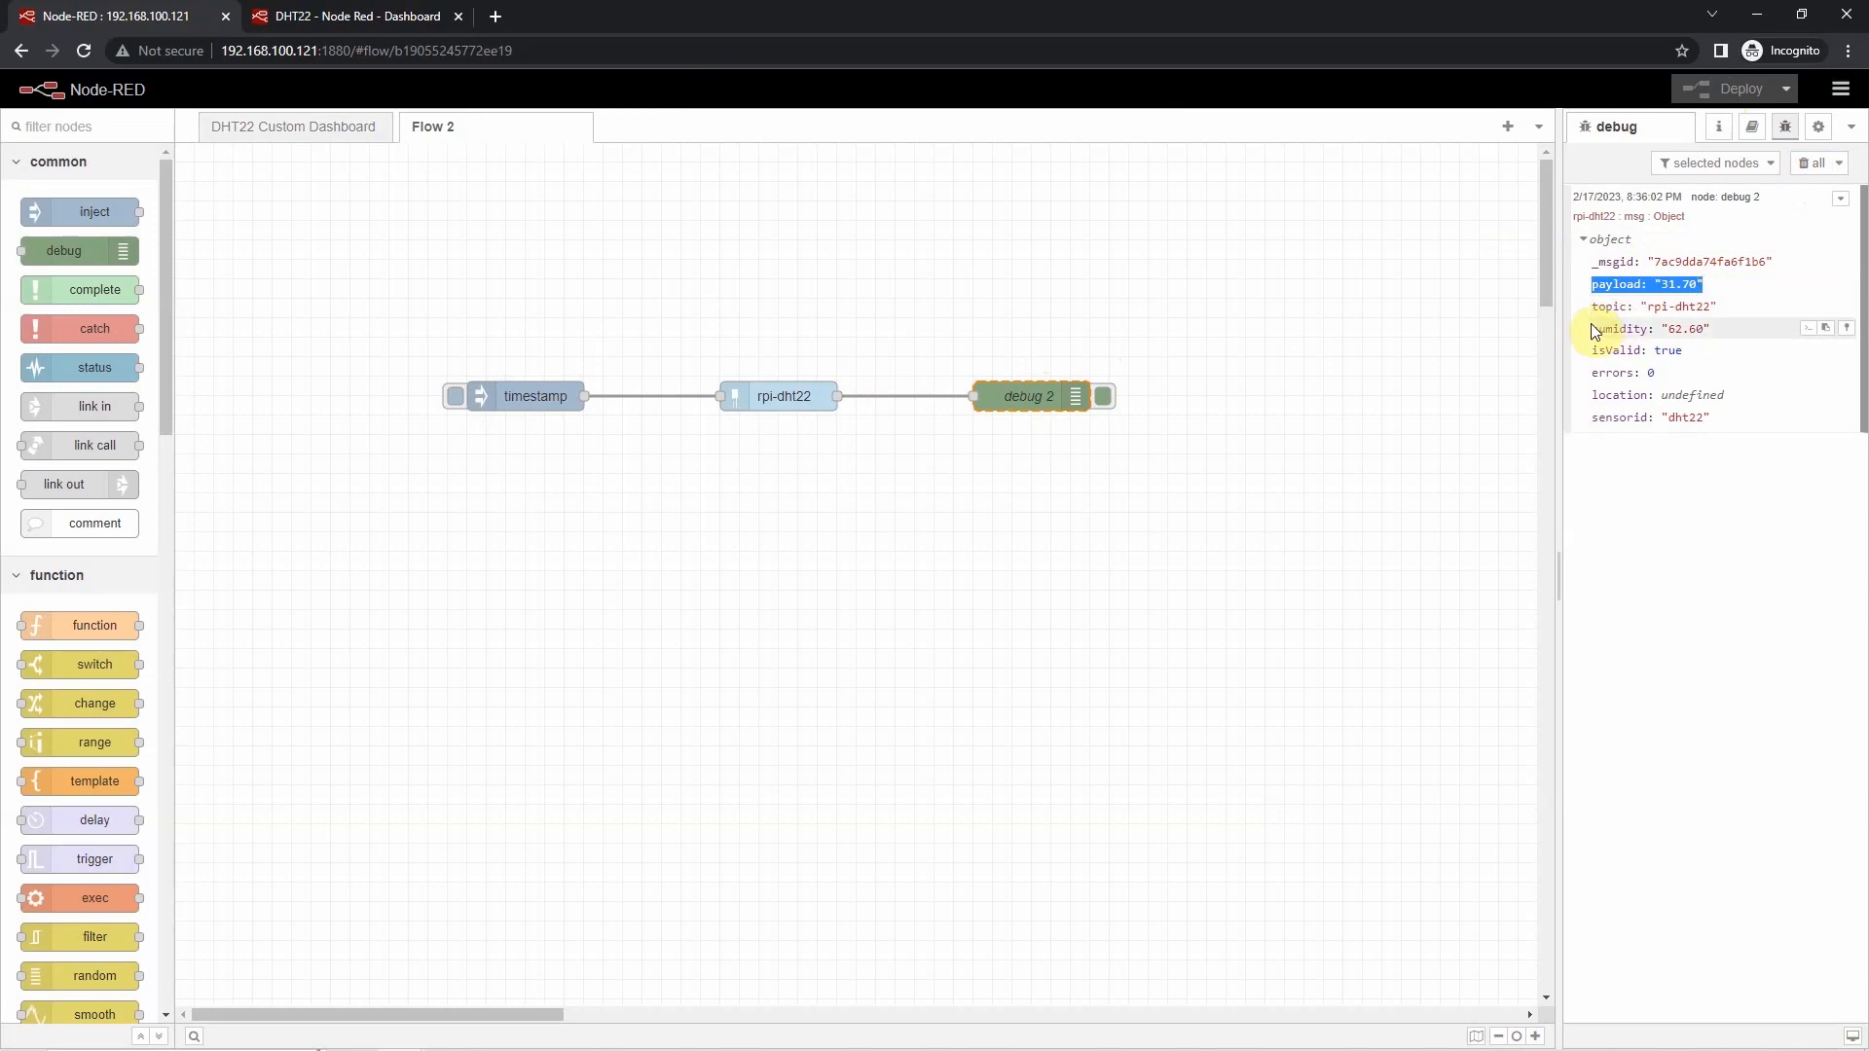
left_click(292, 127)
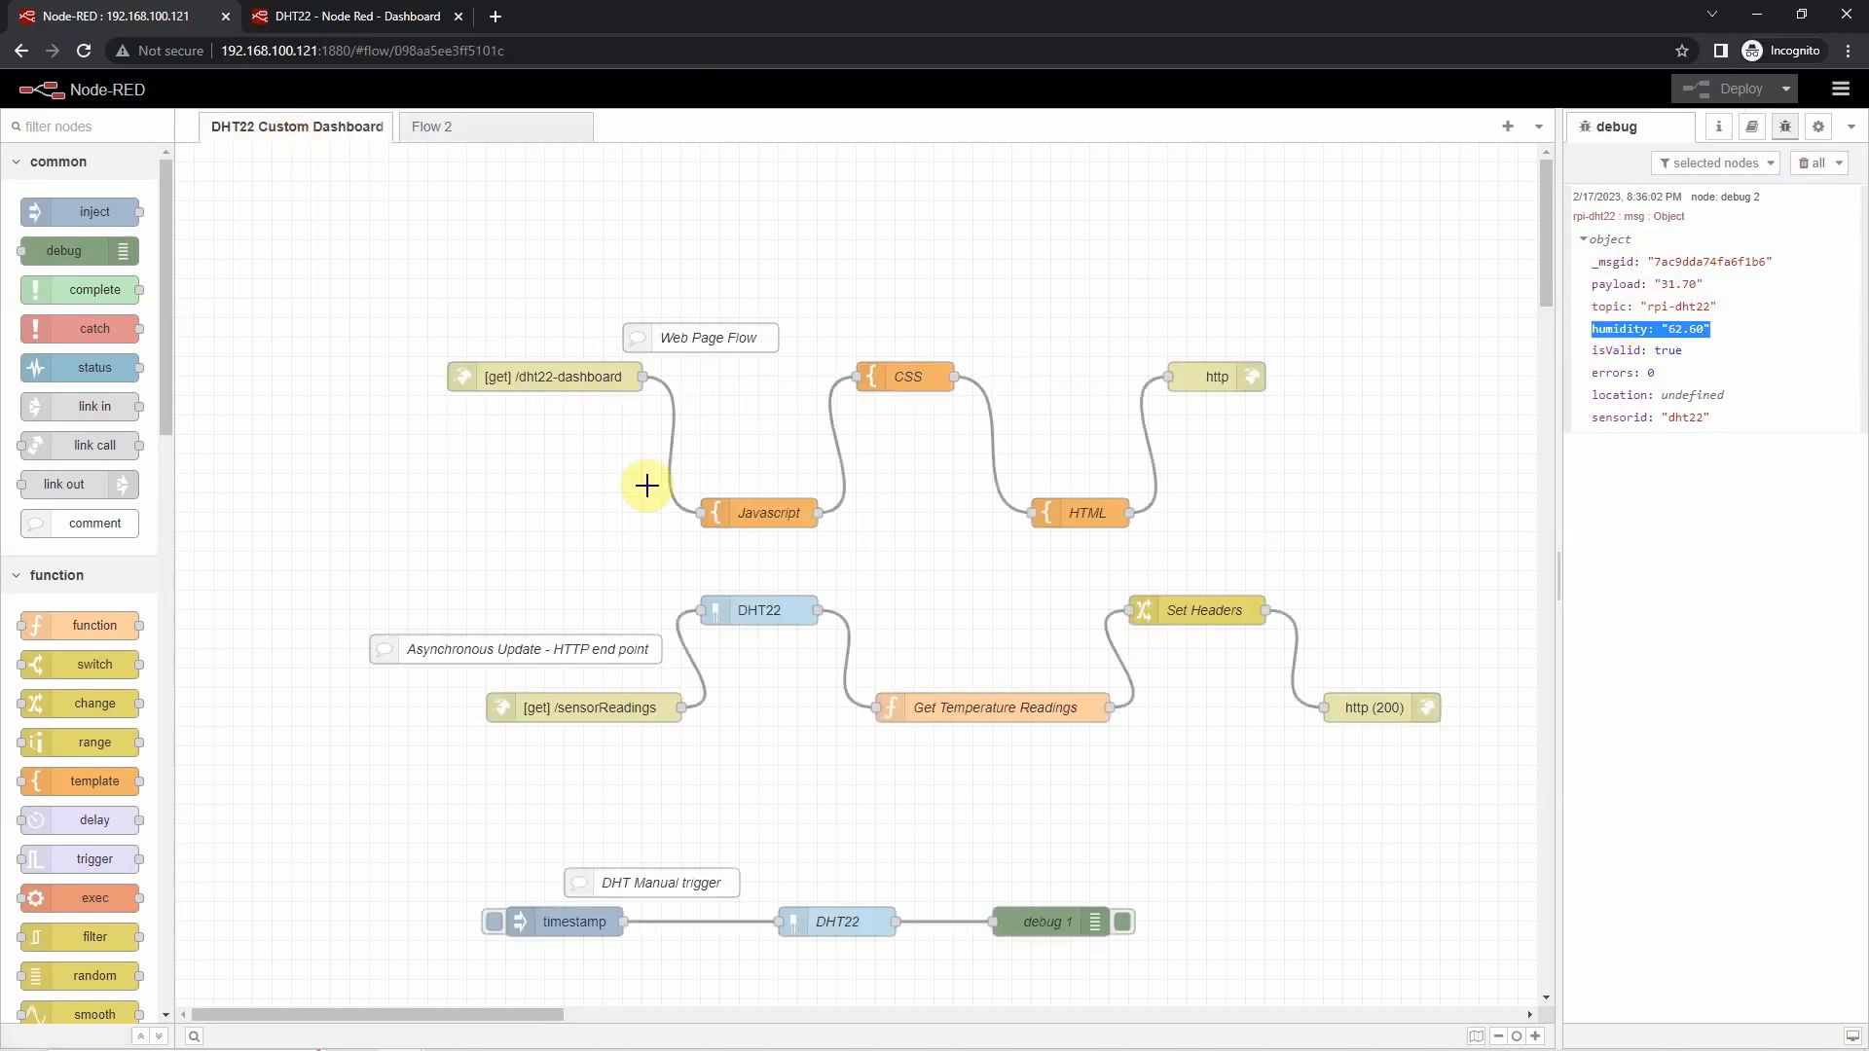
mouse_move(642, 417)
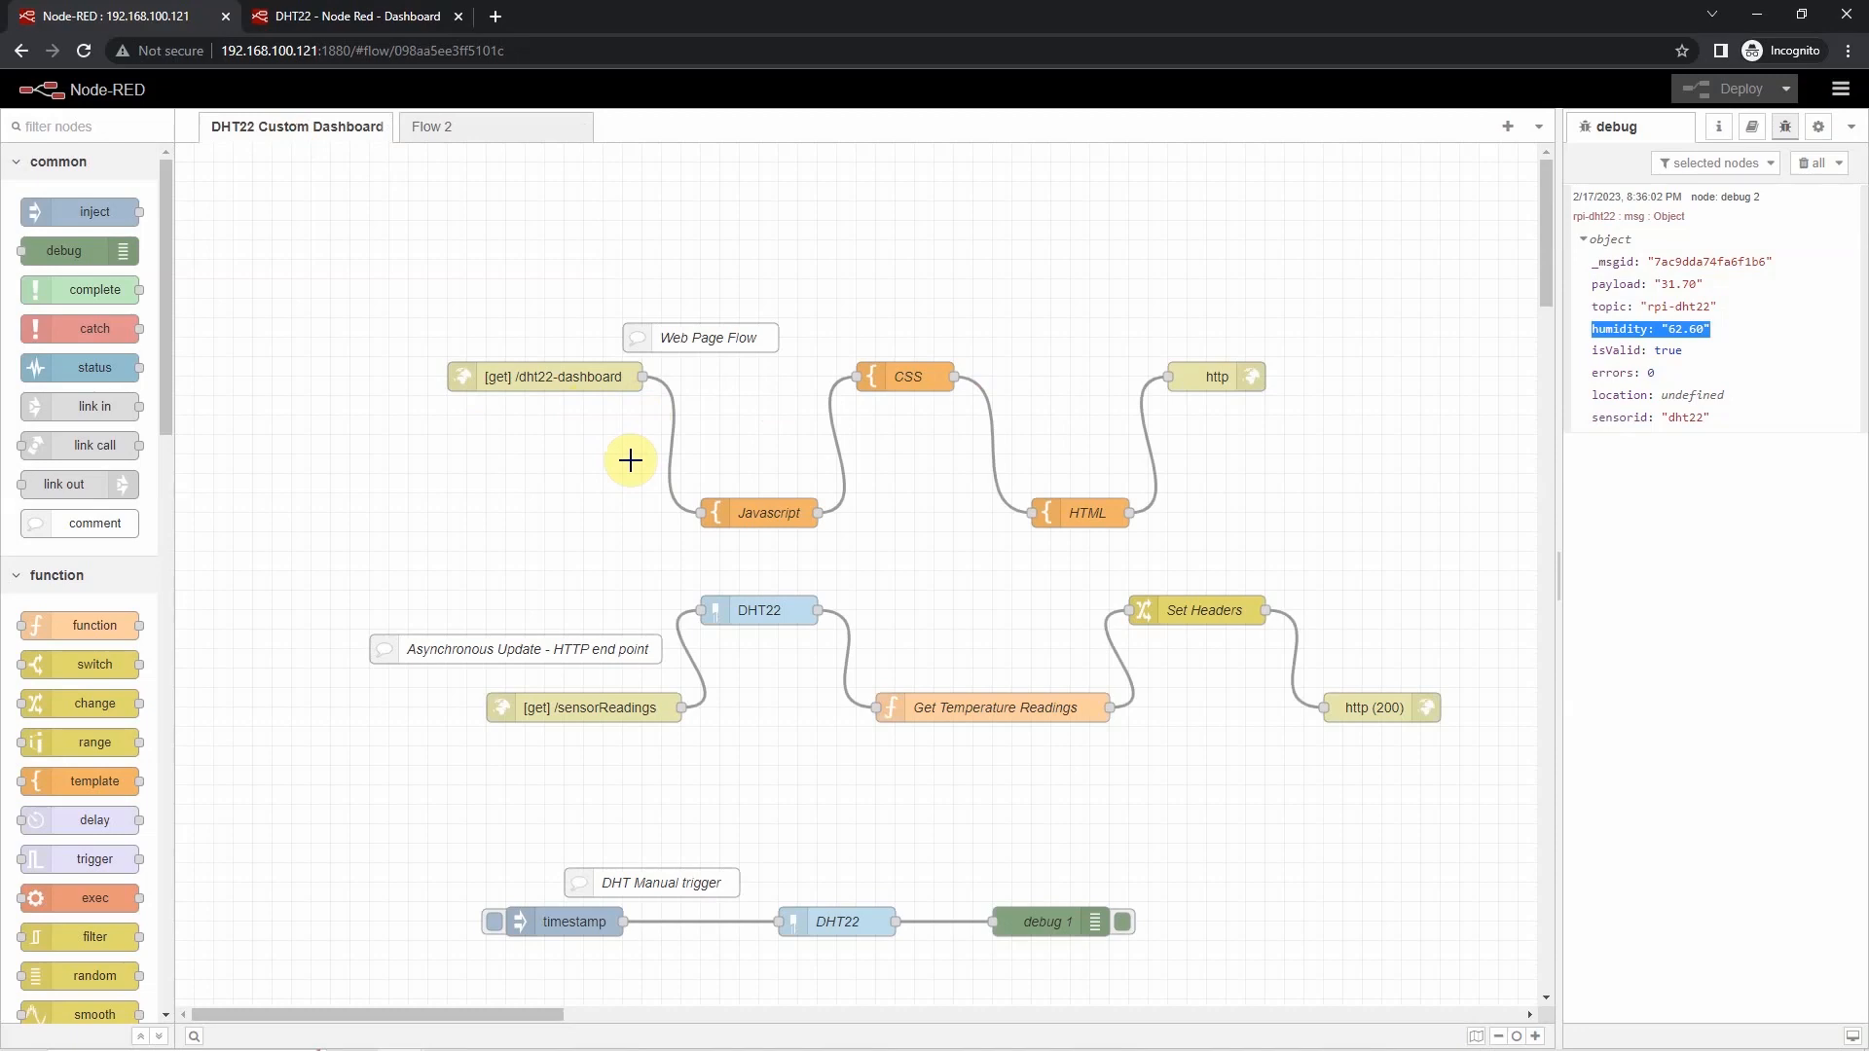
mouse_move(1054, 456)
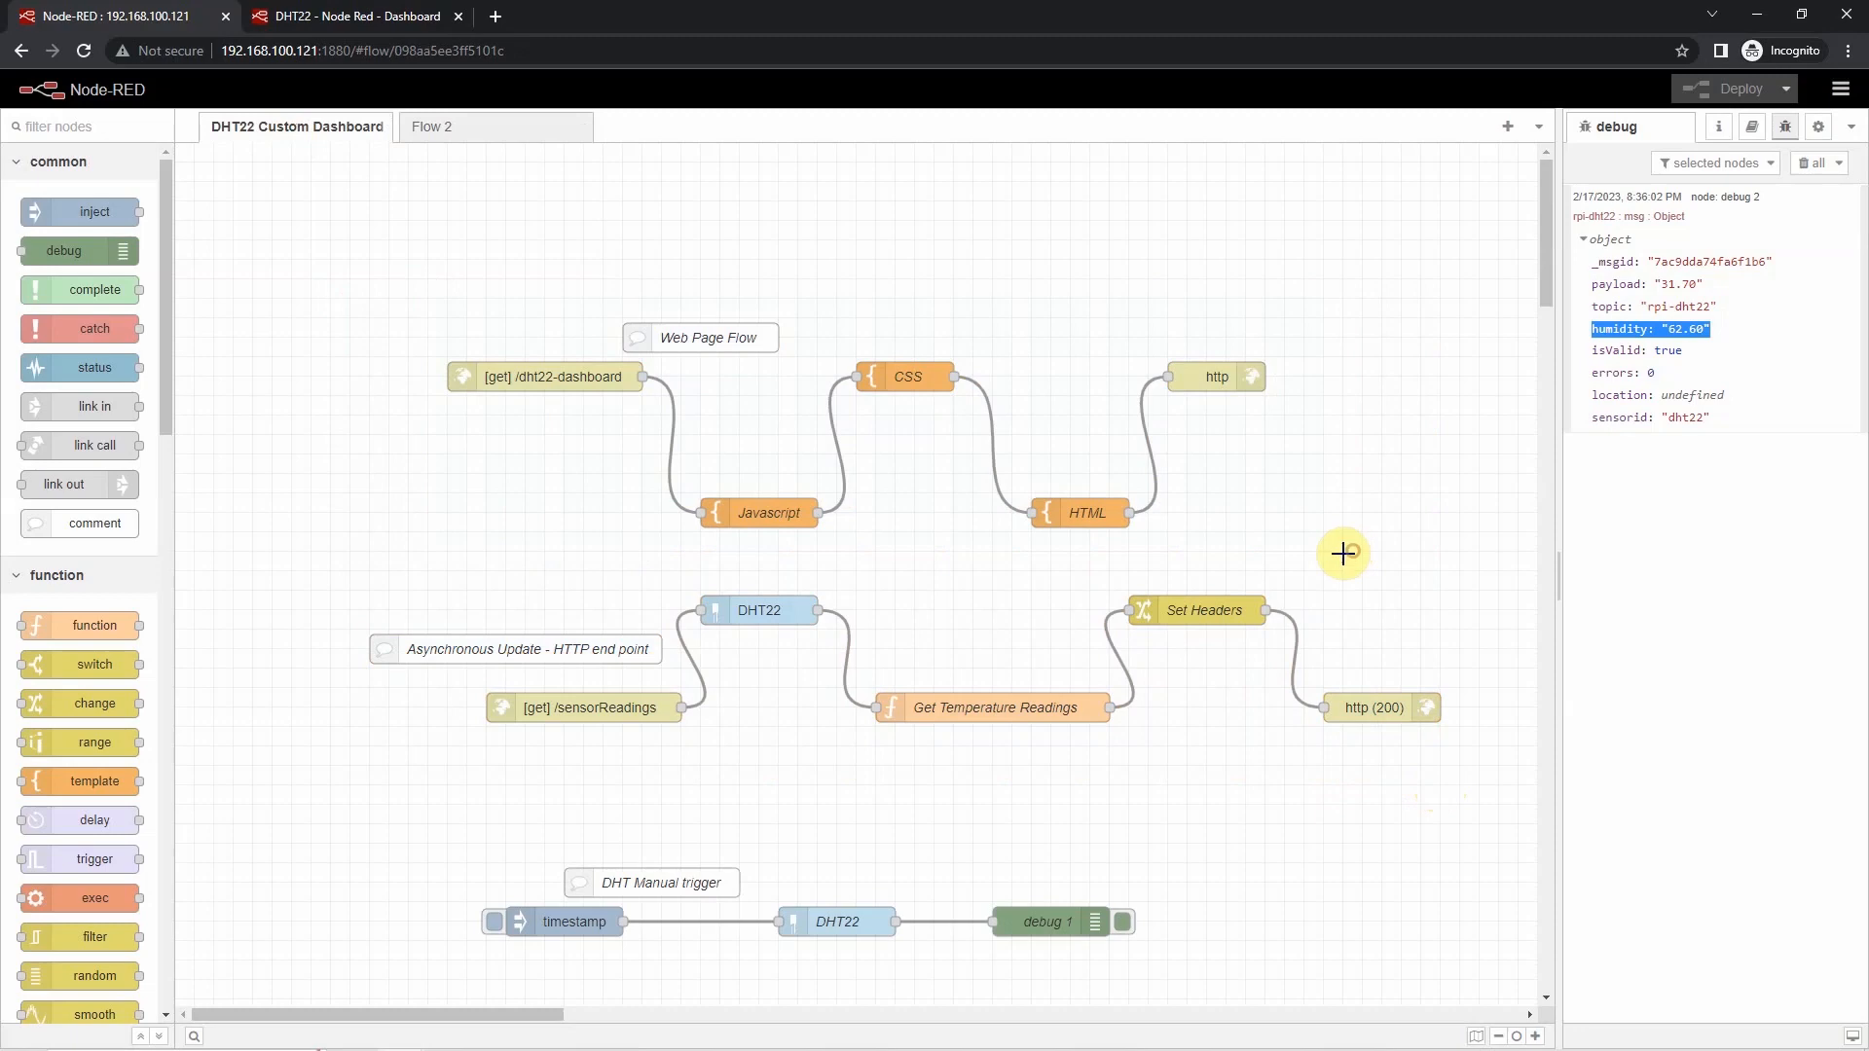
mouse_move(1281, 495)
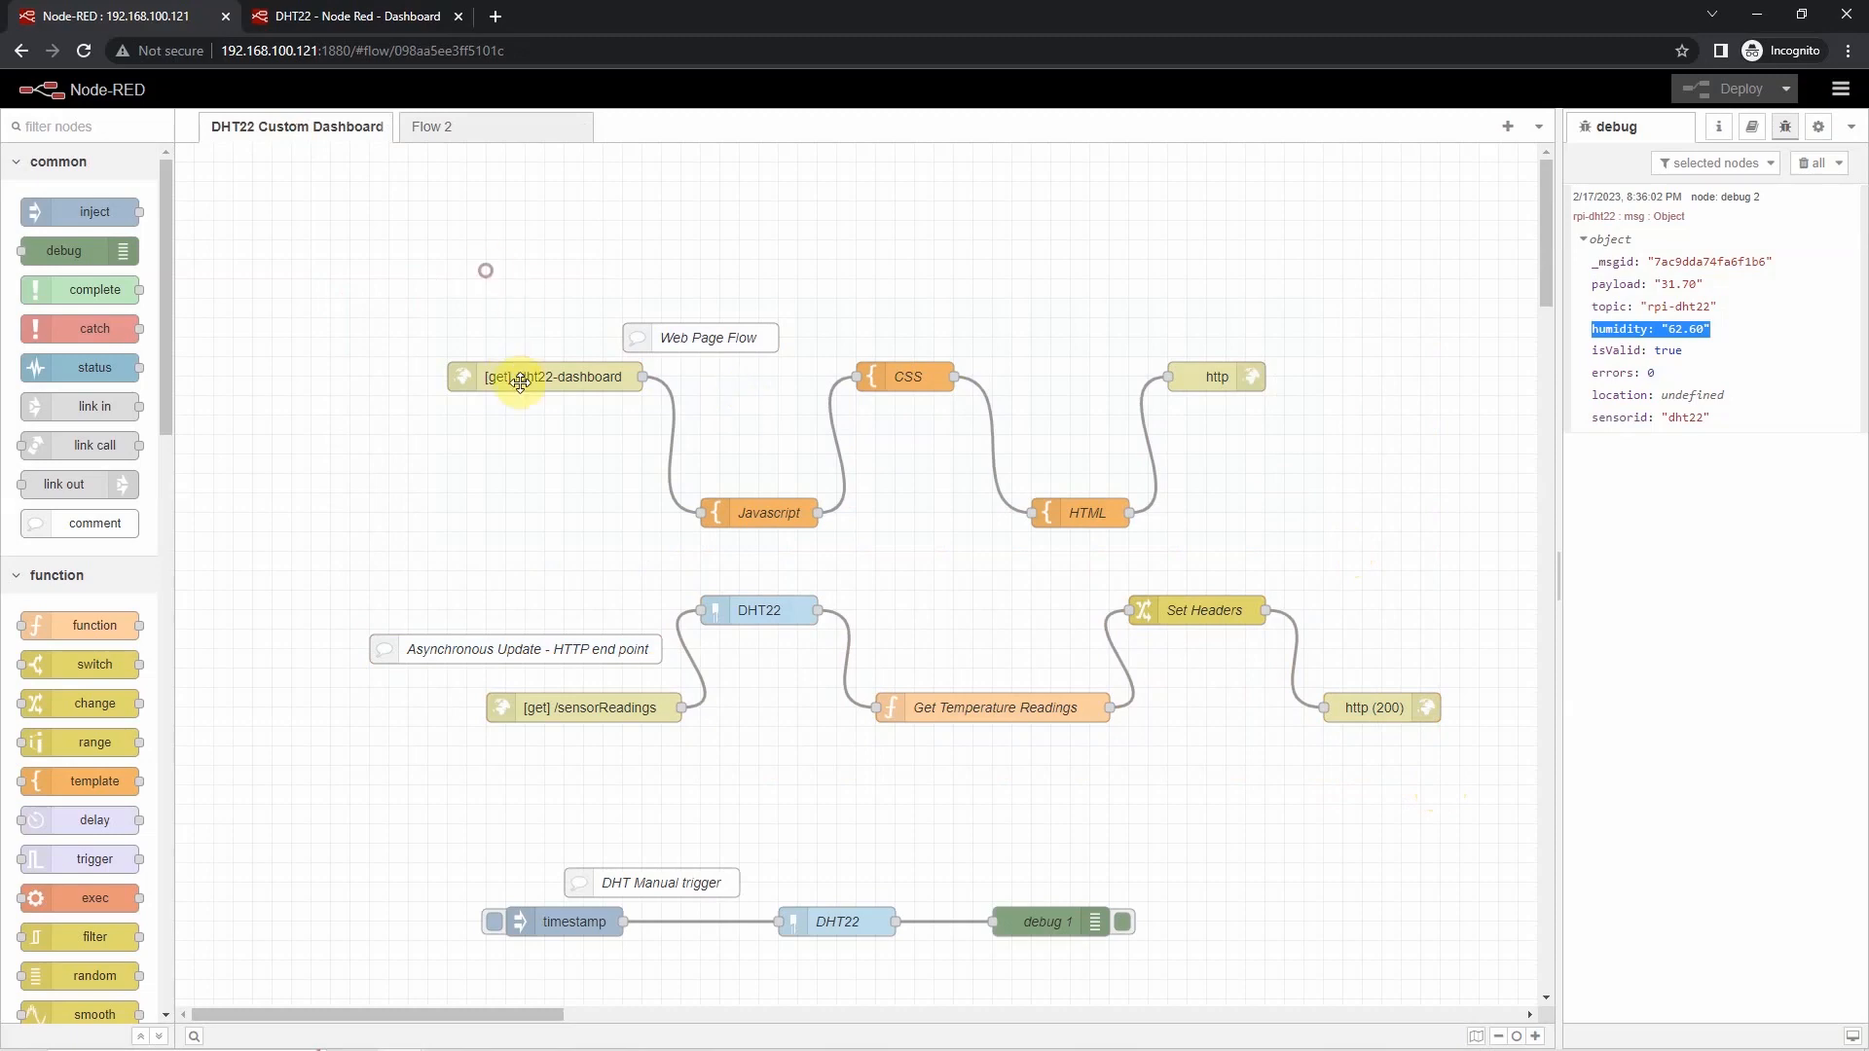
double_click(551, 376)
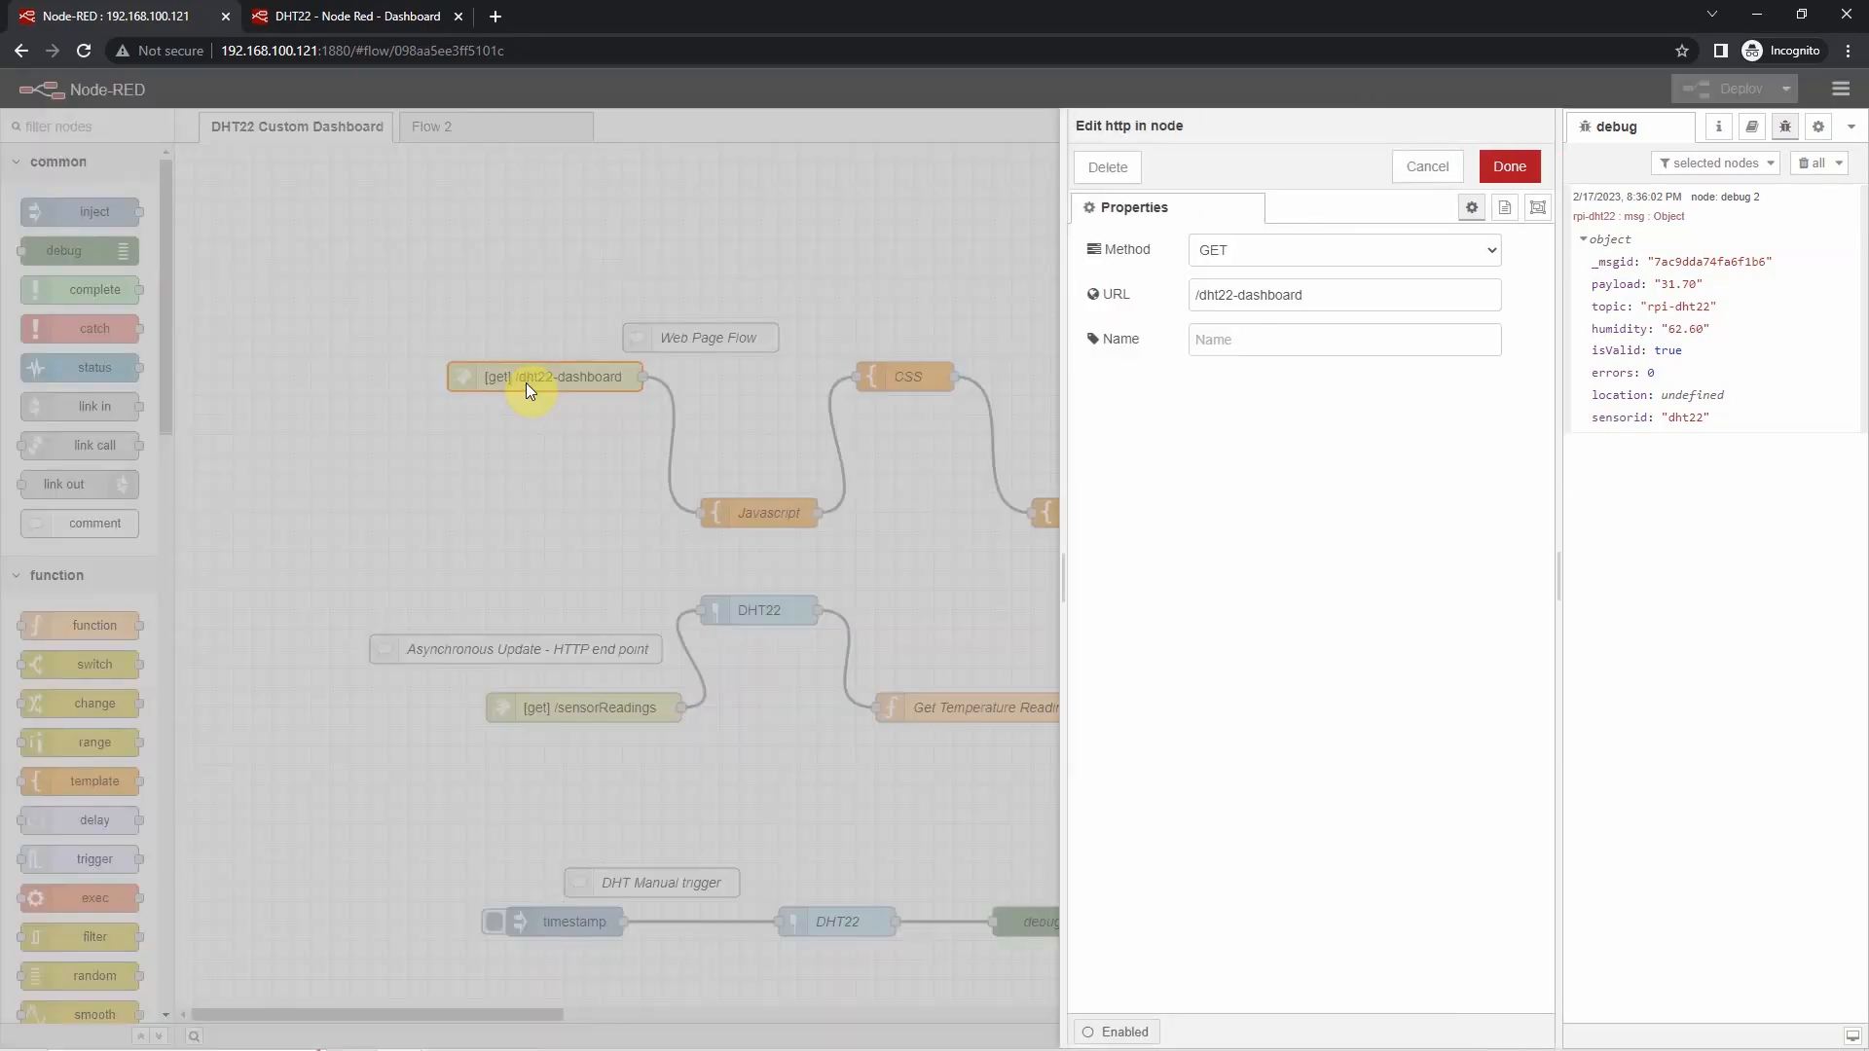
left_click(1340, 294)
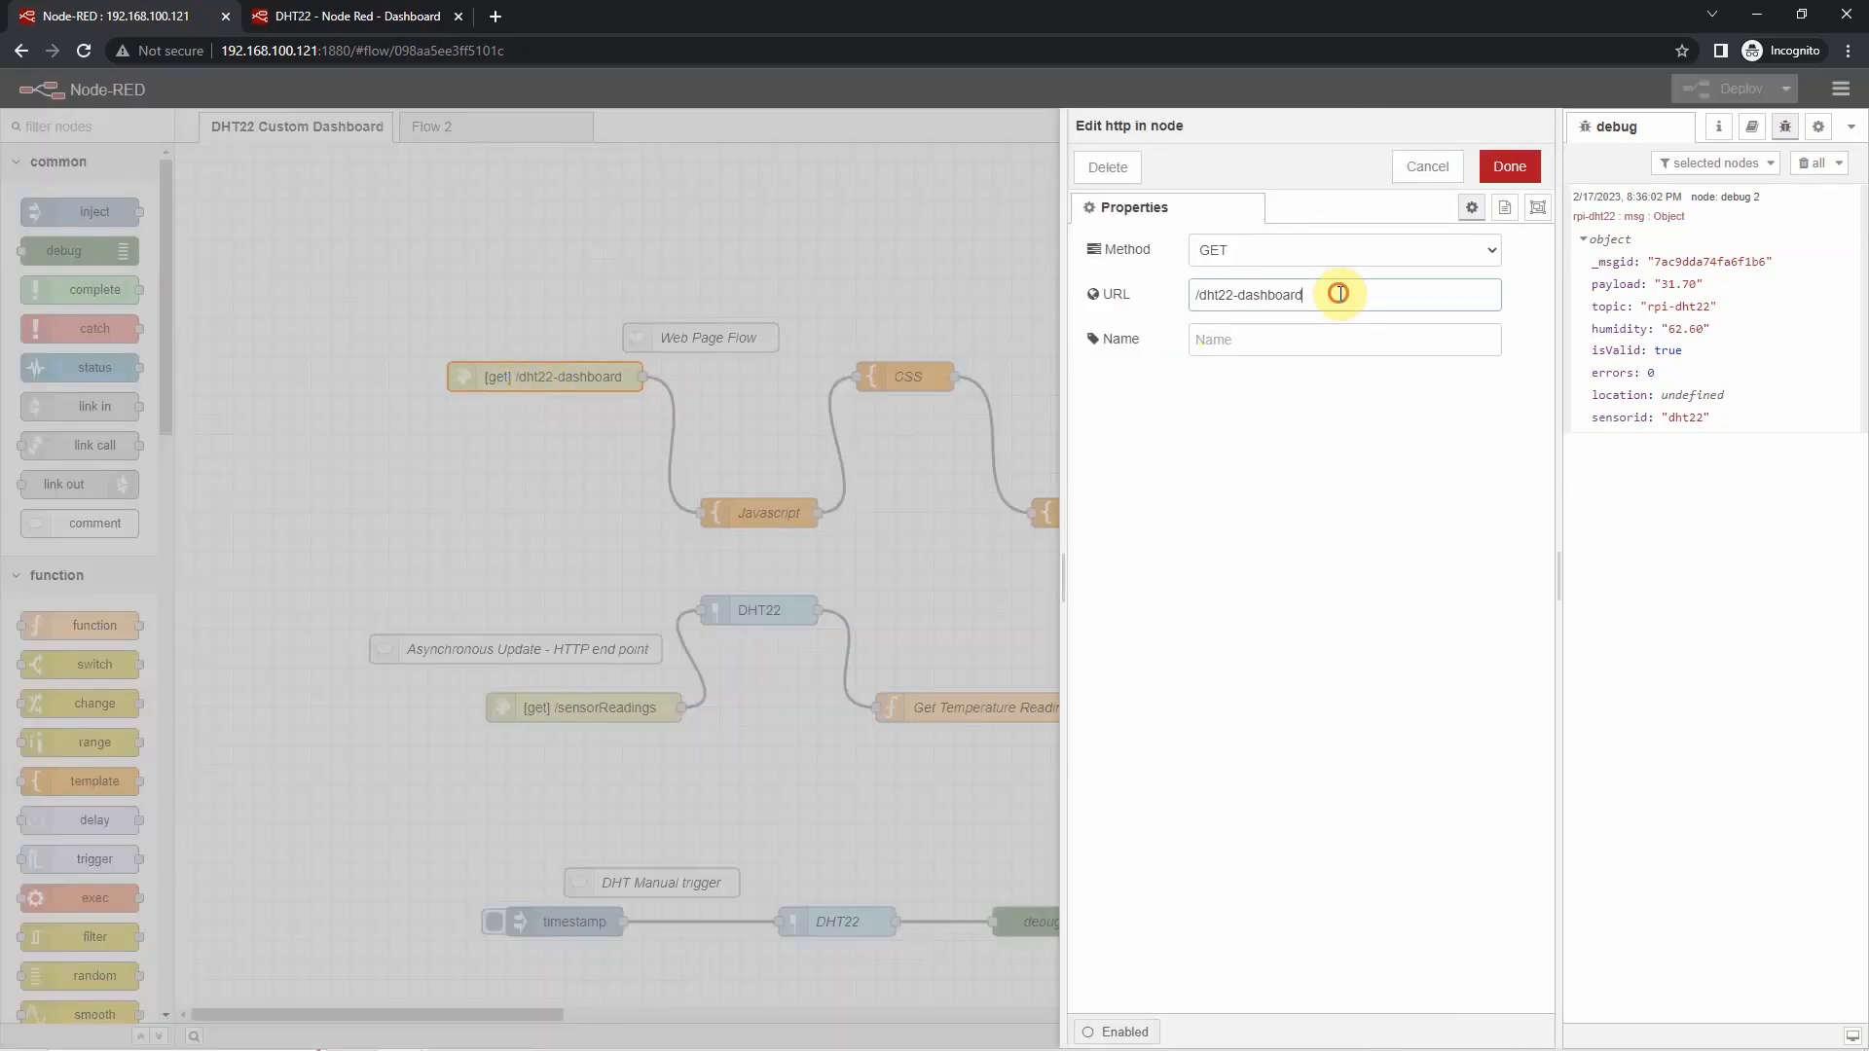
triple_click(1248, 294)
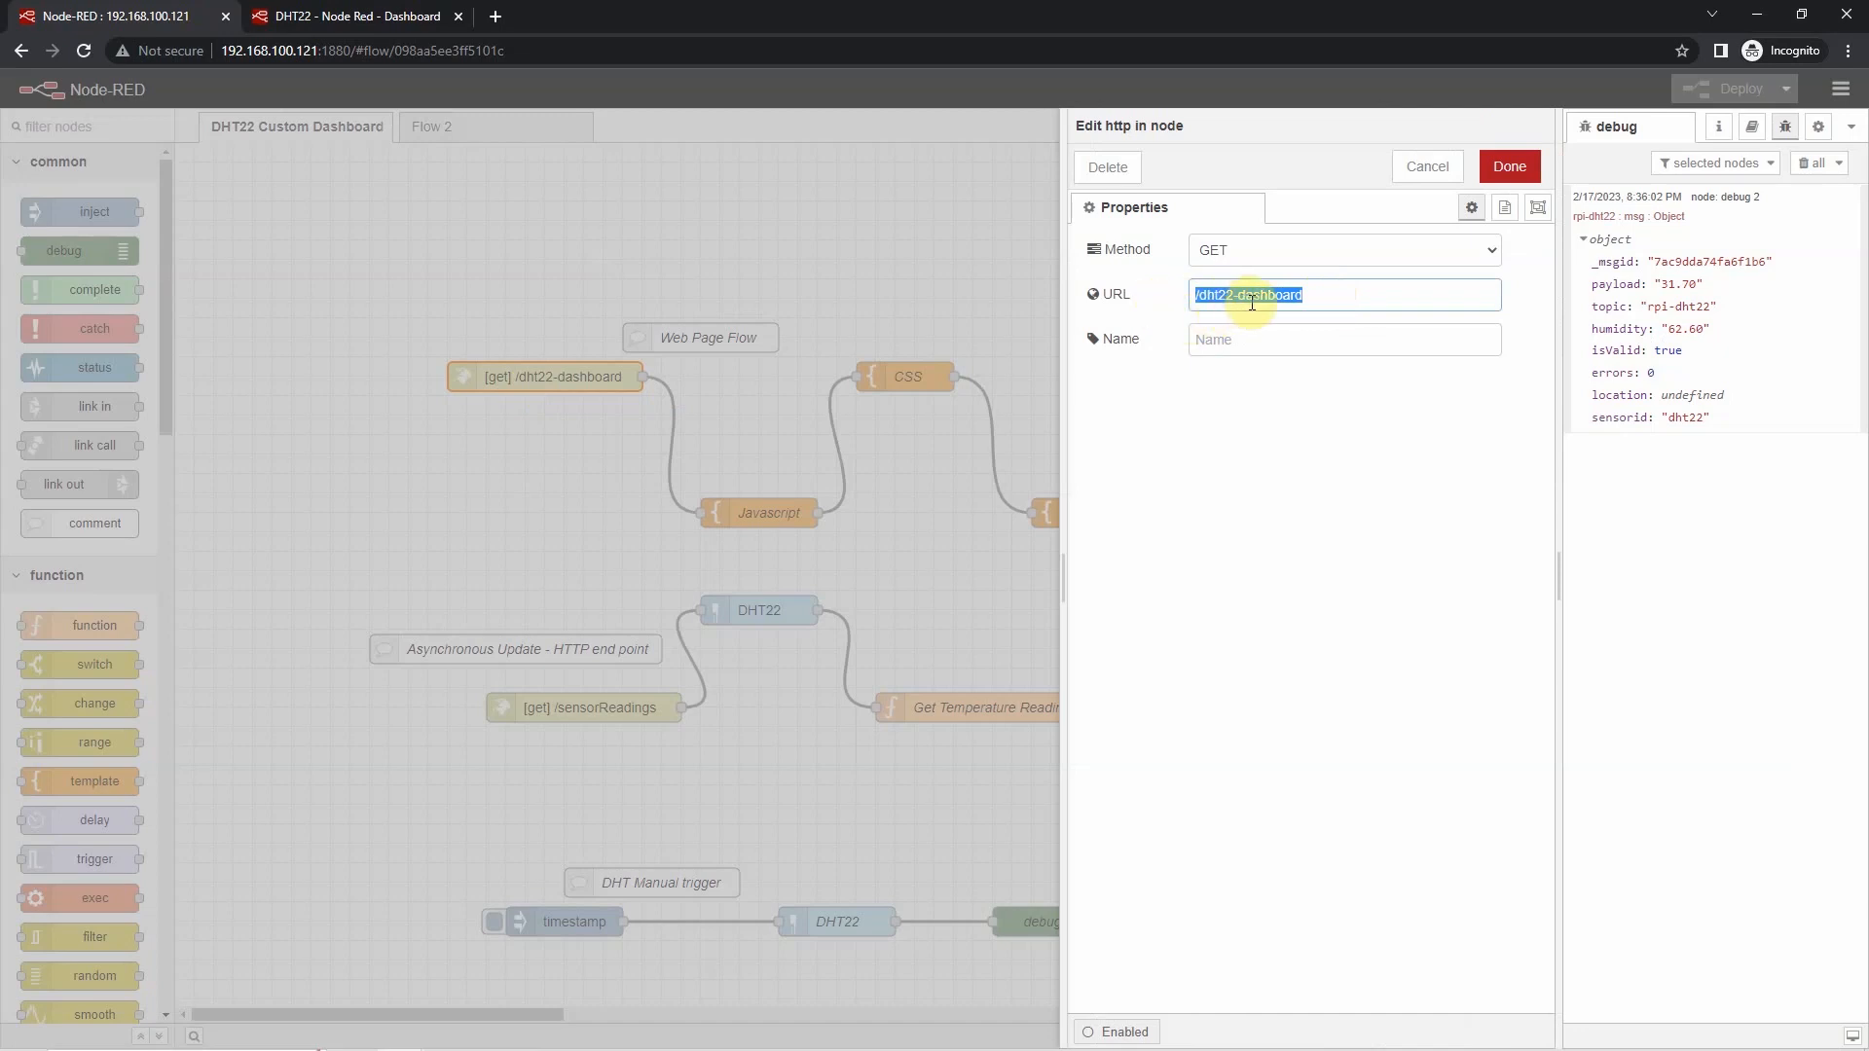
mouse_move(1372, 257)
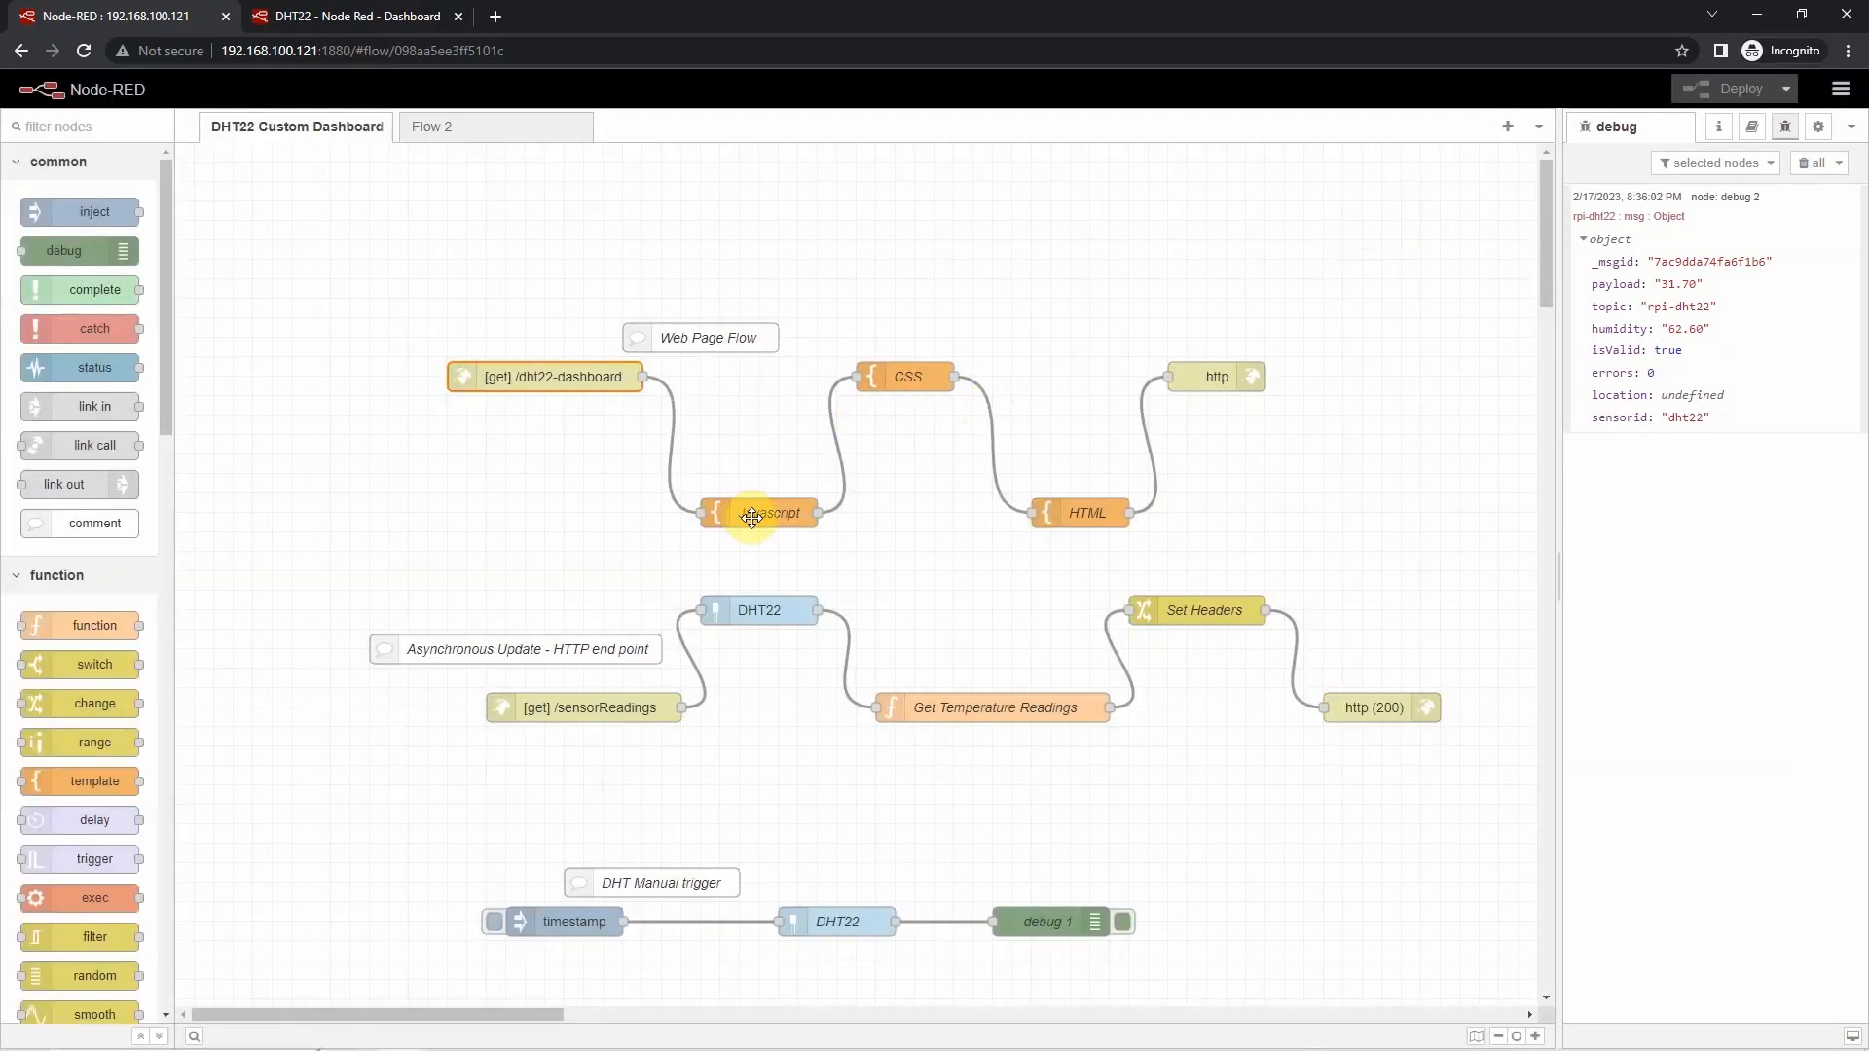
- Inspect the Javascript template node (msg.payload.script) and close it
double_click(761, 514)
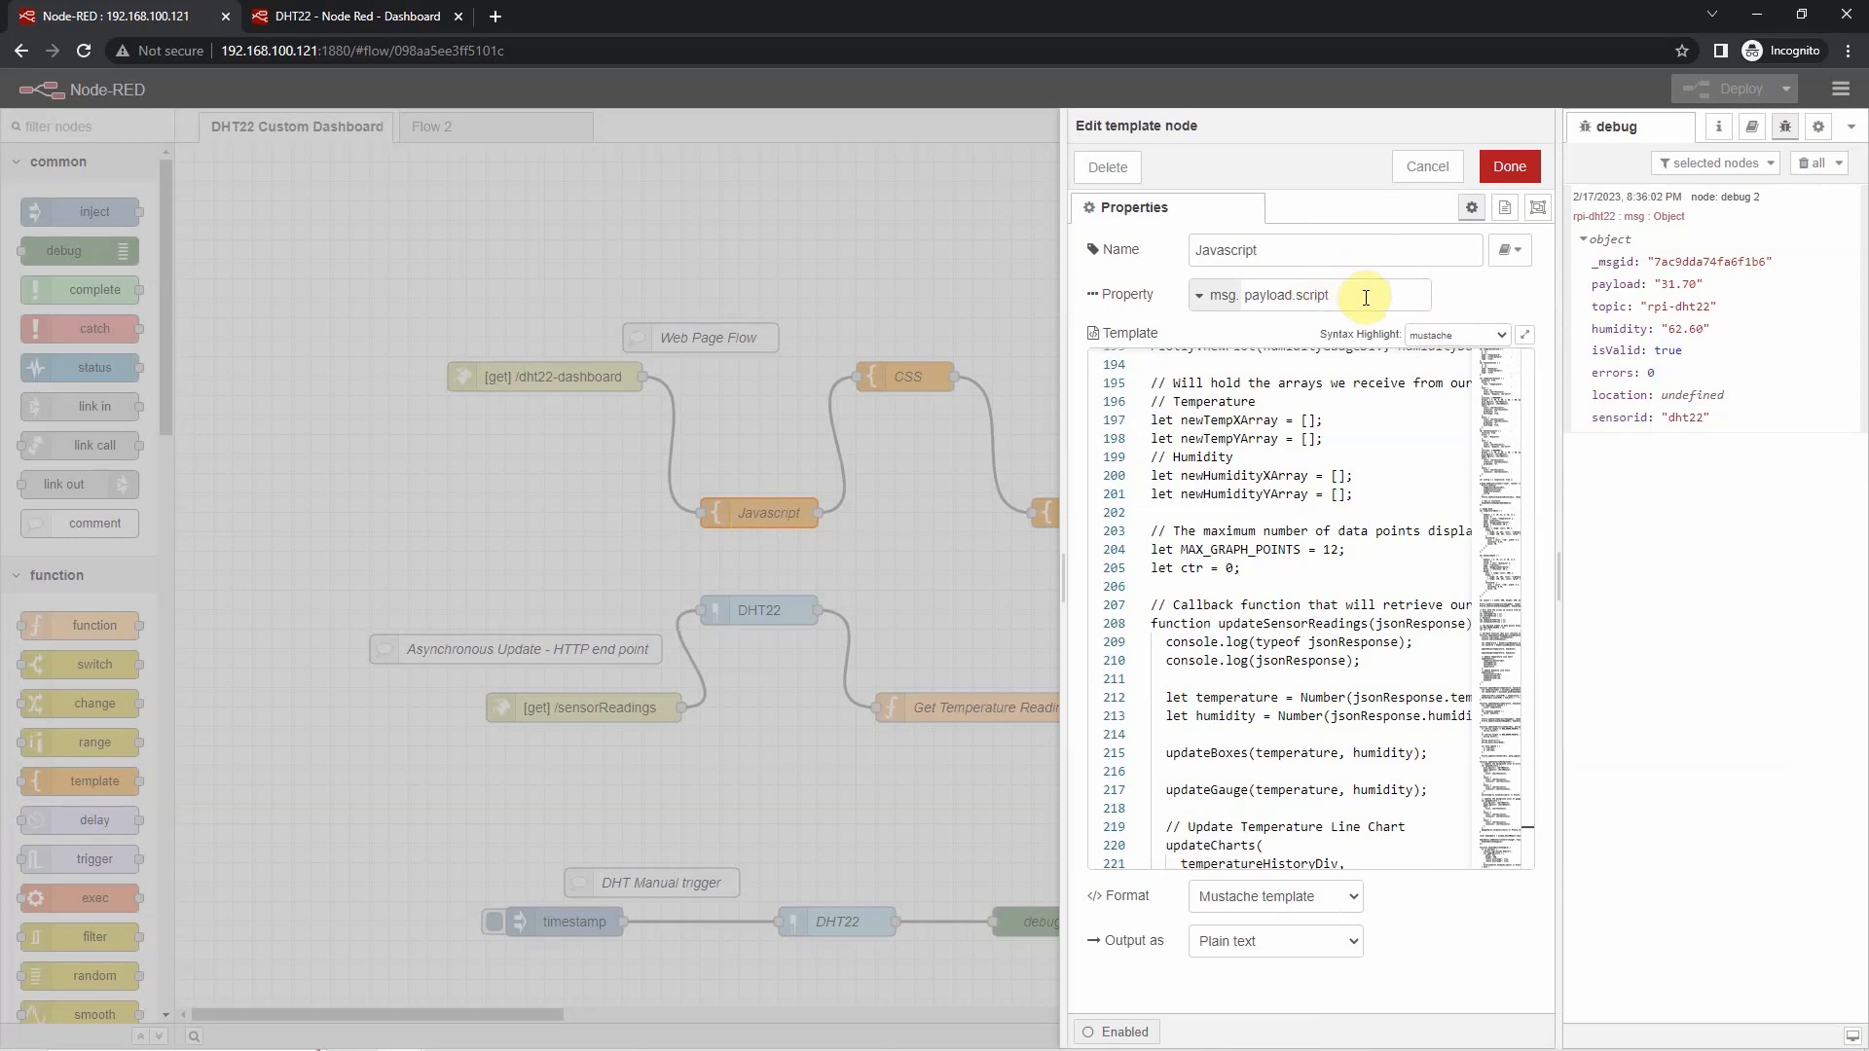
double_click(1265, 294)
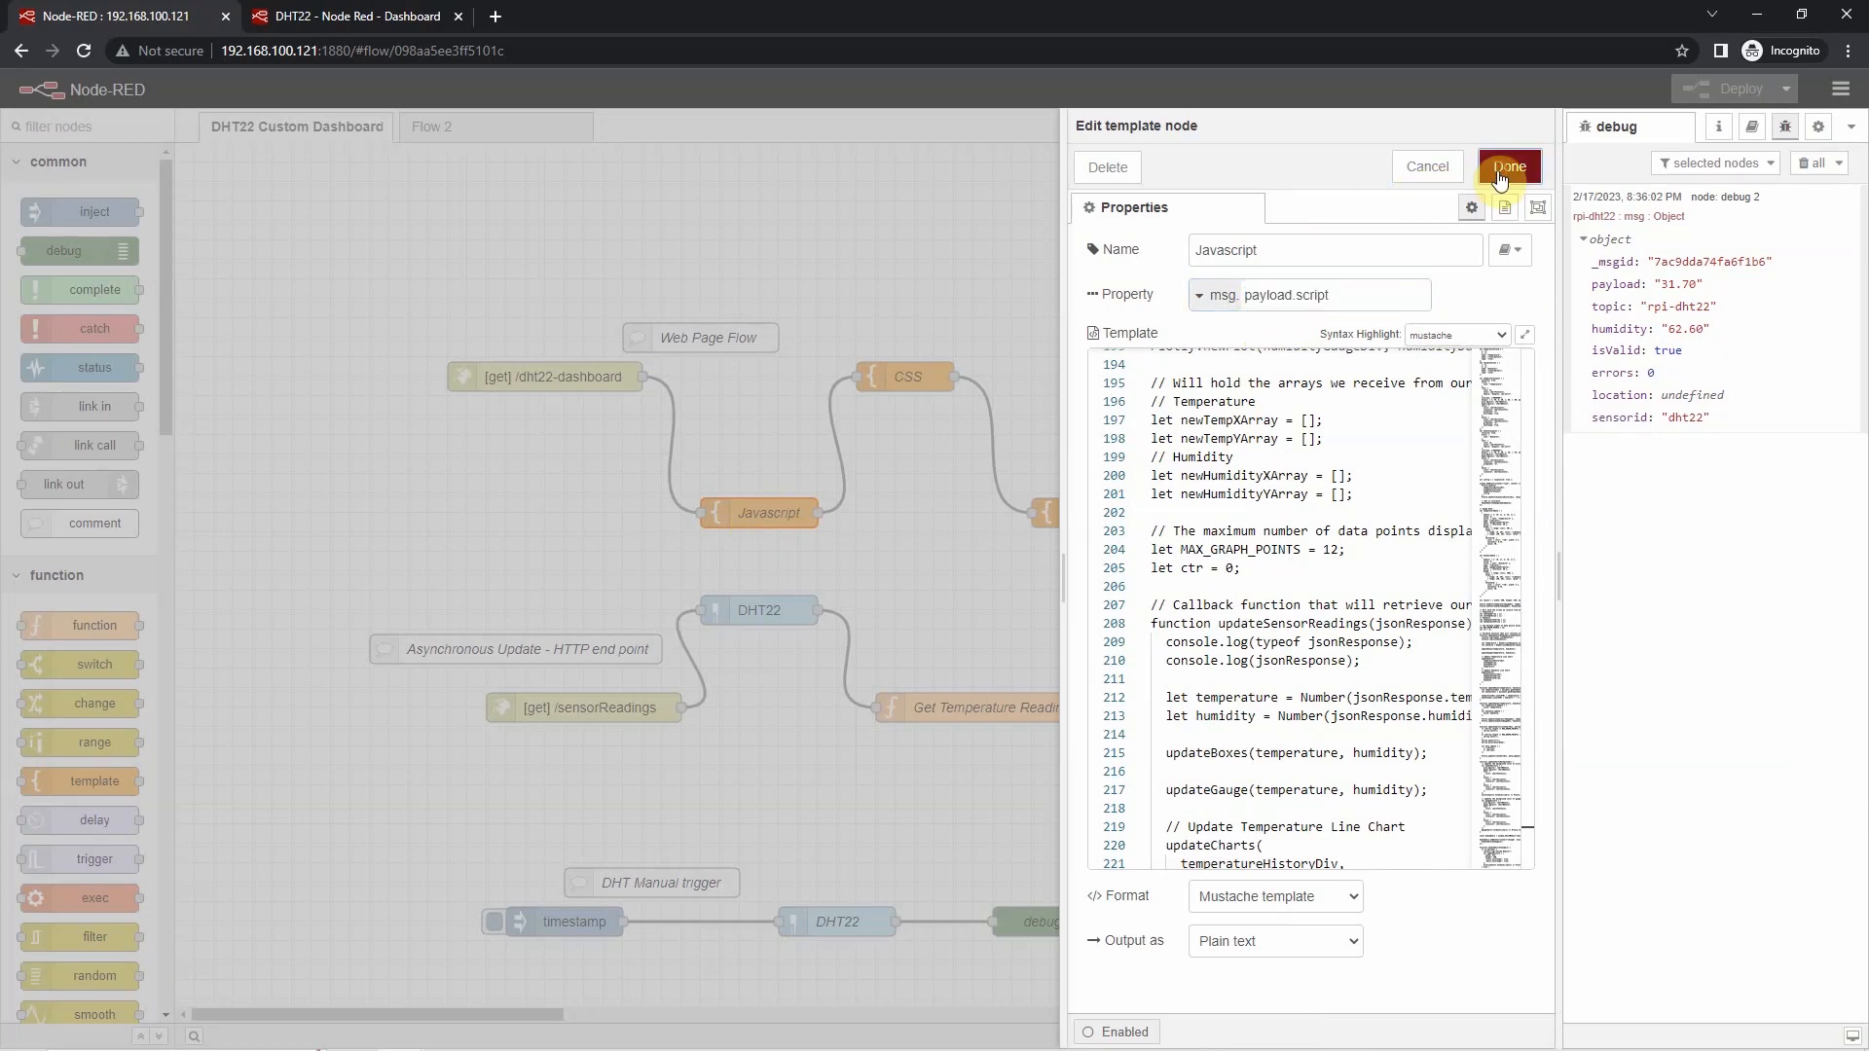
left_click(1507, 165)
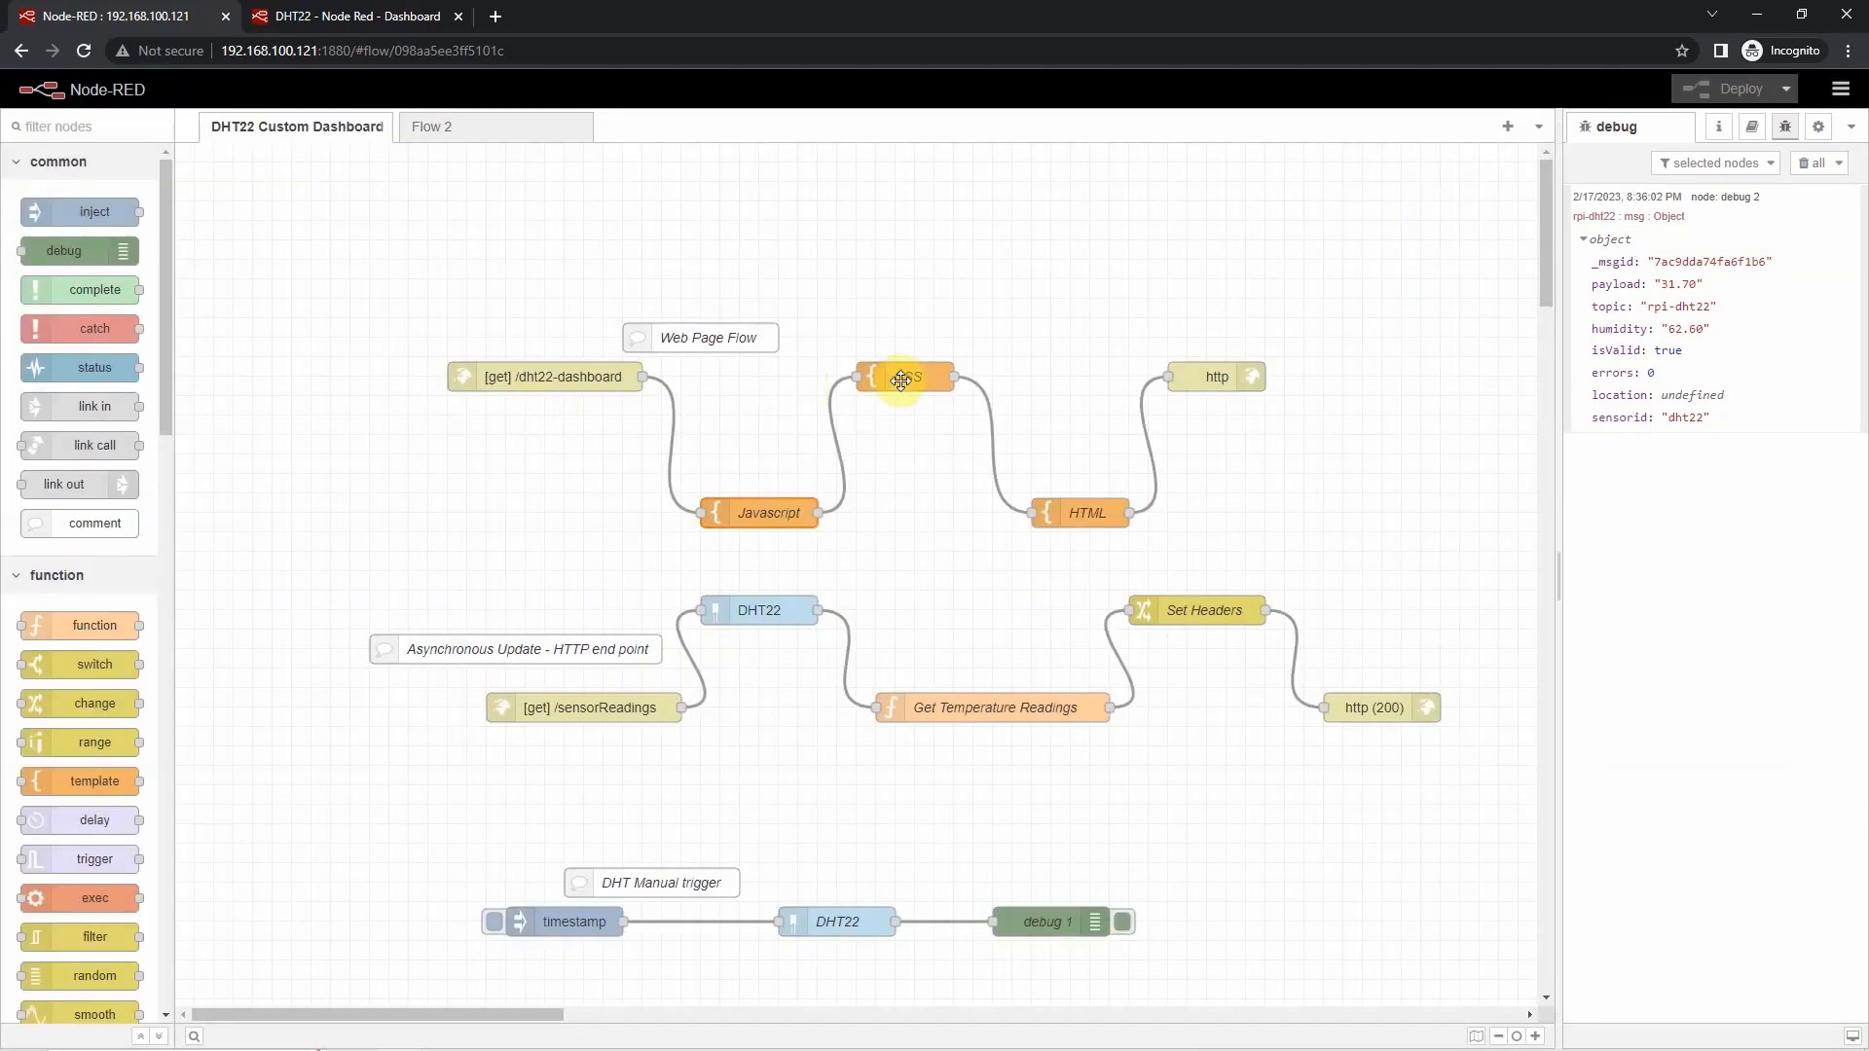
- Review the CSS template's colour variables and dark-theme styles (msg.payload.style), then close it
double_click(909, 375)
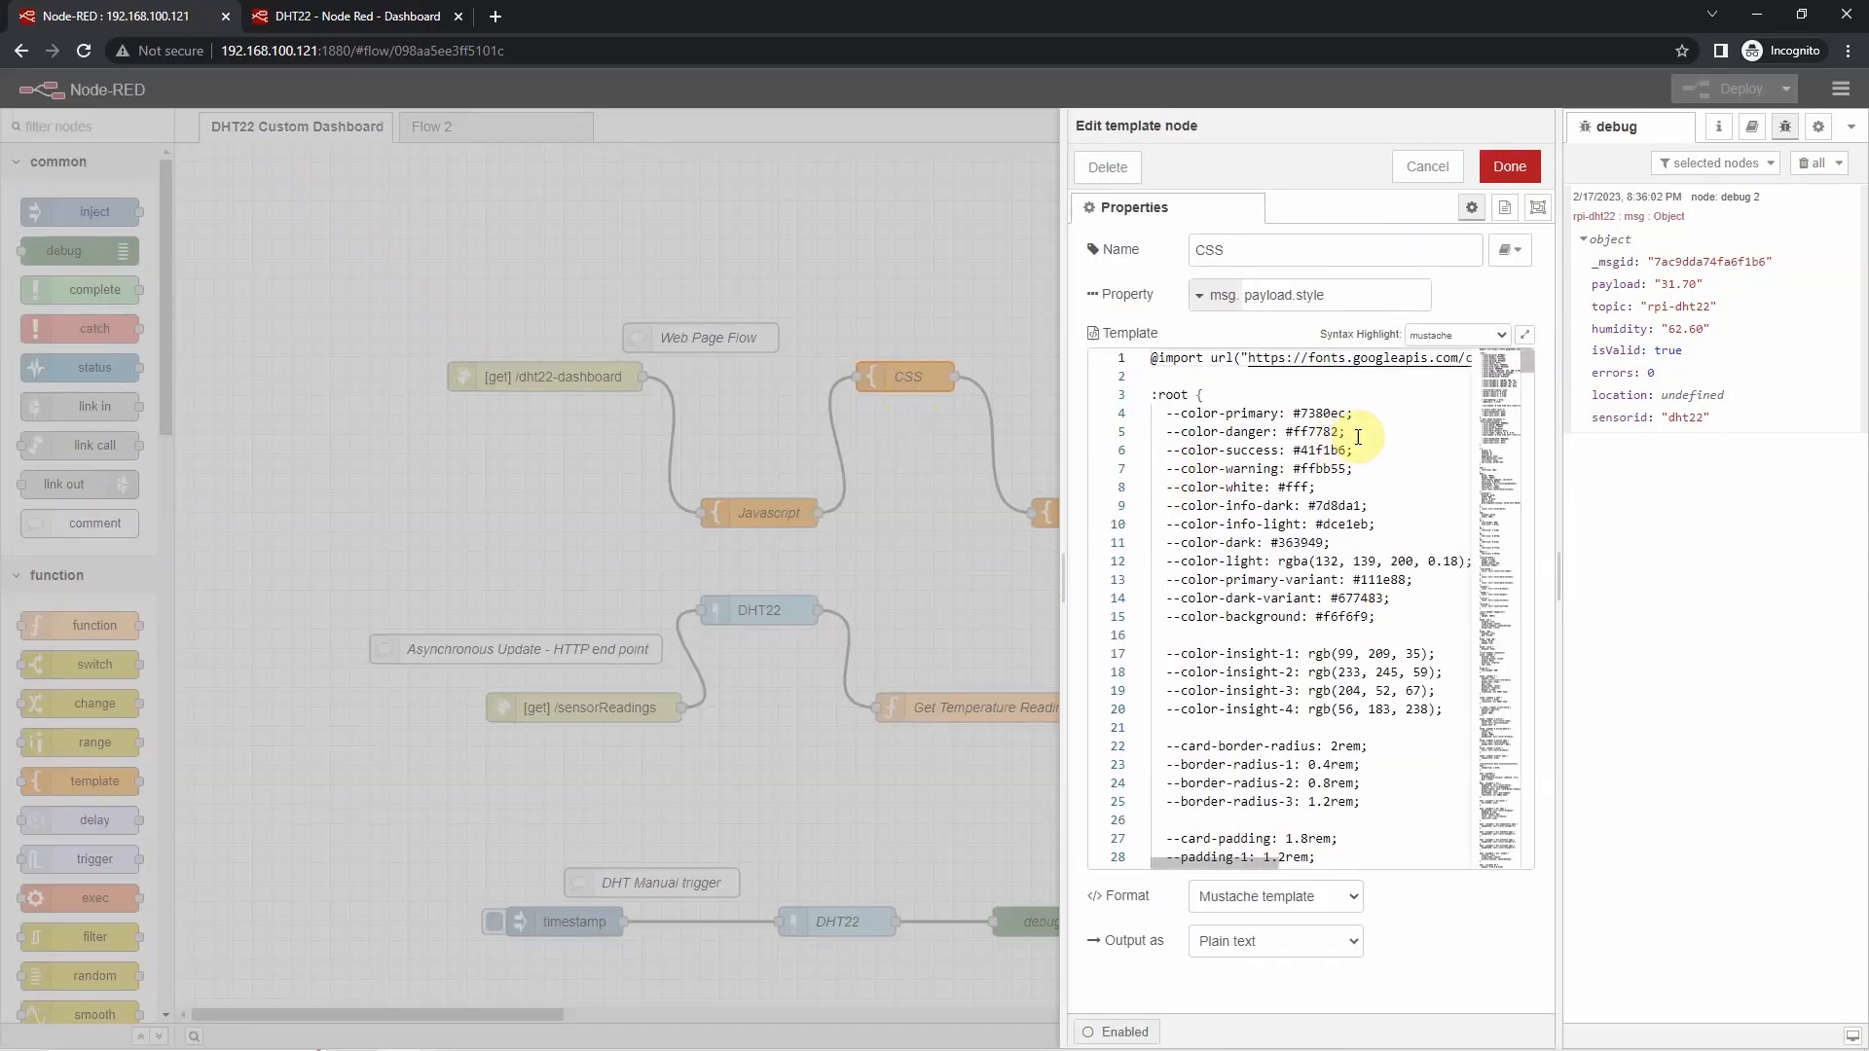
scroll("down", 3)
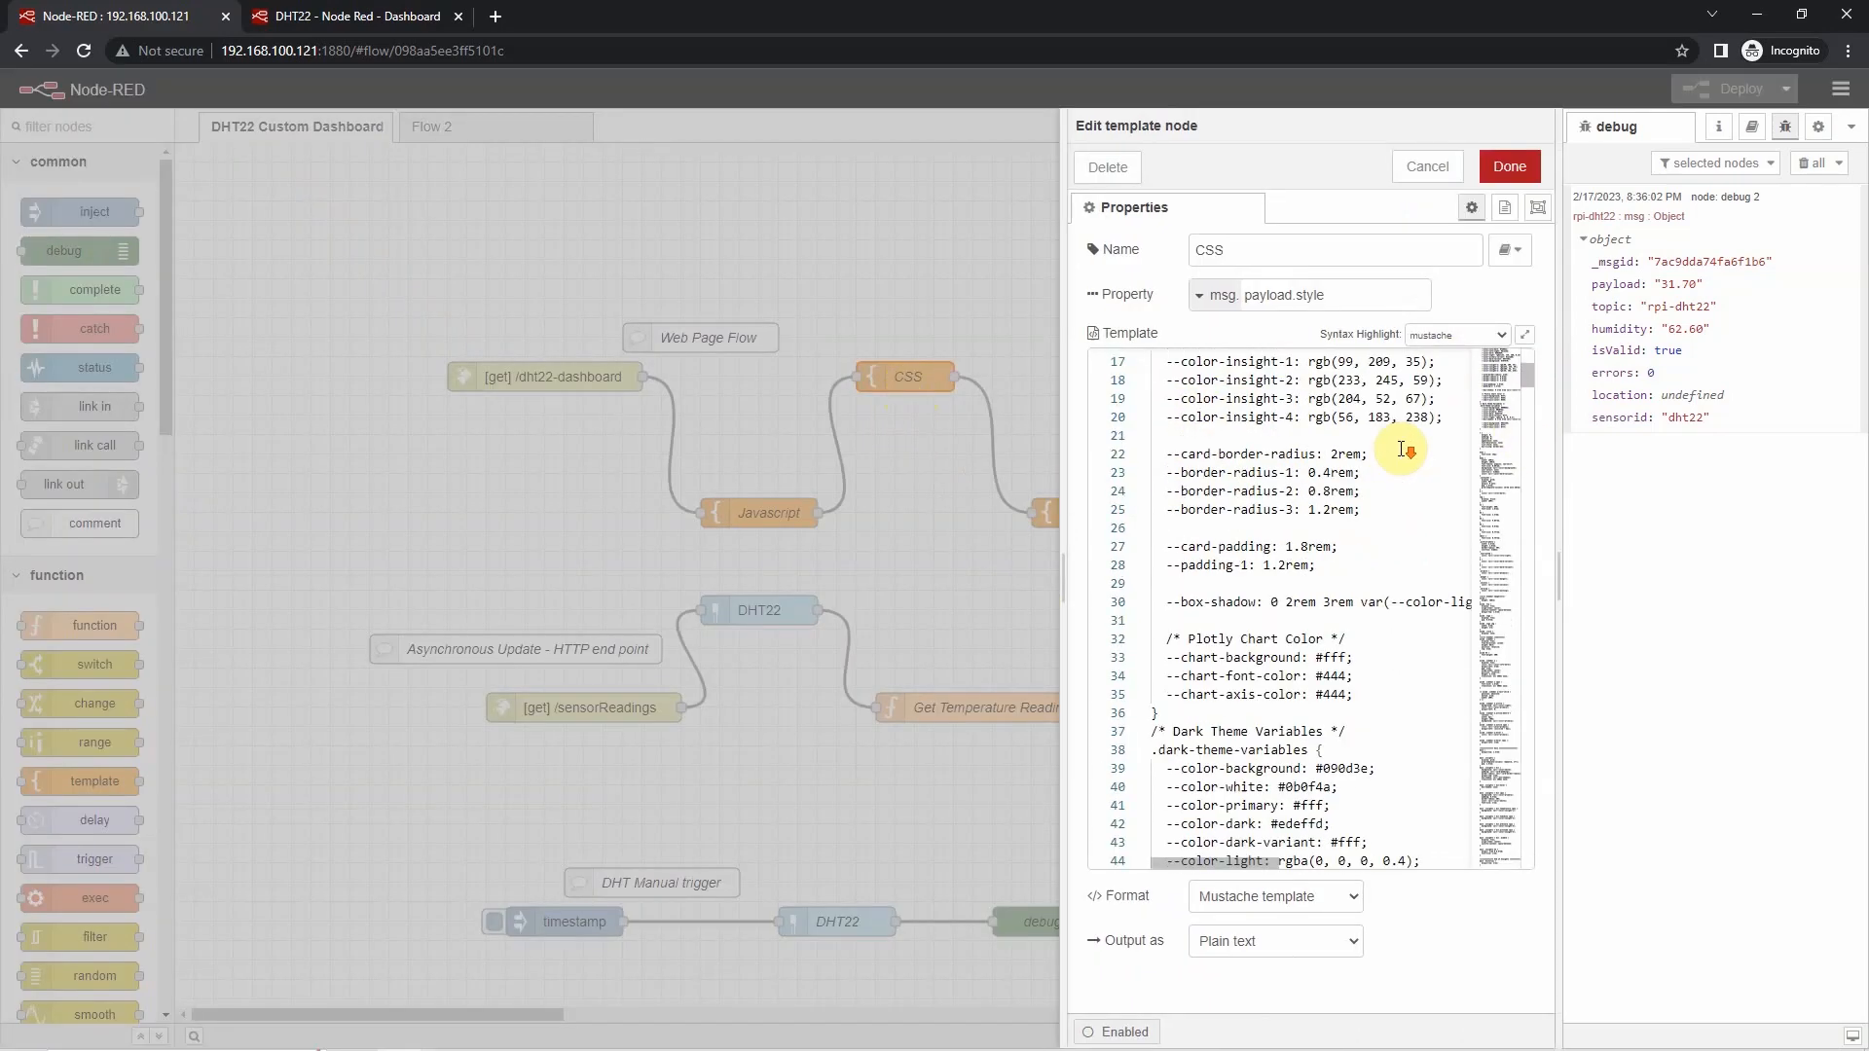
scroll("down", 3)
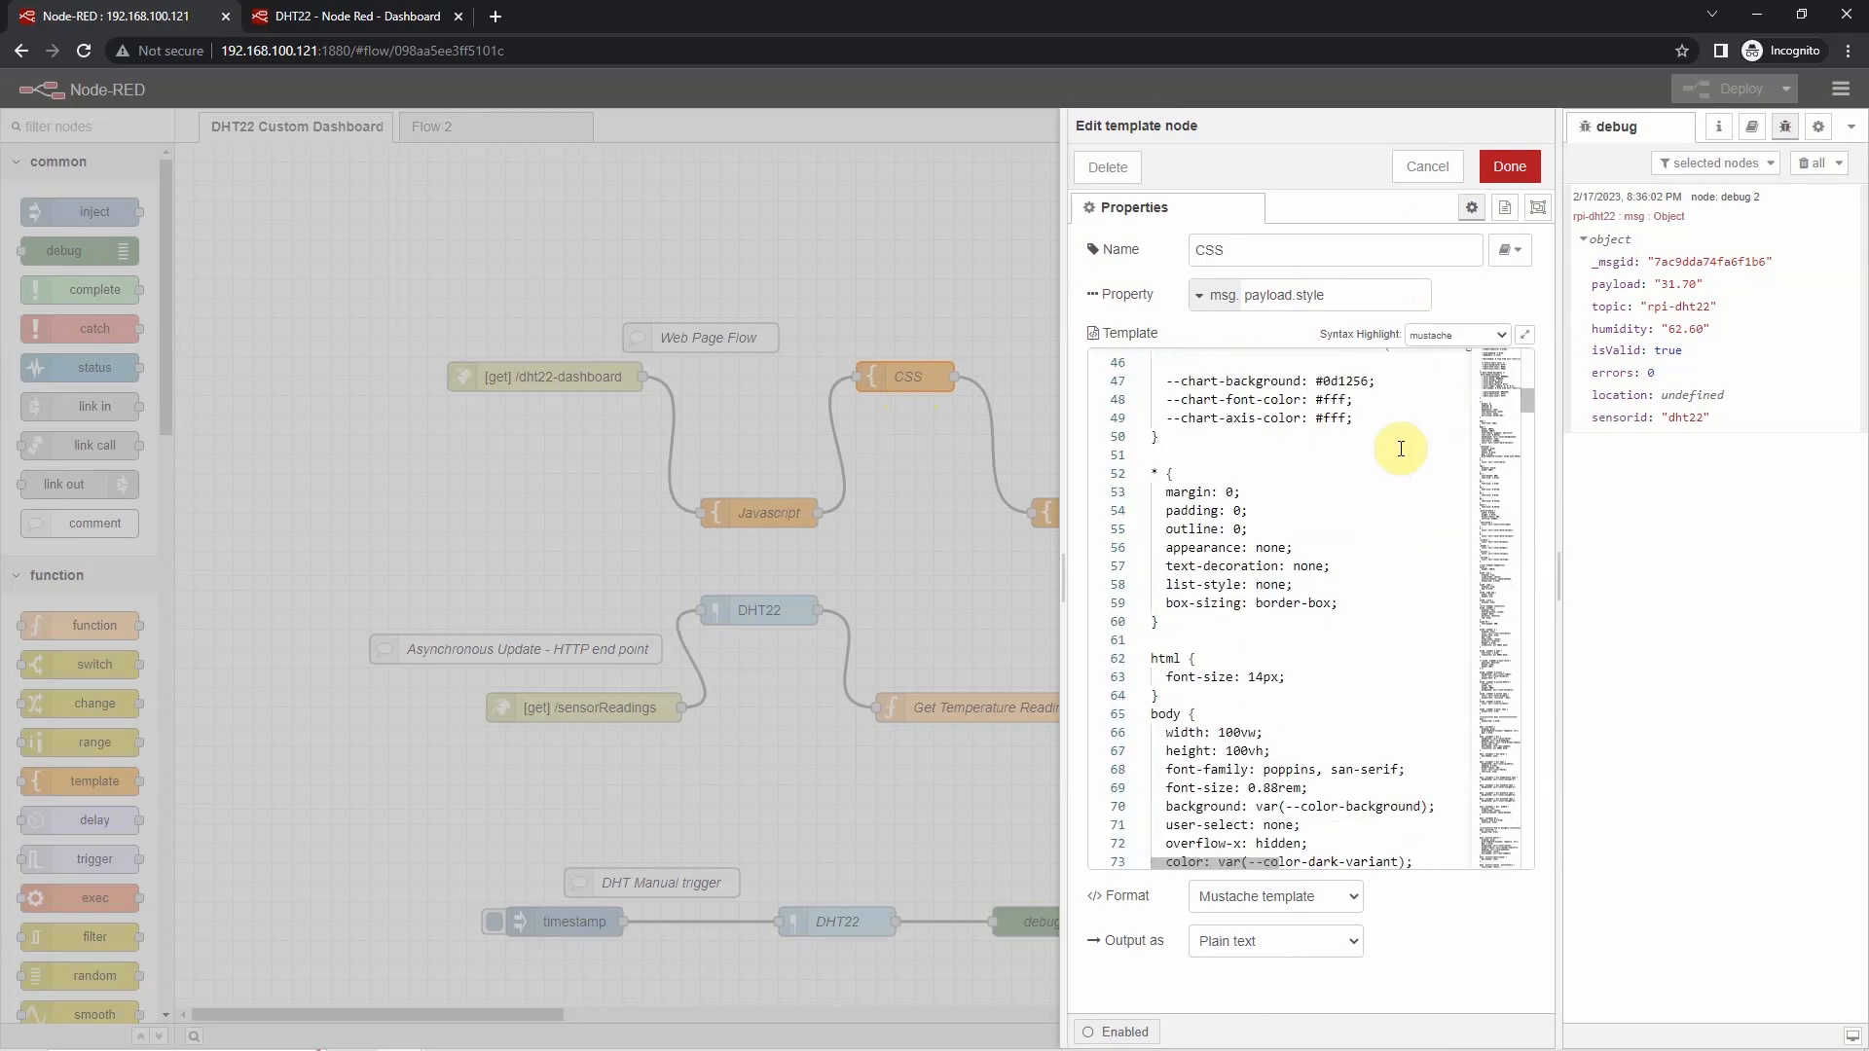
scroll("down", 3)
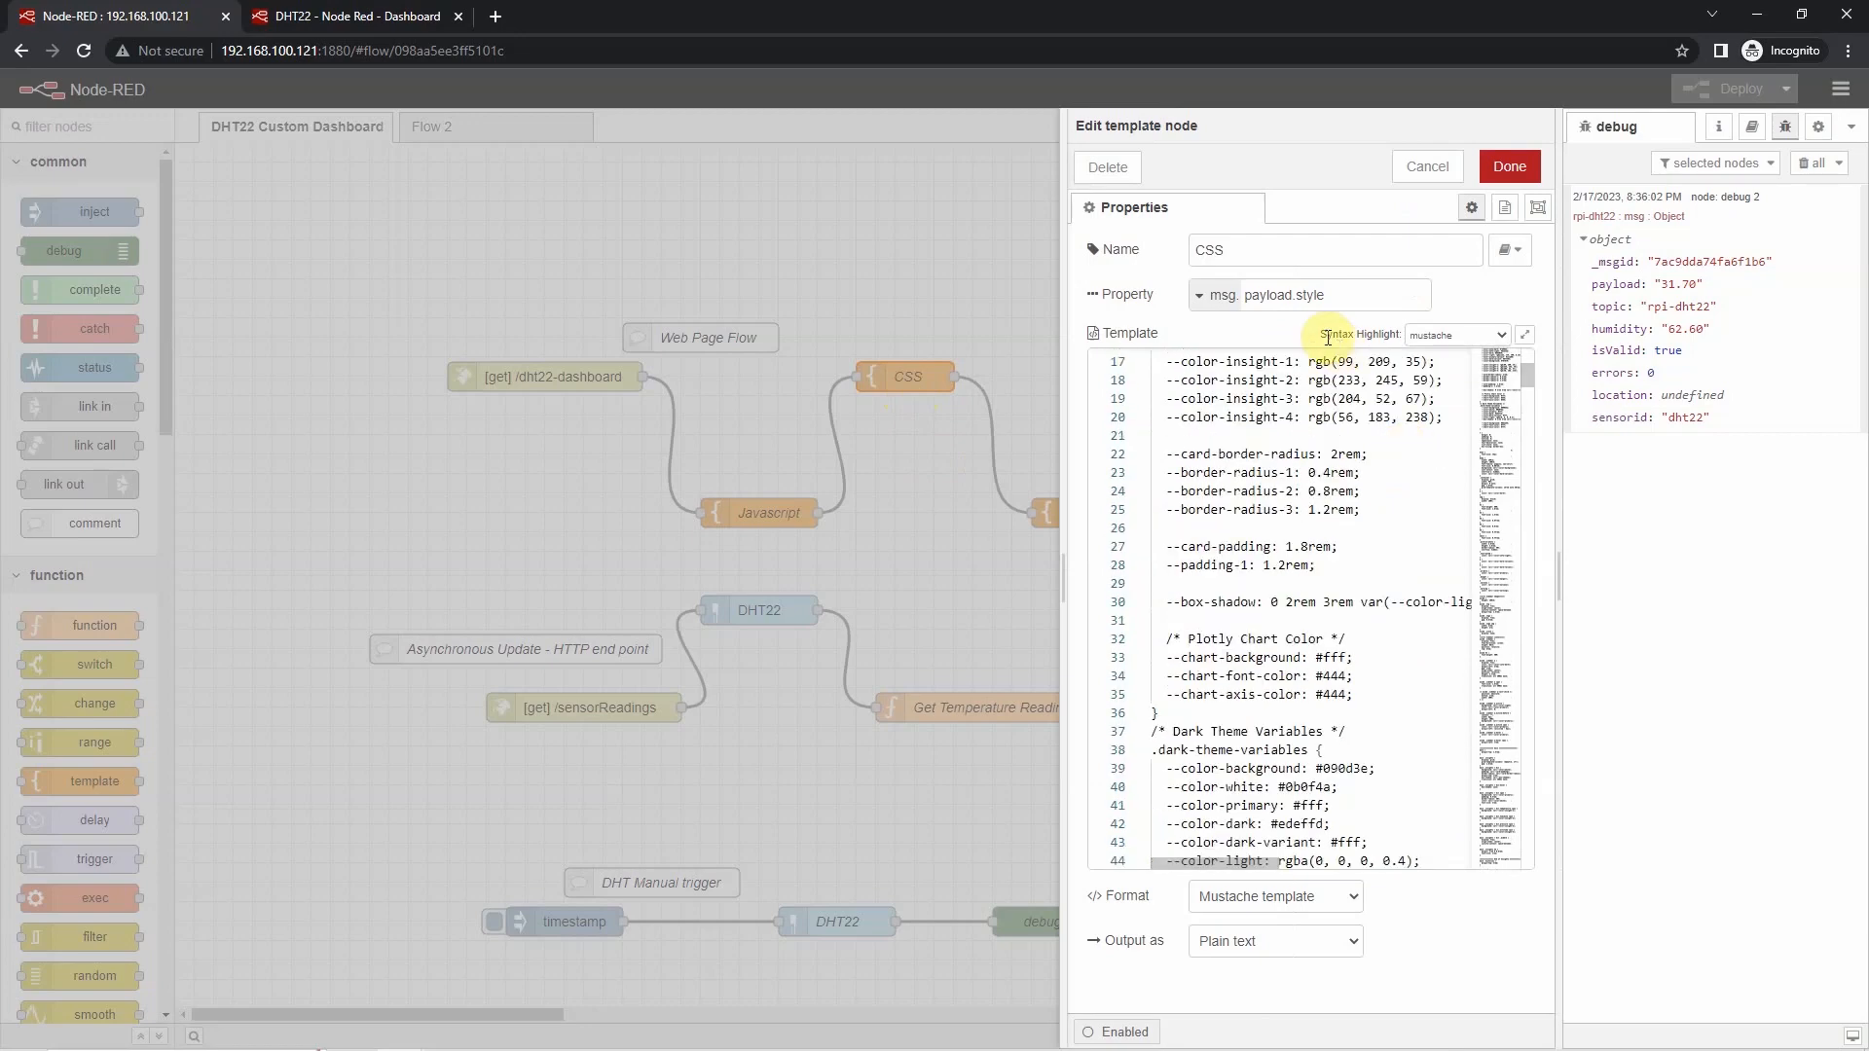
double_click(1283, 294)
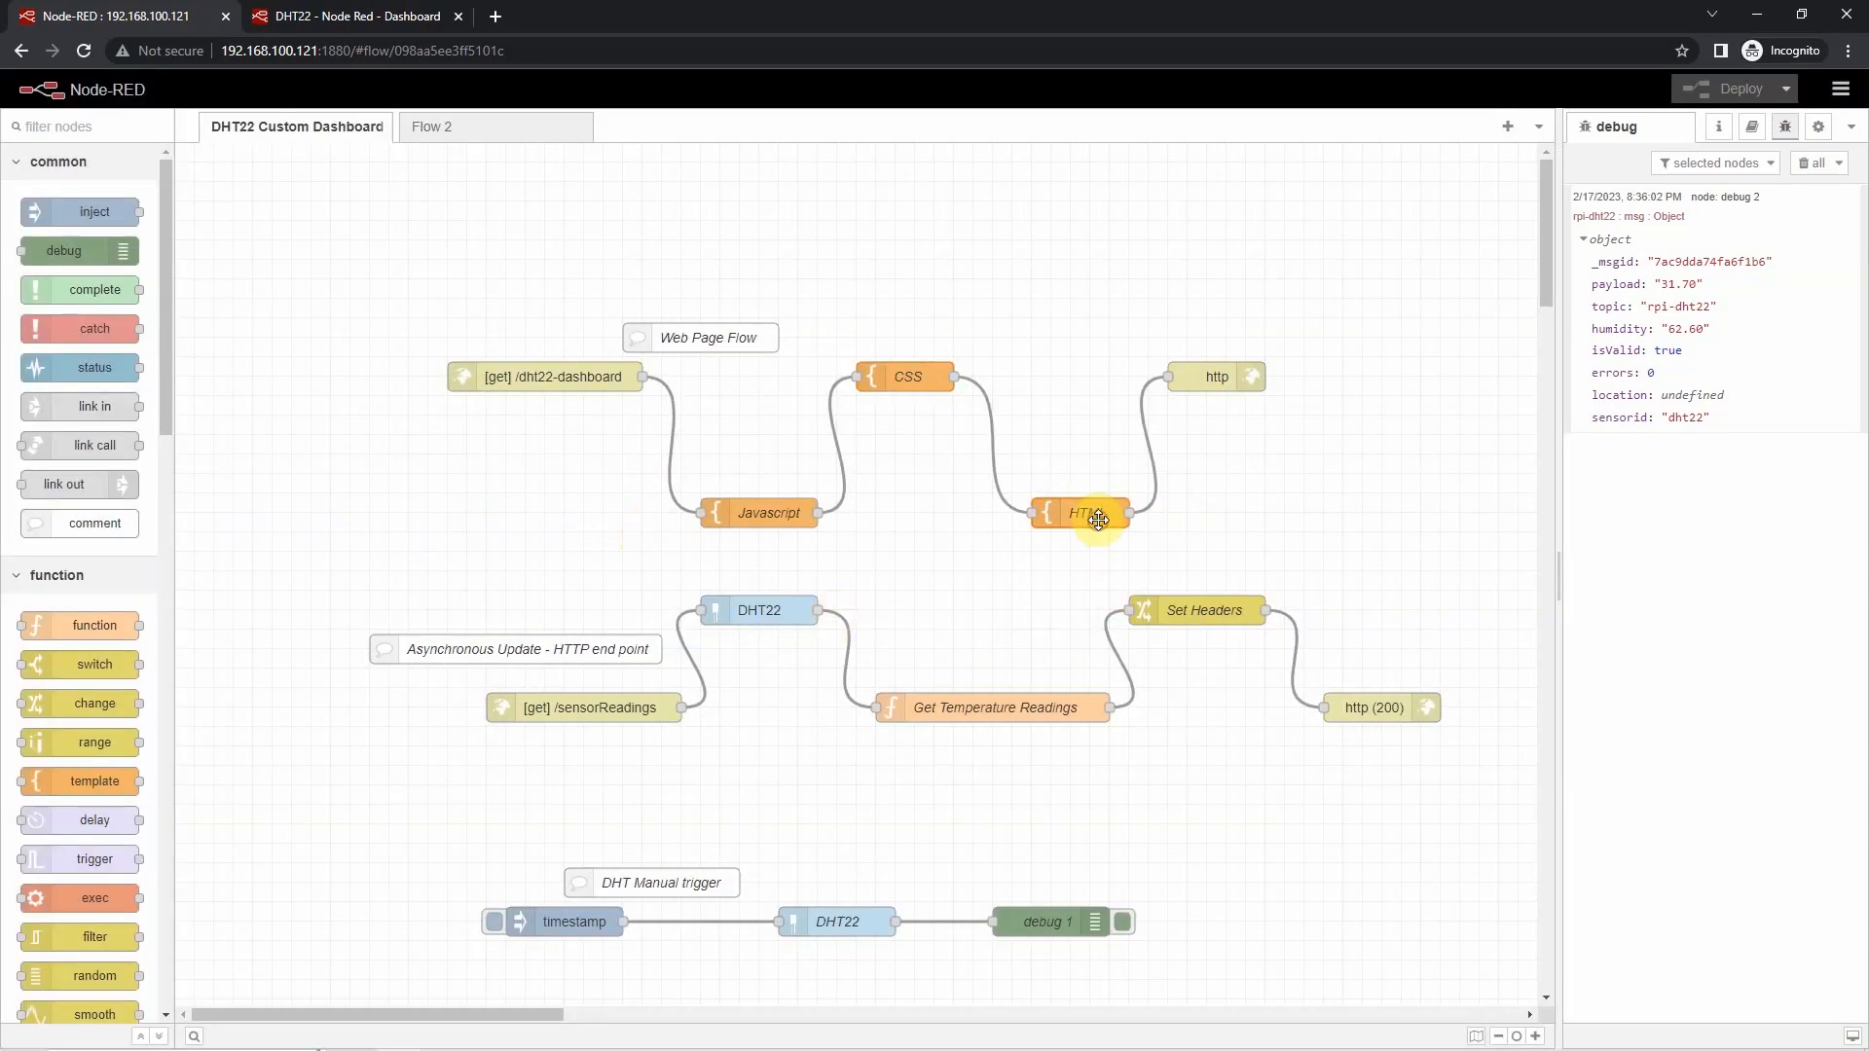
- Inspect the HTML template node's {{{payload.style}}} line inside its style tag, then close it
double_click(1088, 514)
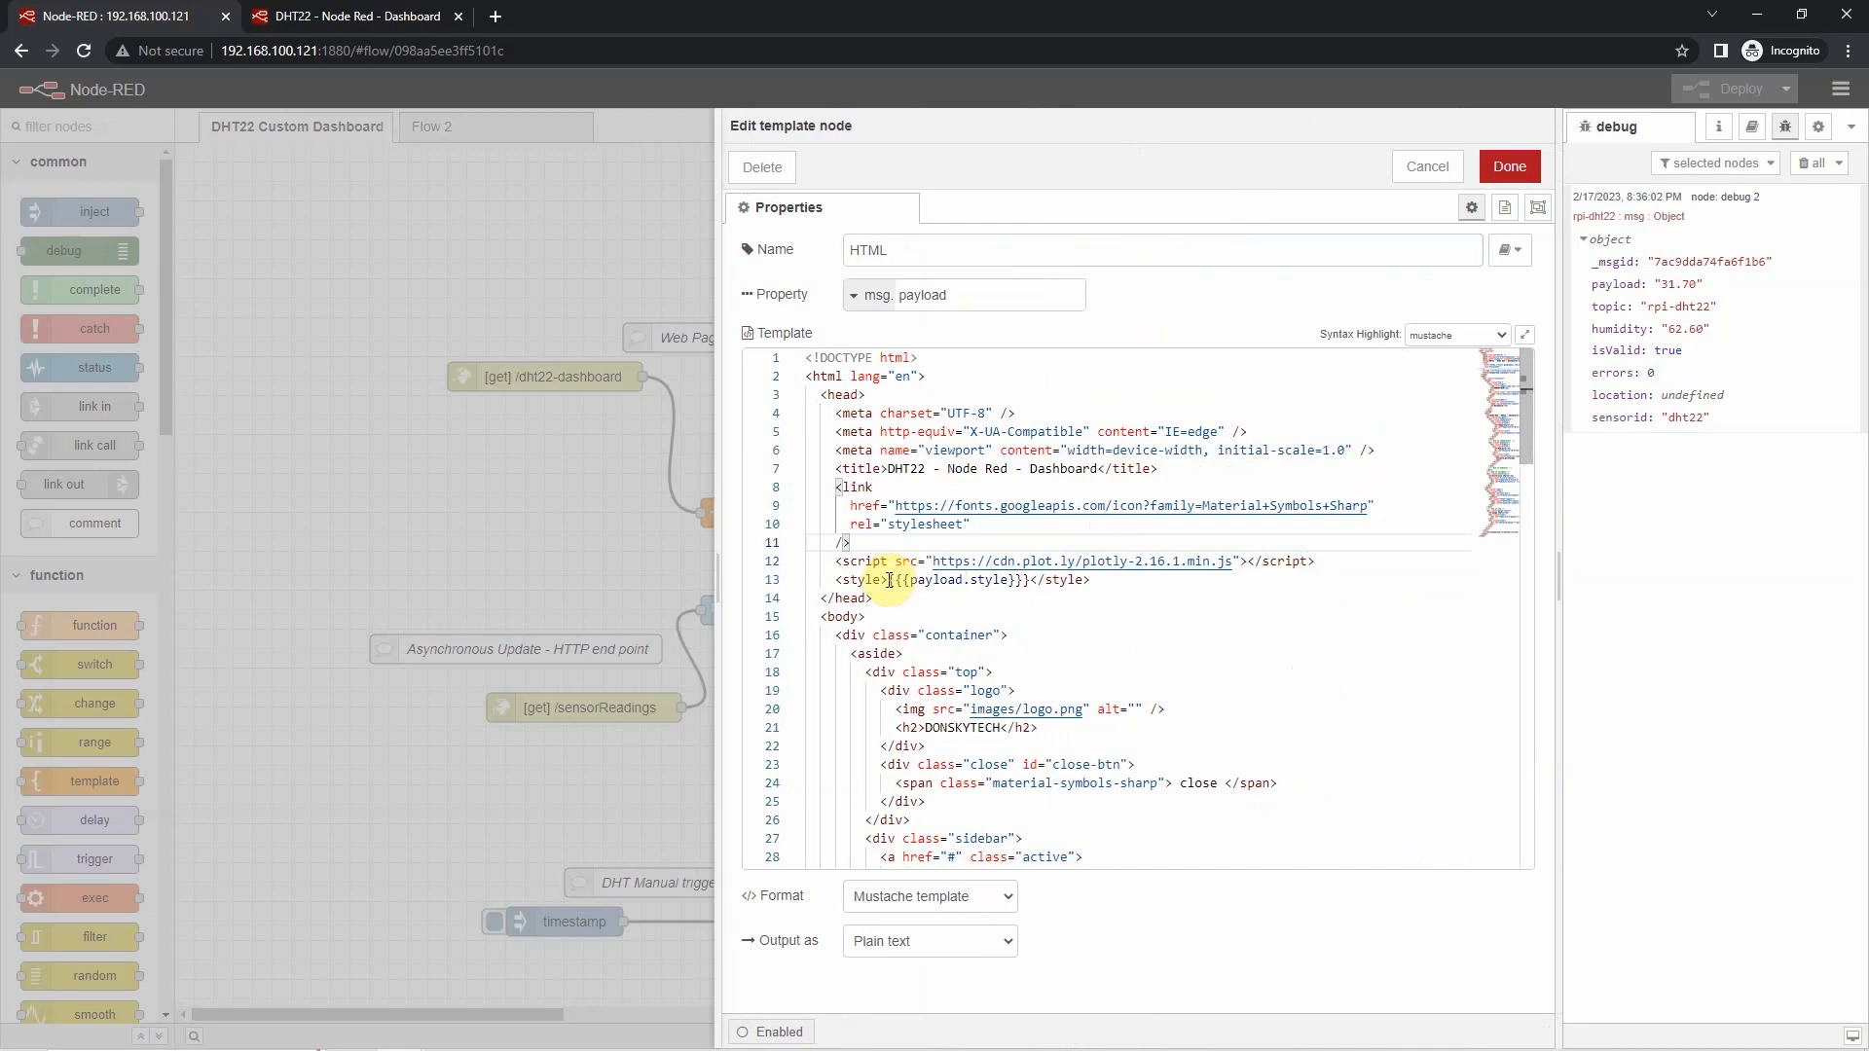
double_click(950, 580)
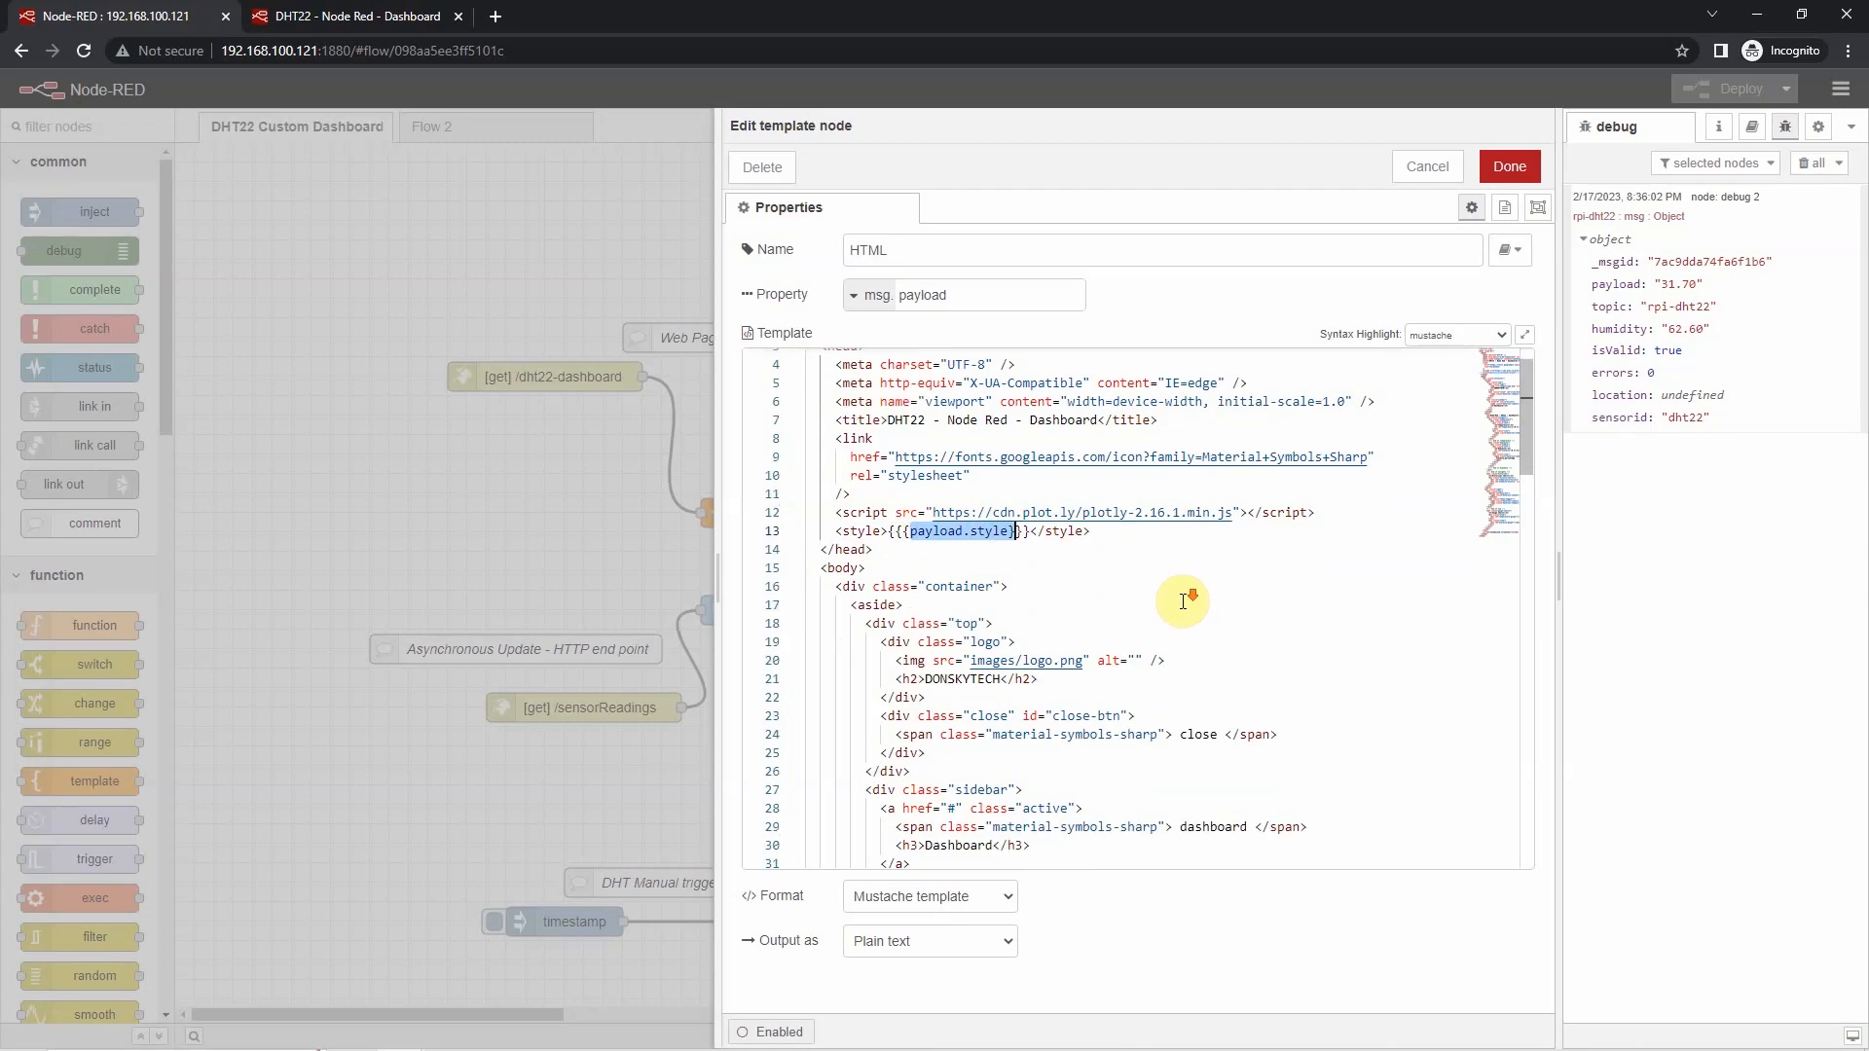
scroll("down", 3)
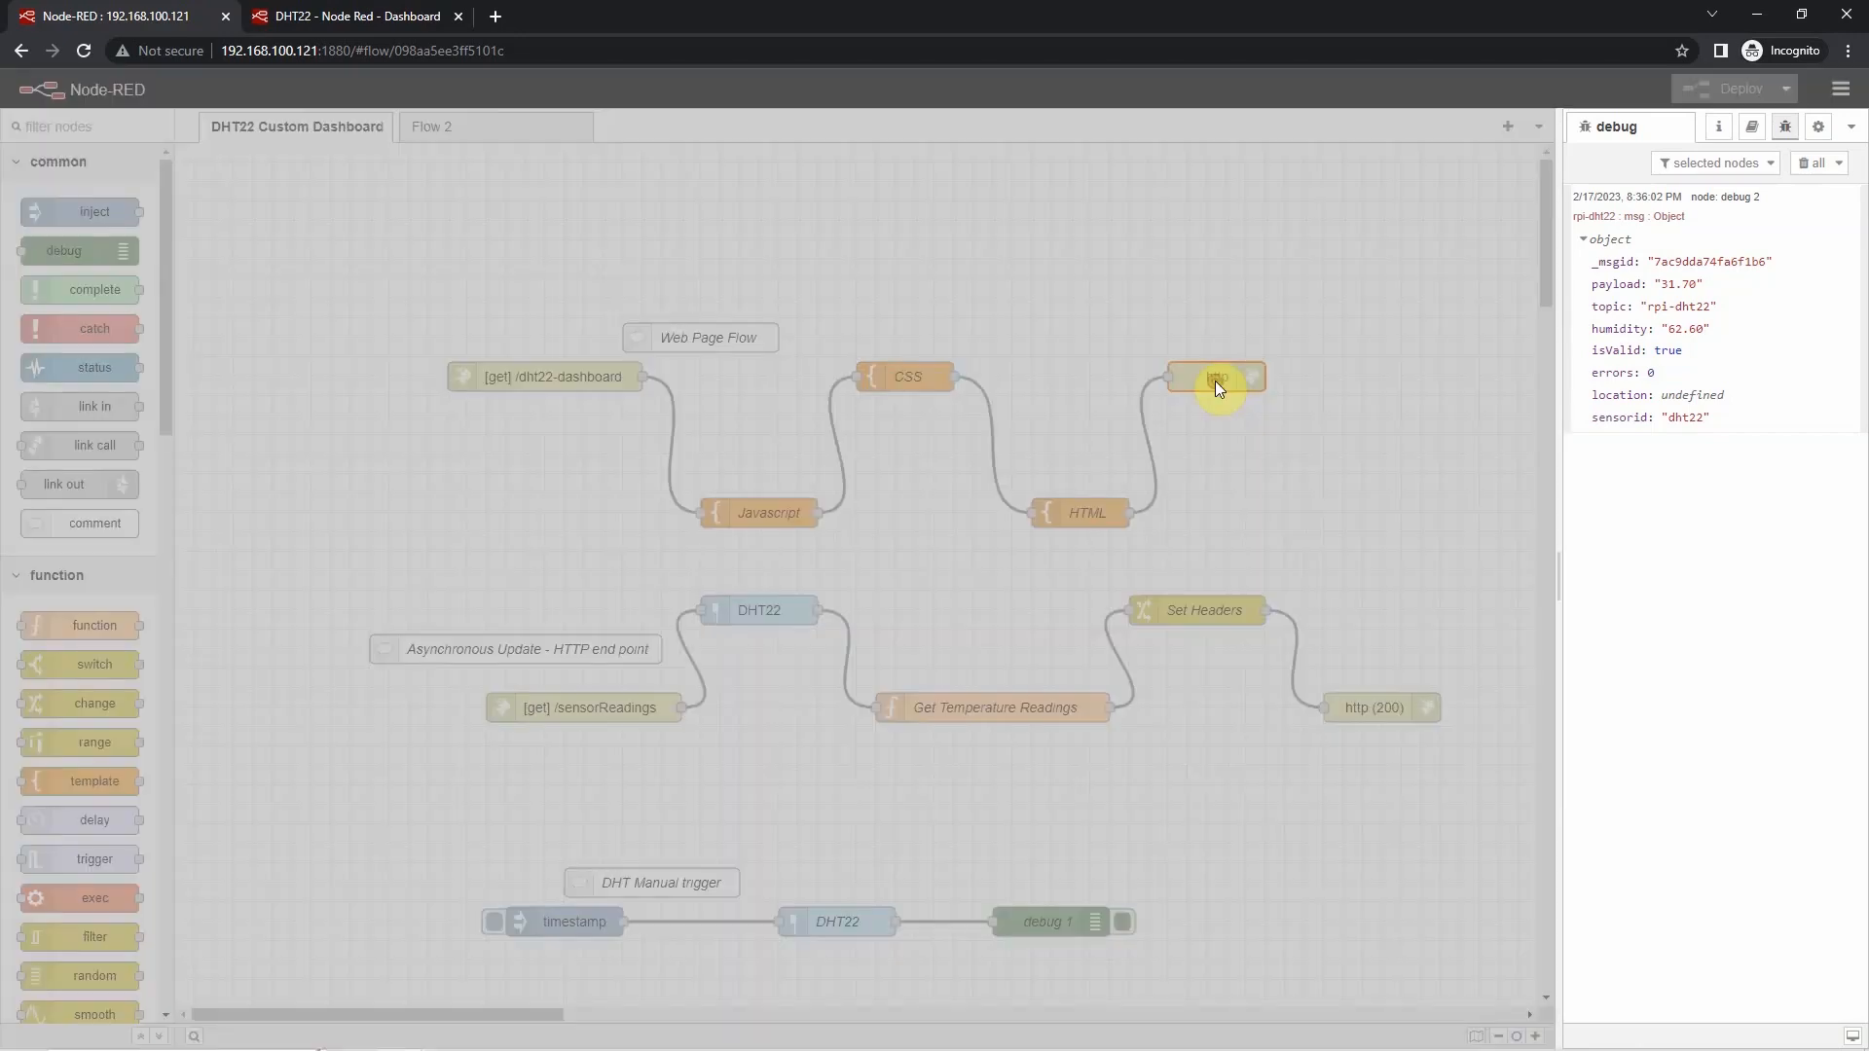
double_click(1216, 376)
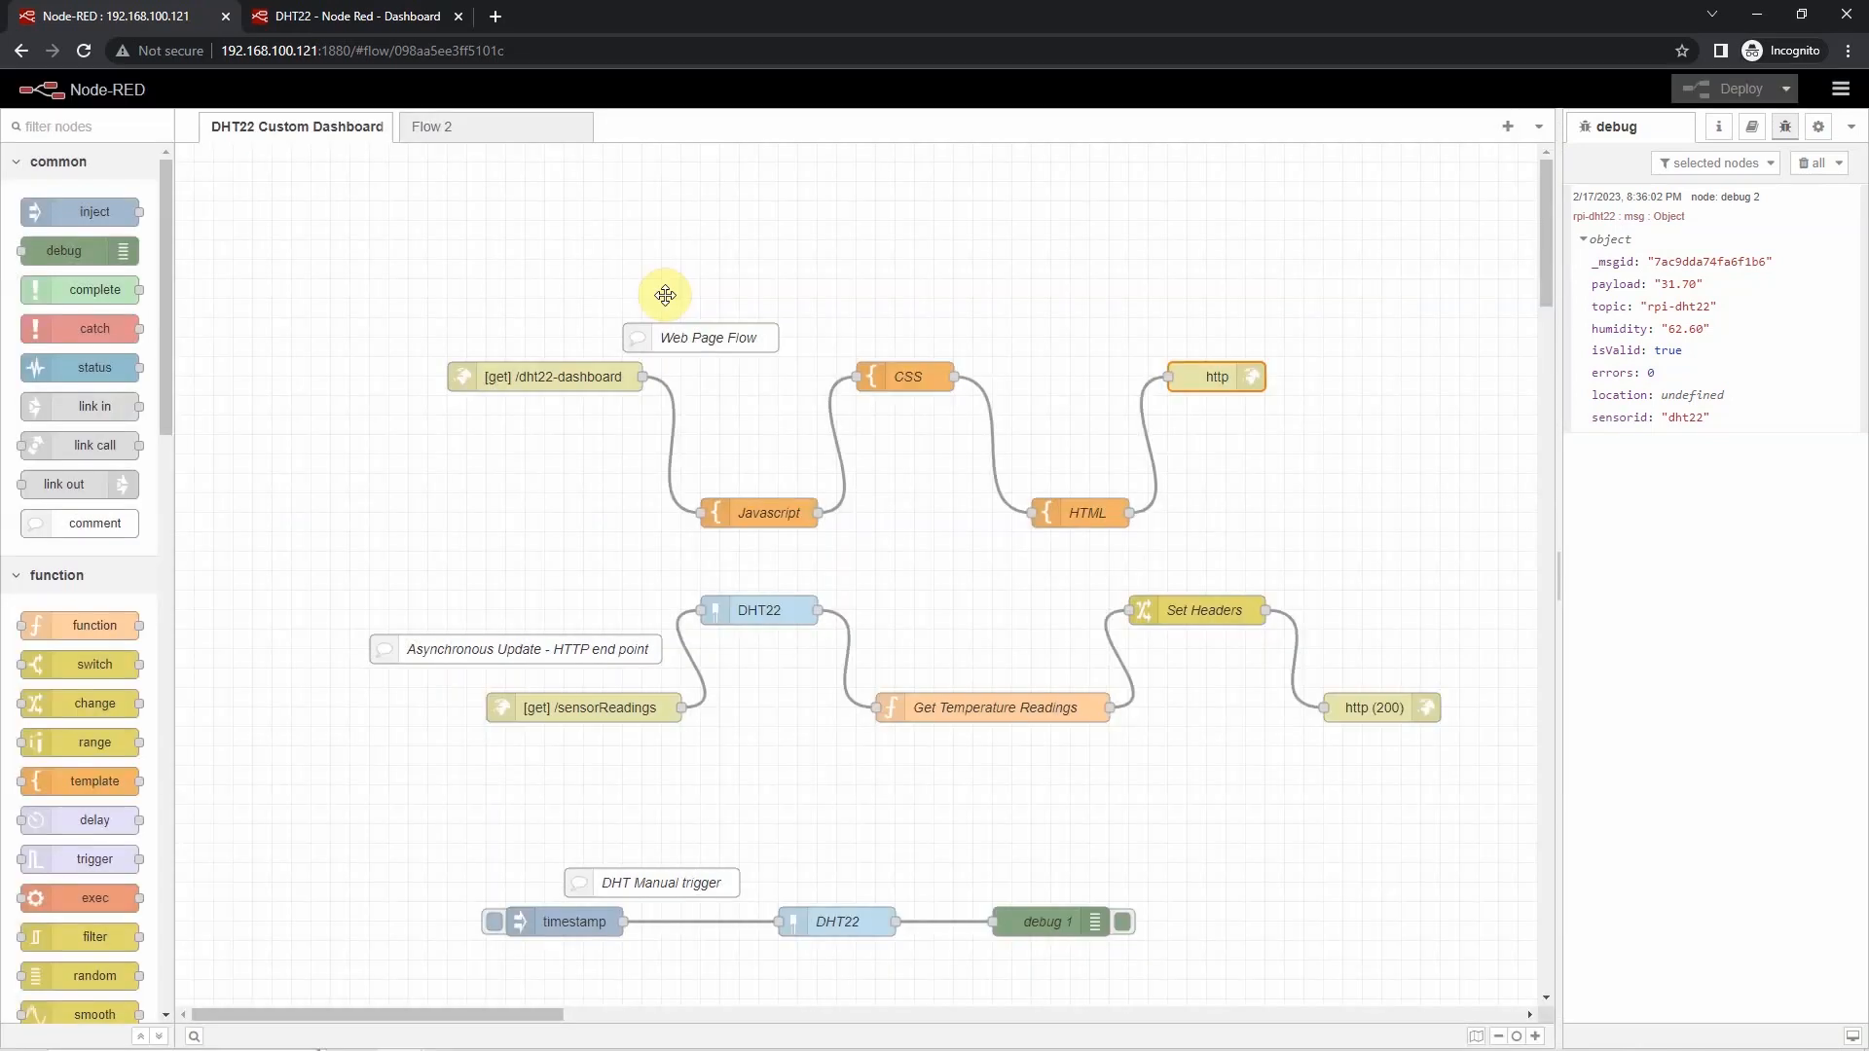
- Box-select every node of the Web Page Flow and switch to the DHT22 dashboard page
left_click_drag(666, 296, 1361, 535)
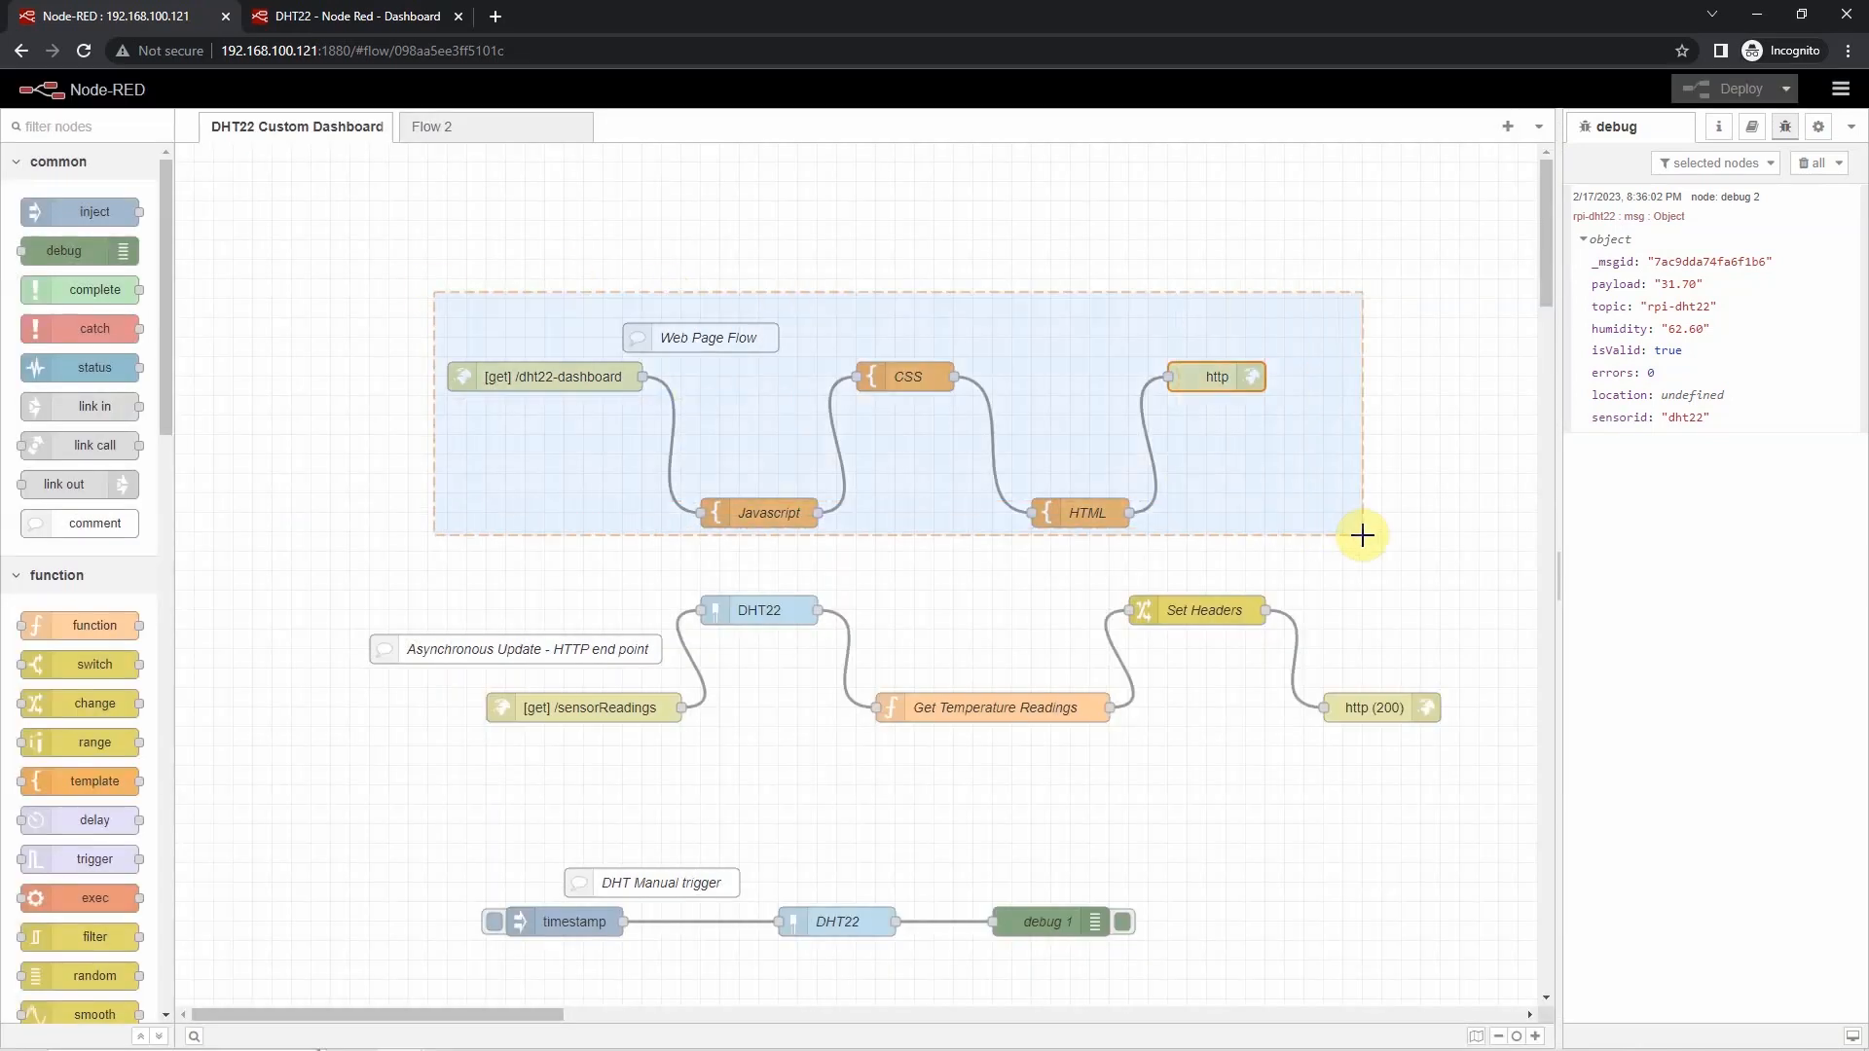
left_click(352, 15)
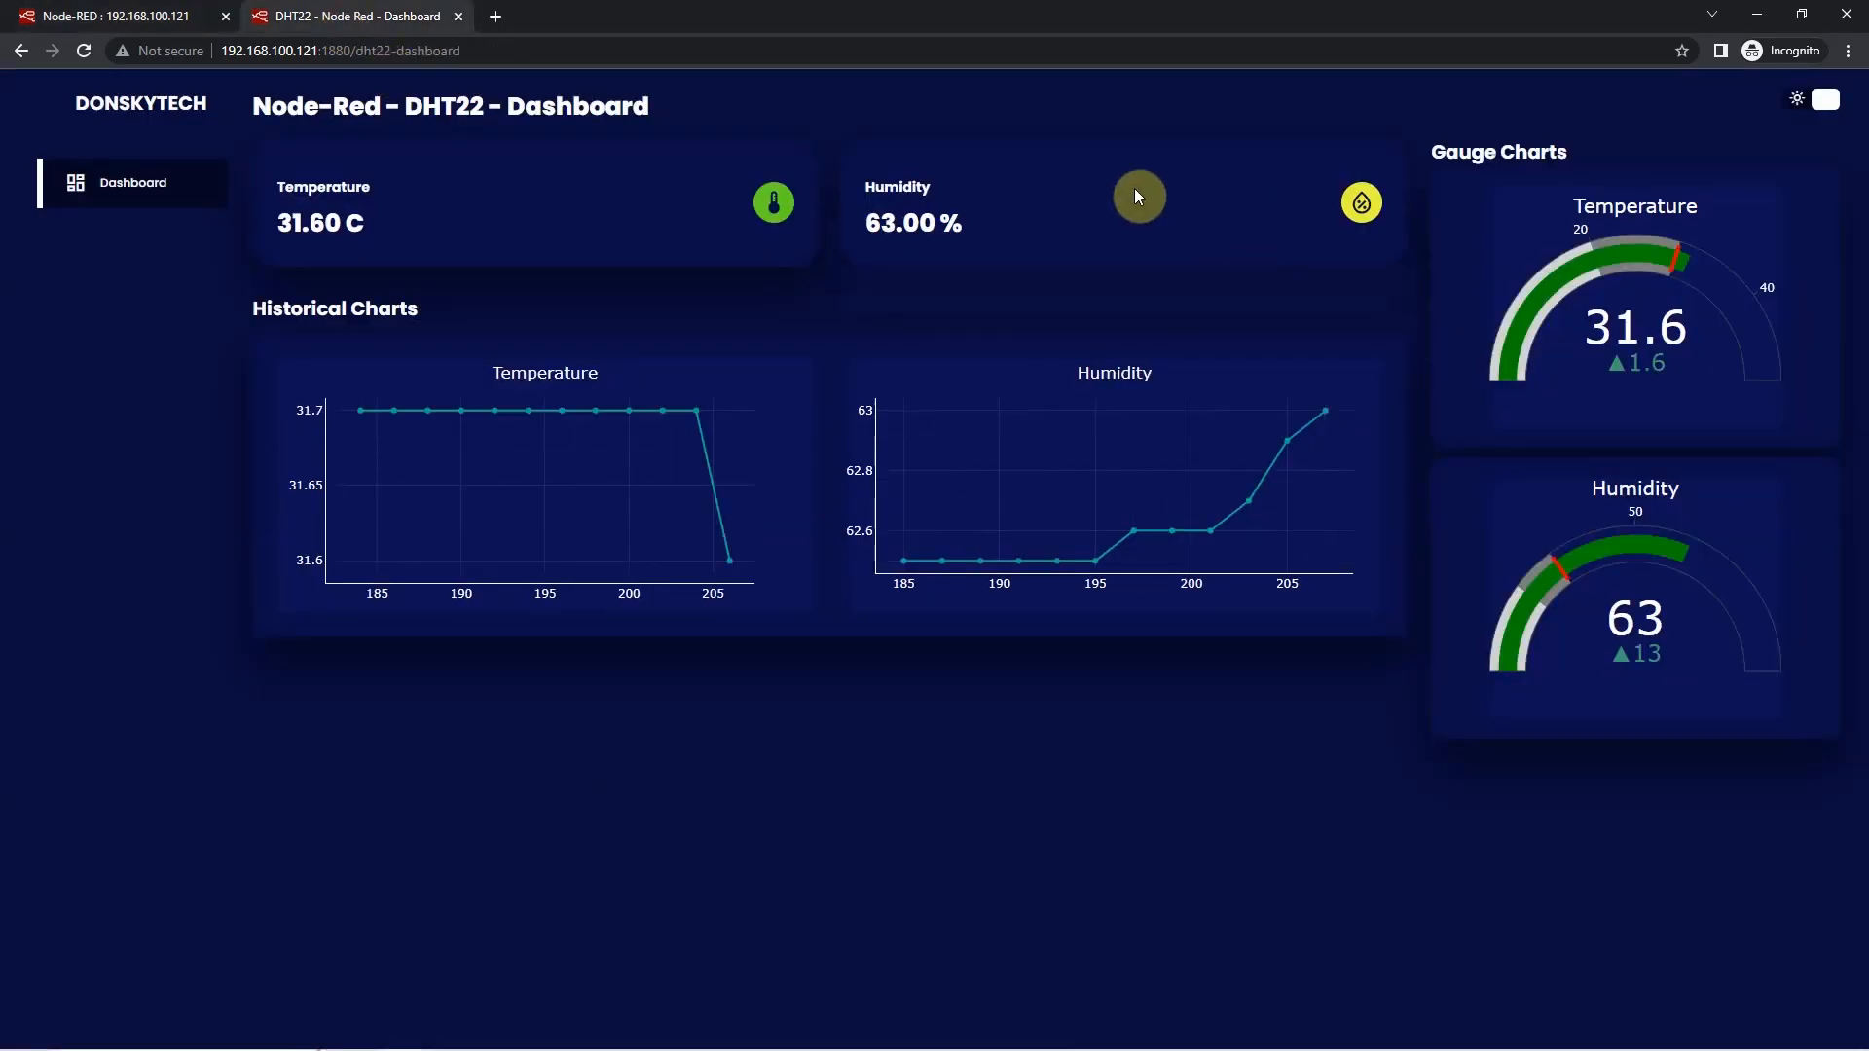
mouse_move(1059, 247)
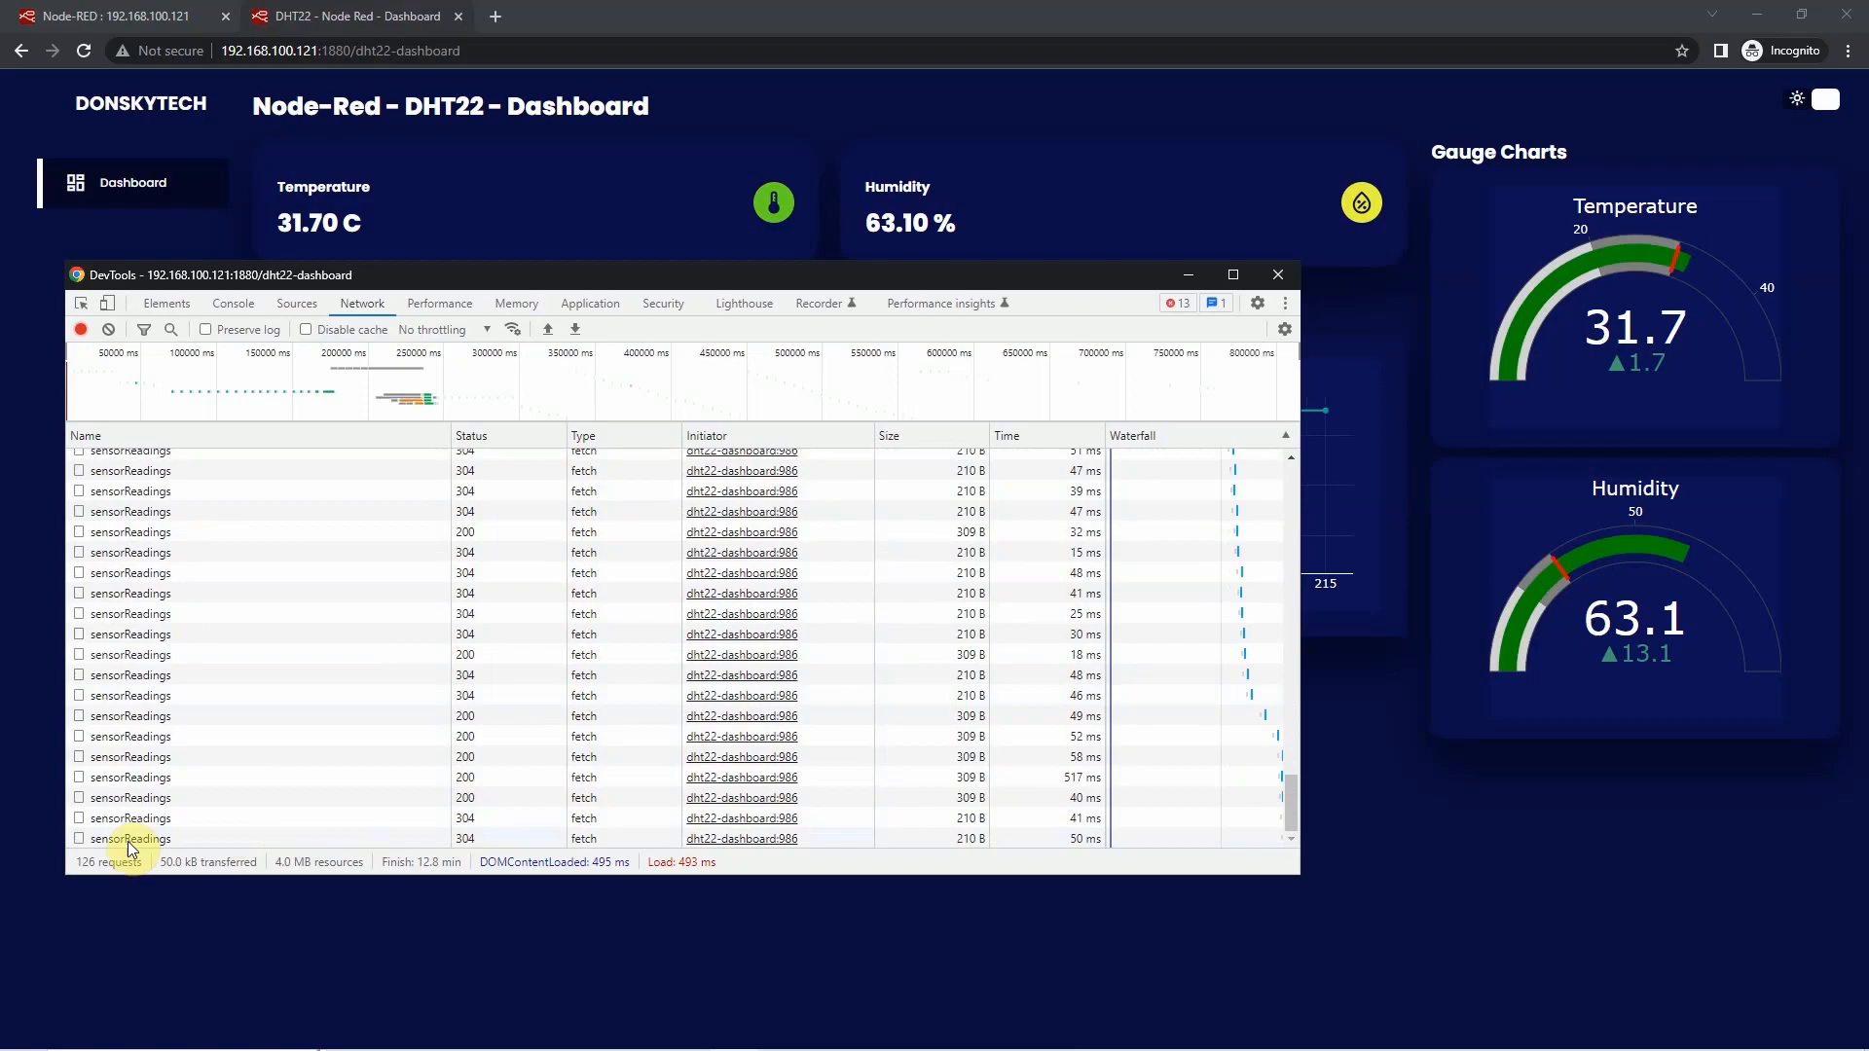
- Close the network inspector showing sensorReadings fetches and return to the Node-RED tab
left_click(1277, 275)
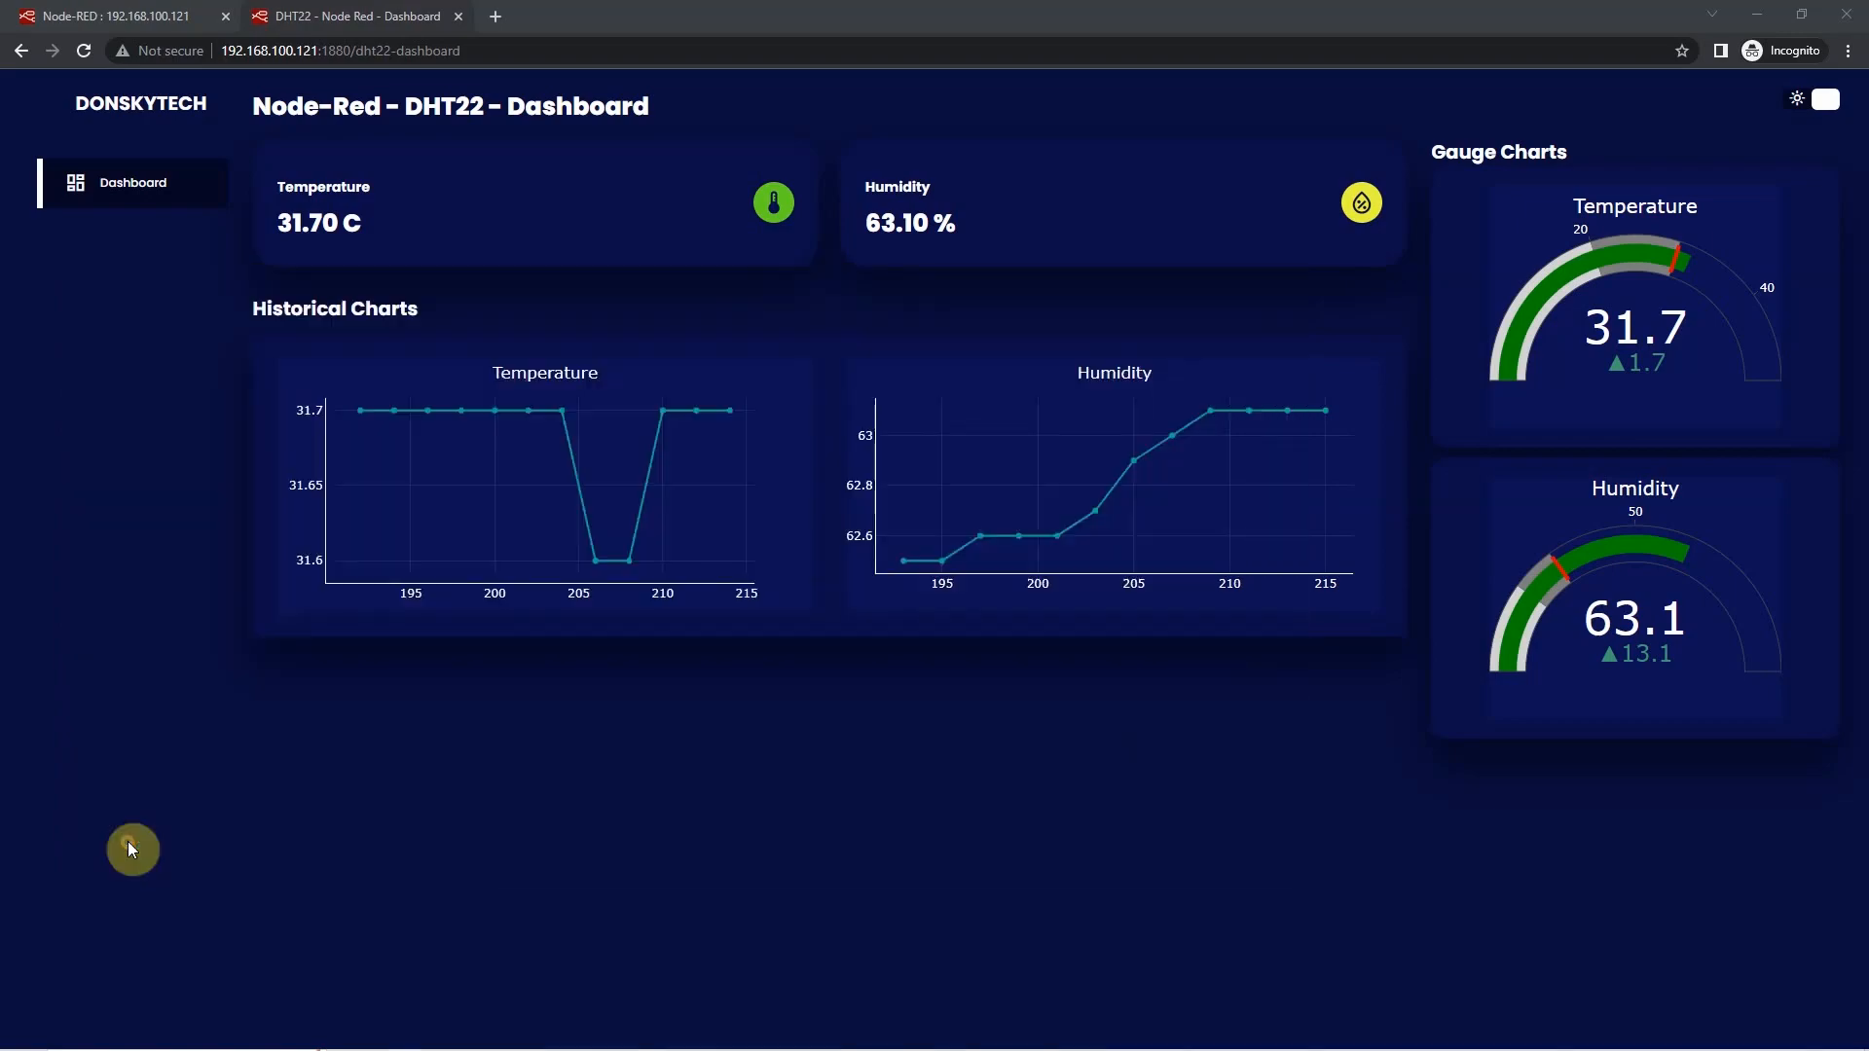
left_click(113, 16)
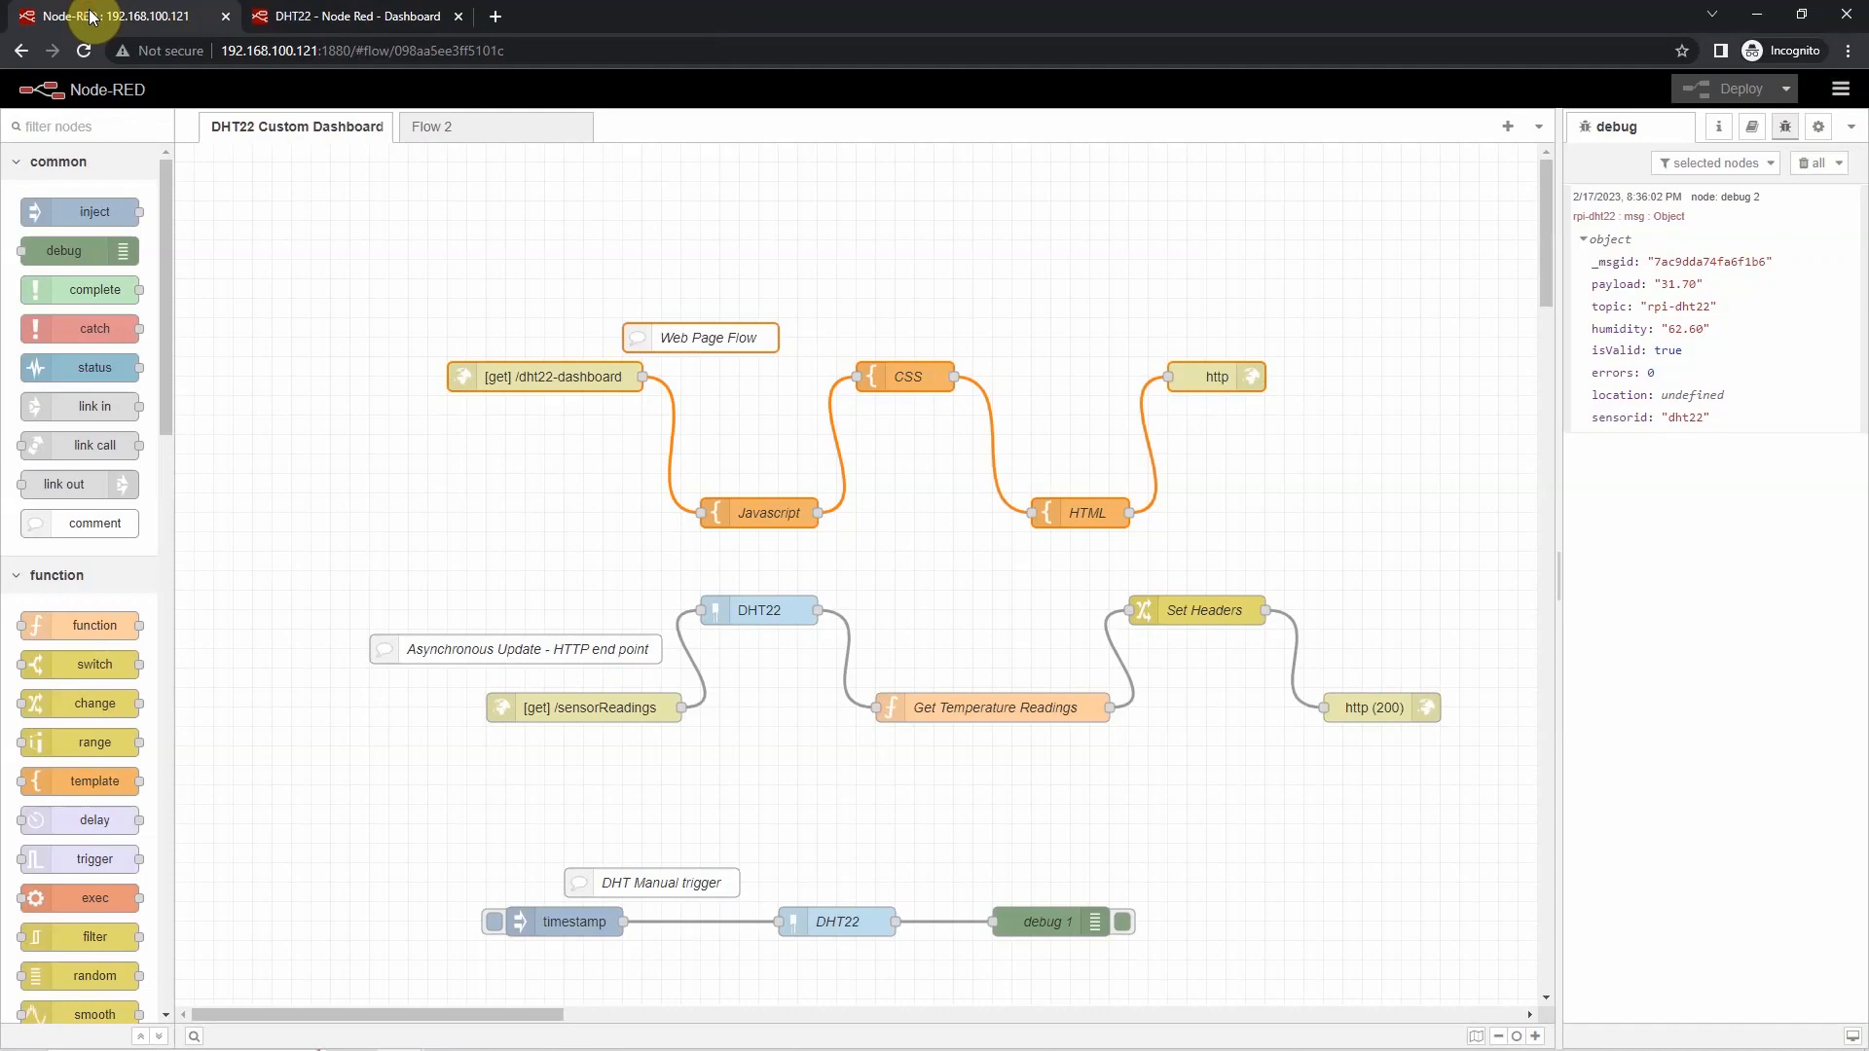
left_click_drag(343, 565, 1427, 787)
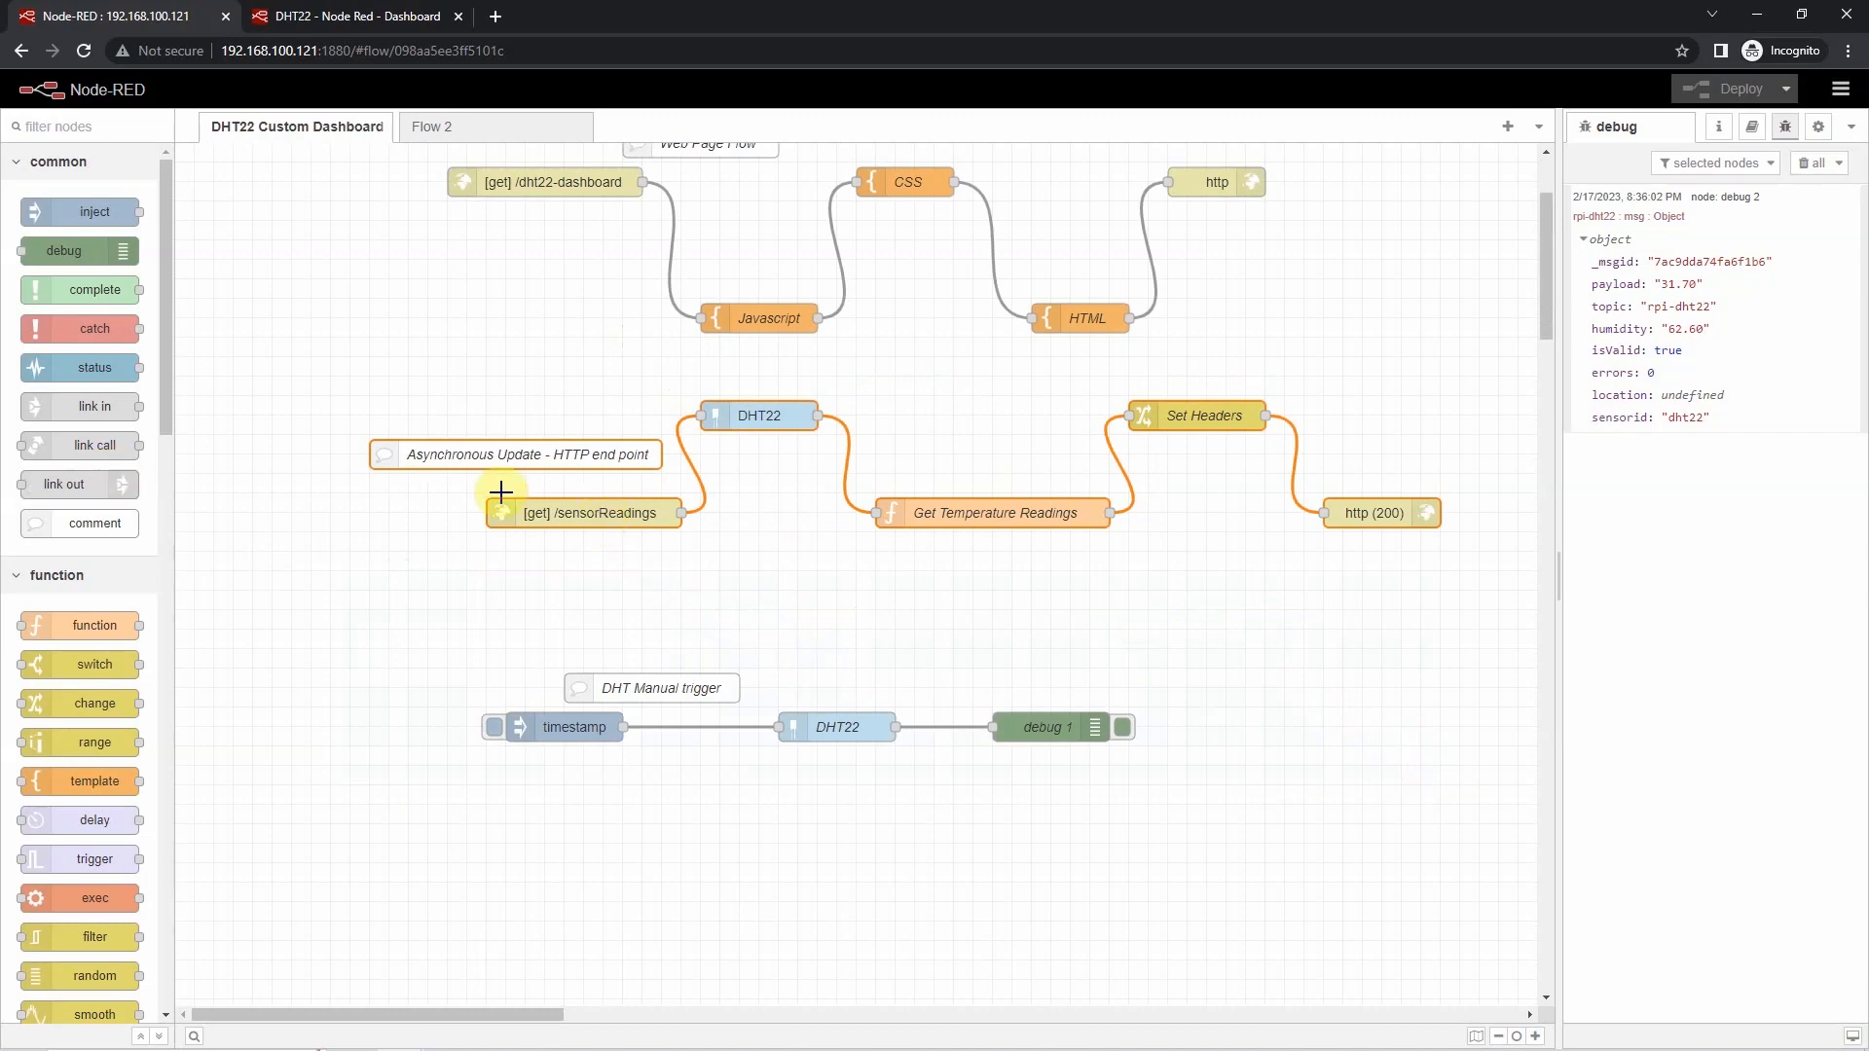
double_click(582, 513)
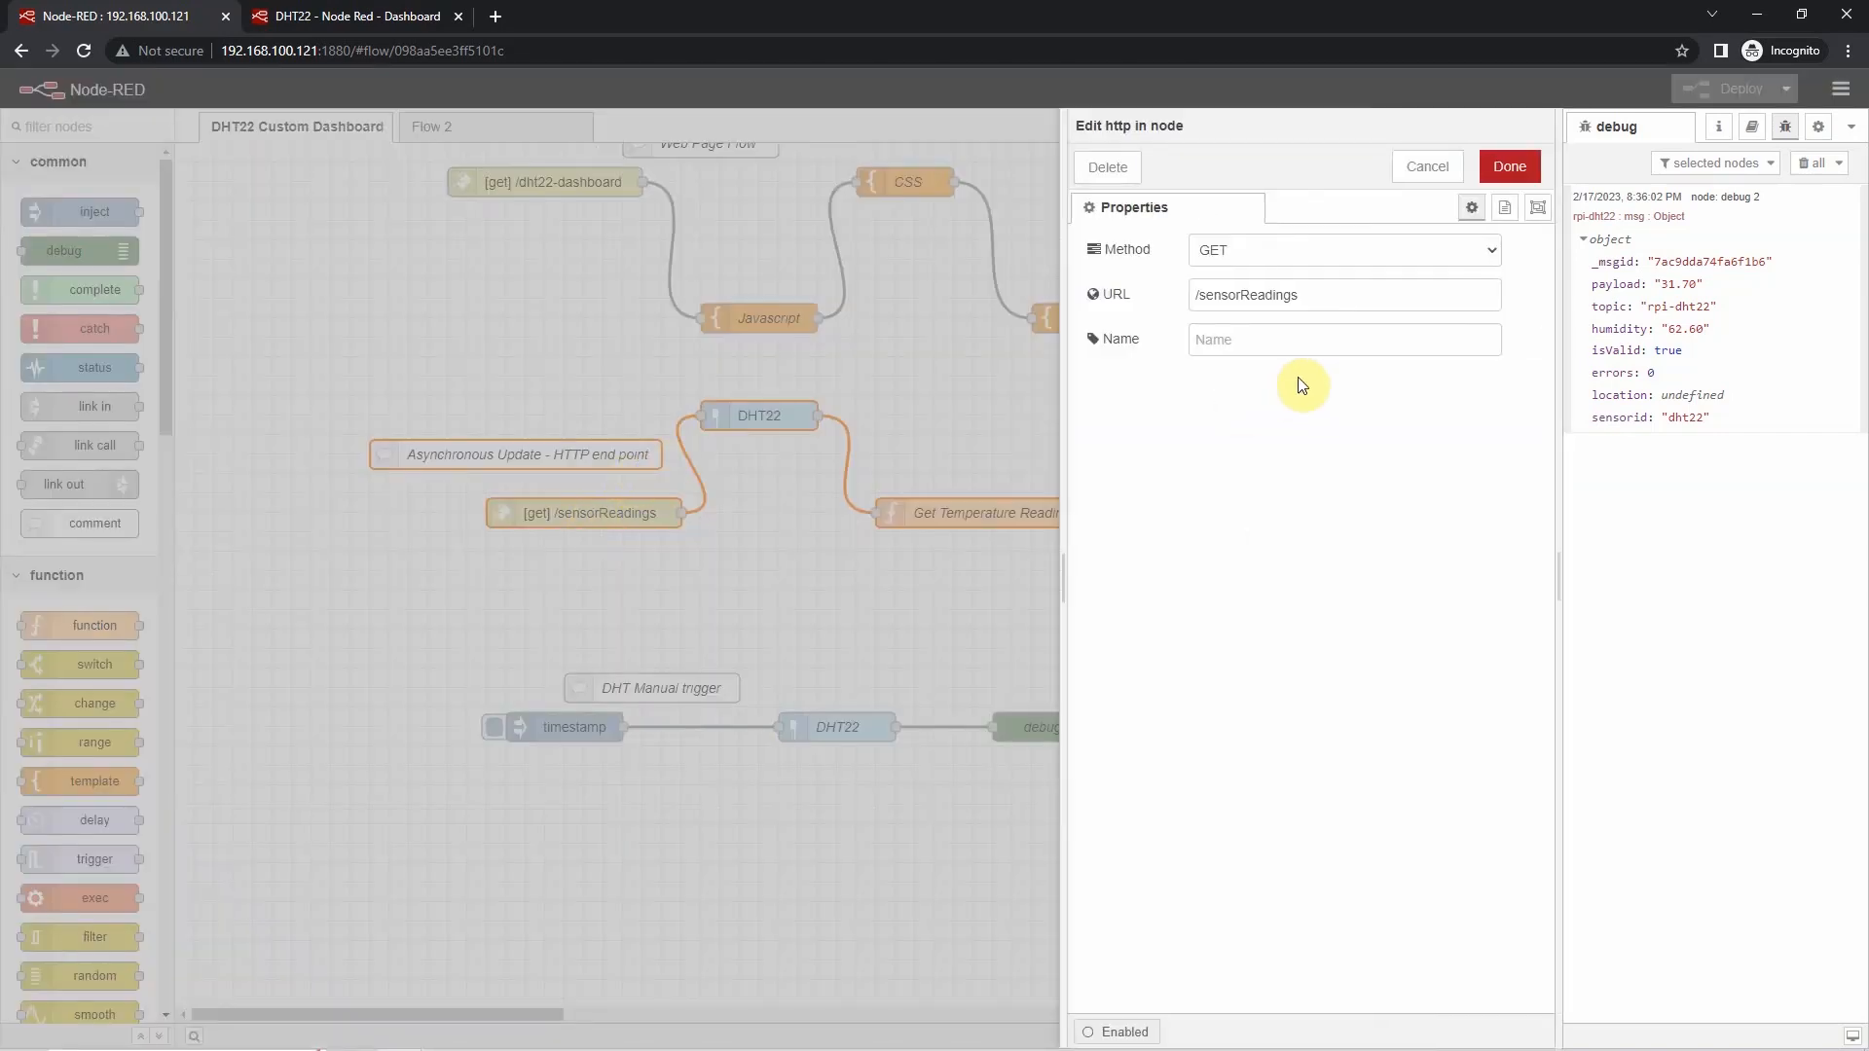
double_click(1246, 294)
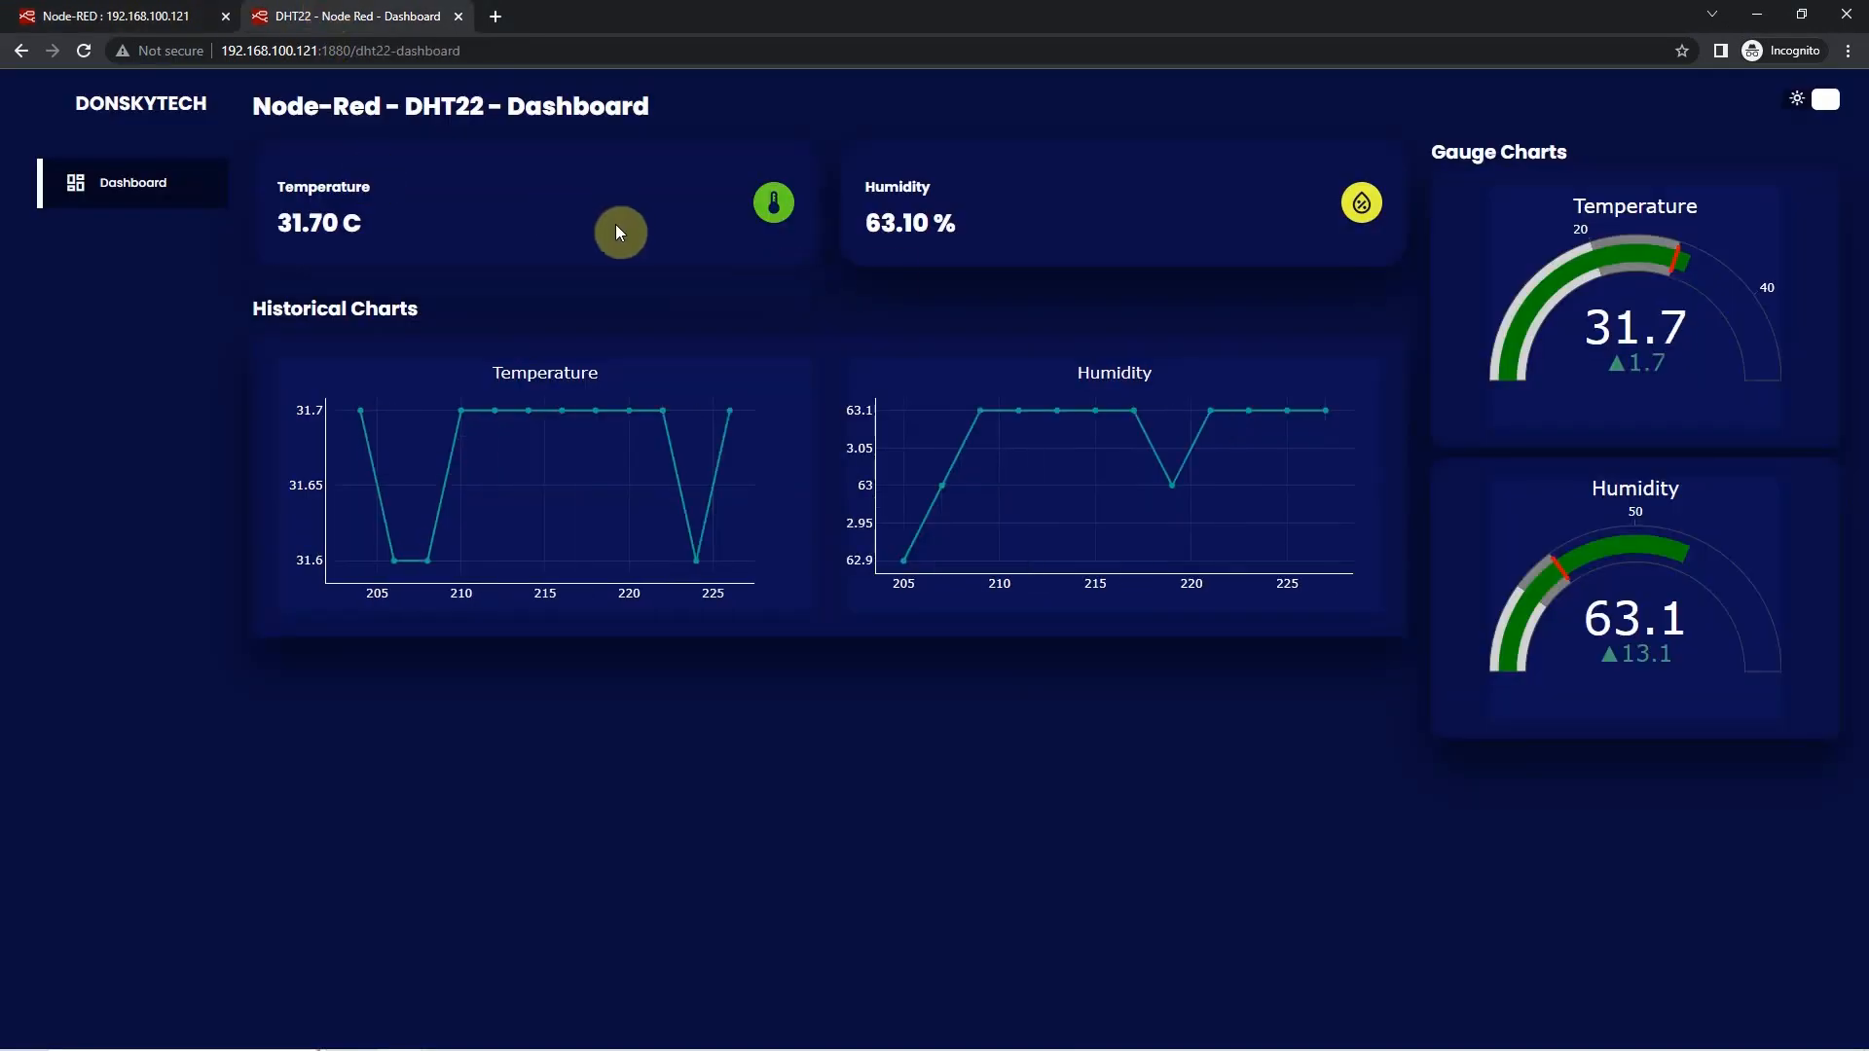
mouse_move(725, 206)
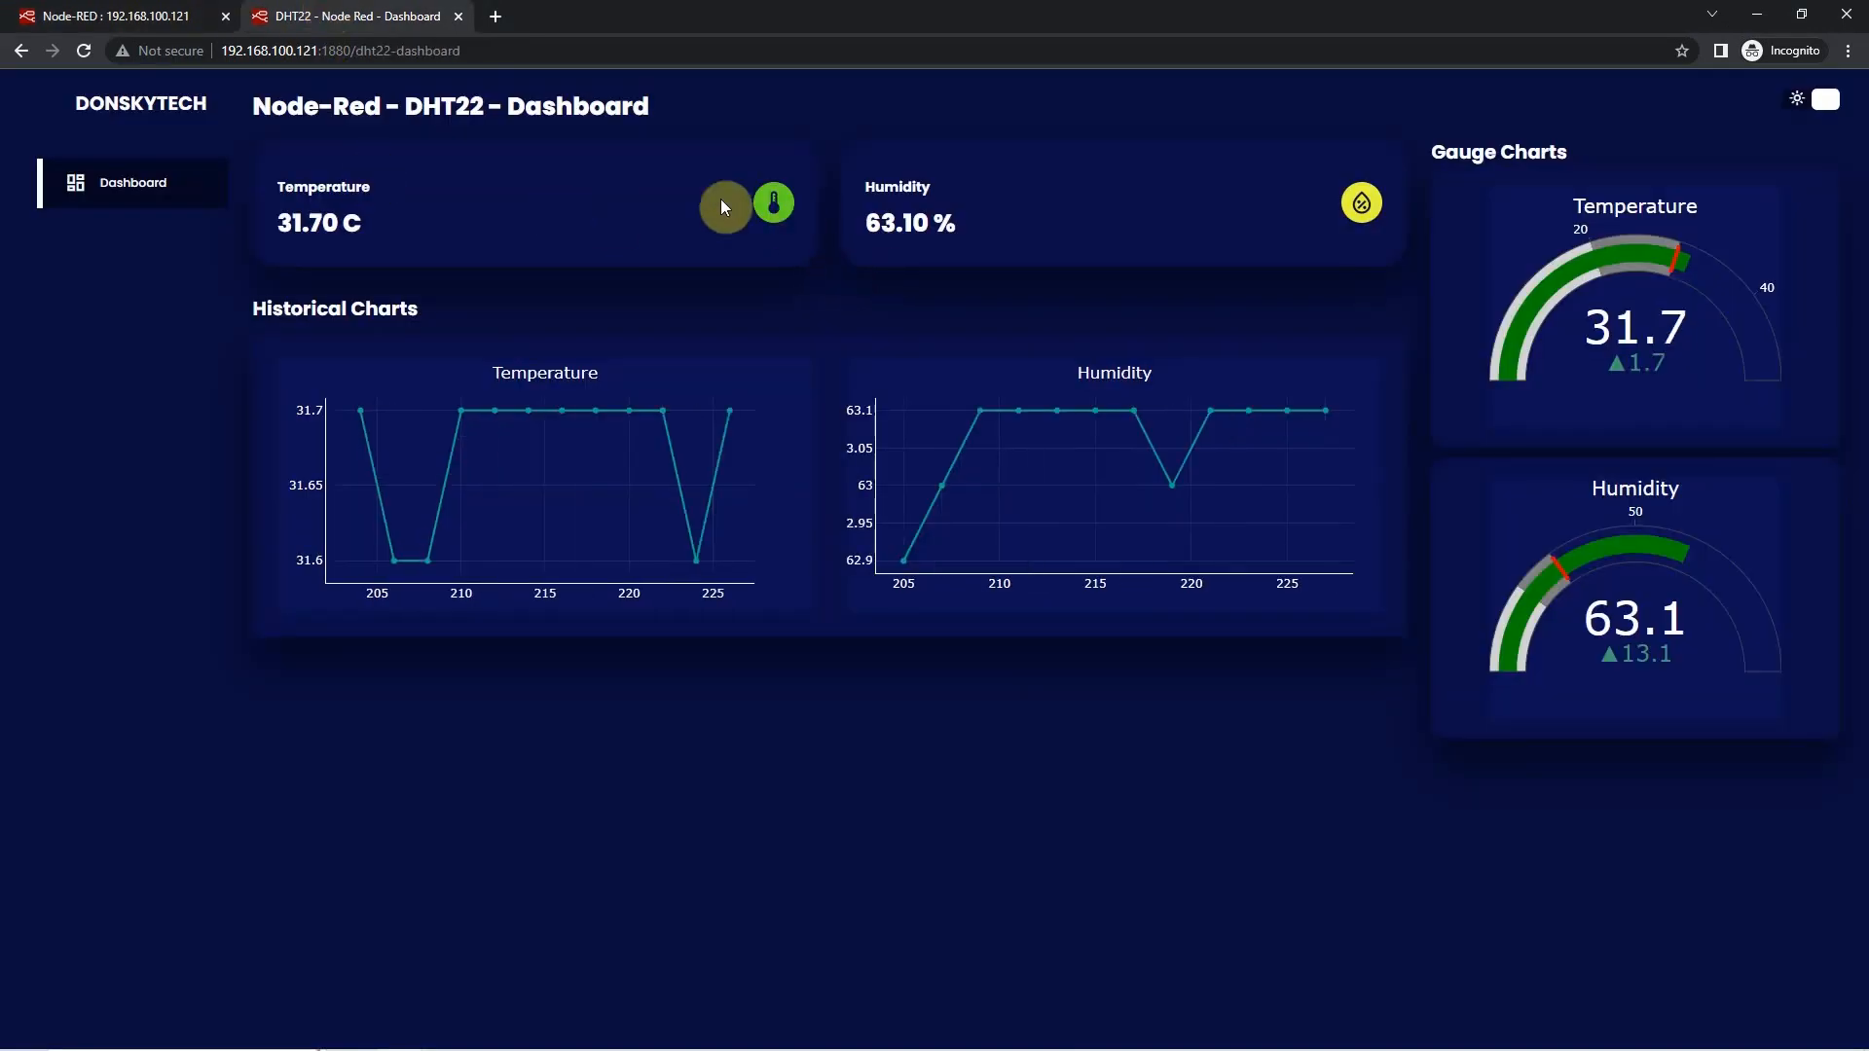
left_click(113, 15)
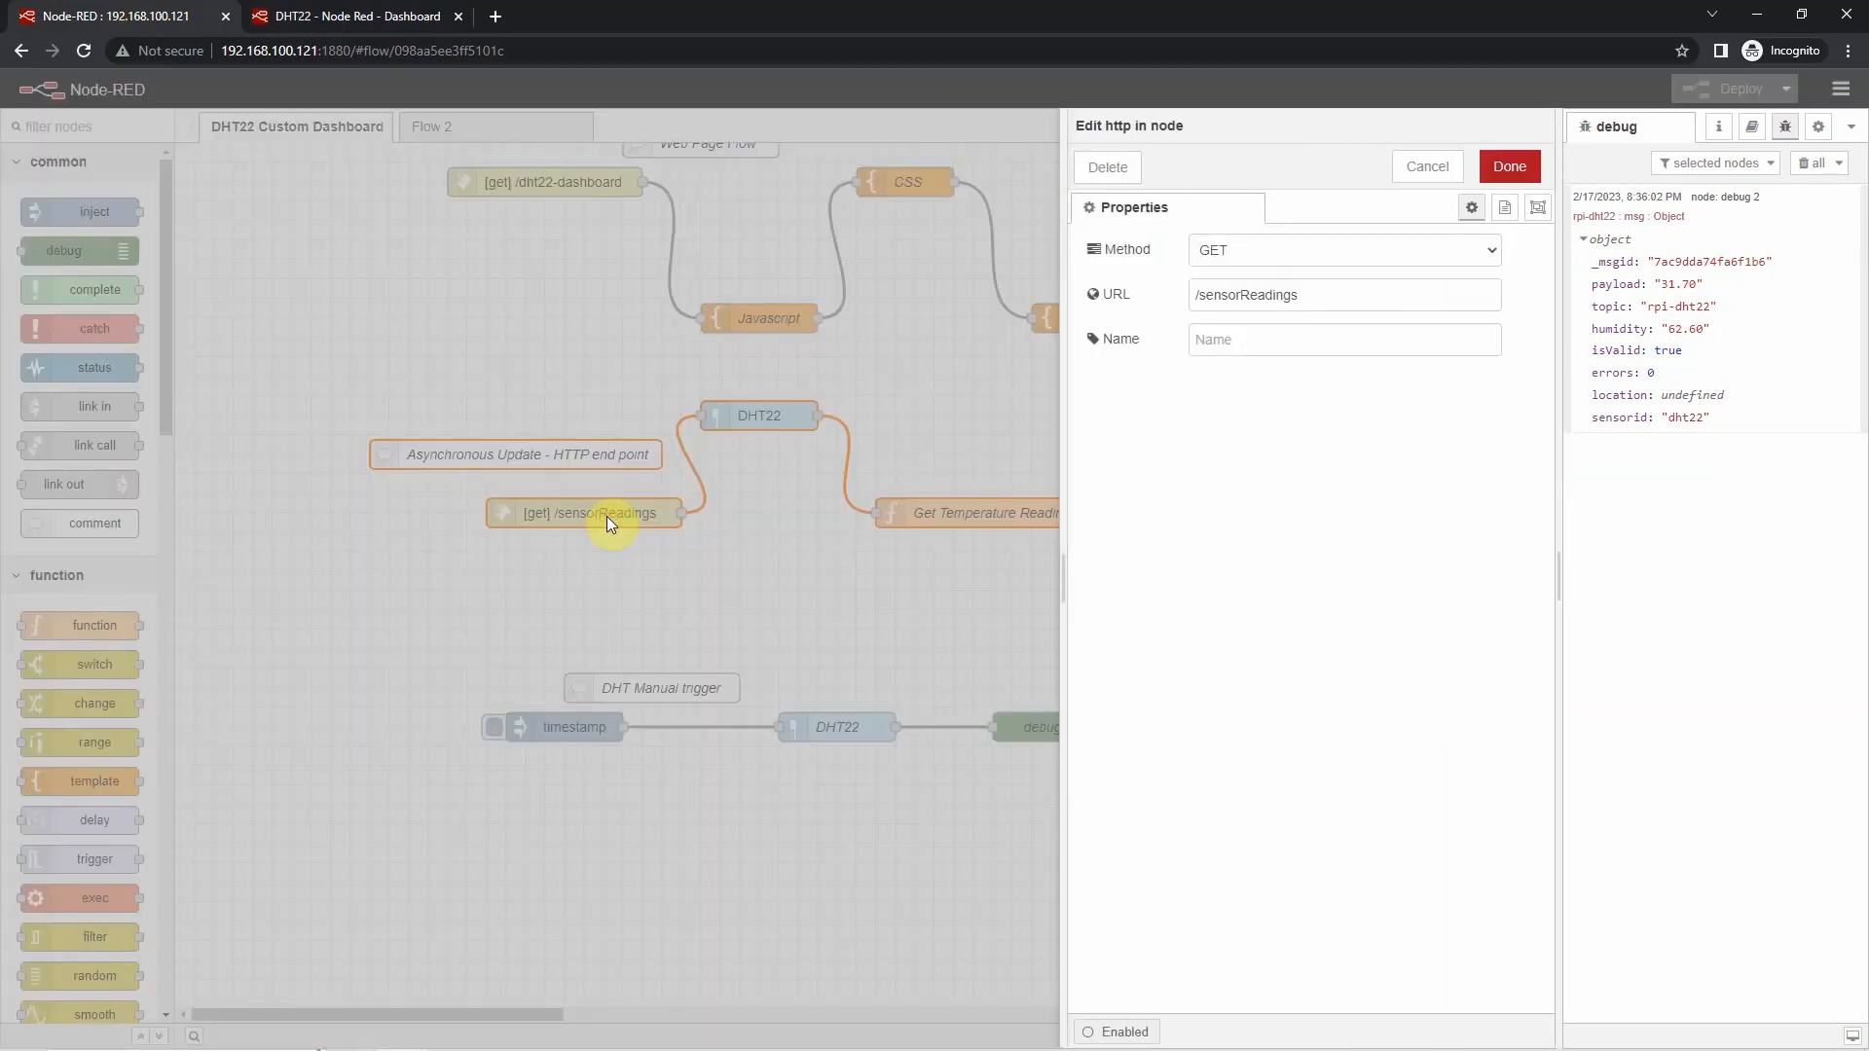
left_click(1426, 165)
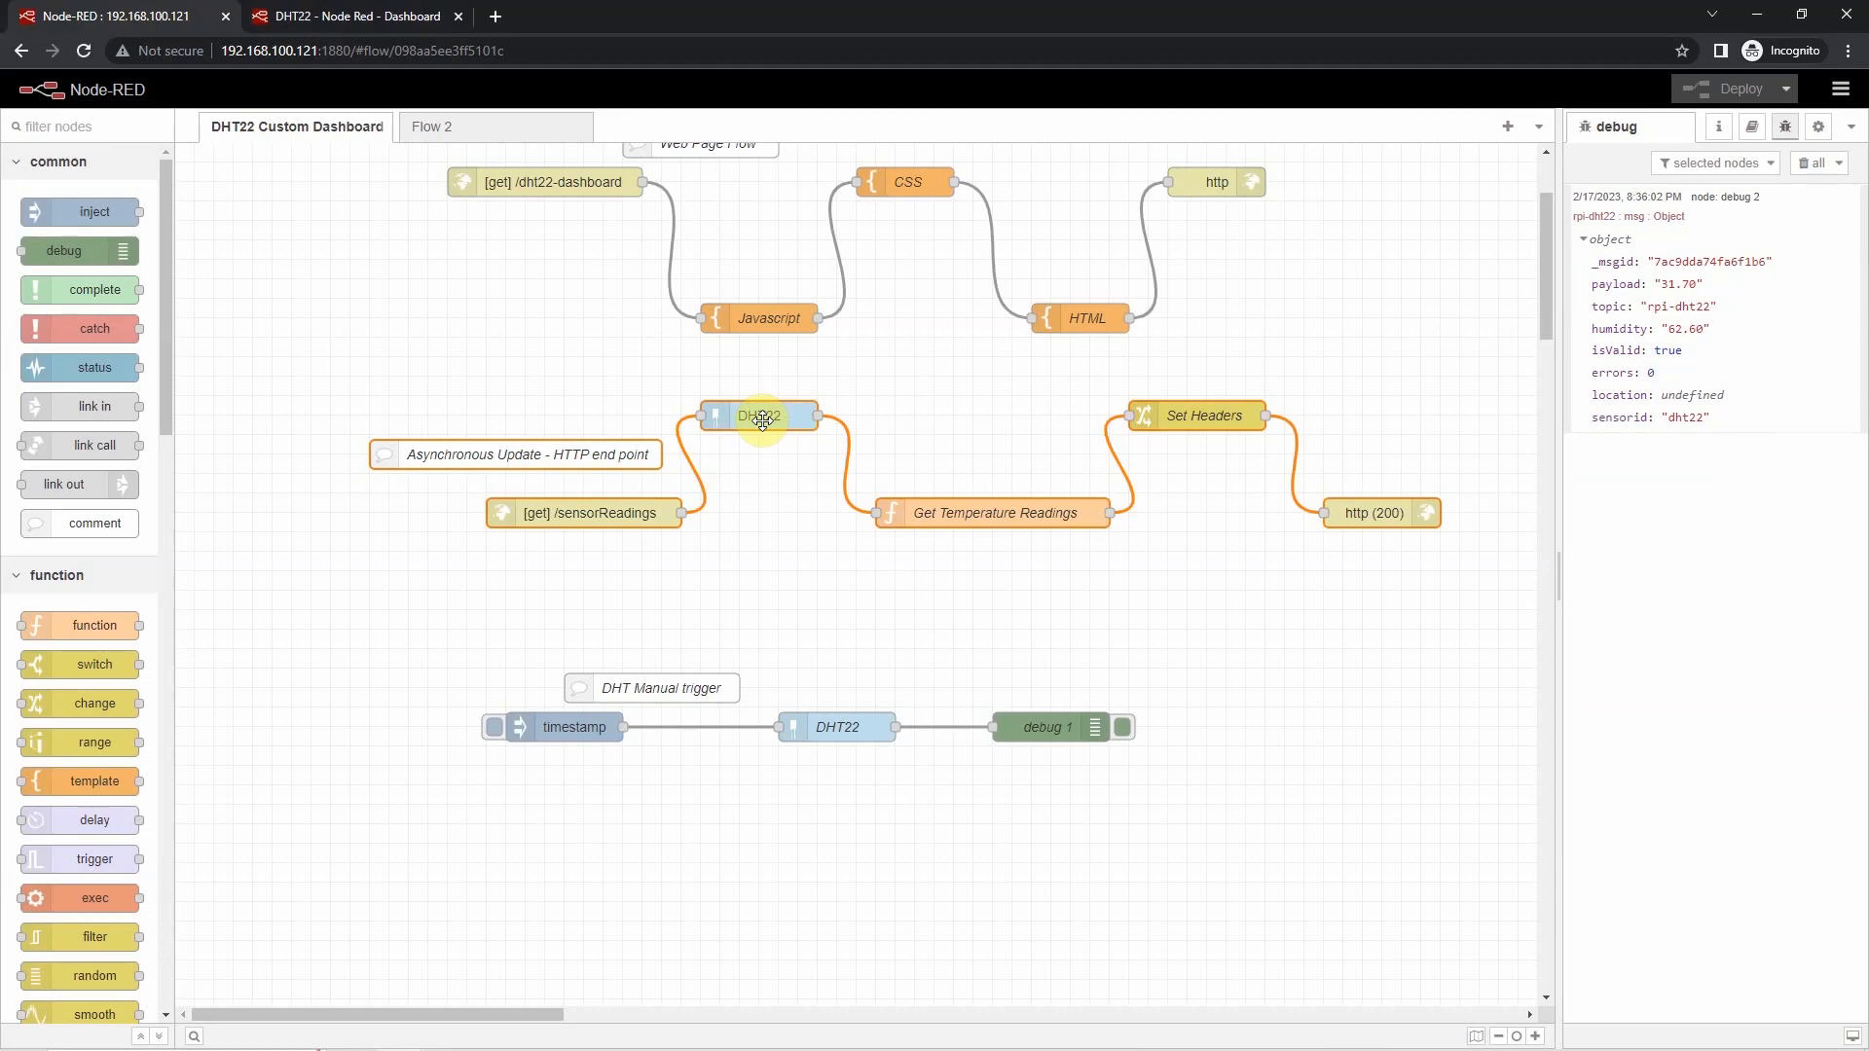
double_click(760, 414)
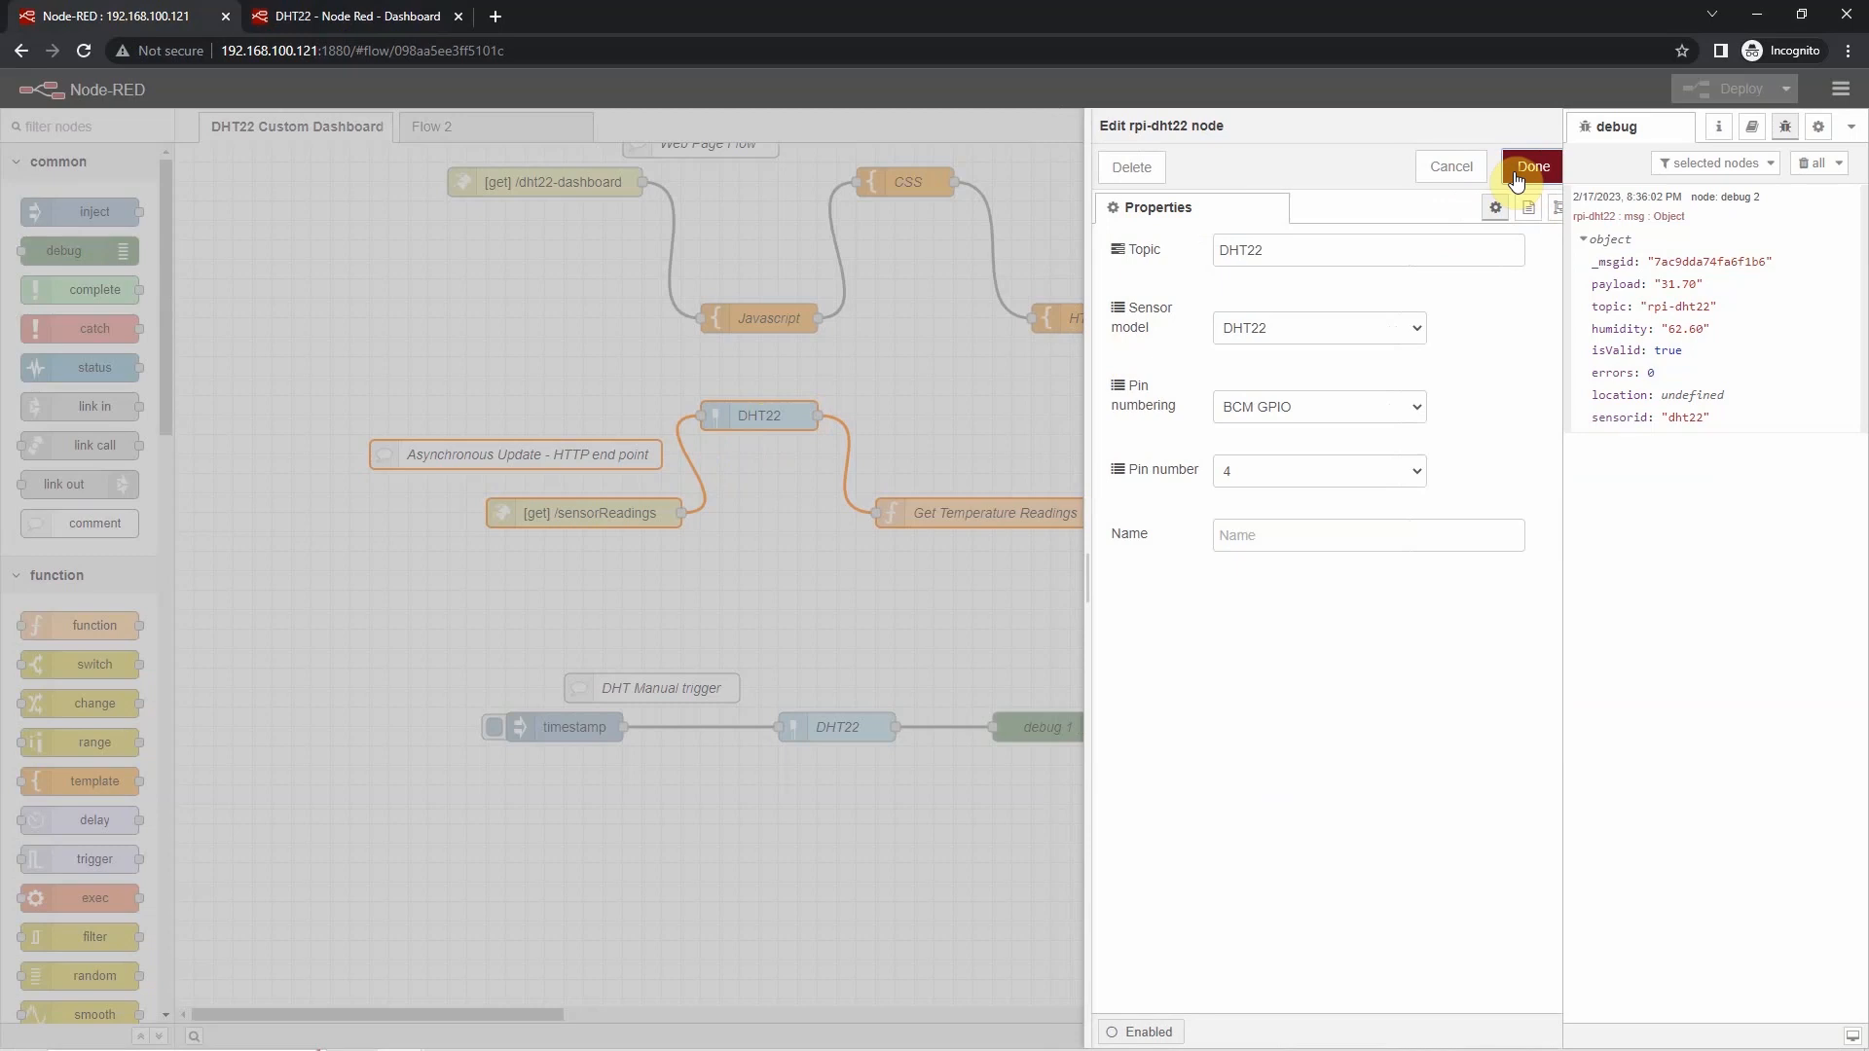
left_click(1532, 166)
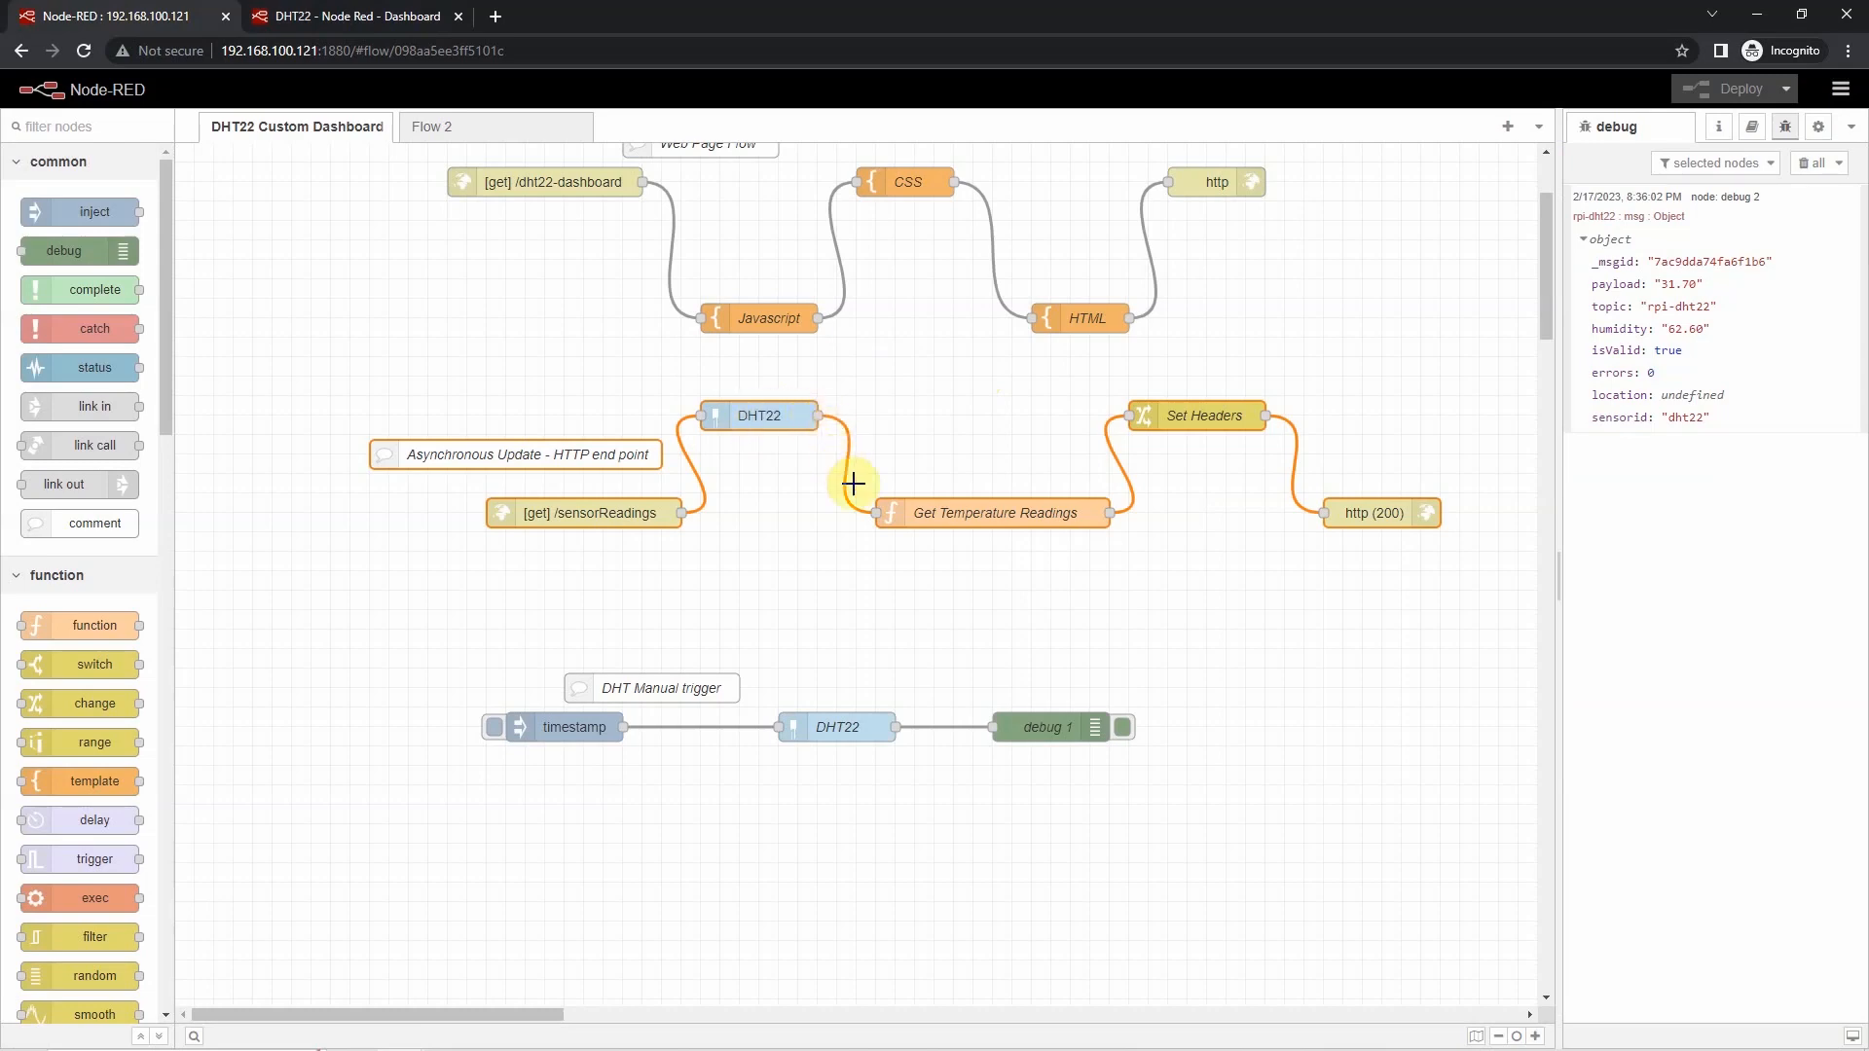
mouse_move(939, 516)
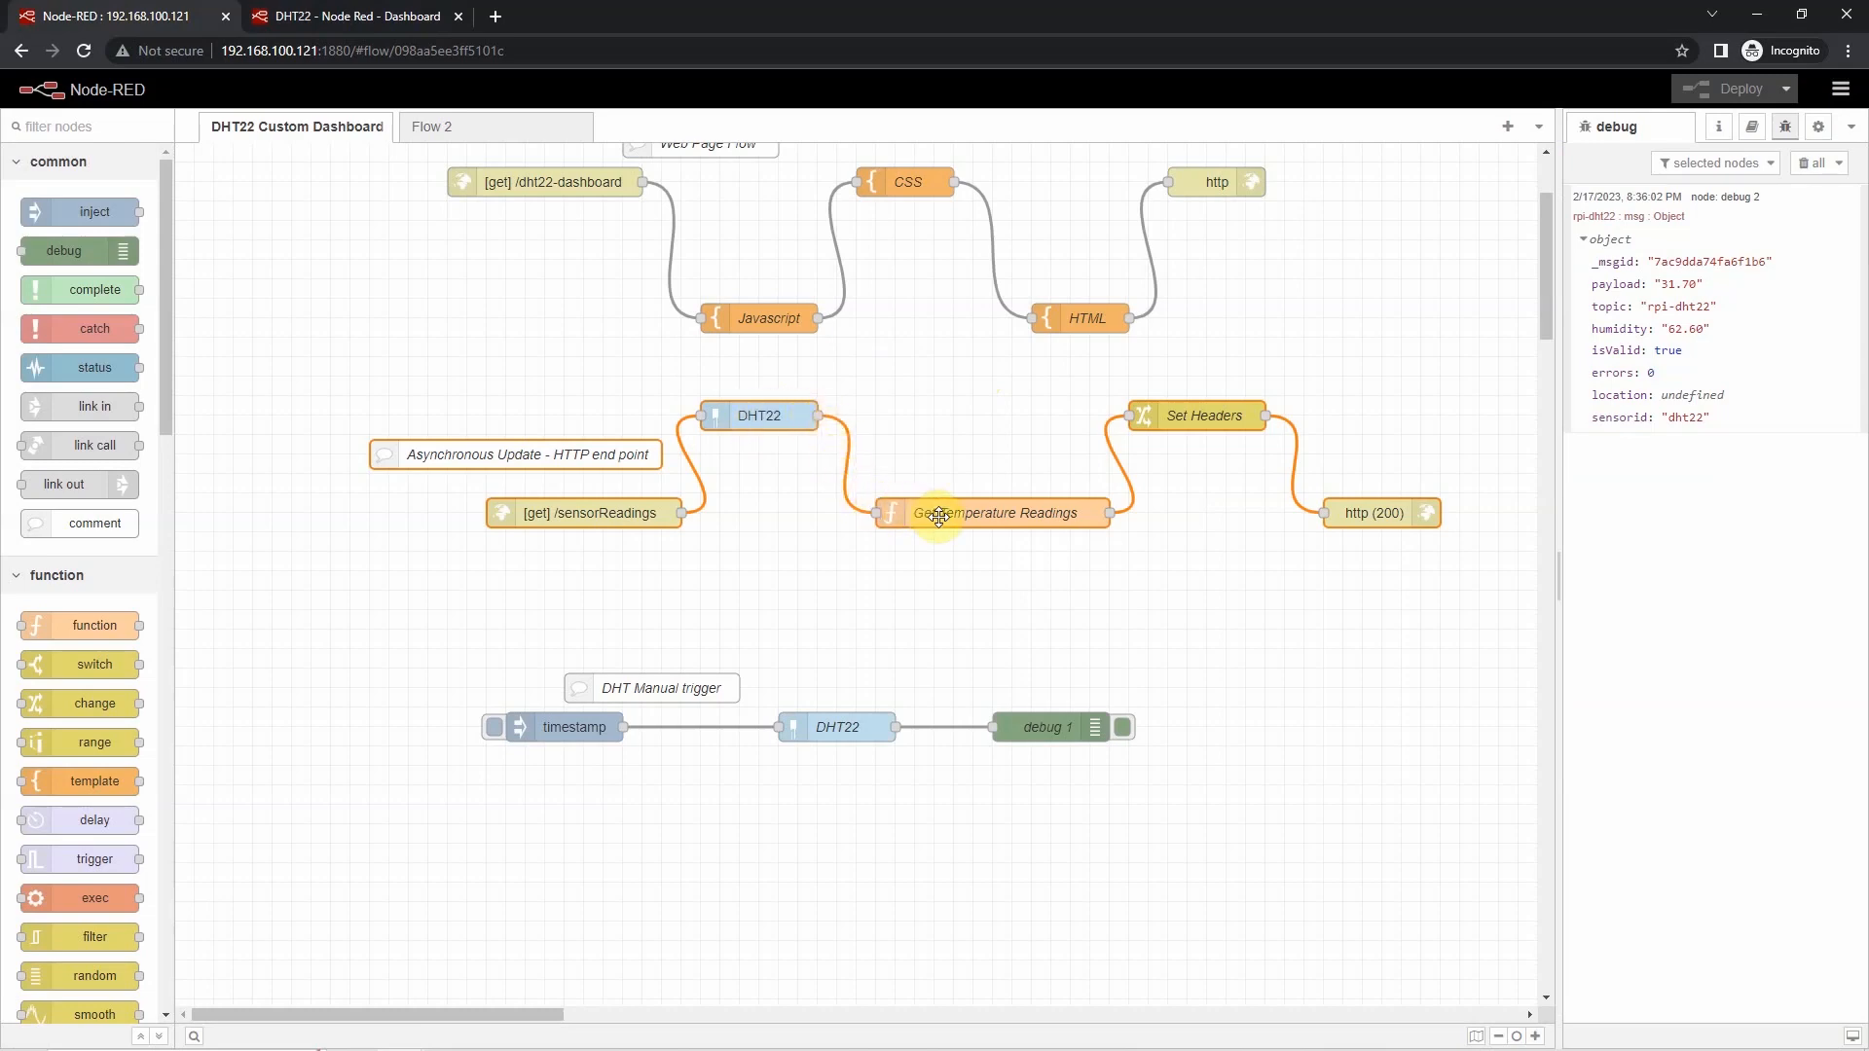
double_click(997, 514)
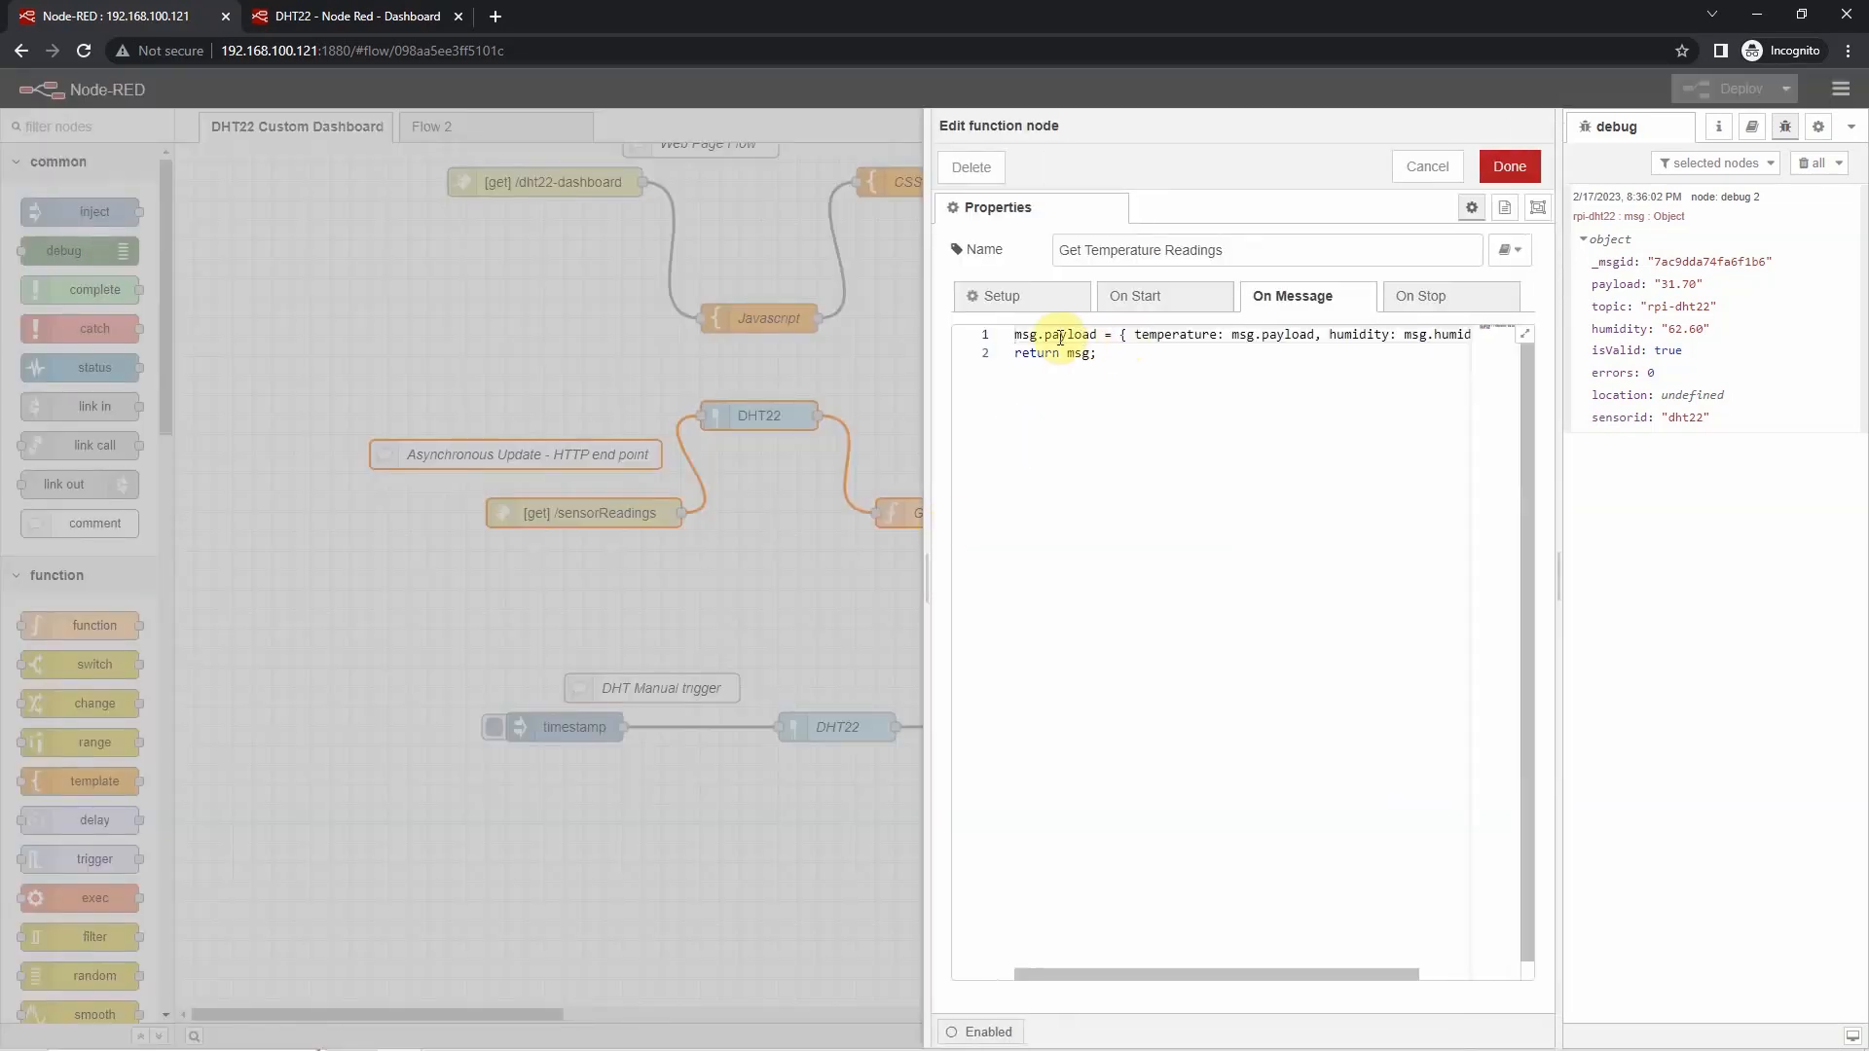
double_click(1057, 335)
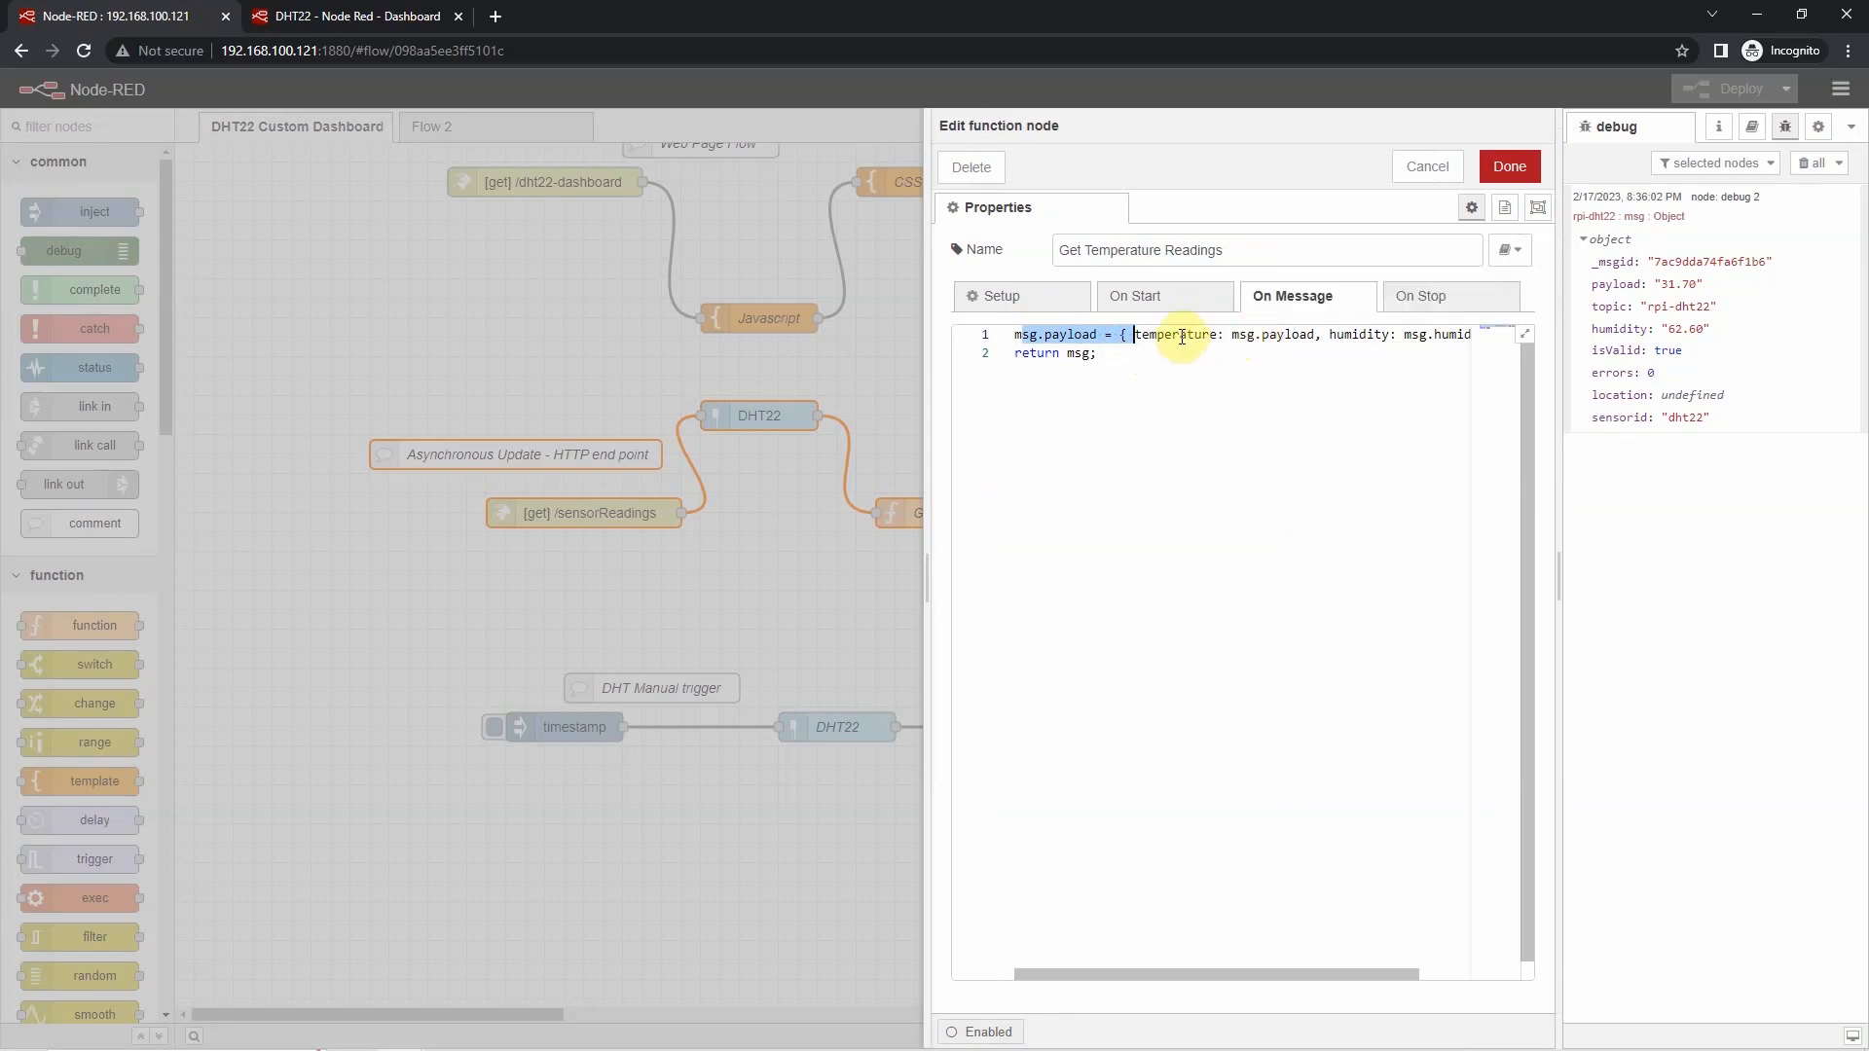
double_click(1178, 333)
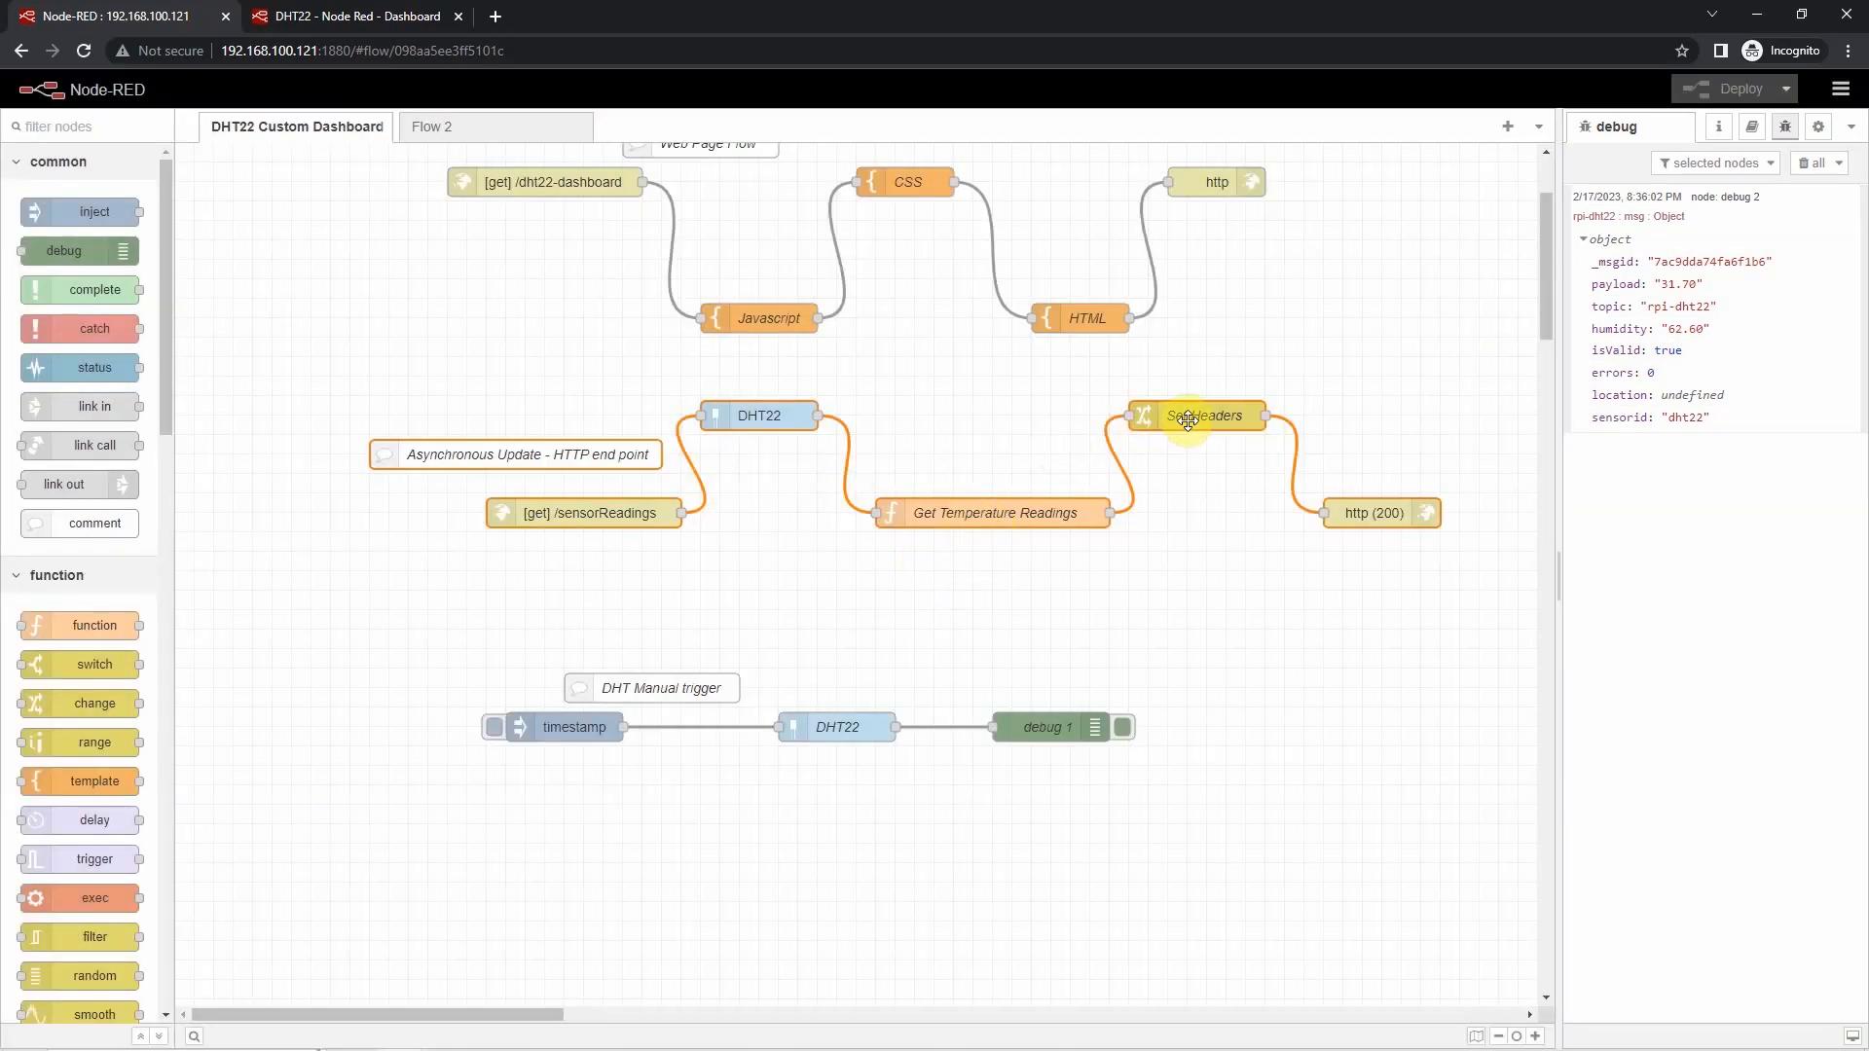
double_click(1203, 415)
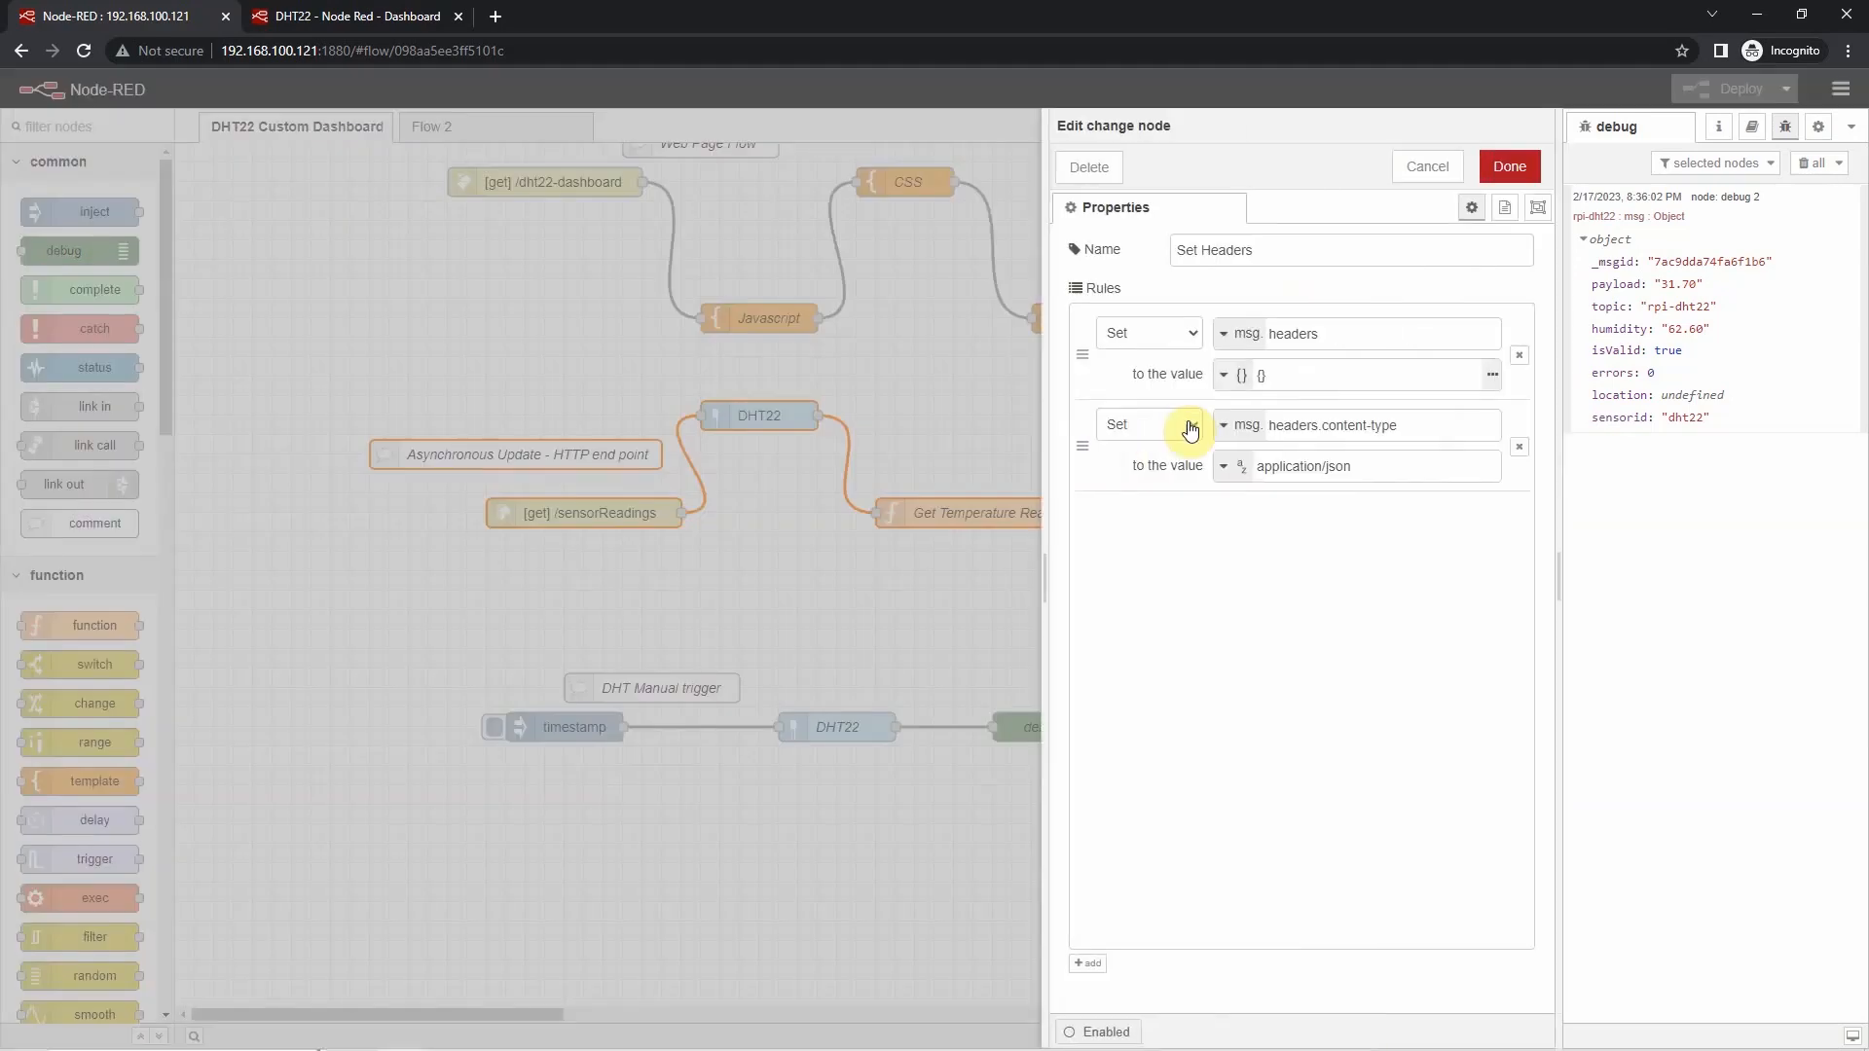
mouse_move(1129, 140)
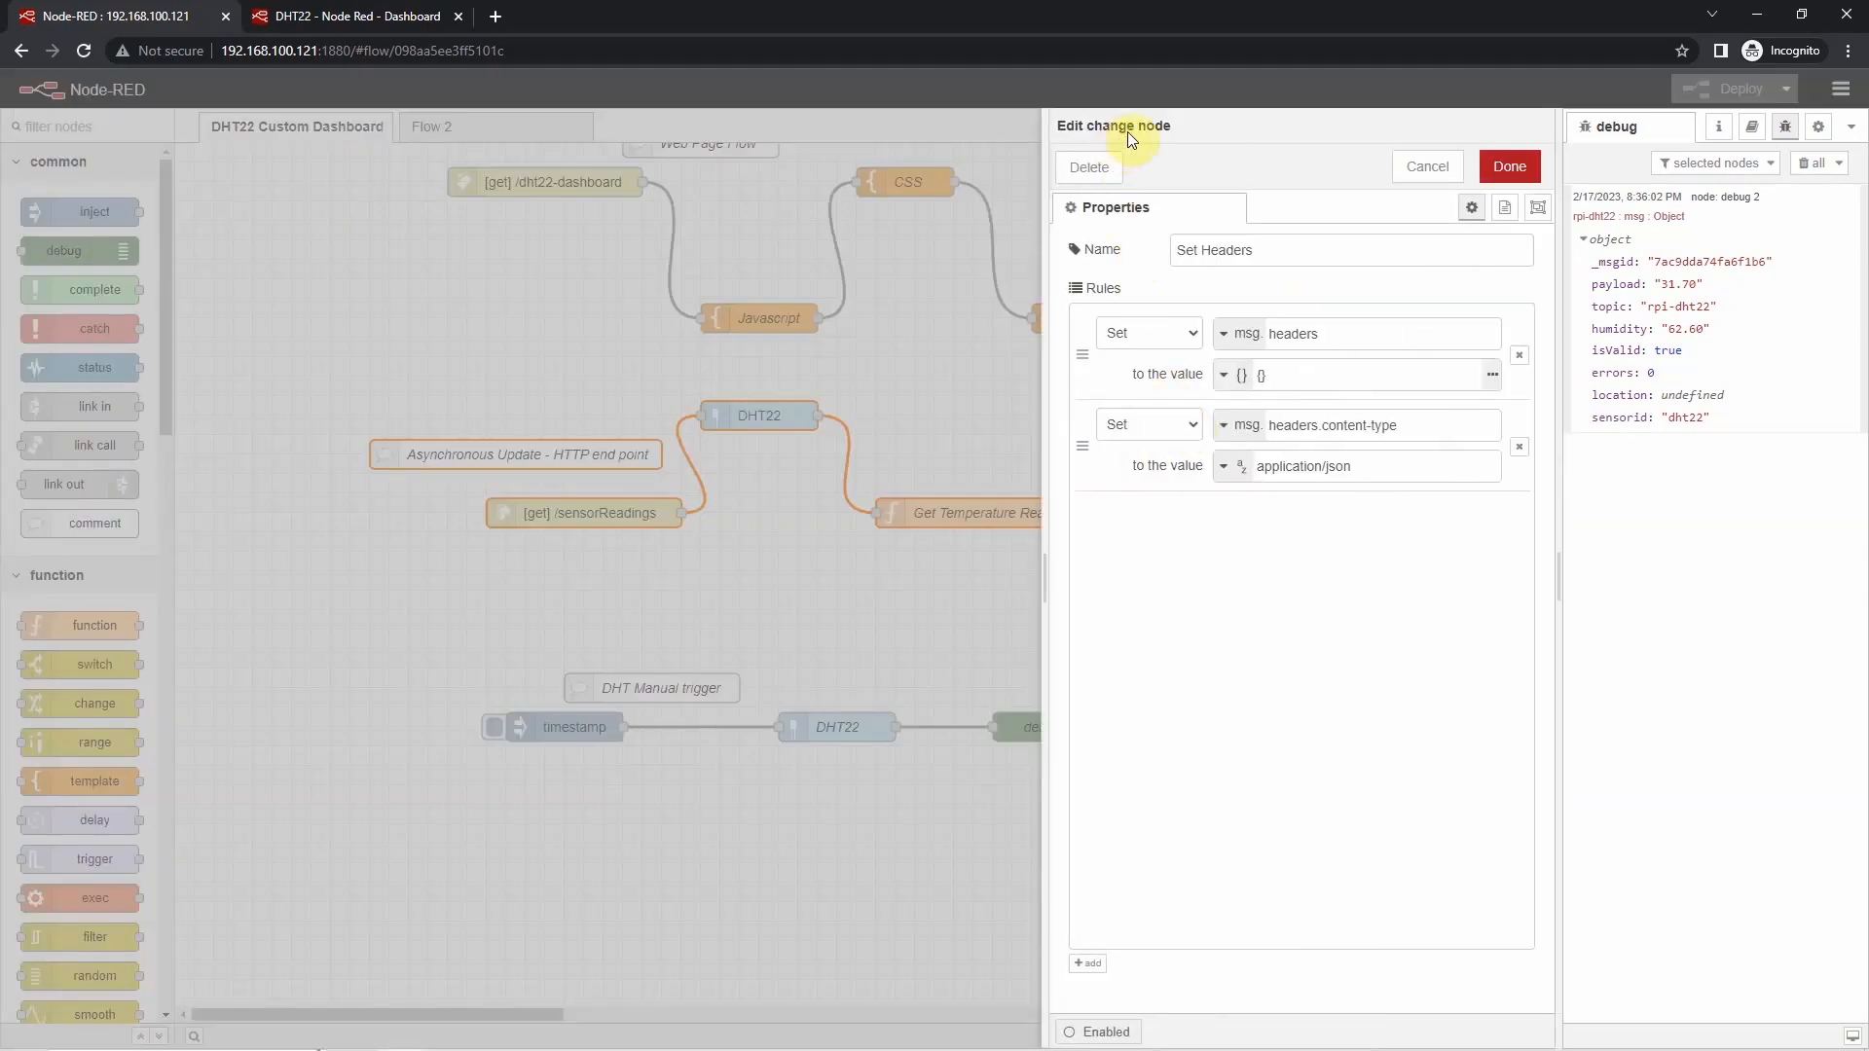
mouse_move(1270, 163)
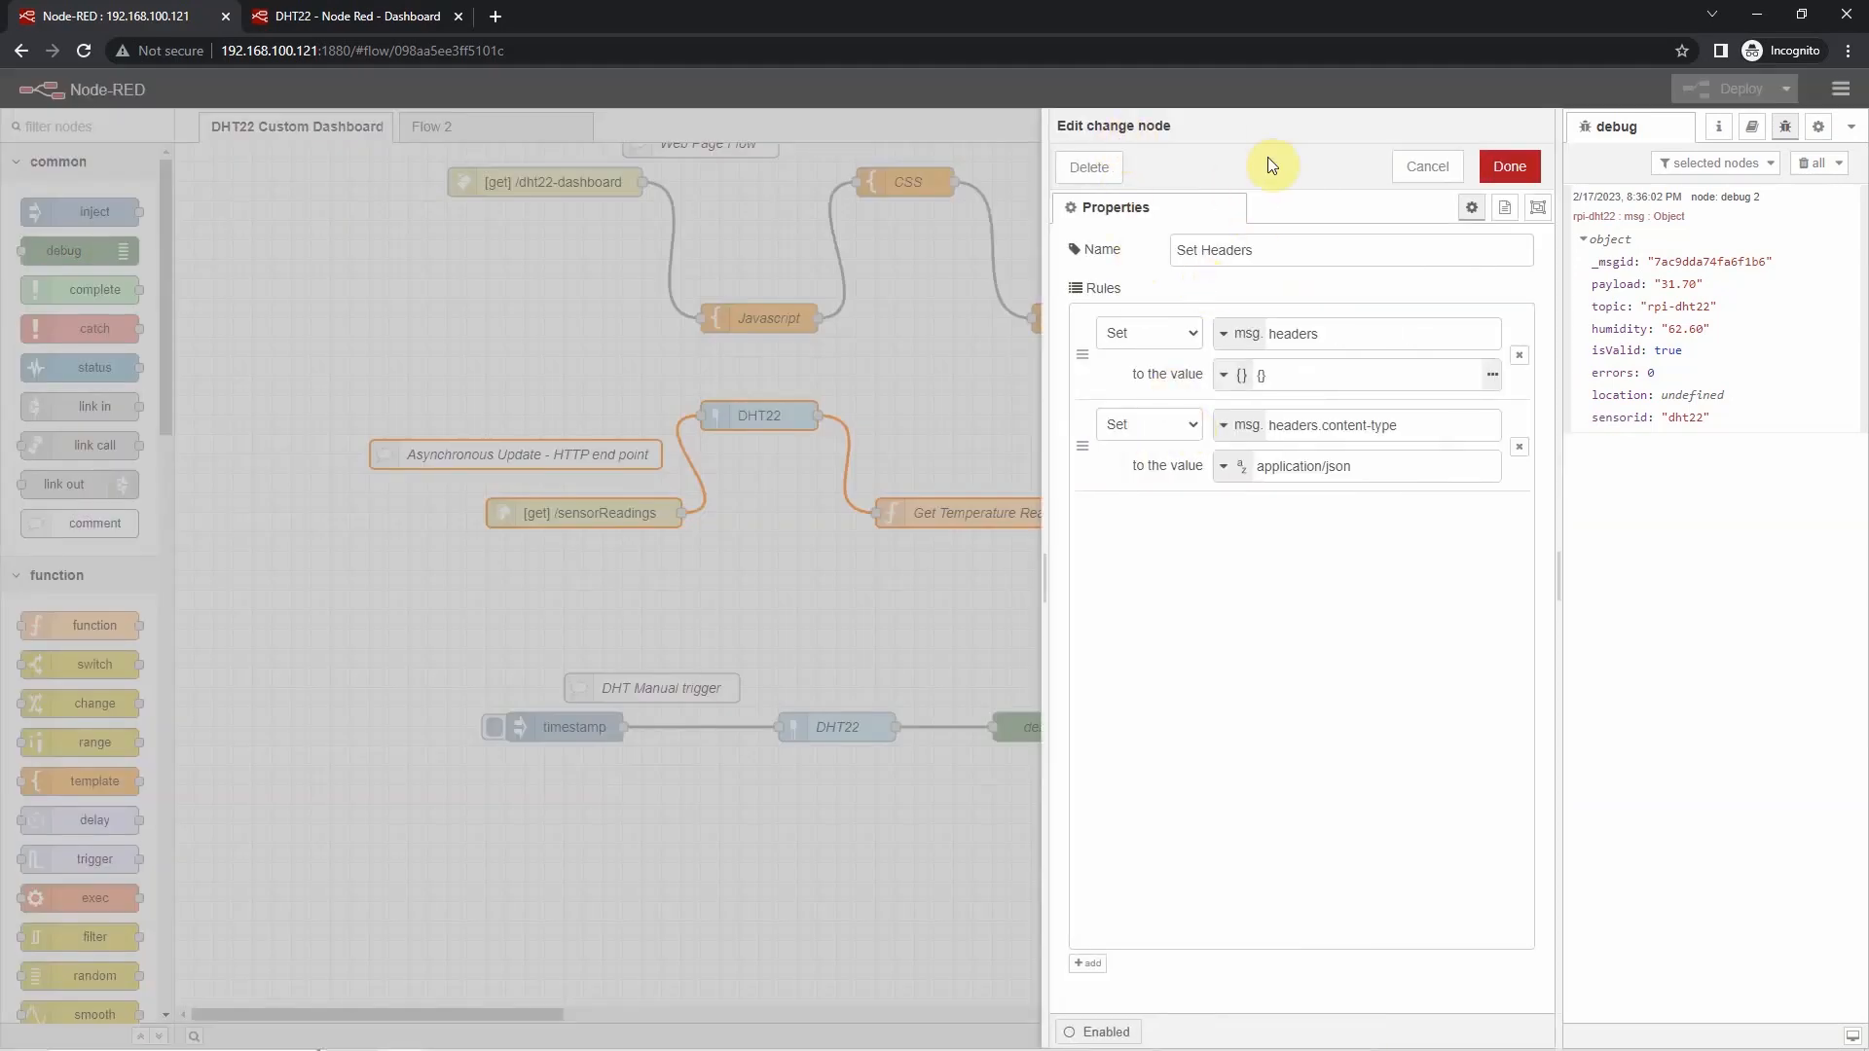
left_click(1359, 374)
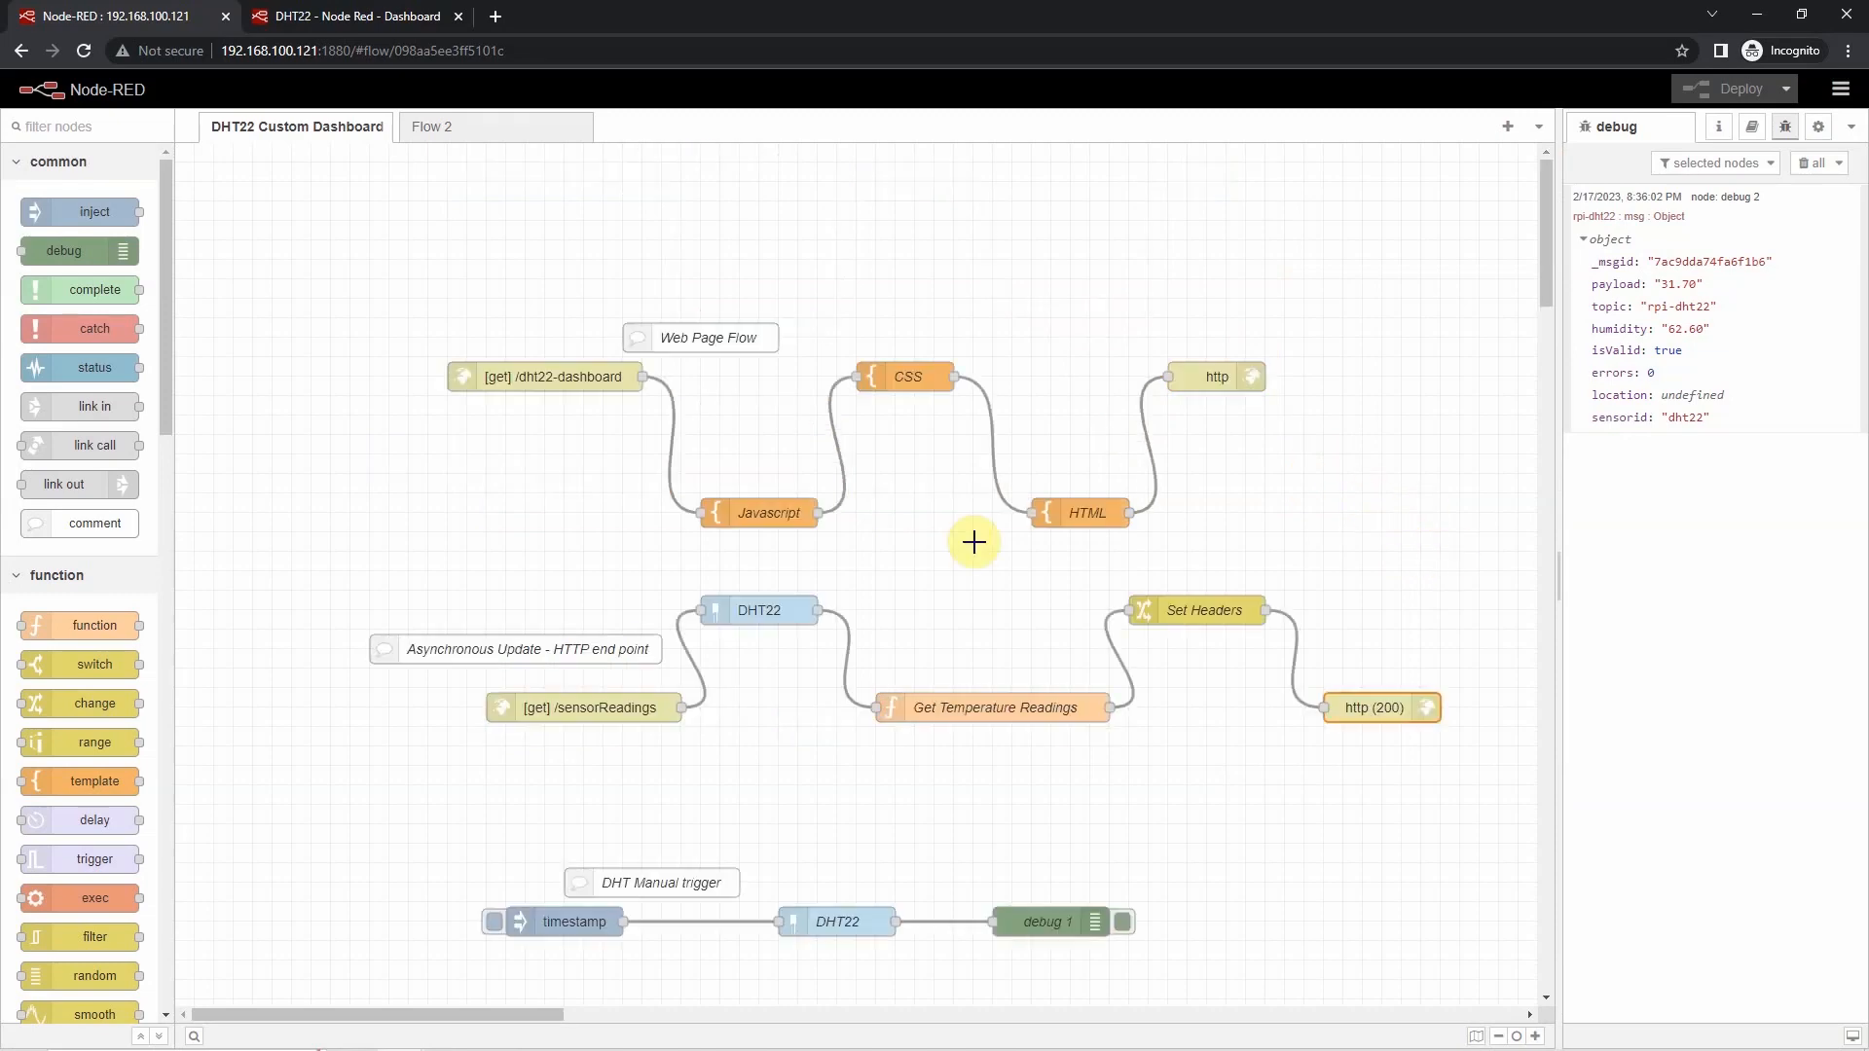
mouse_move(804, 495)
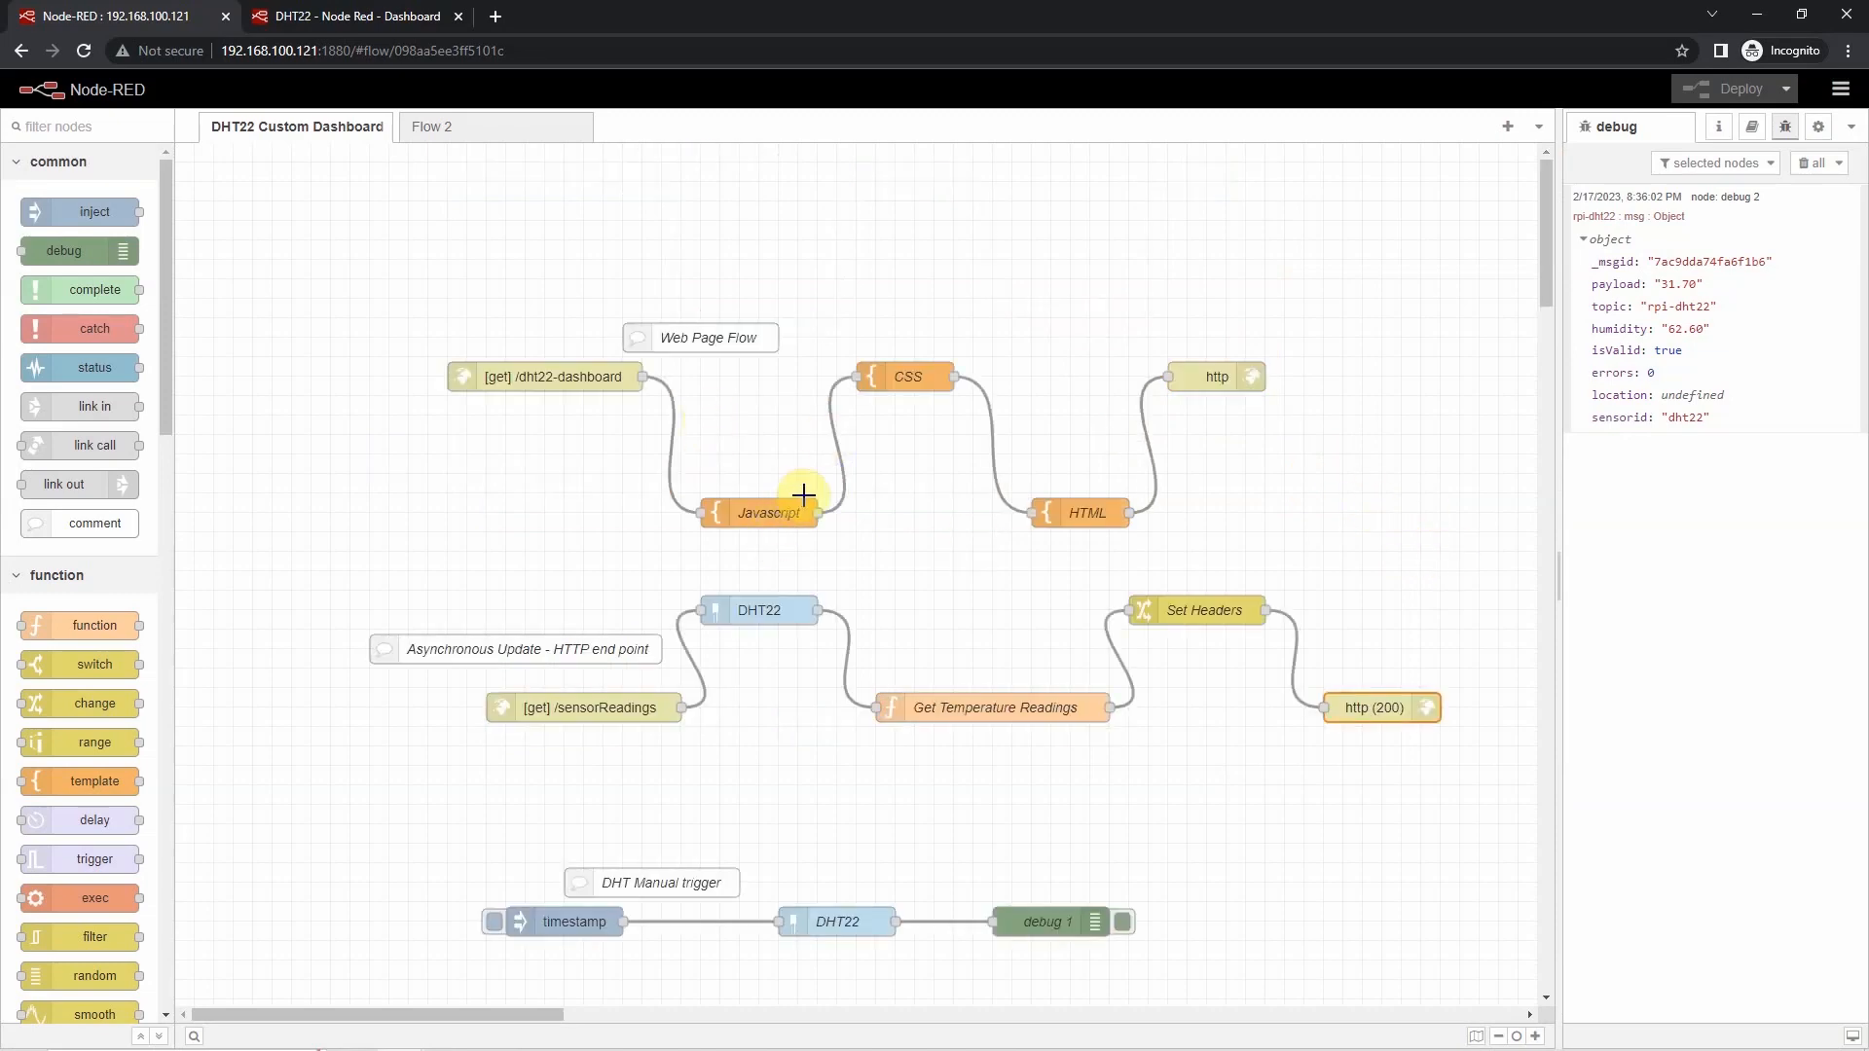
double_click(768, 512)
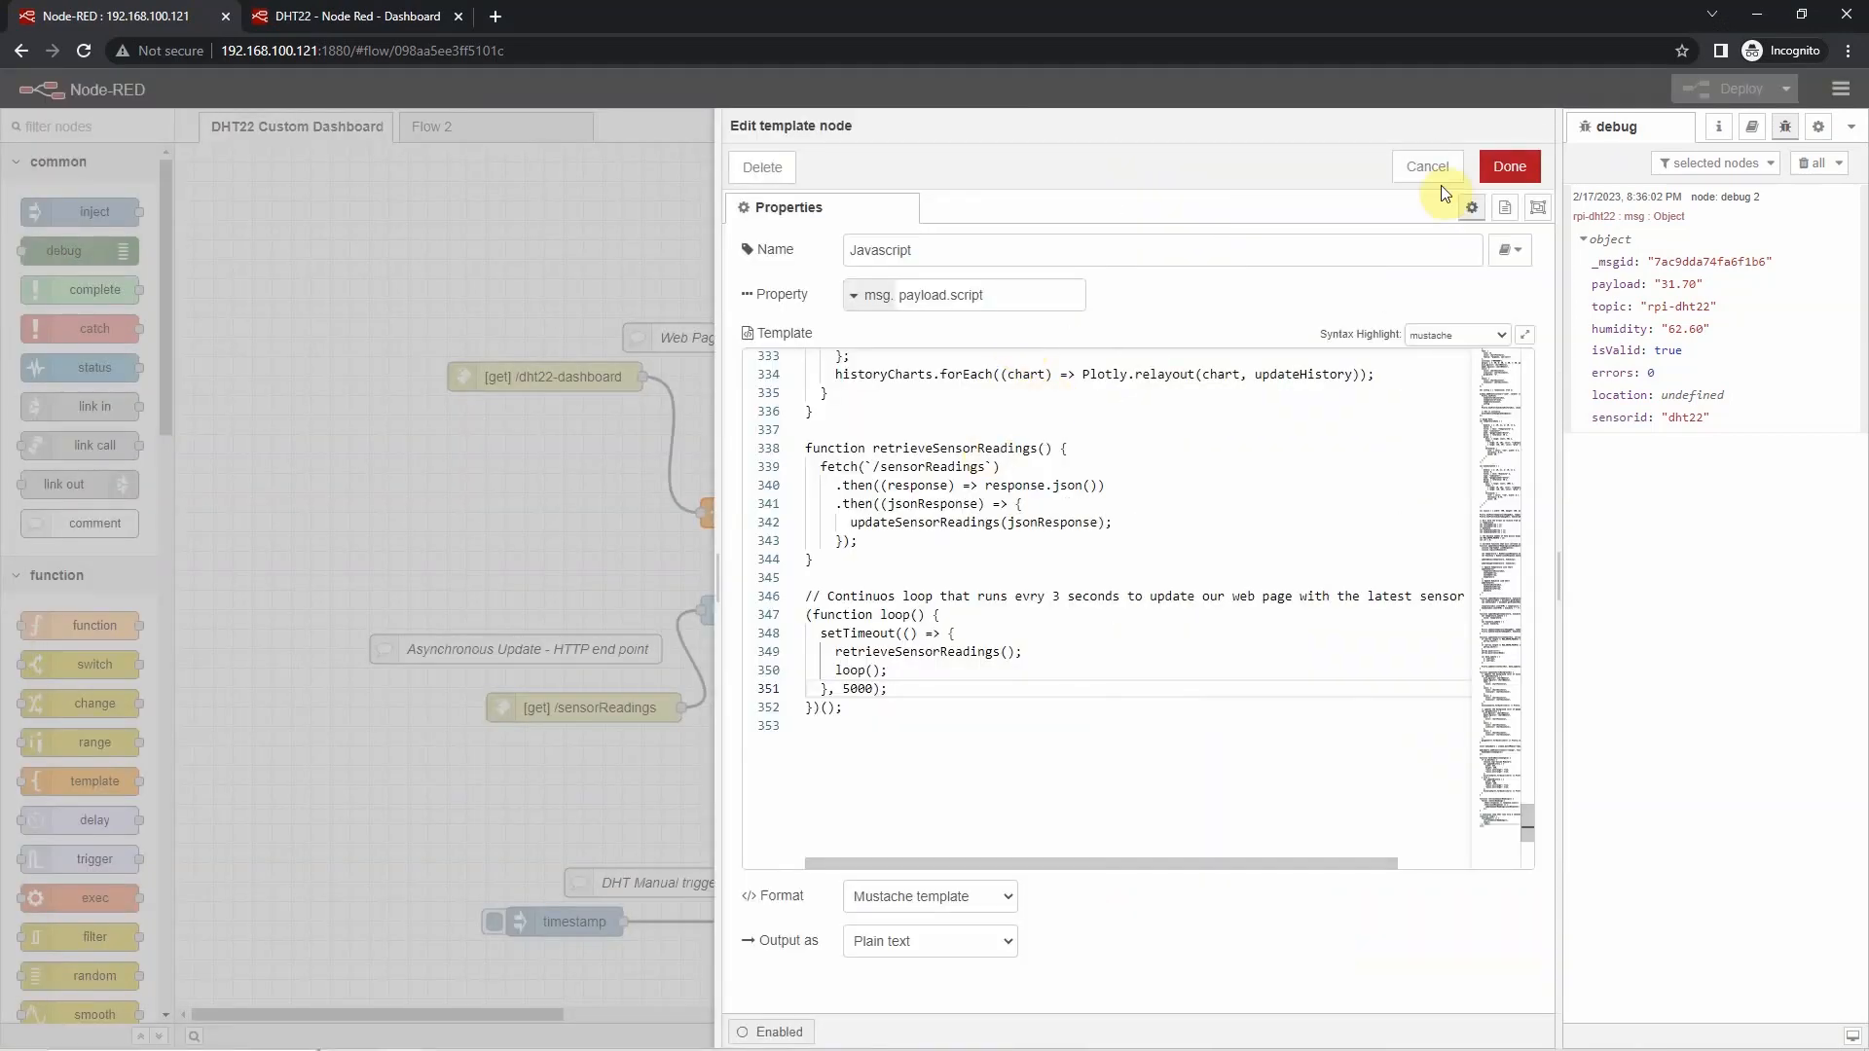
left_click(1425, 166)
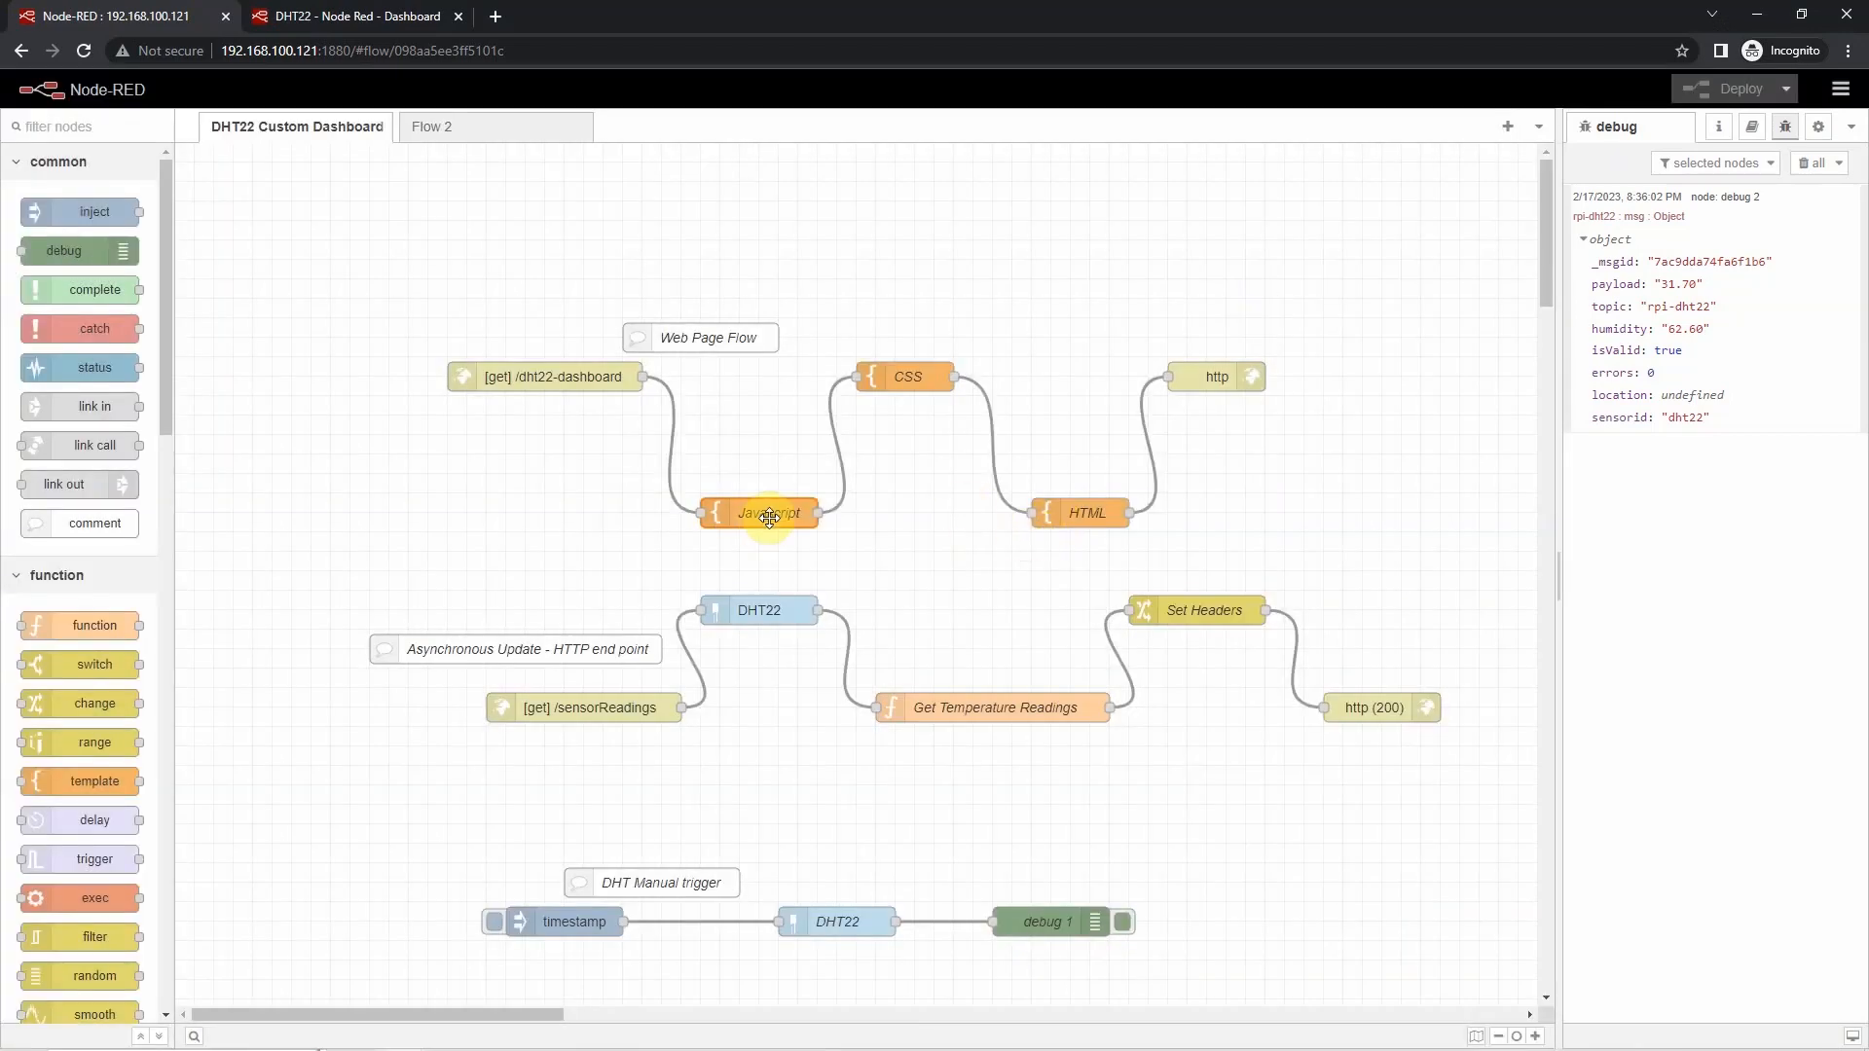
double_click(1084, 512)
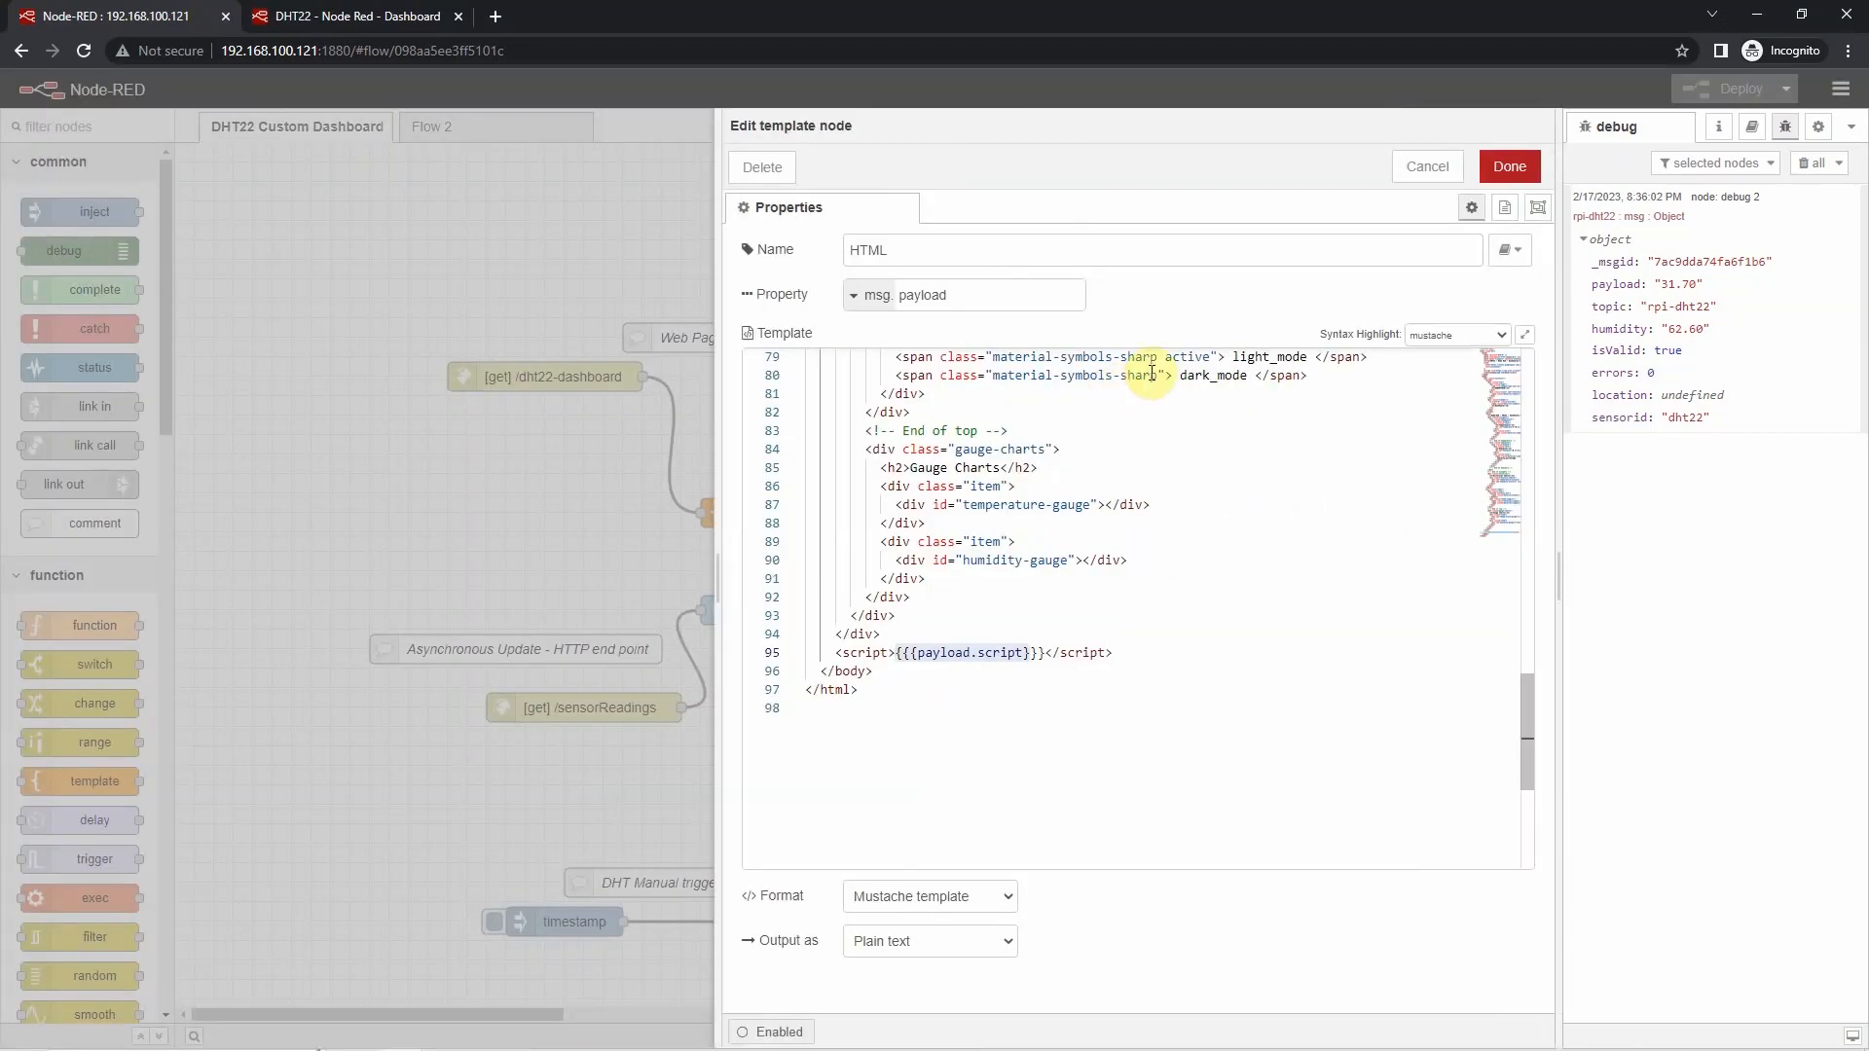
mouse_move(1351, 183)
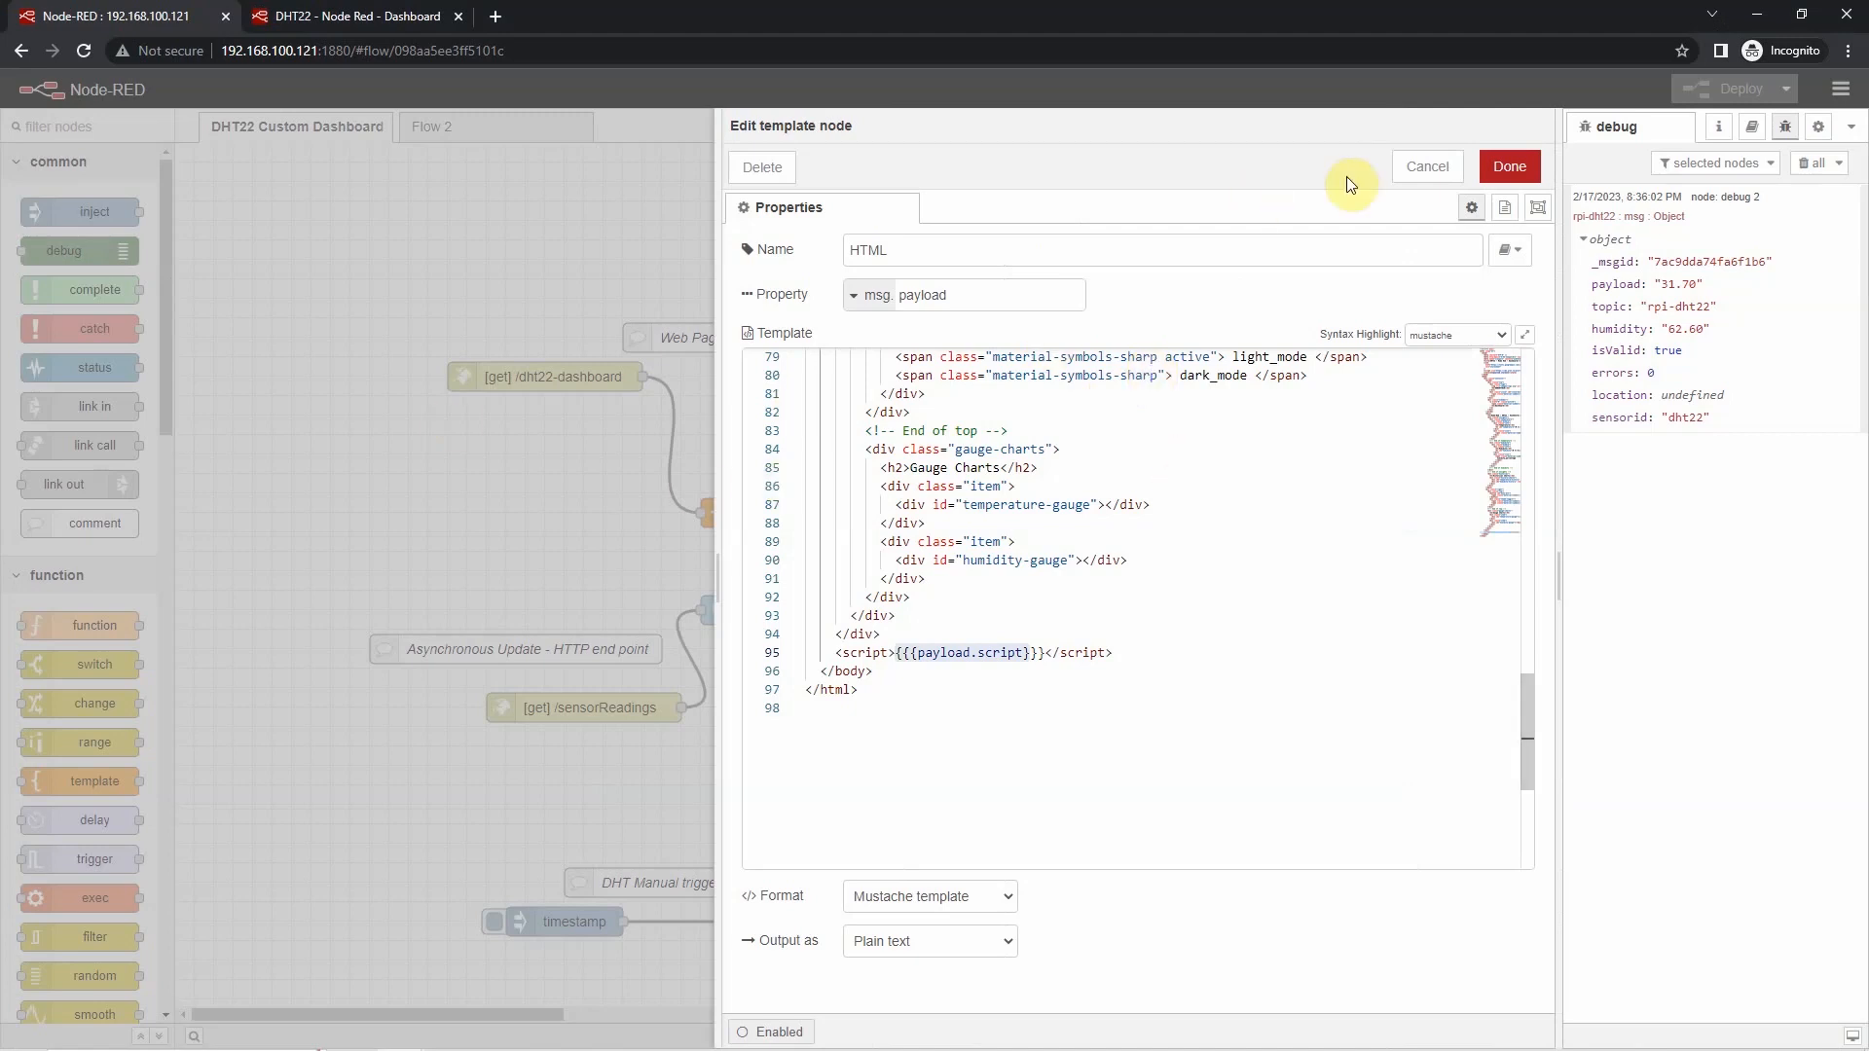
left_click(1507, 165)
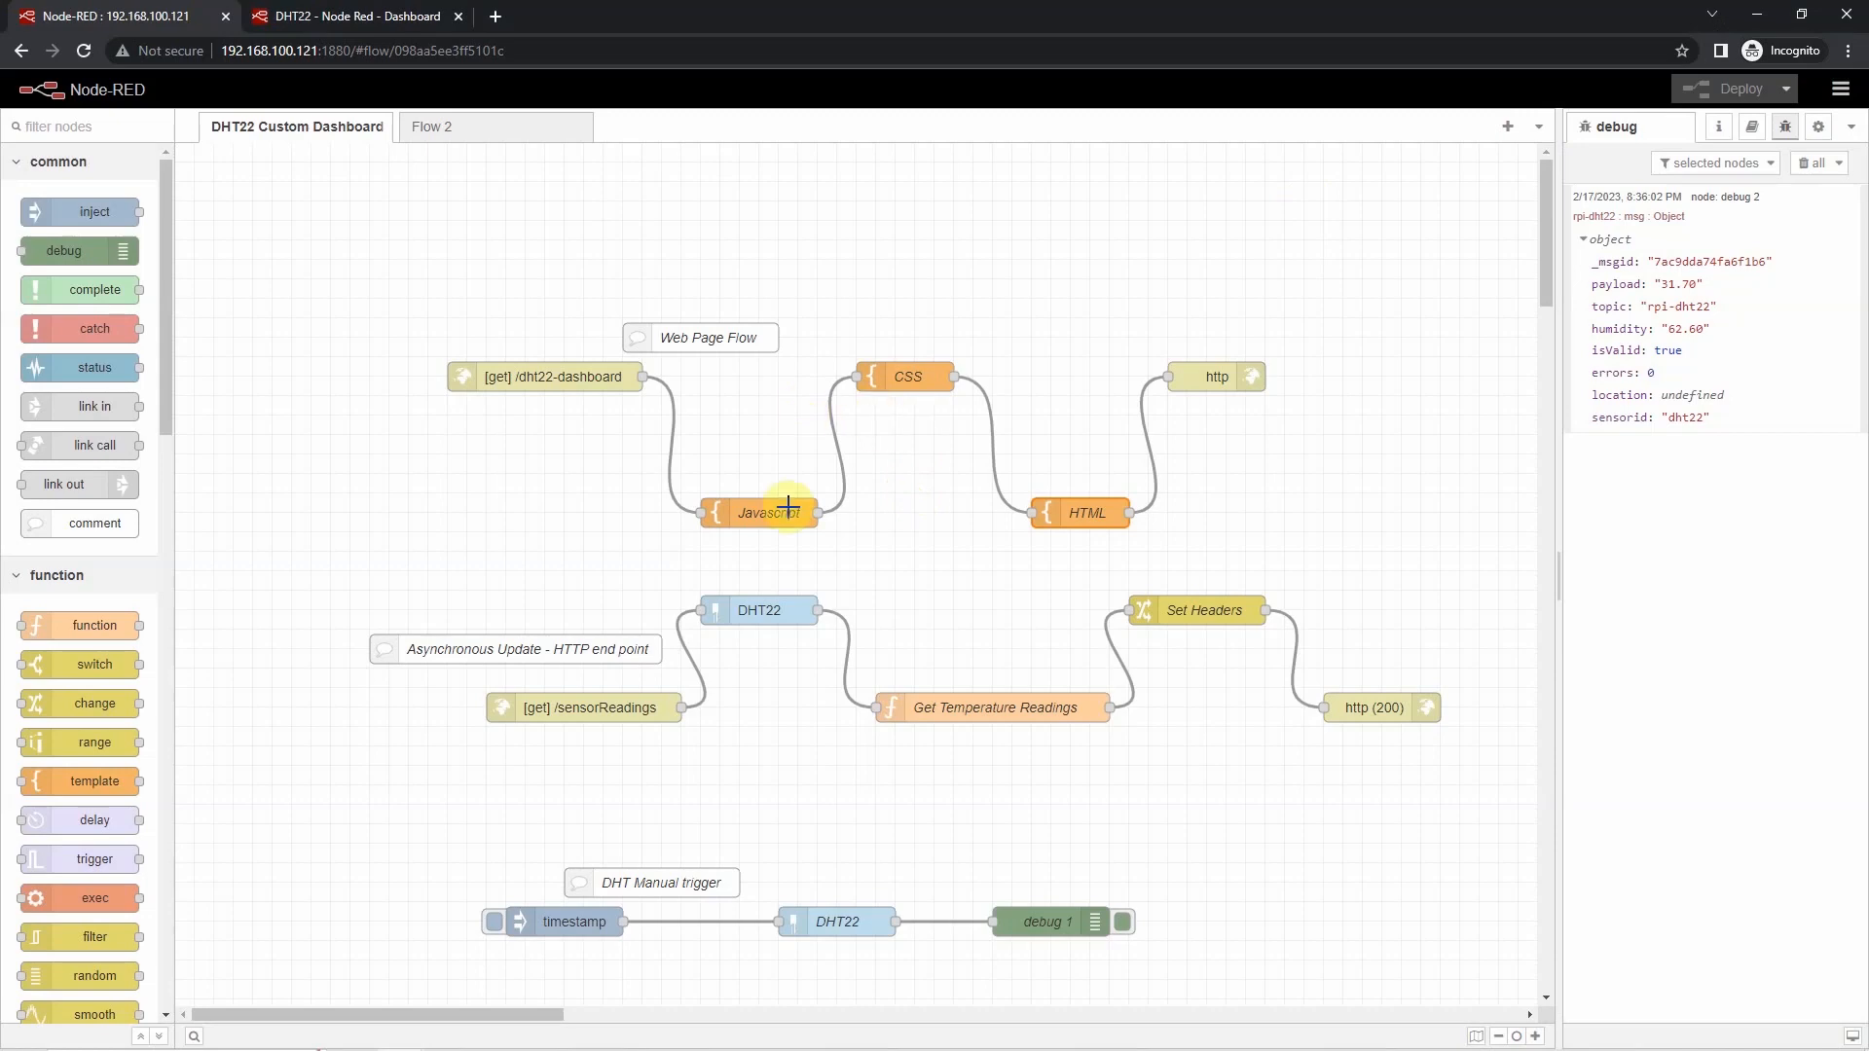
mouse_move(1040, 516)
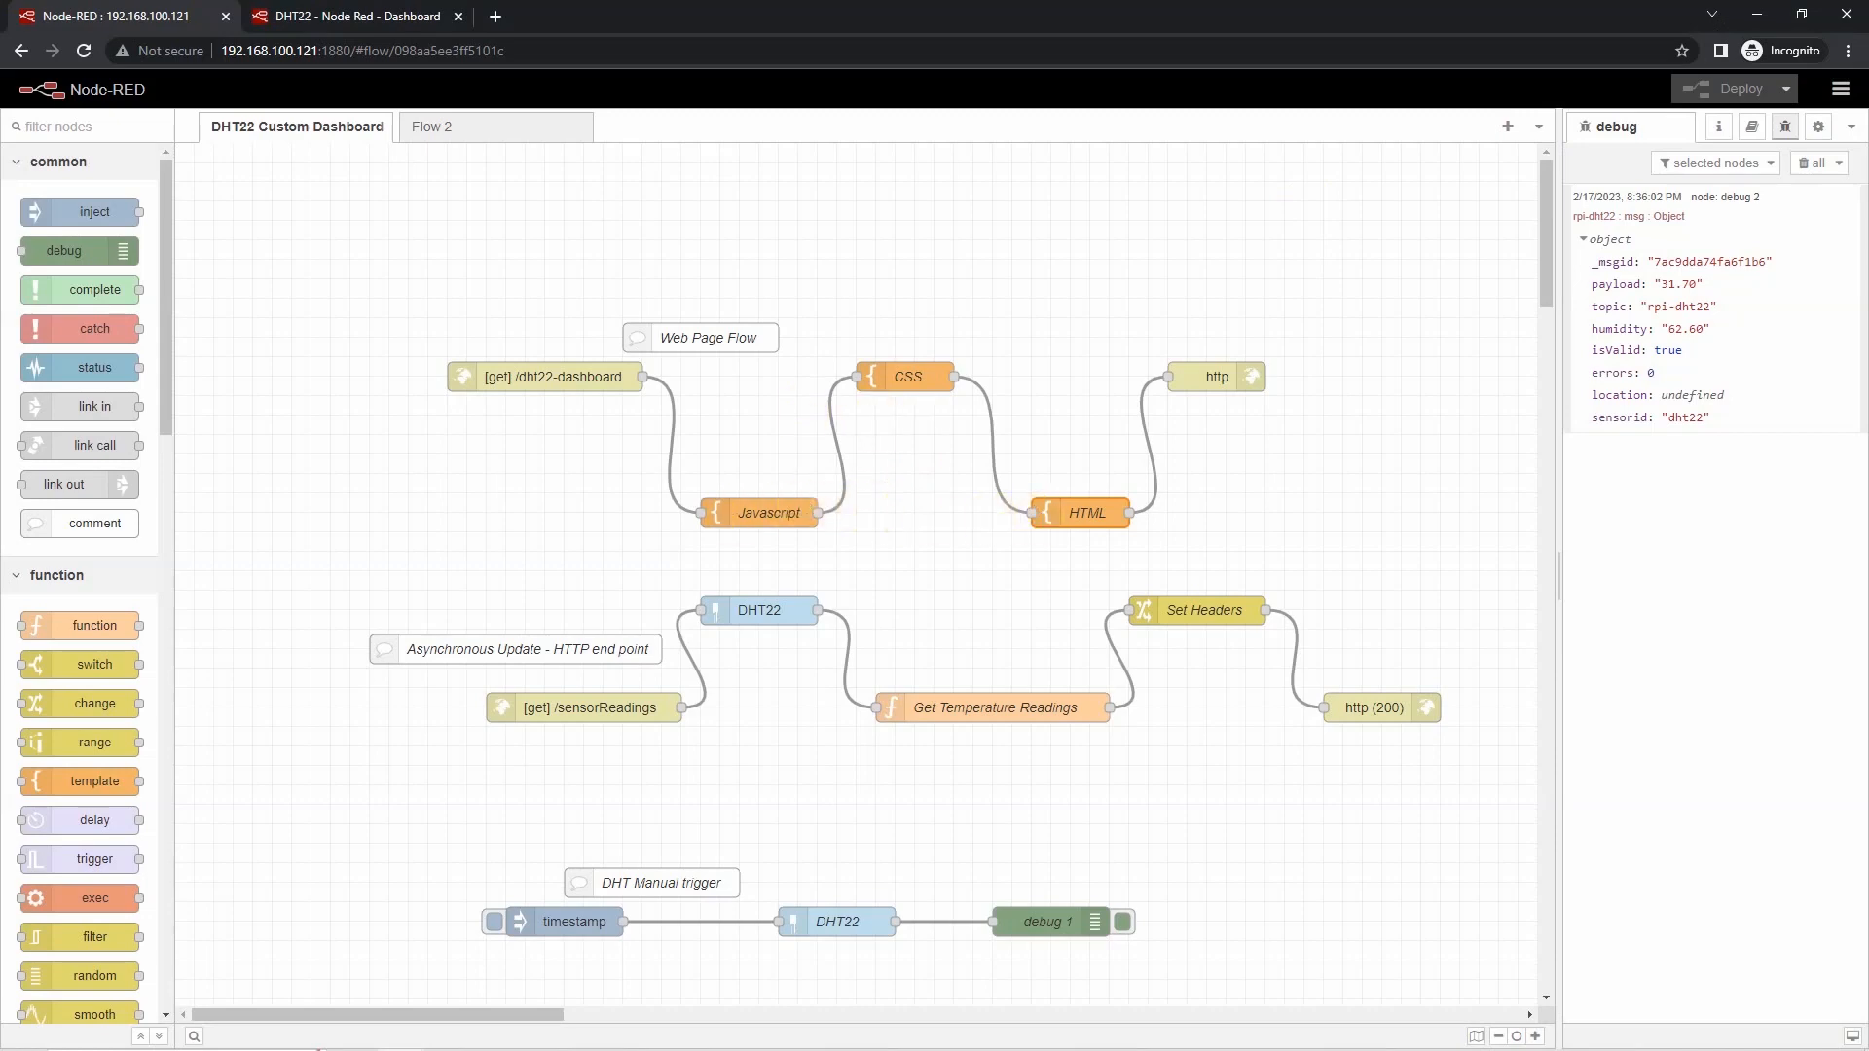
mouse_move(994, 613)
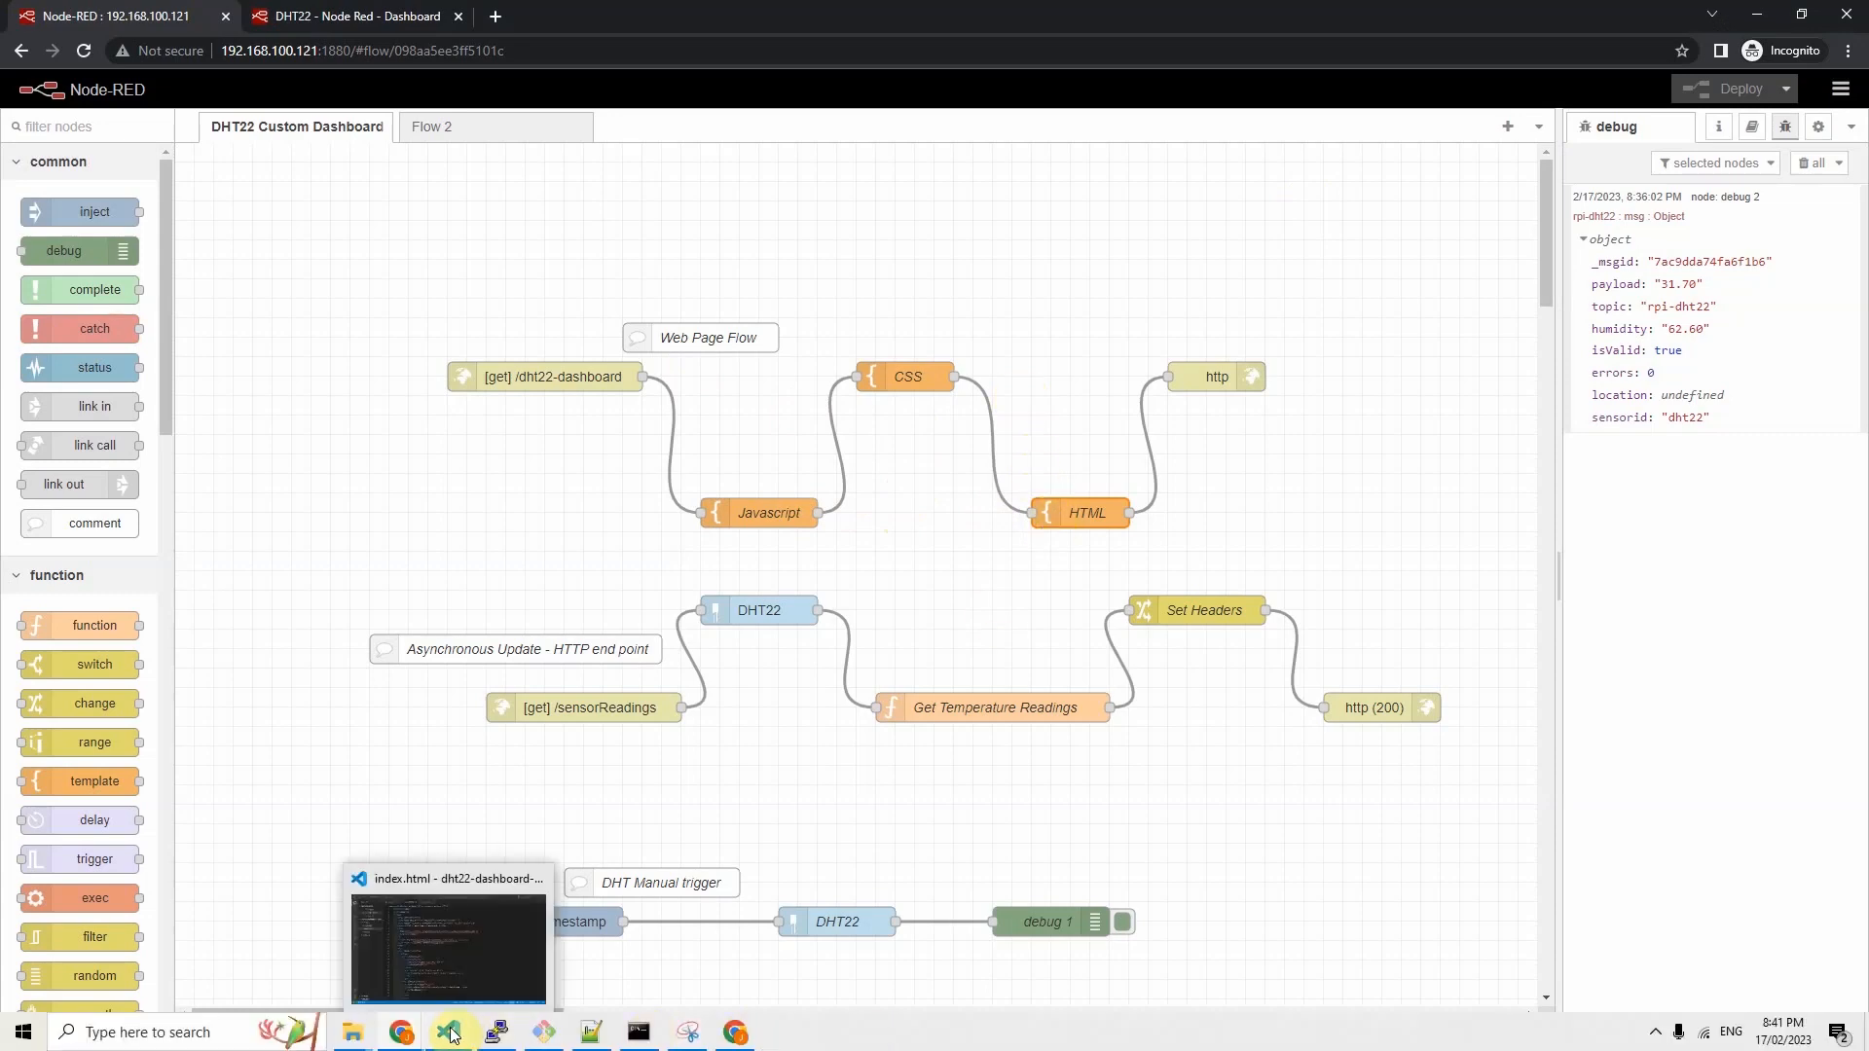
- Select index.html in VS Code for Live Server preview, then return to the Node-RED editor
left_click(450, 1032)
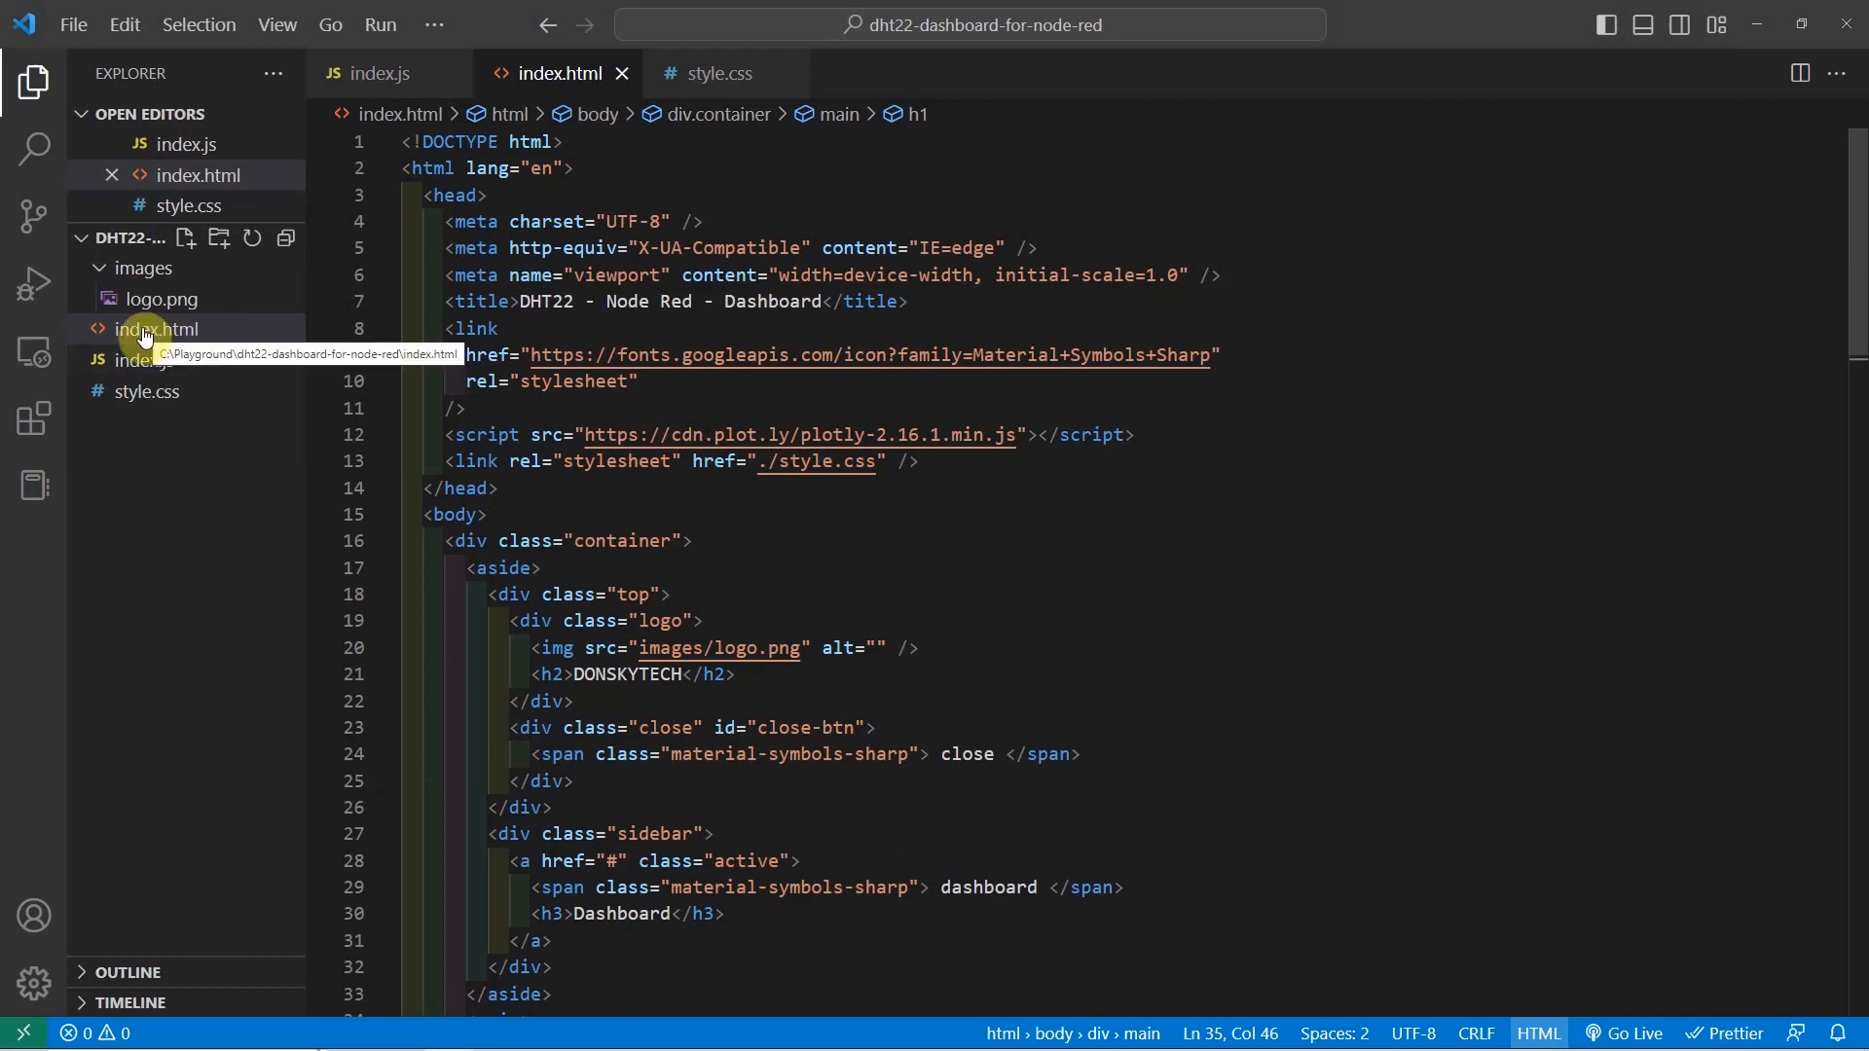
left_click(152, 329)
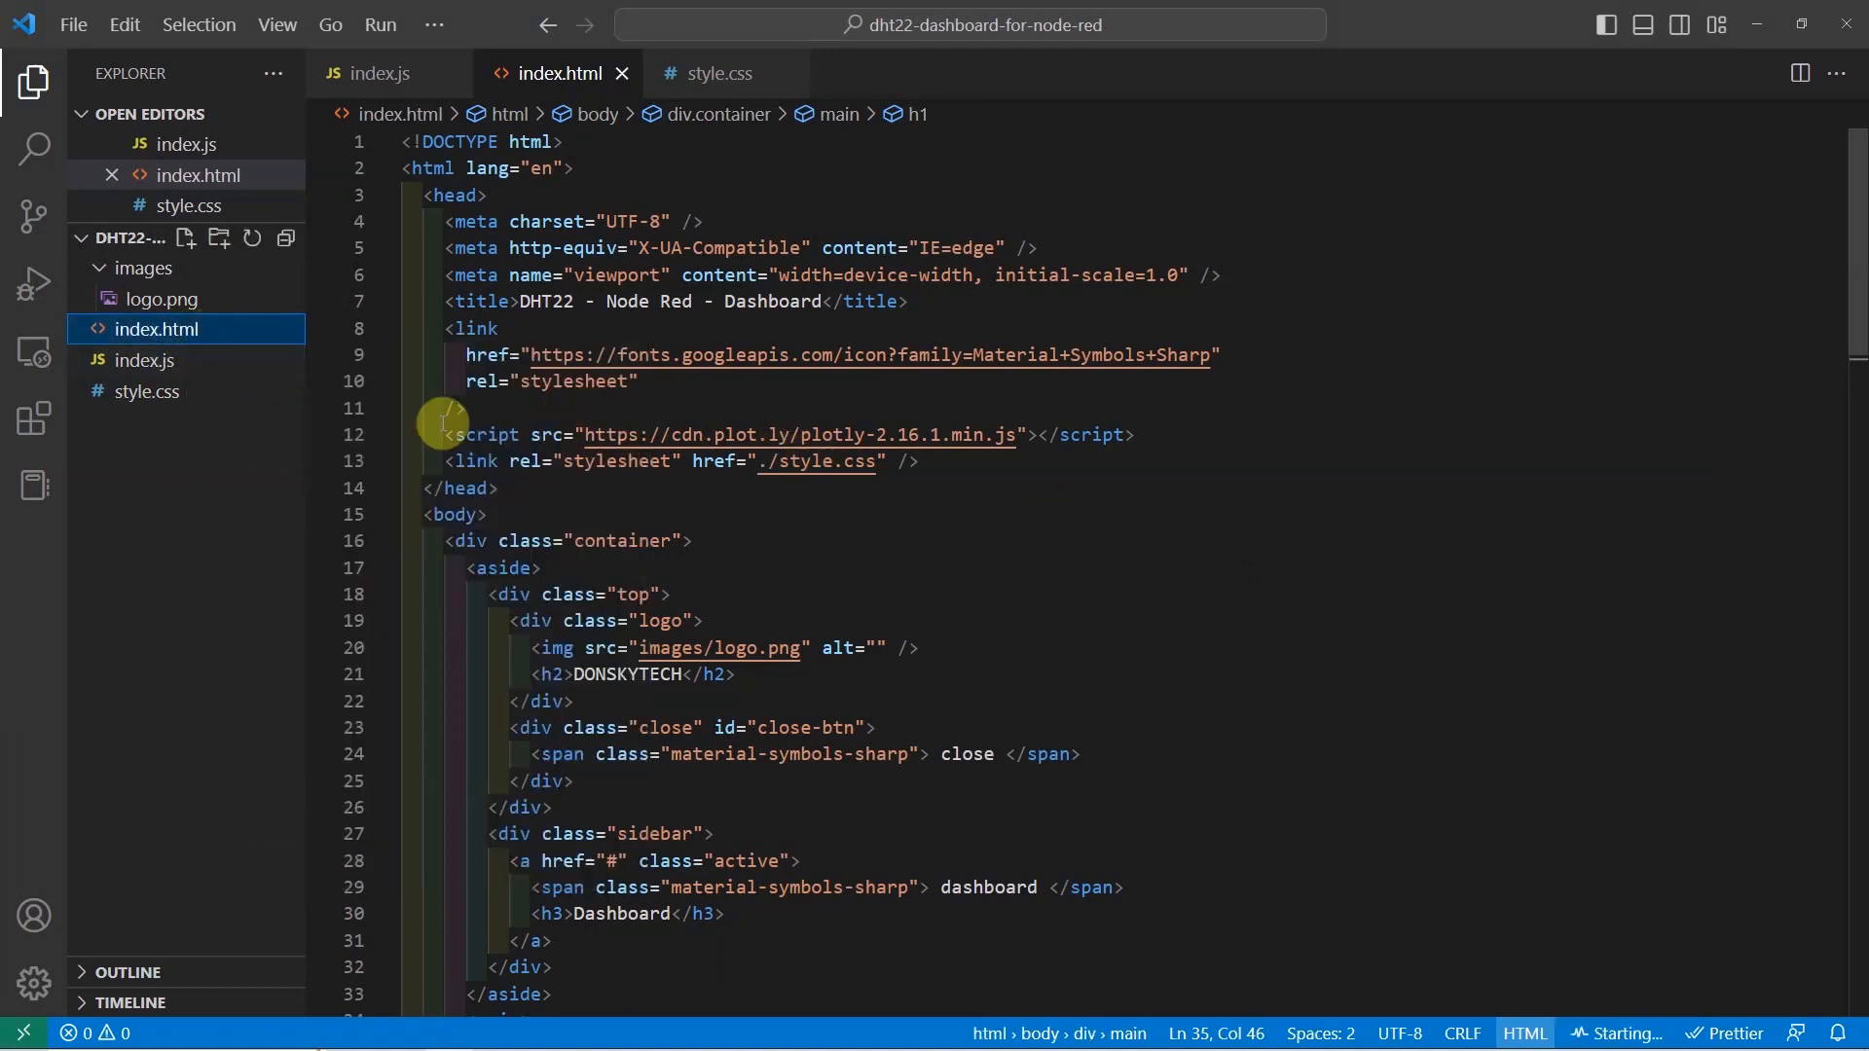
mouse_move(156, 329)
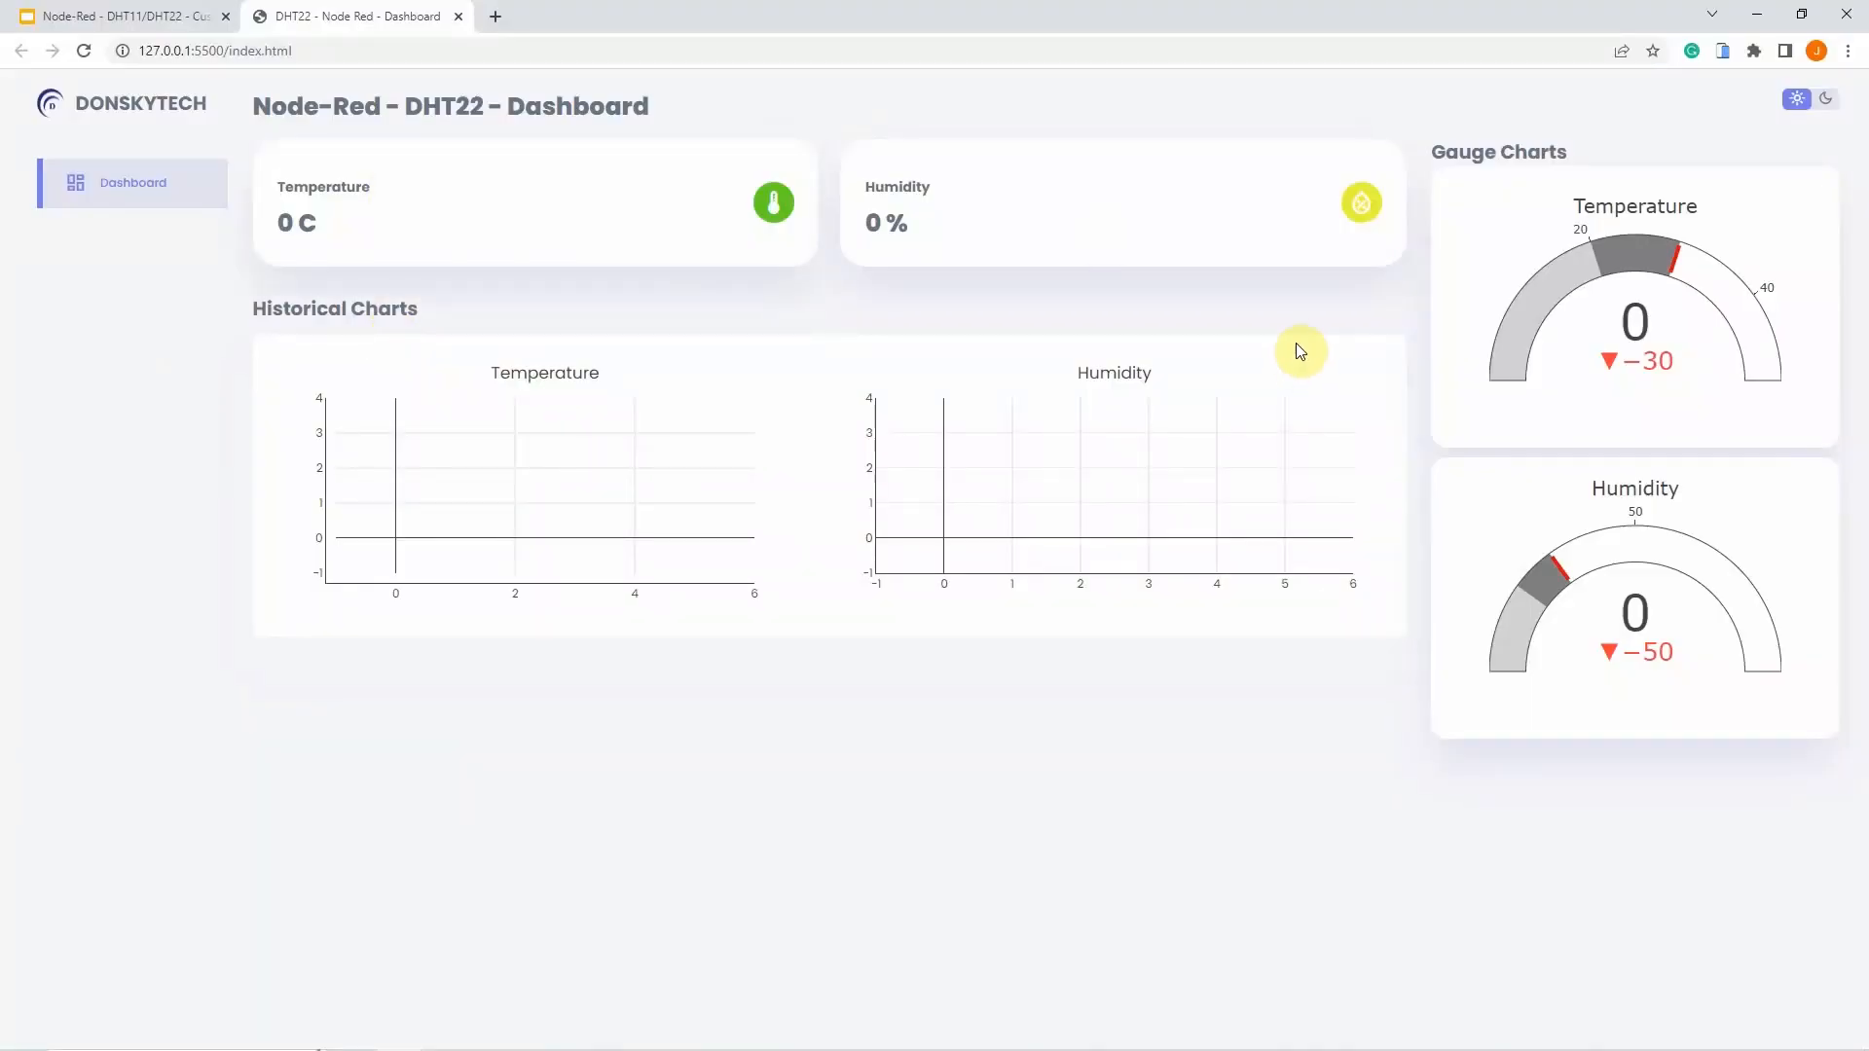
mouse_move(759, 428)
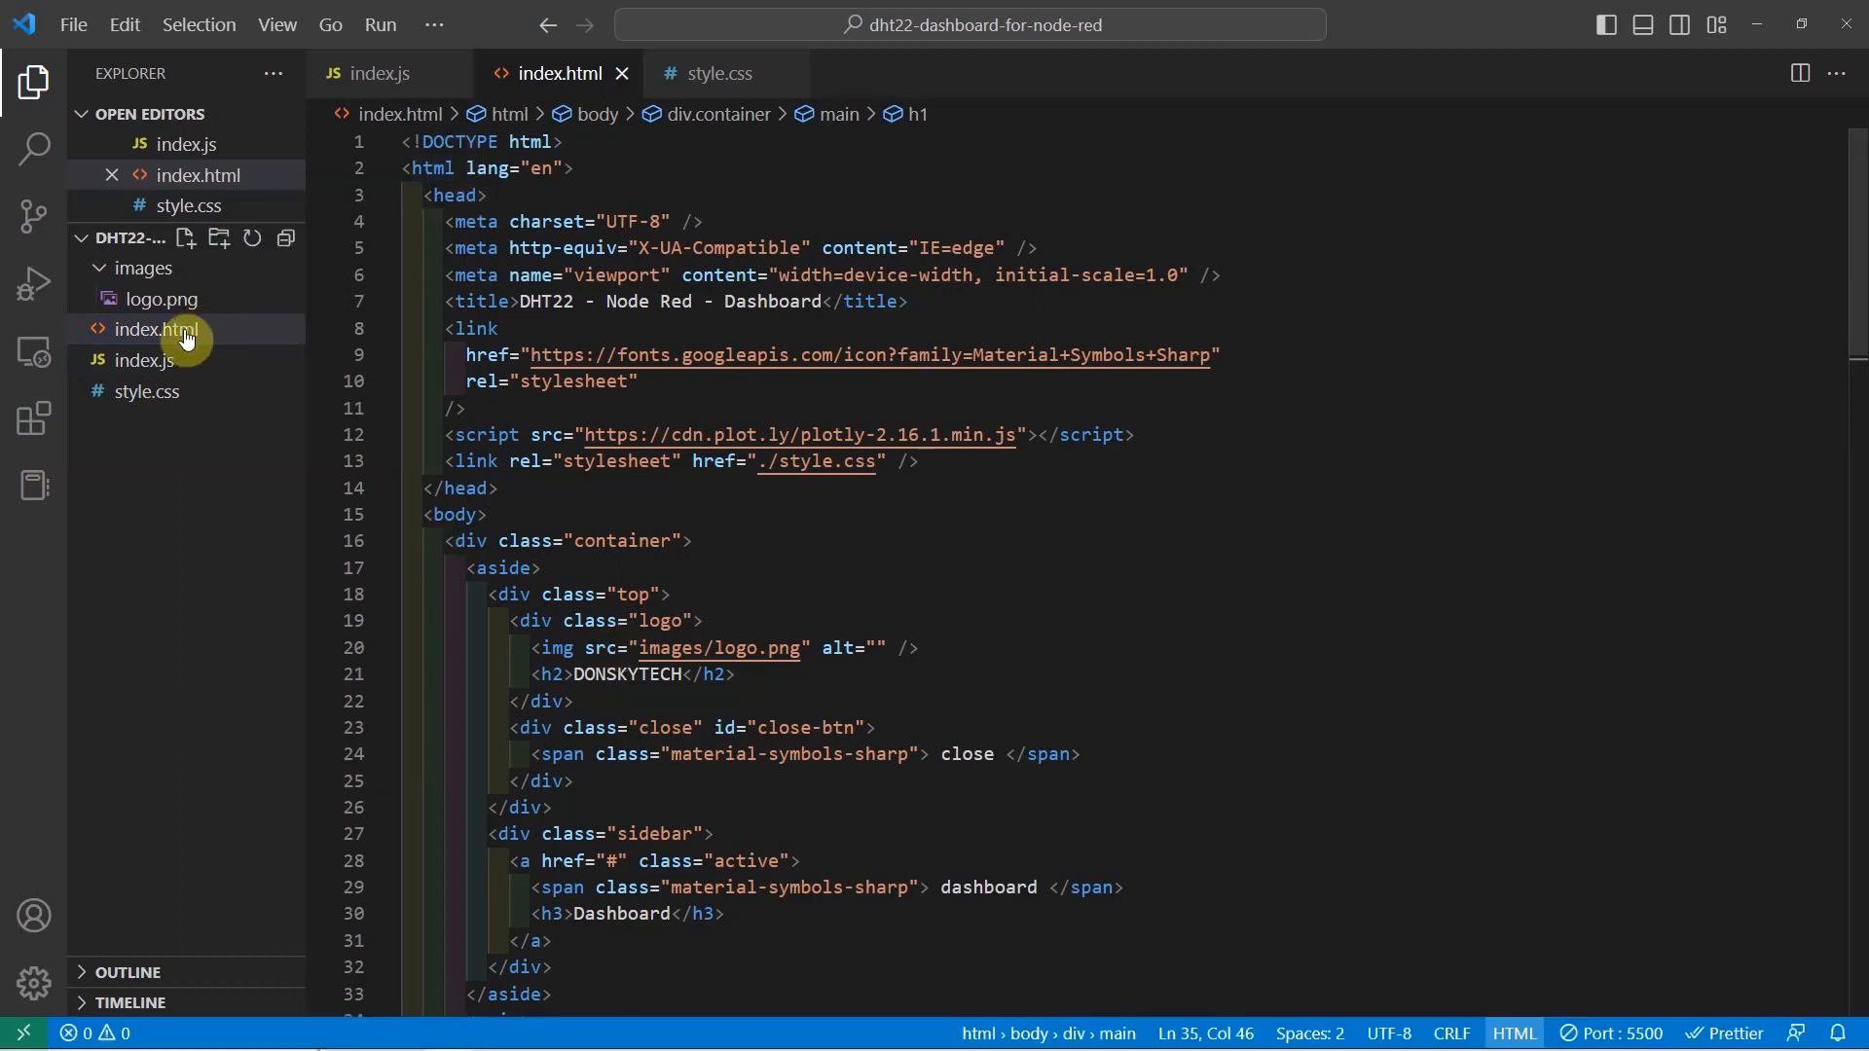
key("ctrl+a")
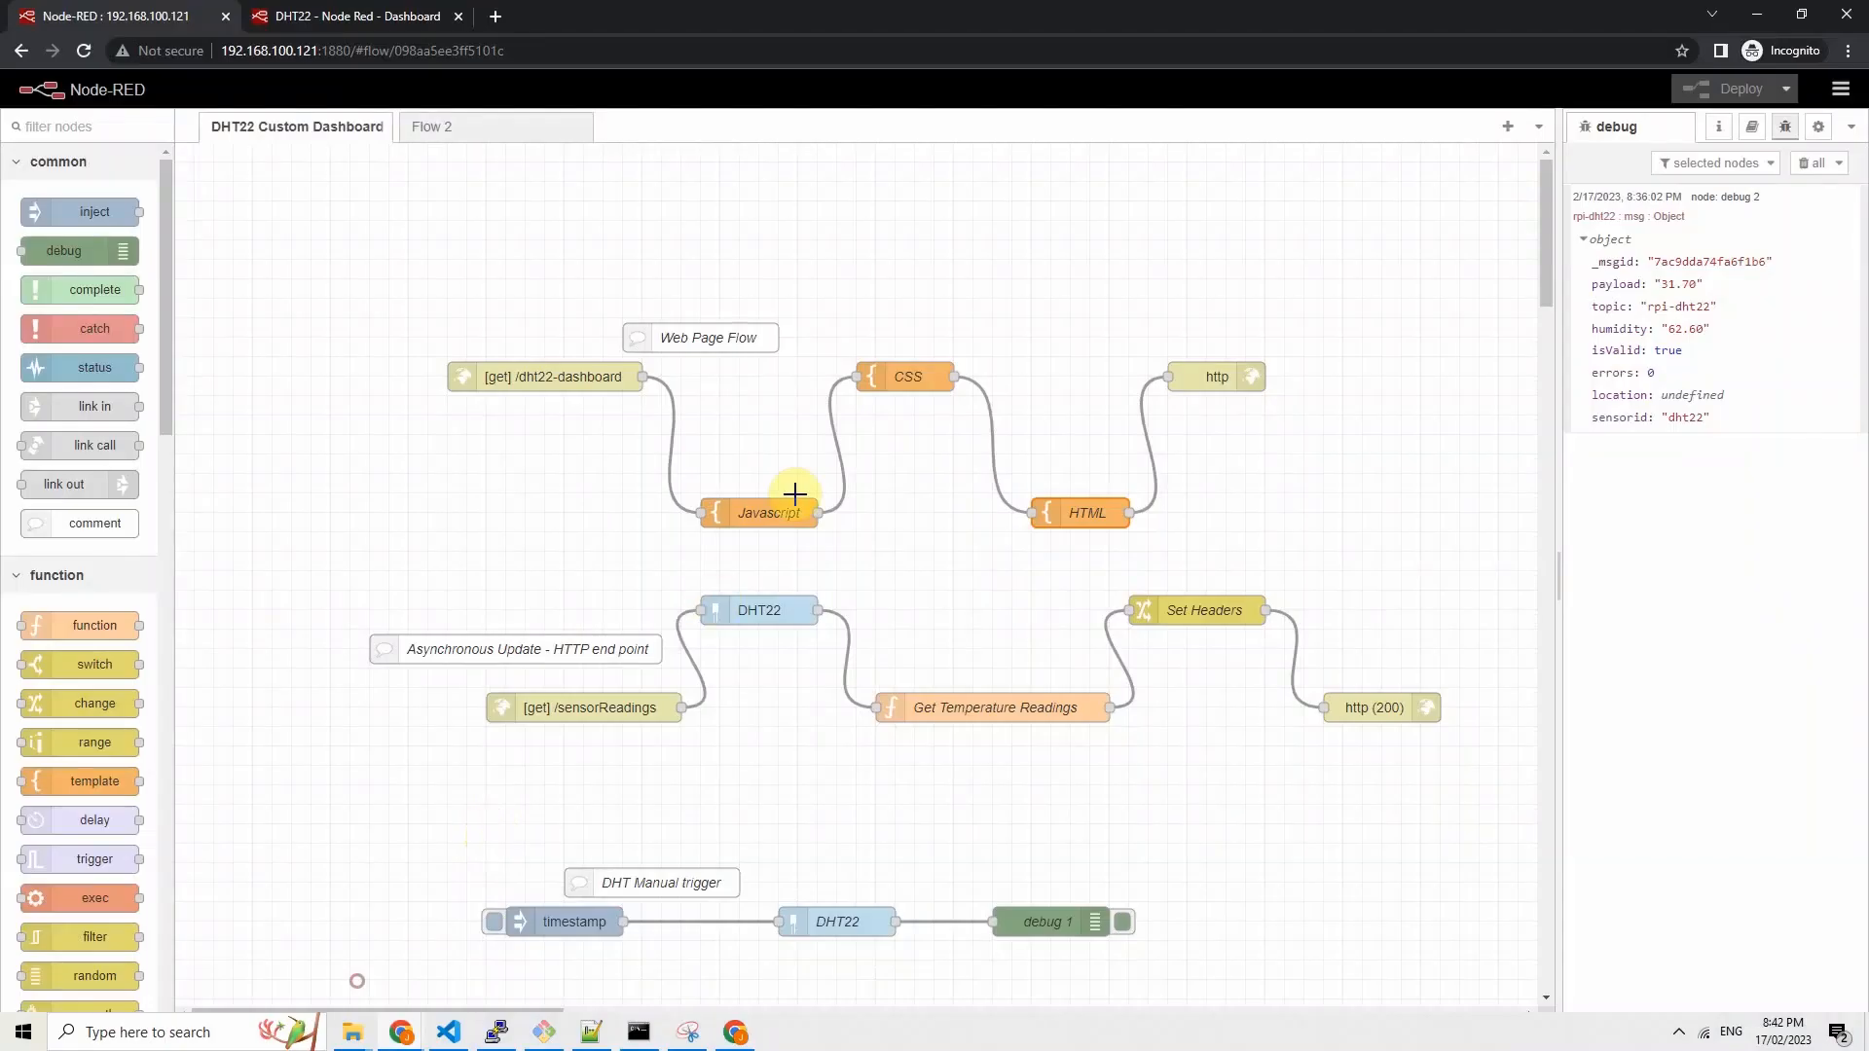
mouse_move(1112, 374)
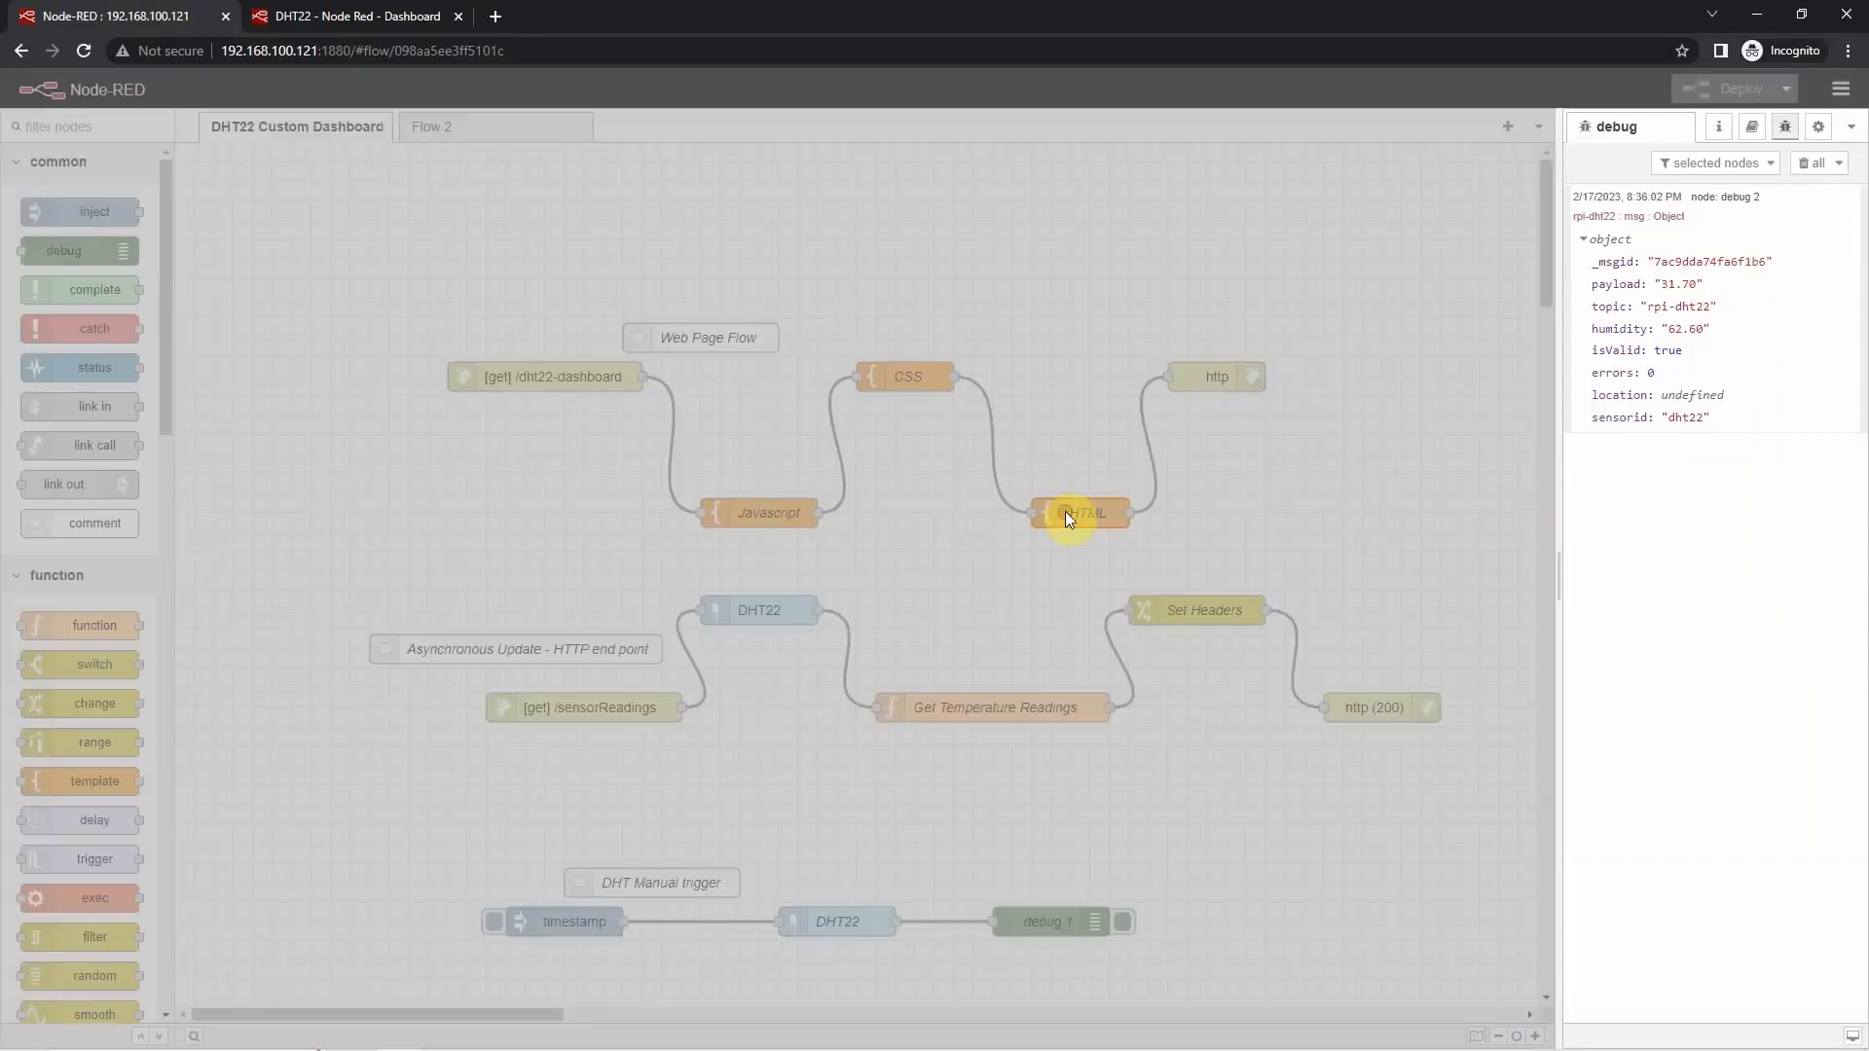
- Reopen the HTML template node, select its {{{payload.style}}} placeholder, and cancel without changes
double_click(1078, 512)
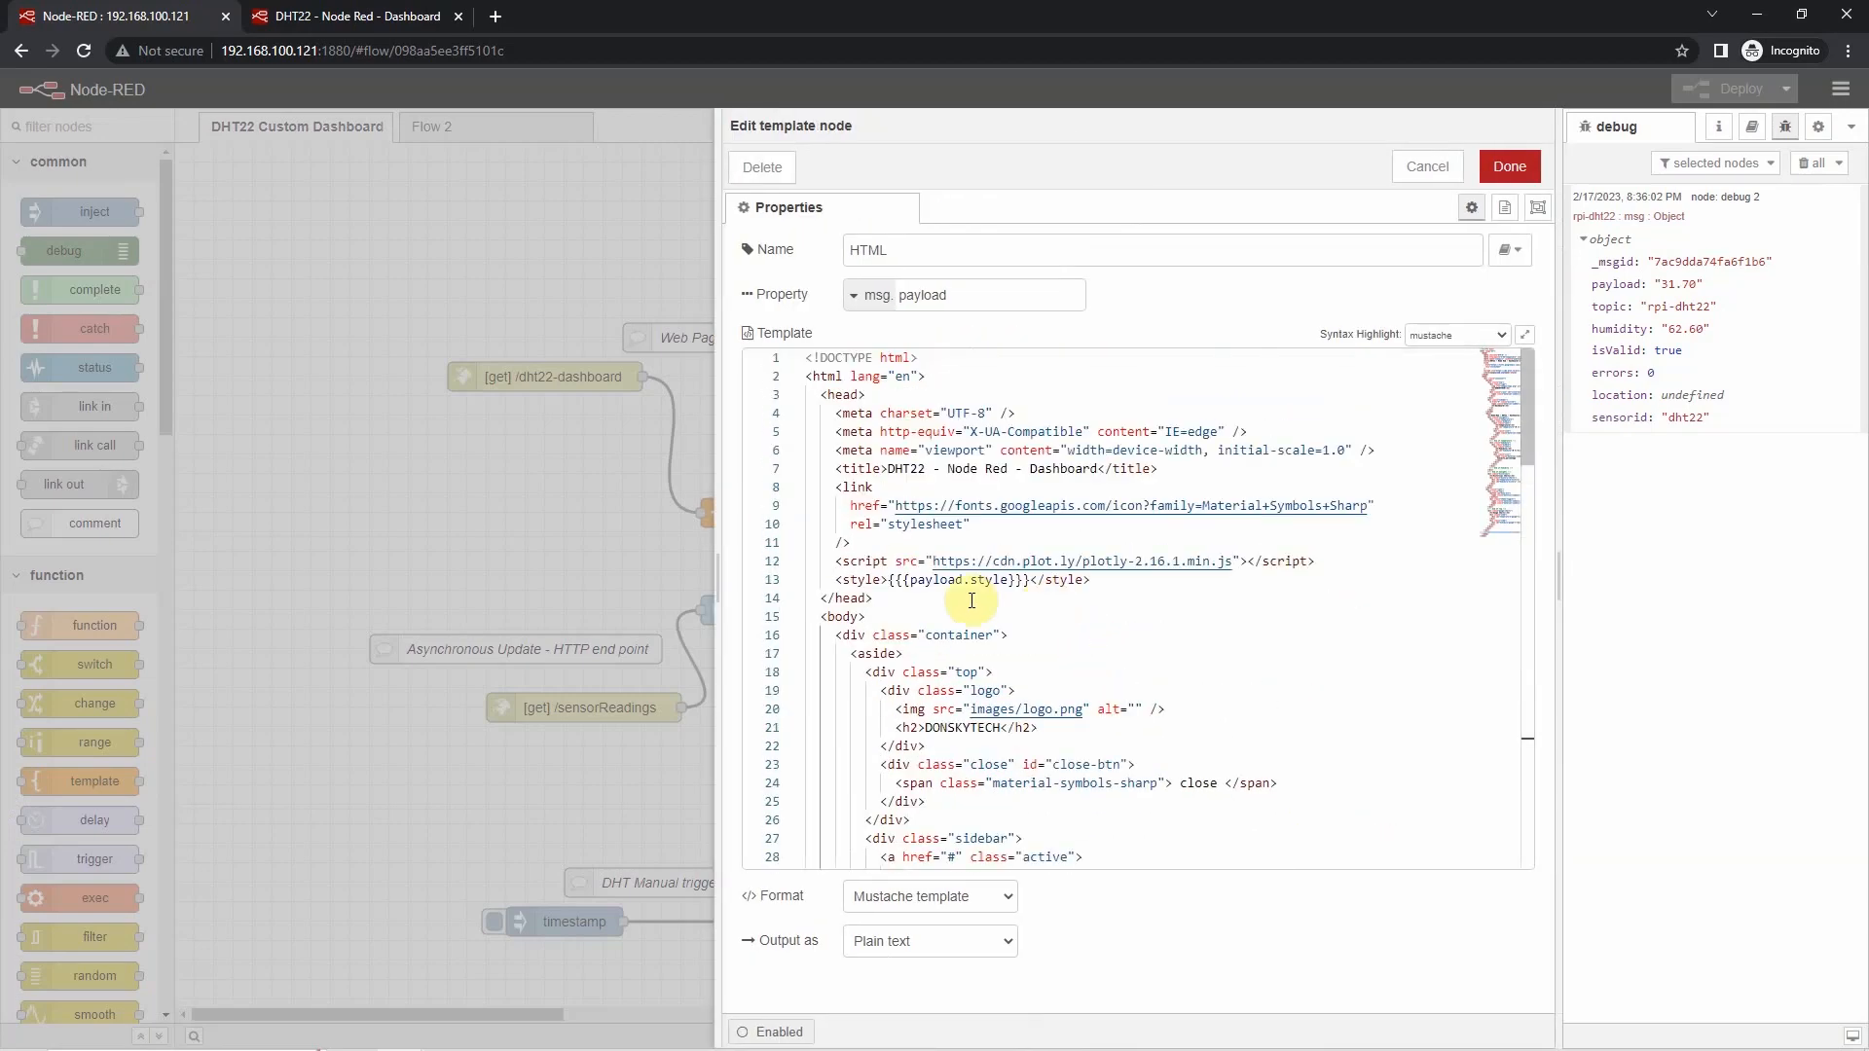
double_click(936, 581)
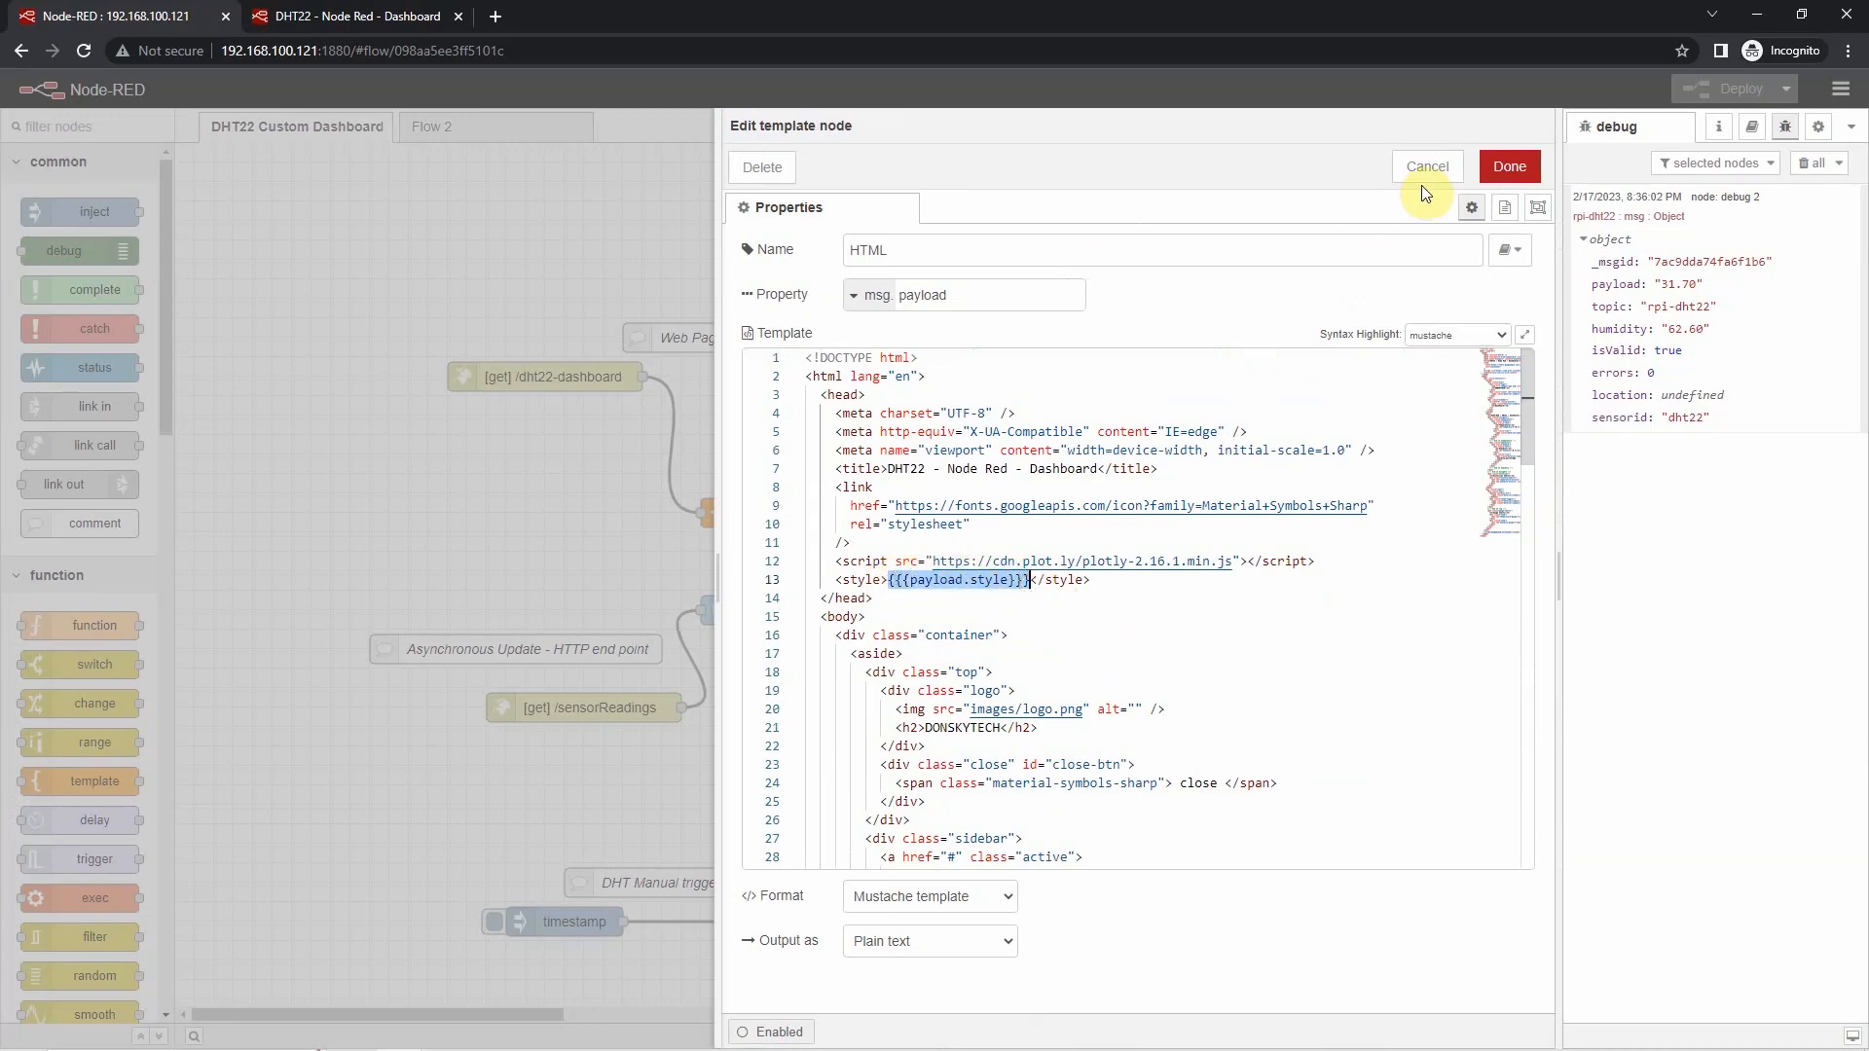
left_click(1425, 165)
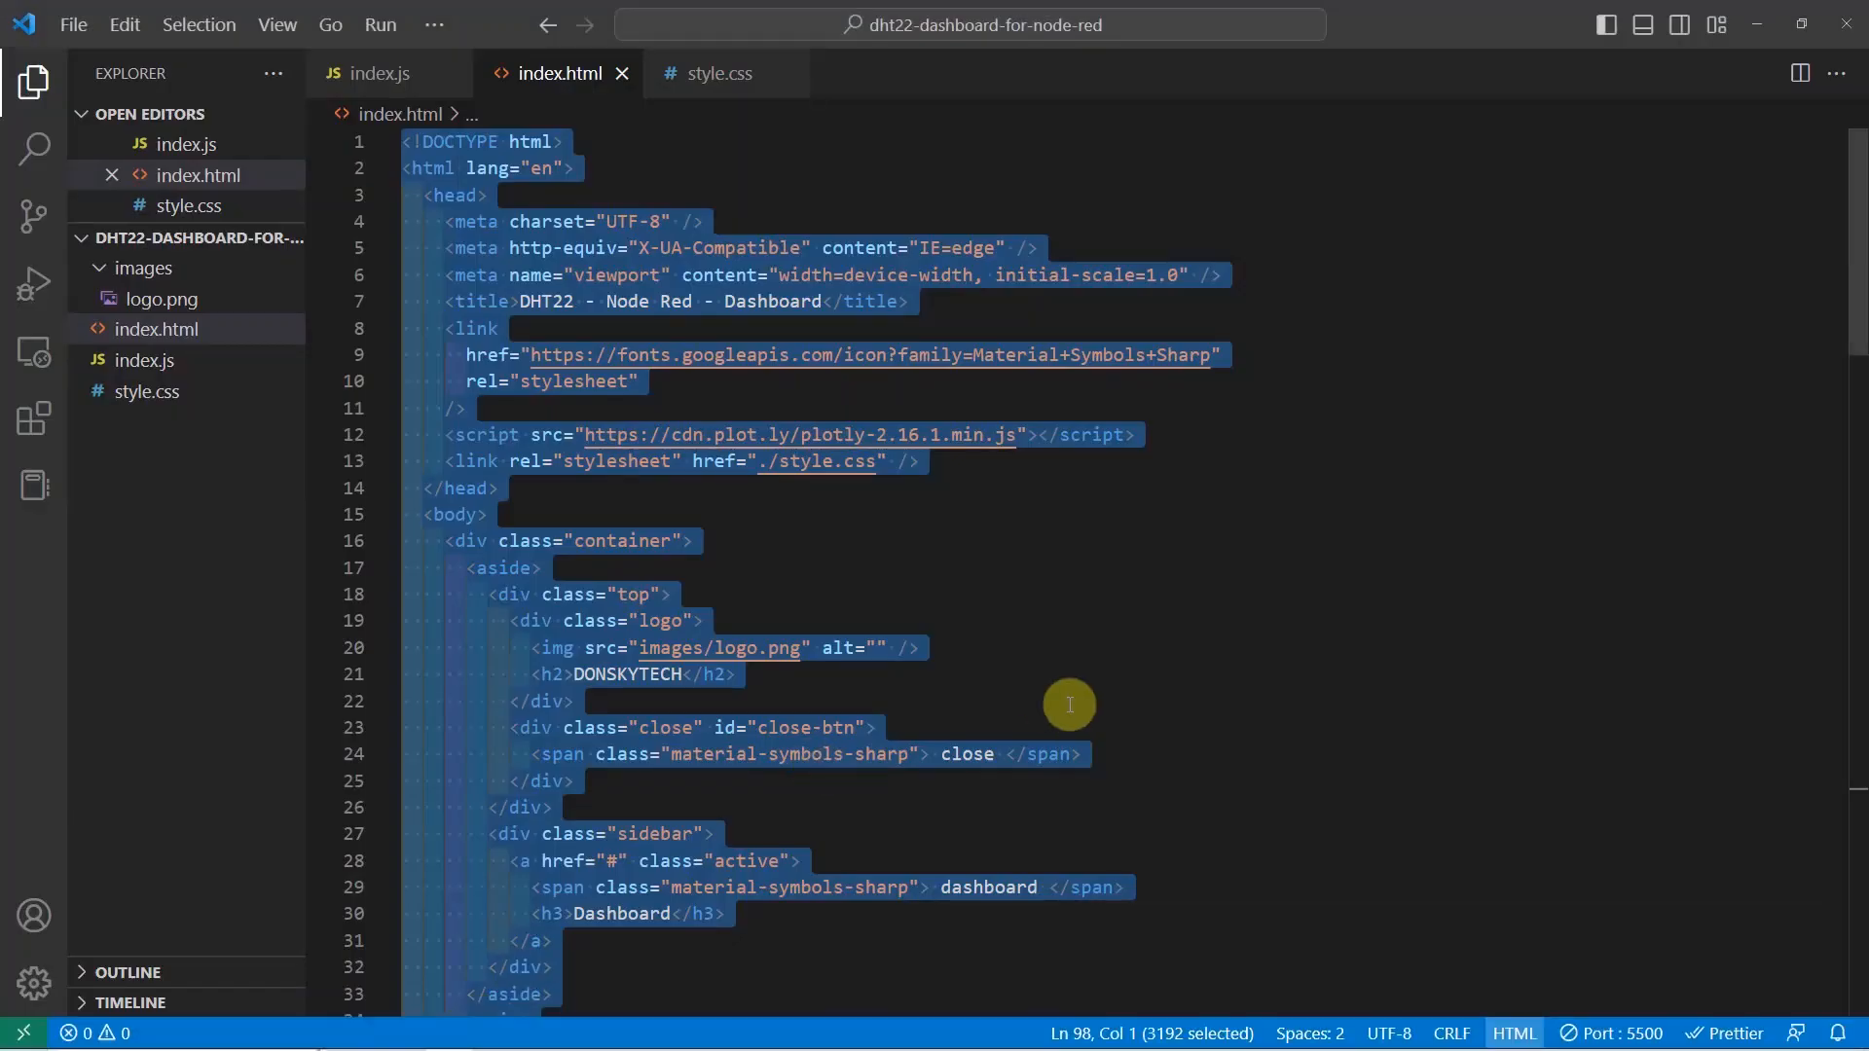
- Deselect the index.html source and switch back to the Node-RED flow editor window
left_click(736, 673)
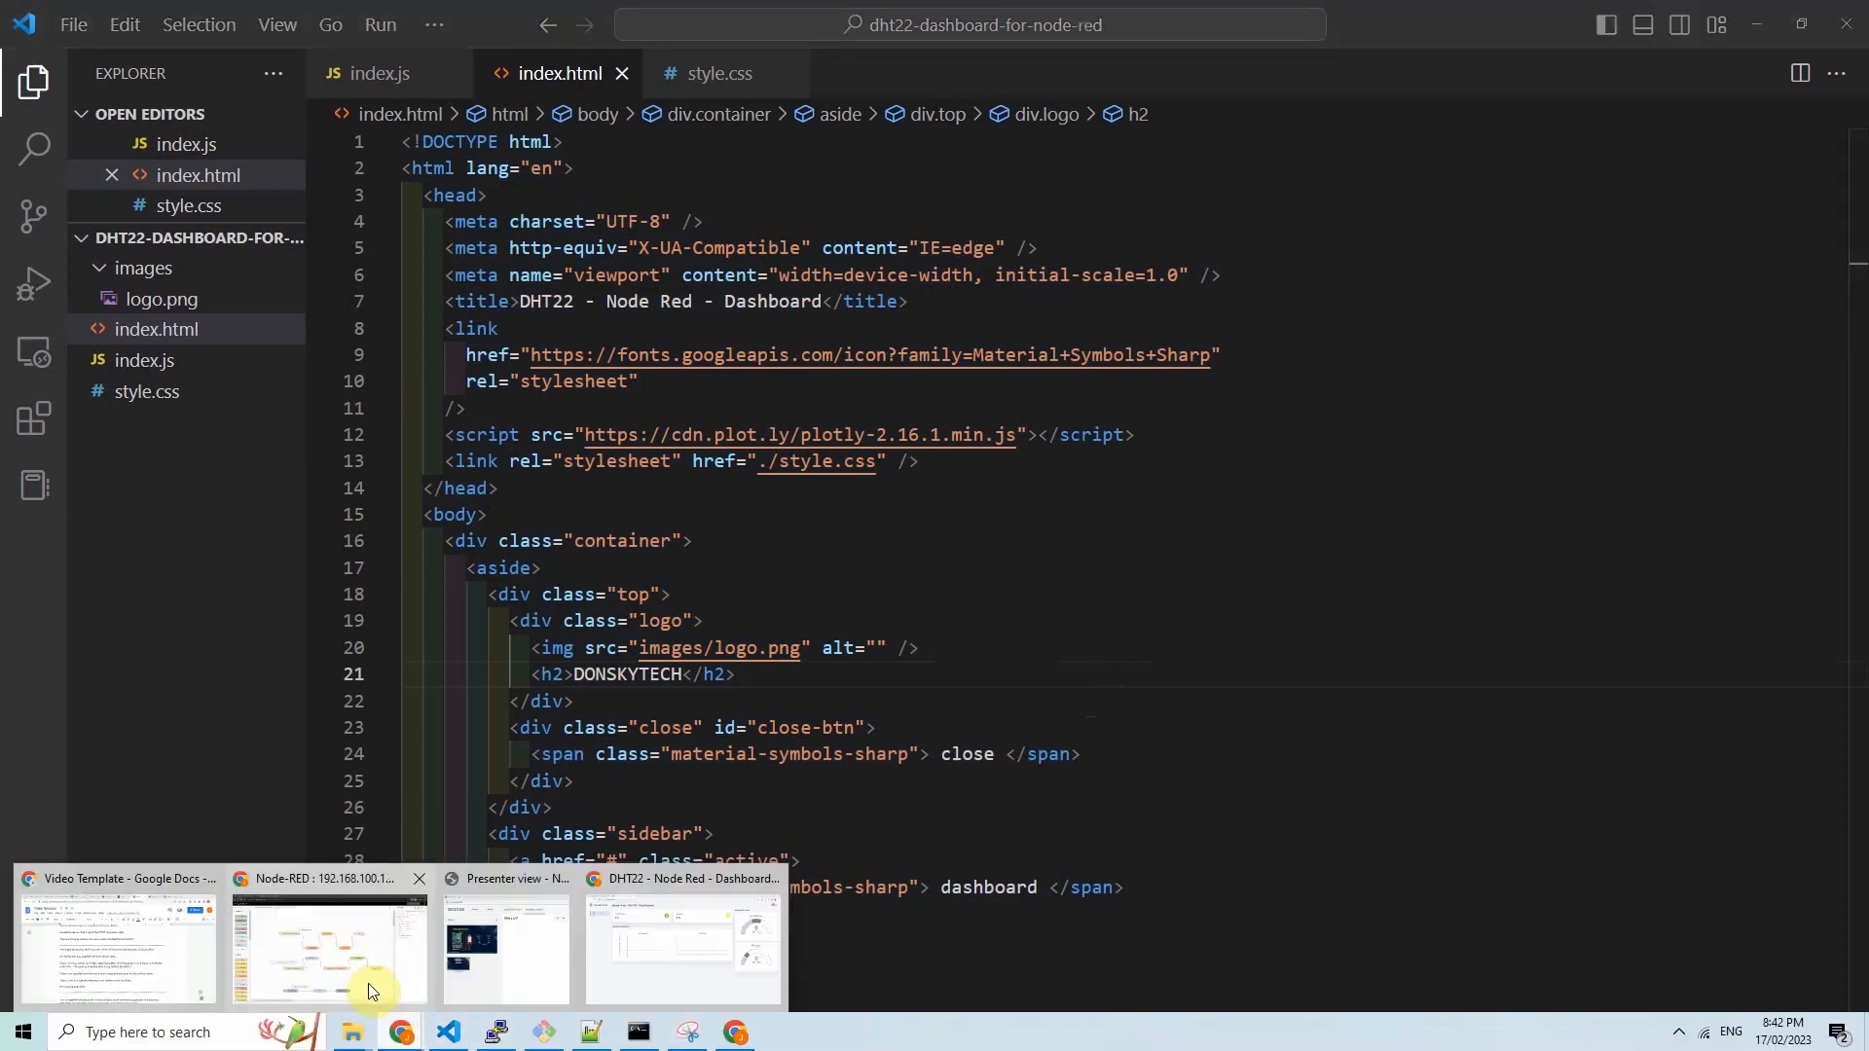
left_click(323, 942)
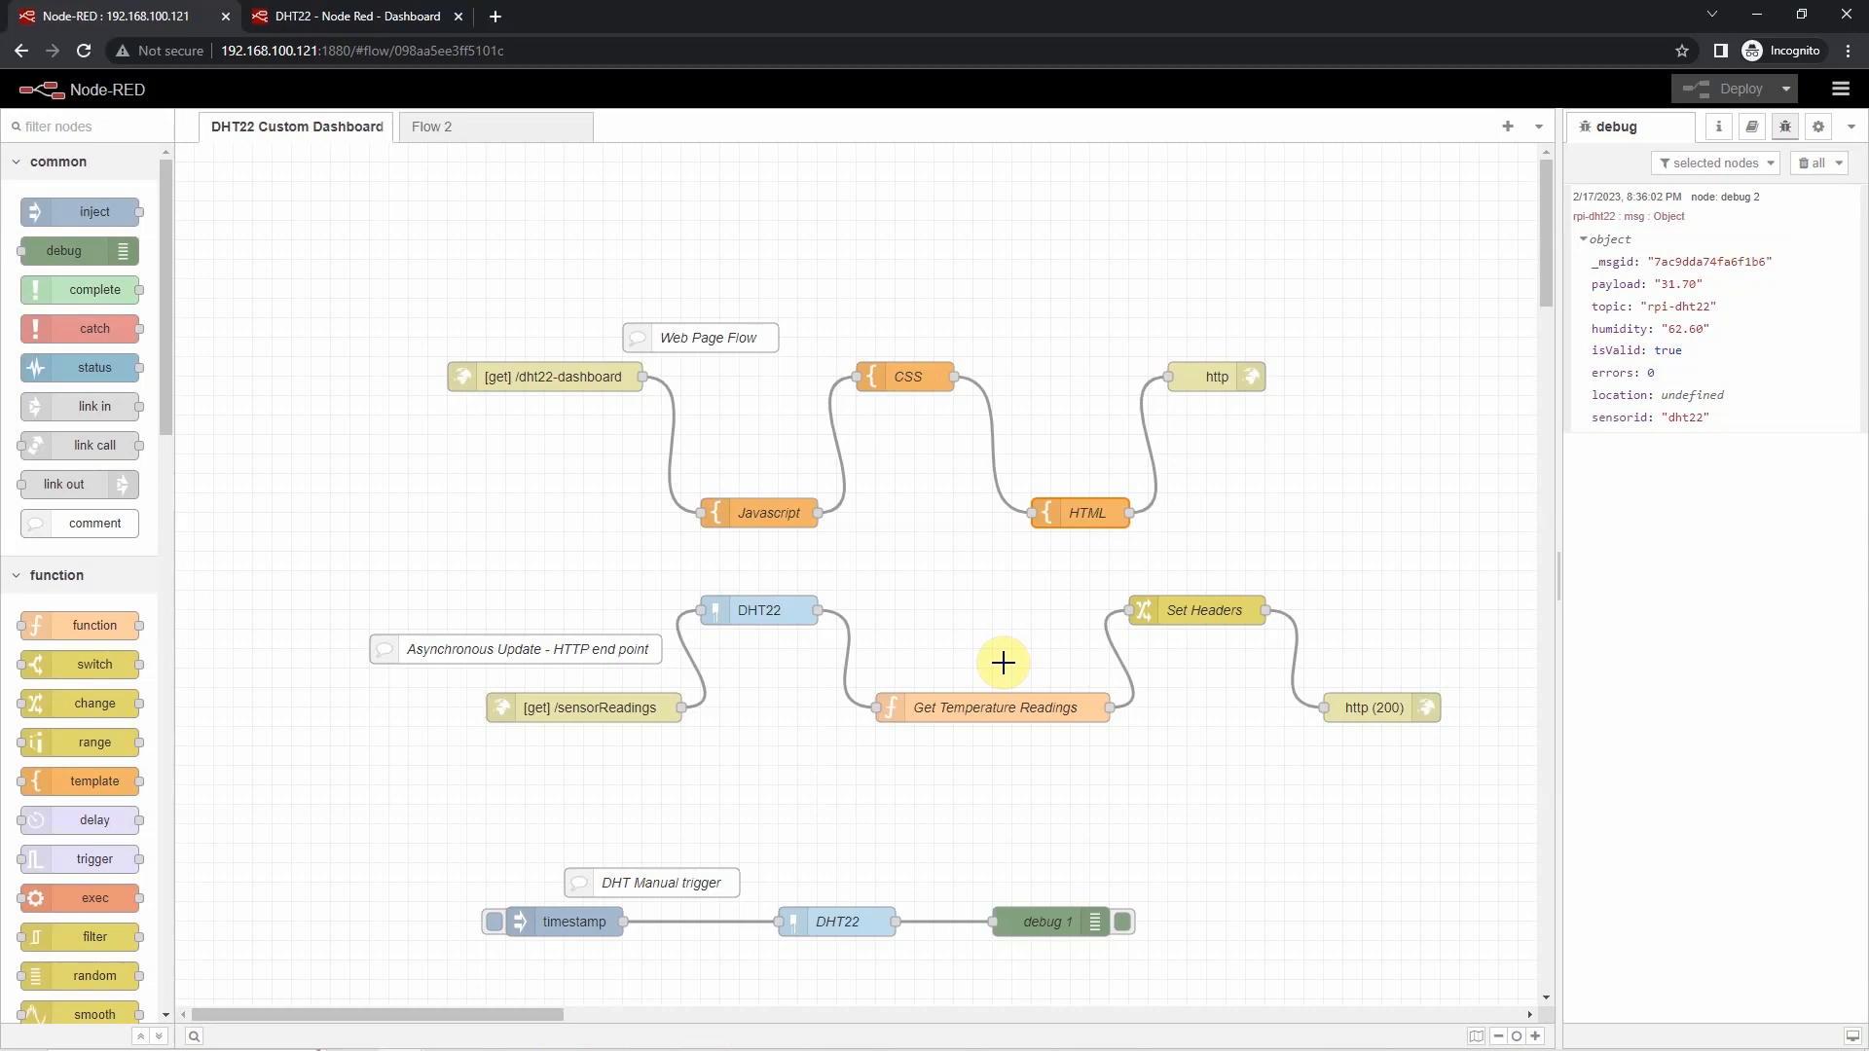
mouse_move(1425, 379)
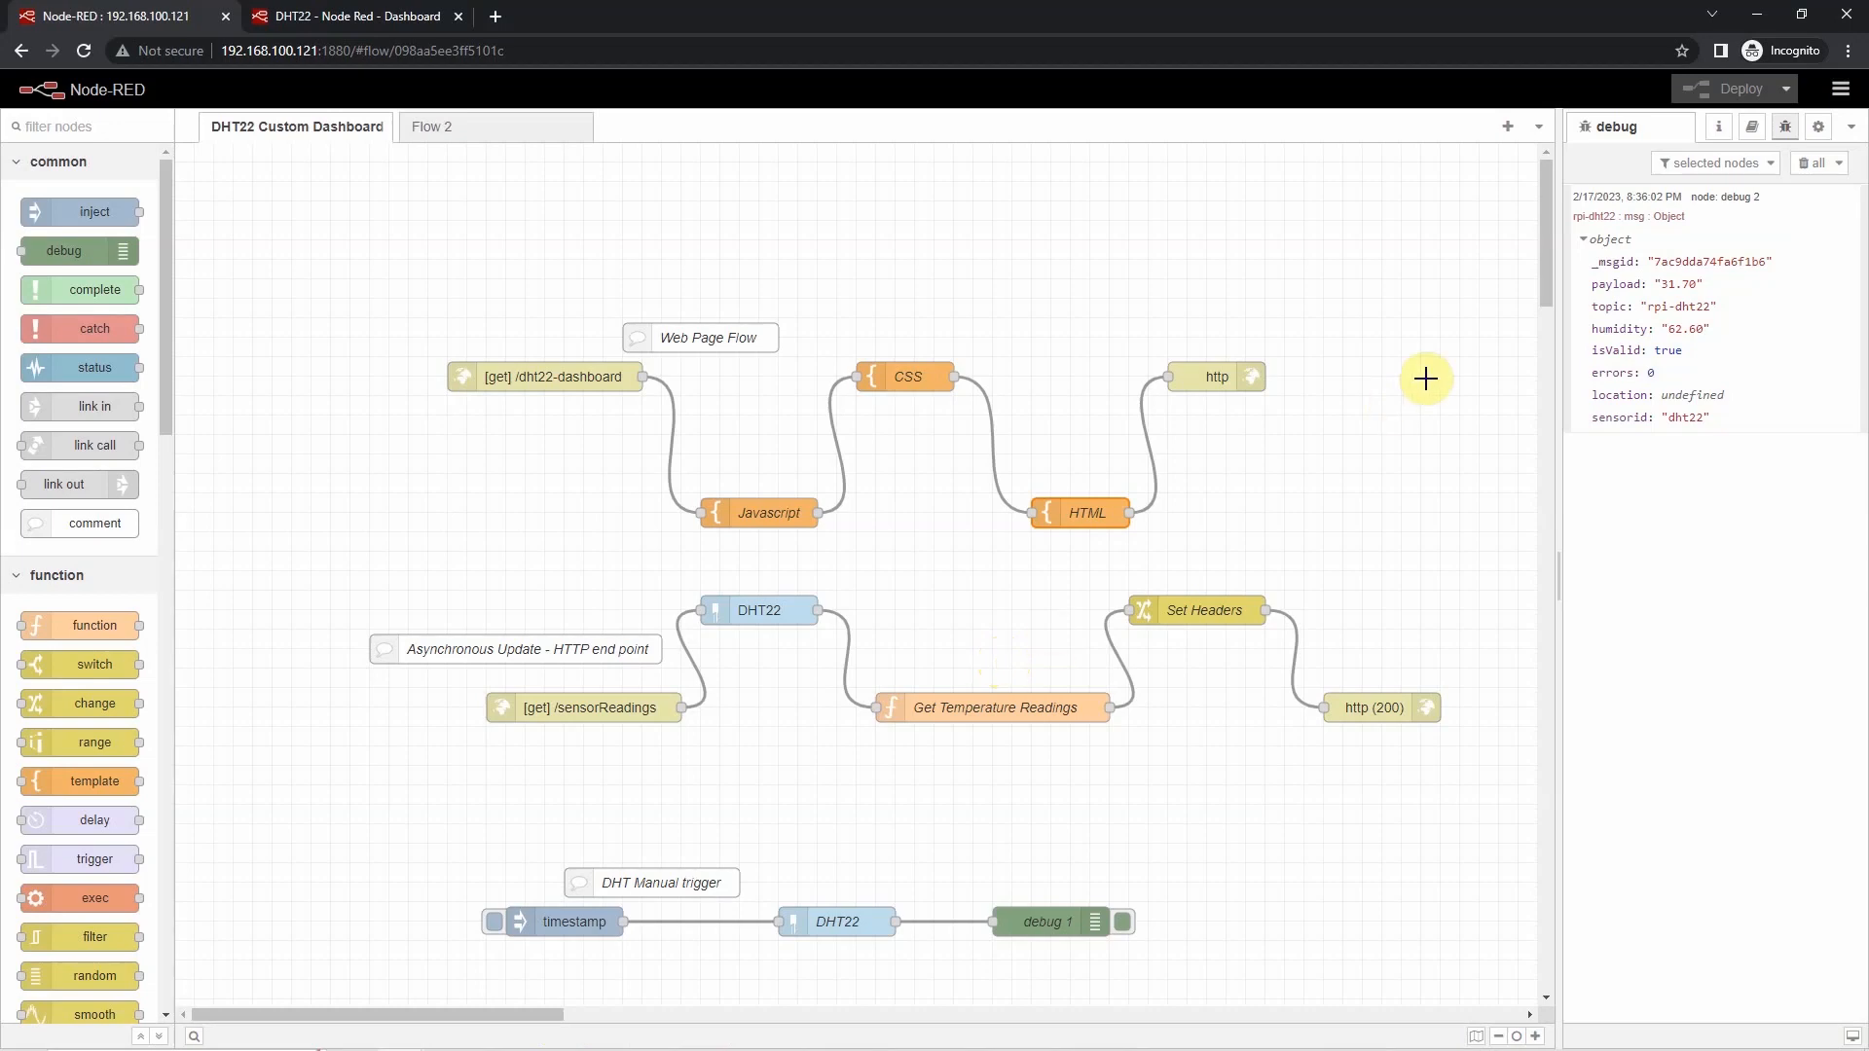
mouse_move(800, 259)
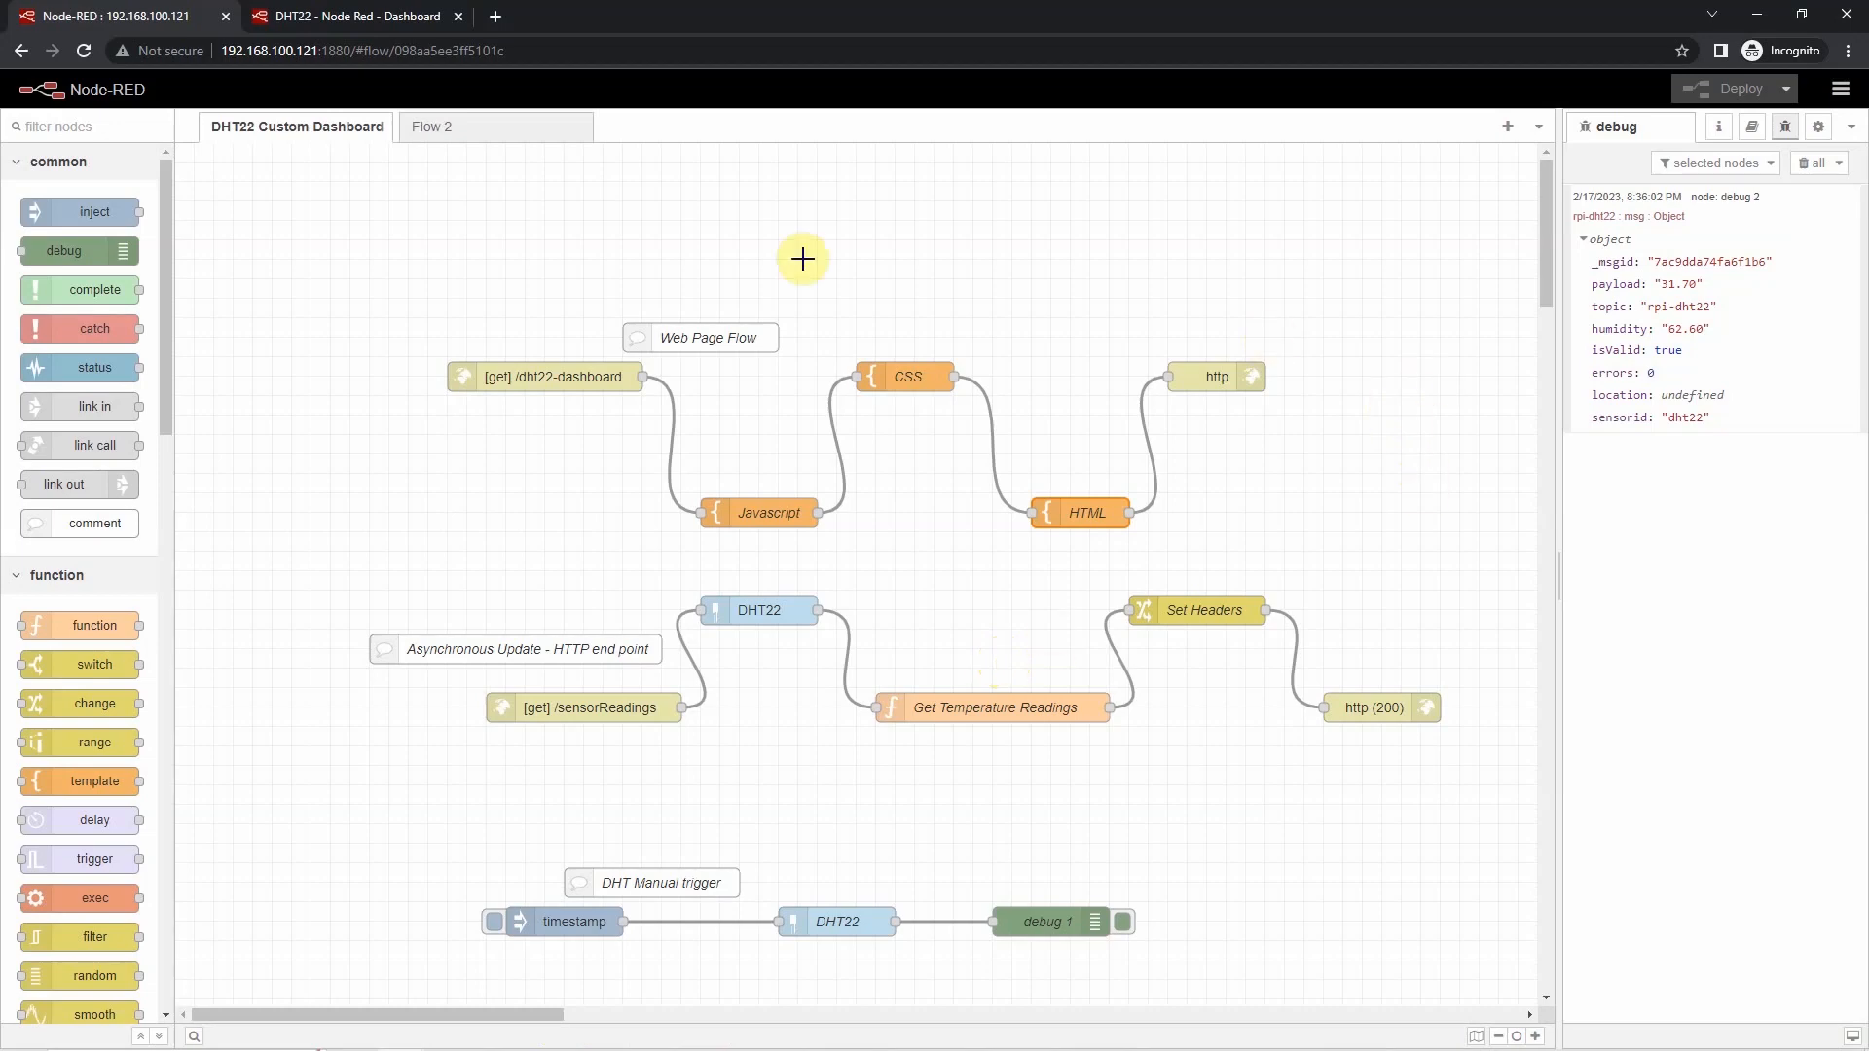
mouse_move(411, 288)
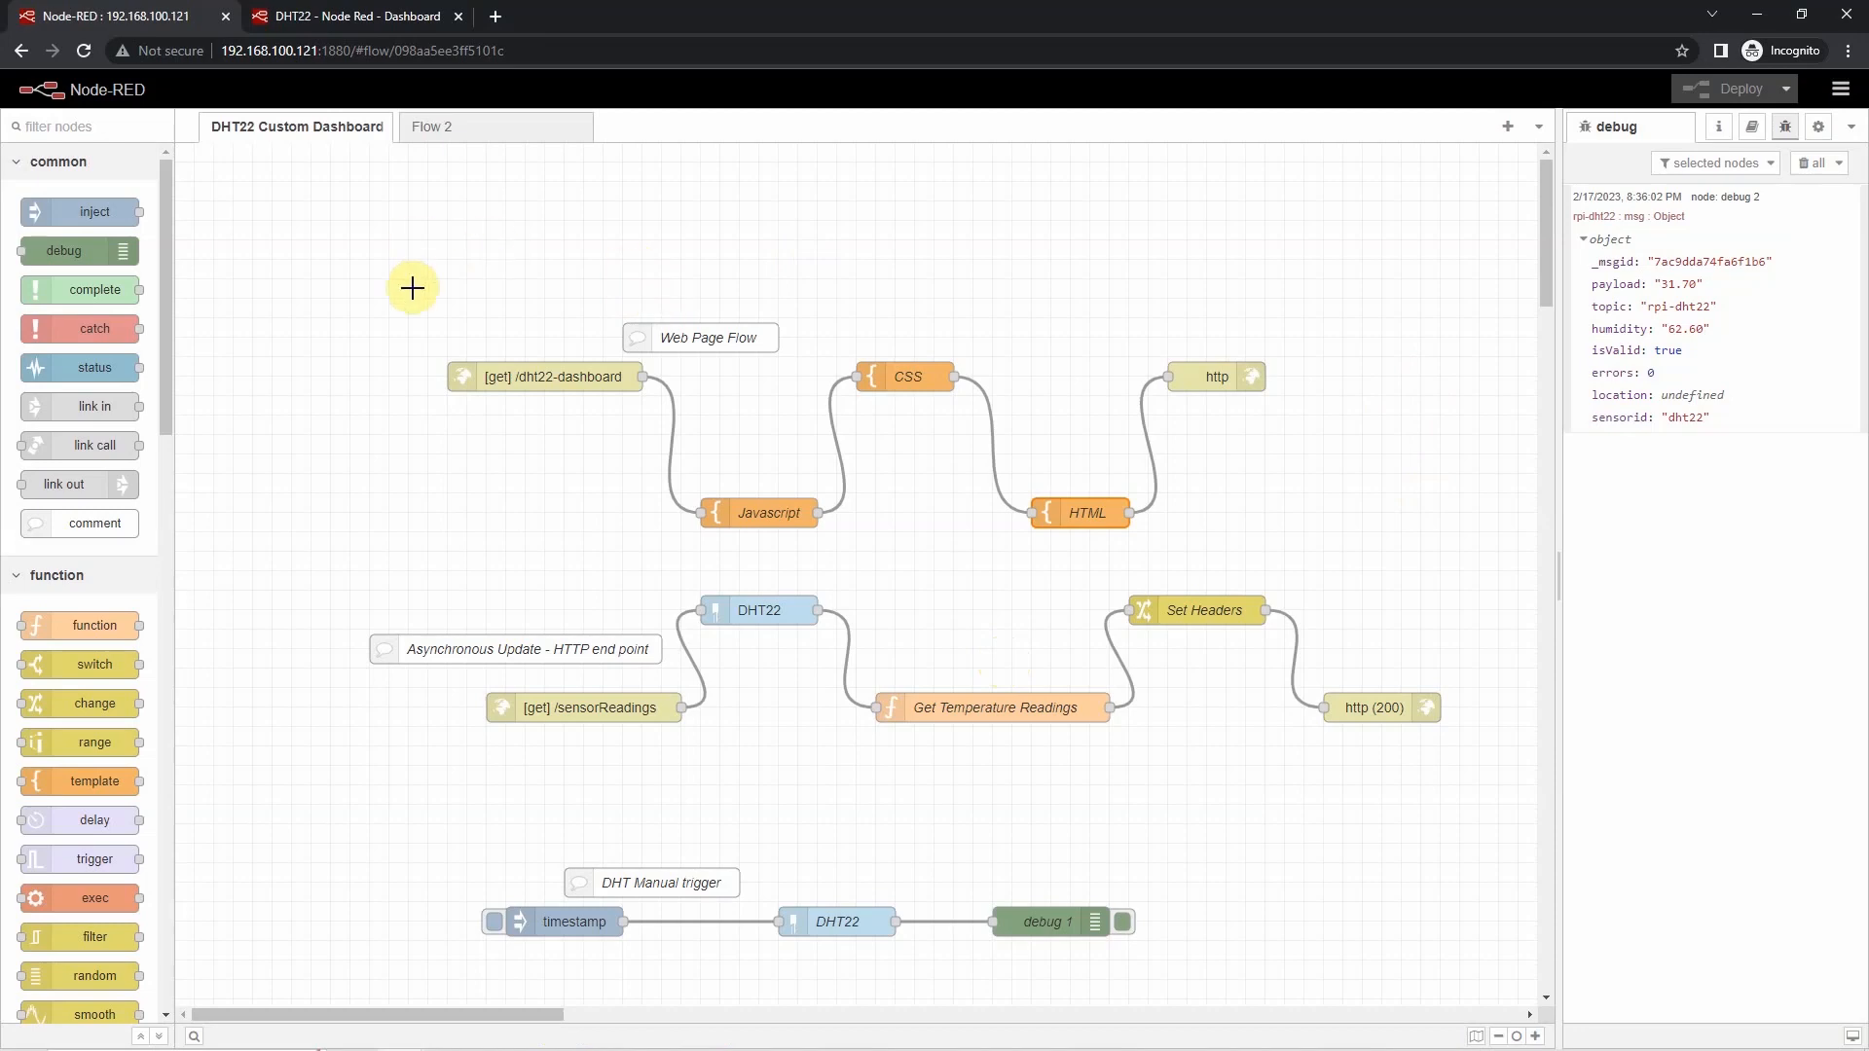
mouse_move(1403, 821)
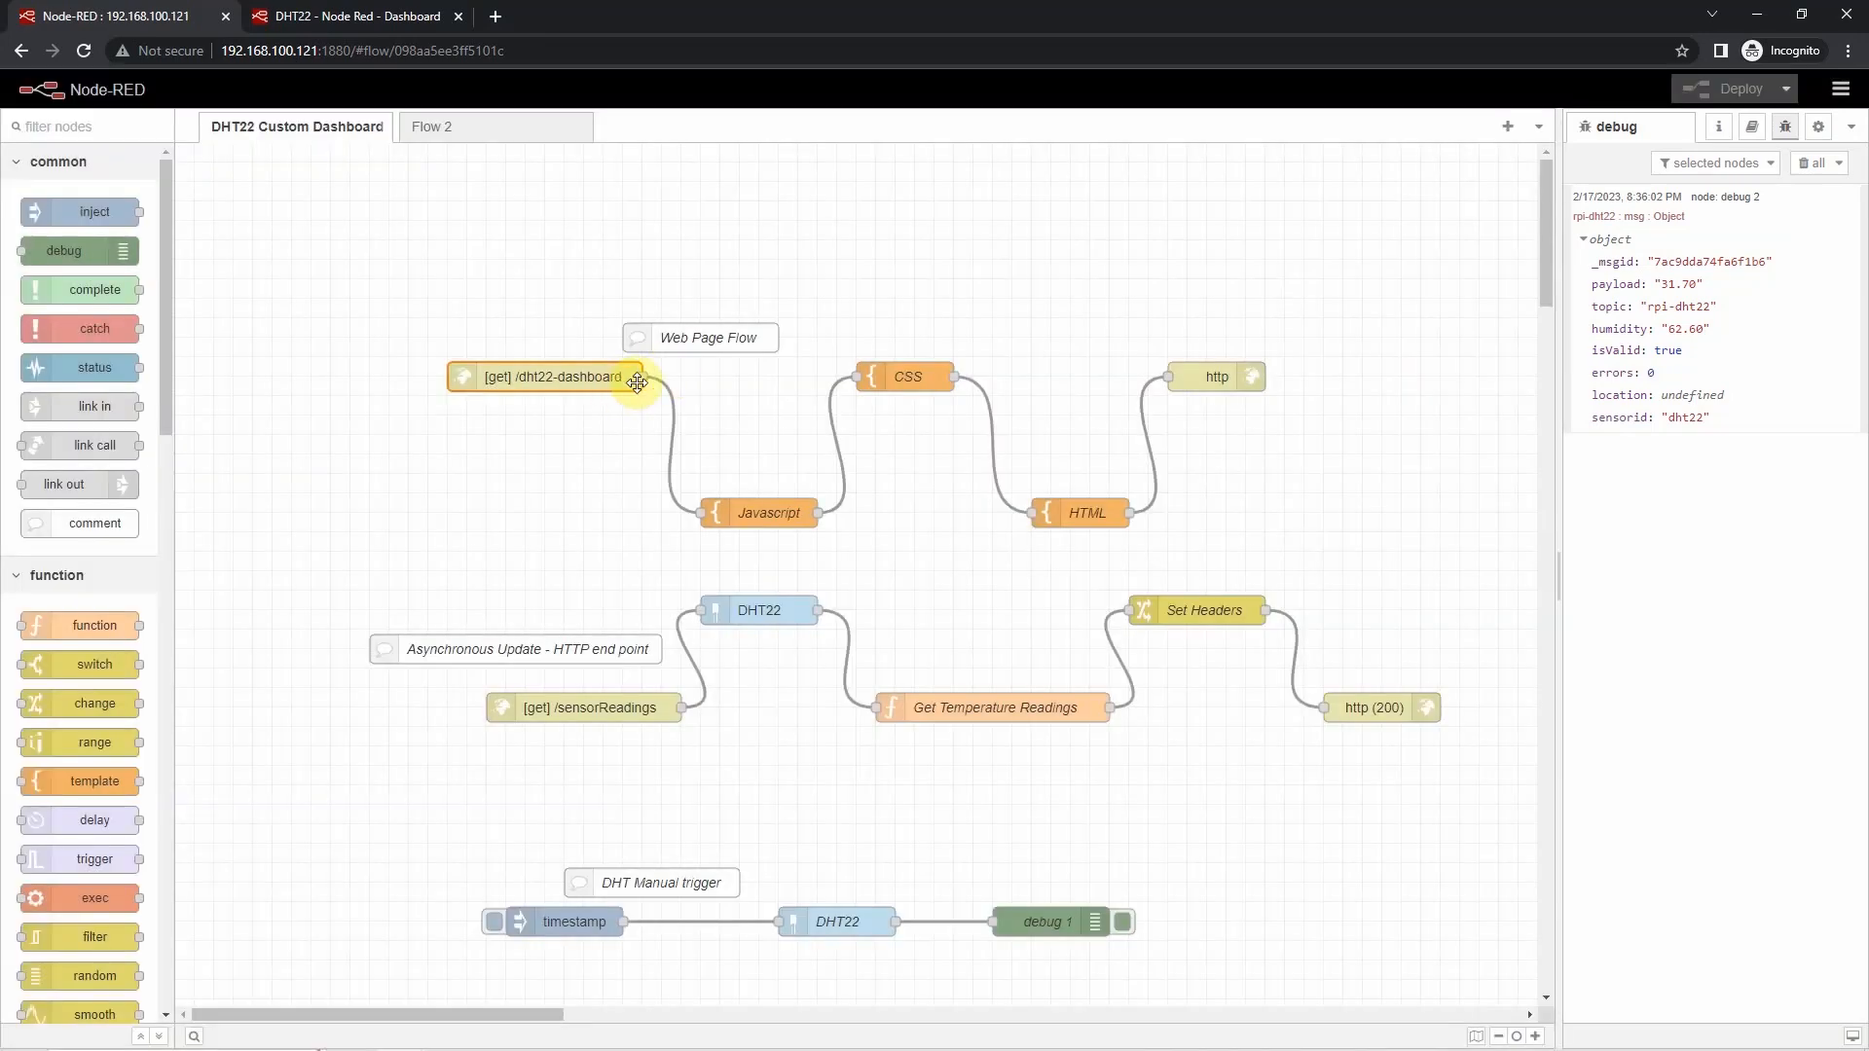
mouse_move(1013, 485)
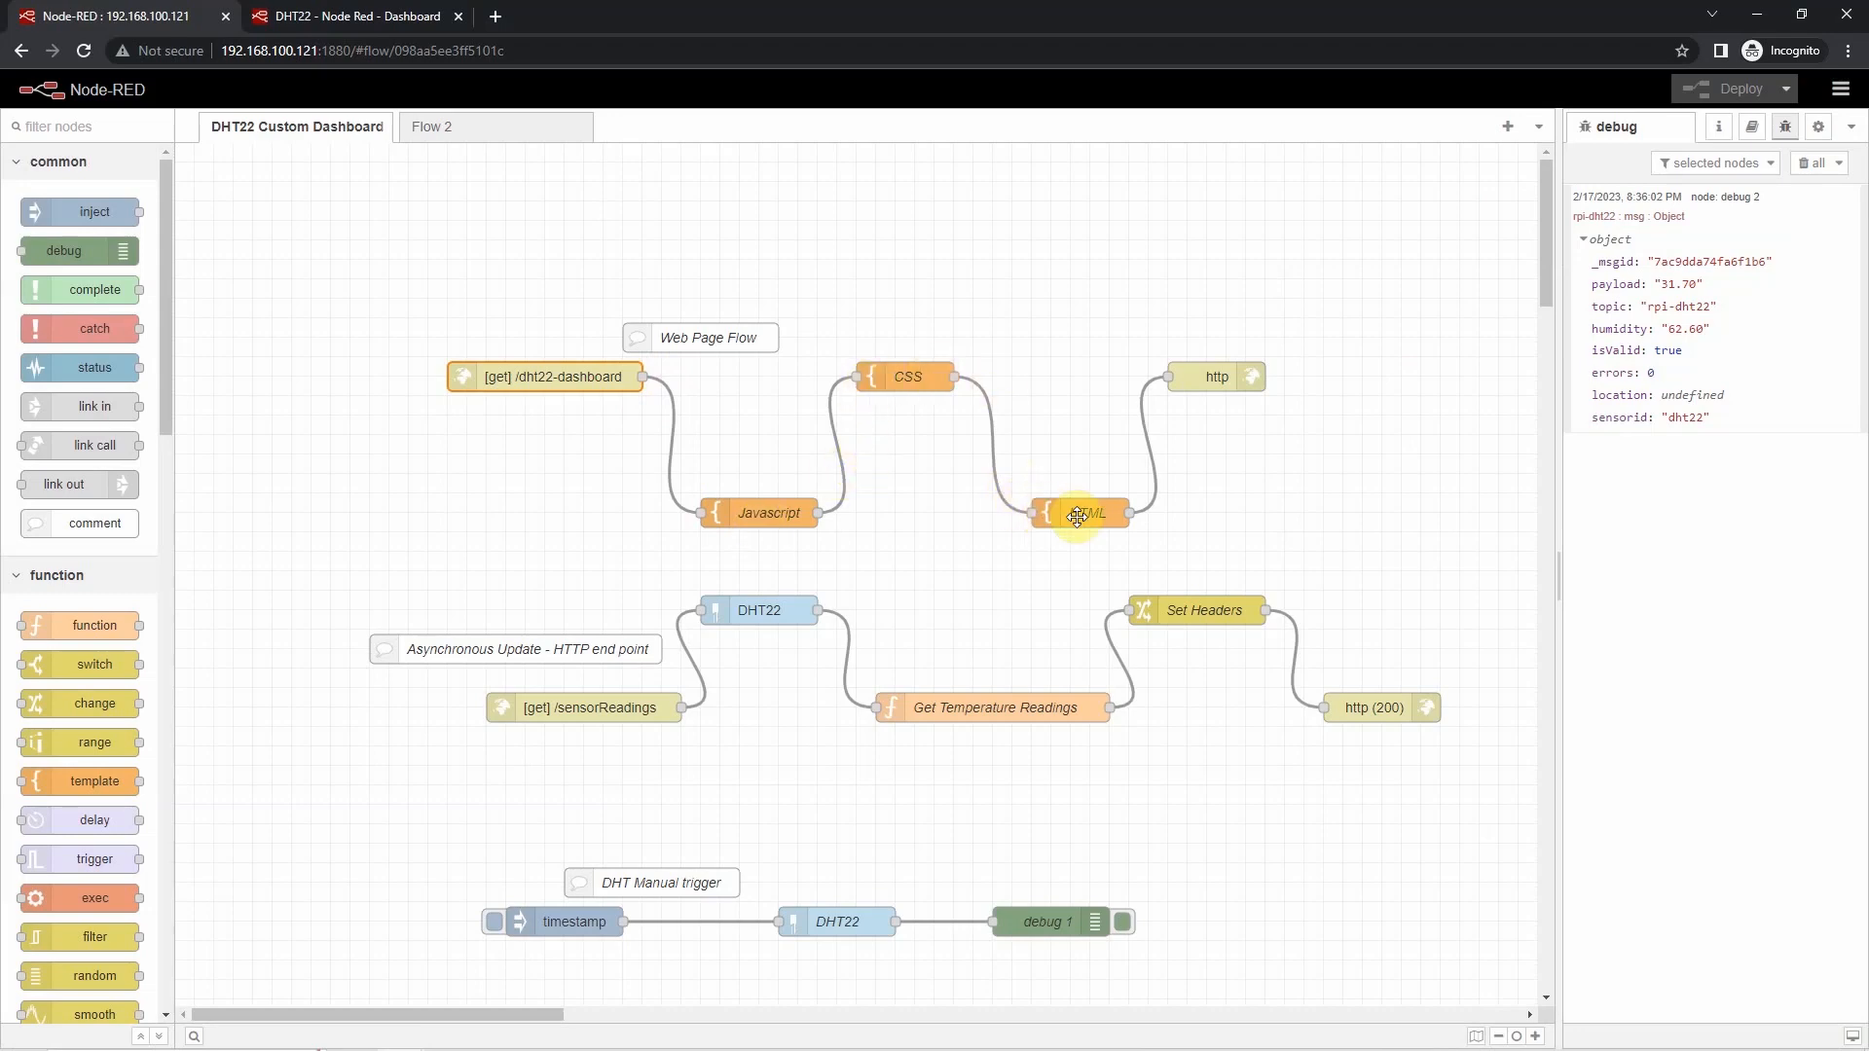
left_click(352, 16)
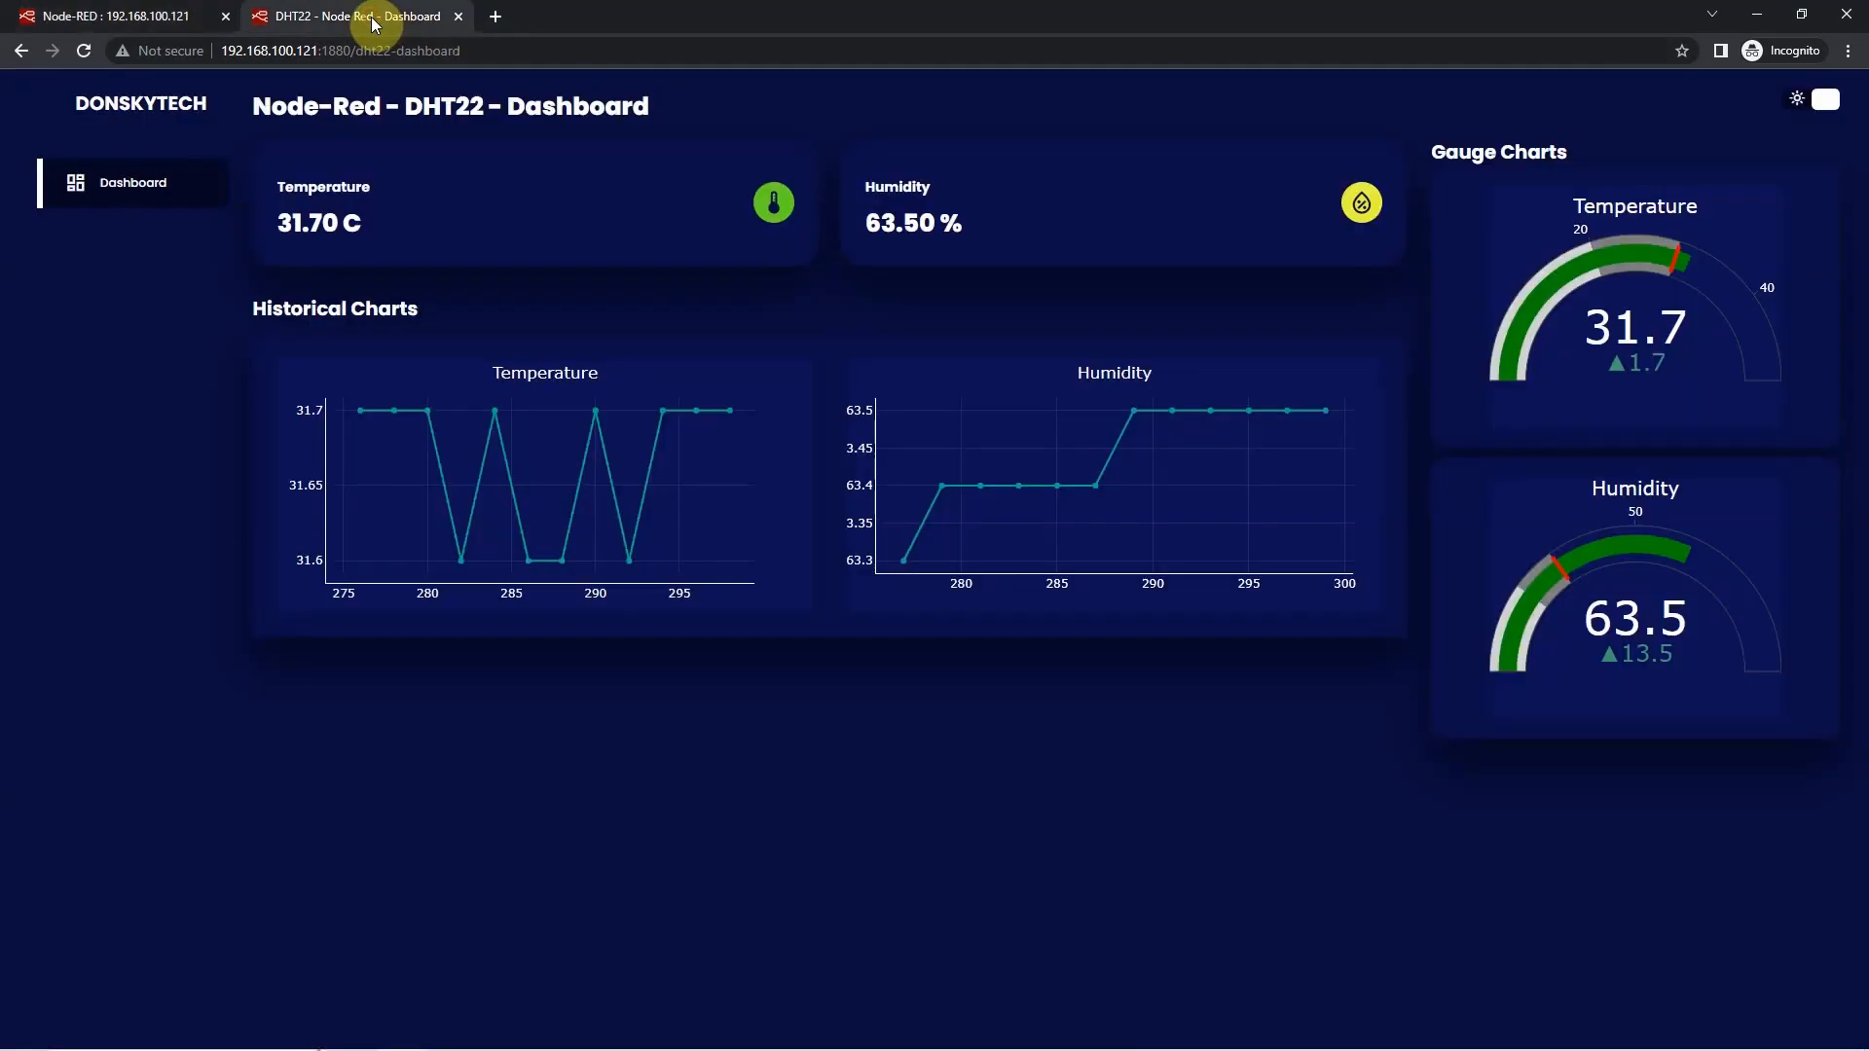
left_click(107, 15)
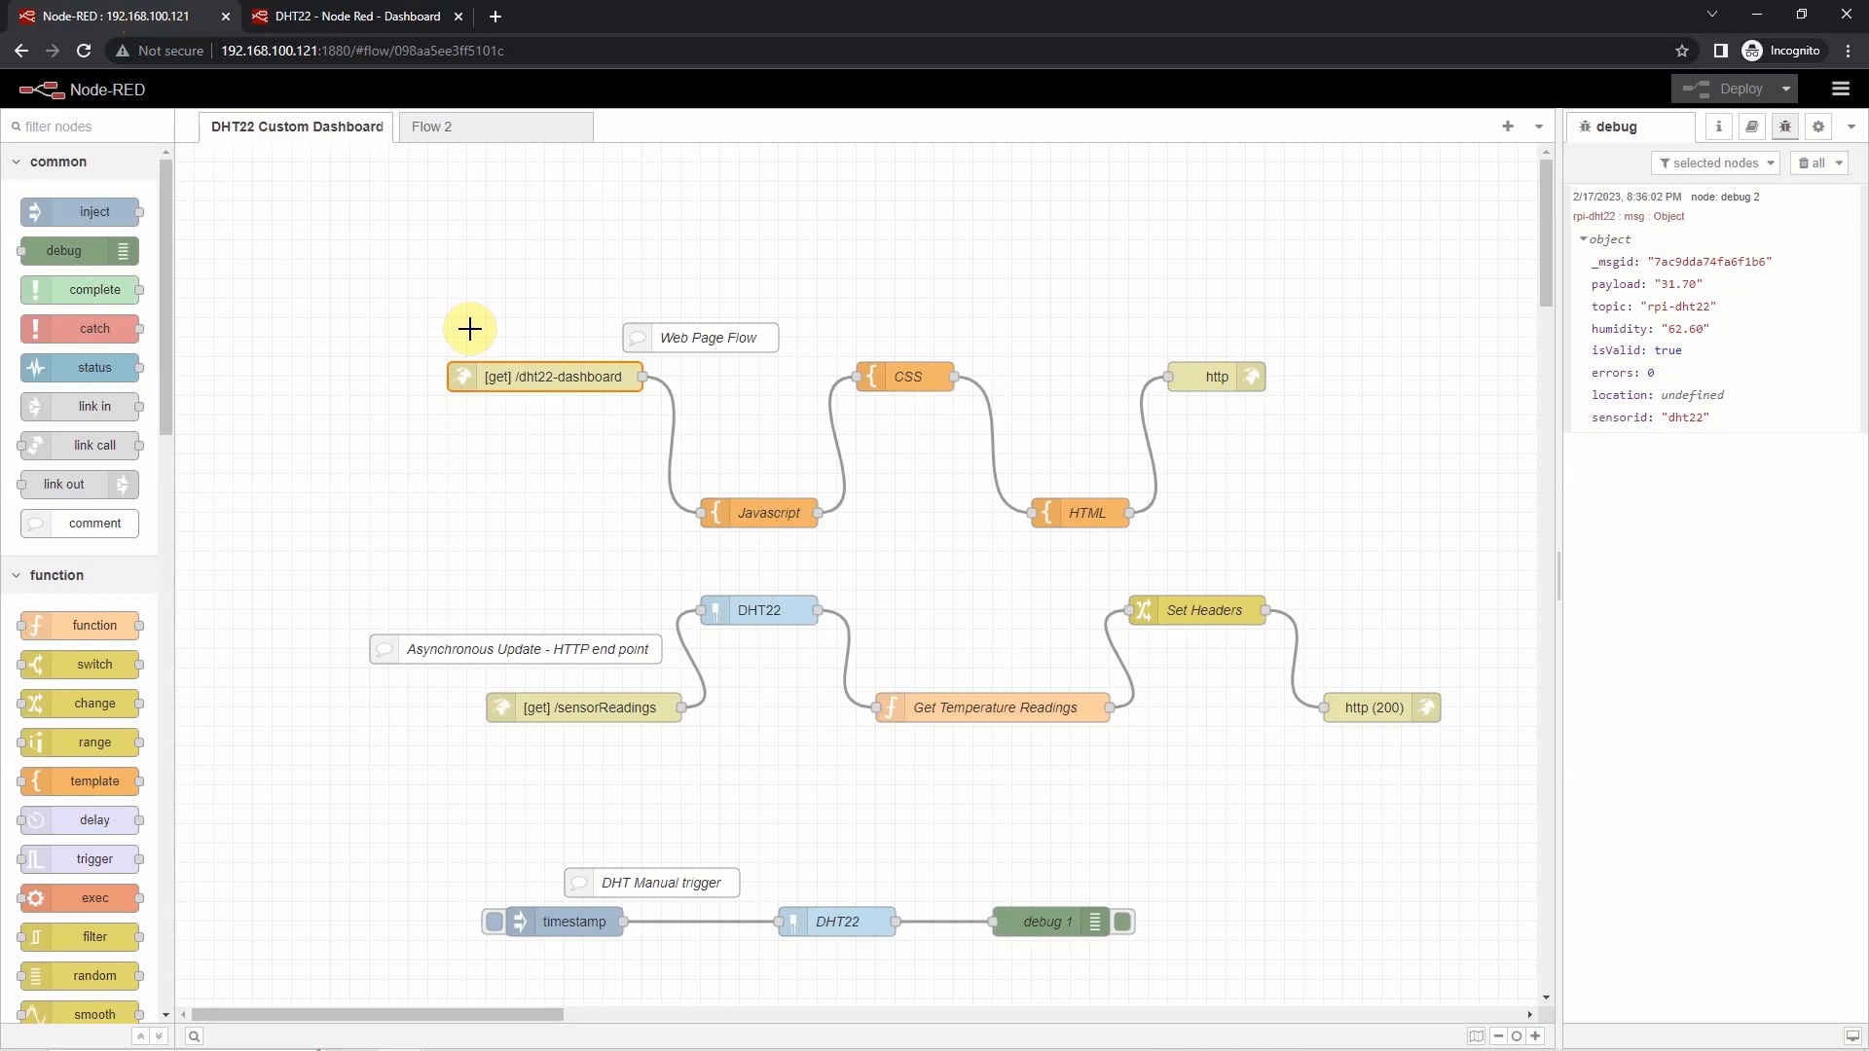
mouse_move(549, 518)
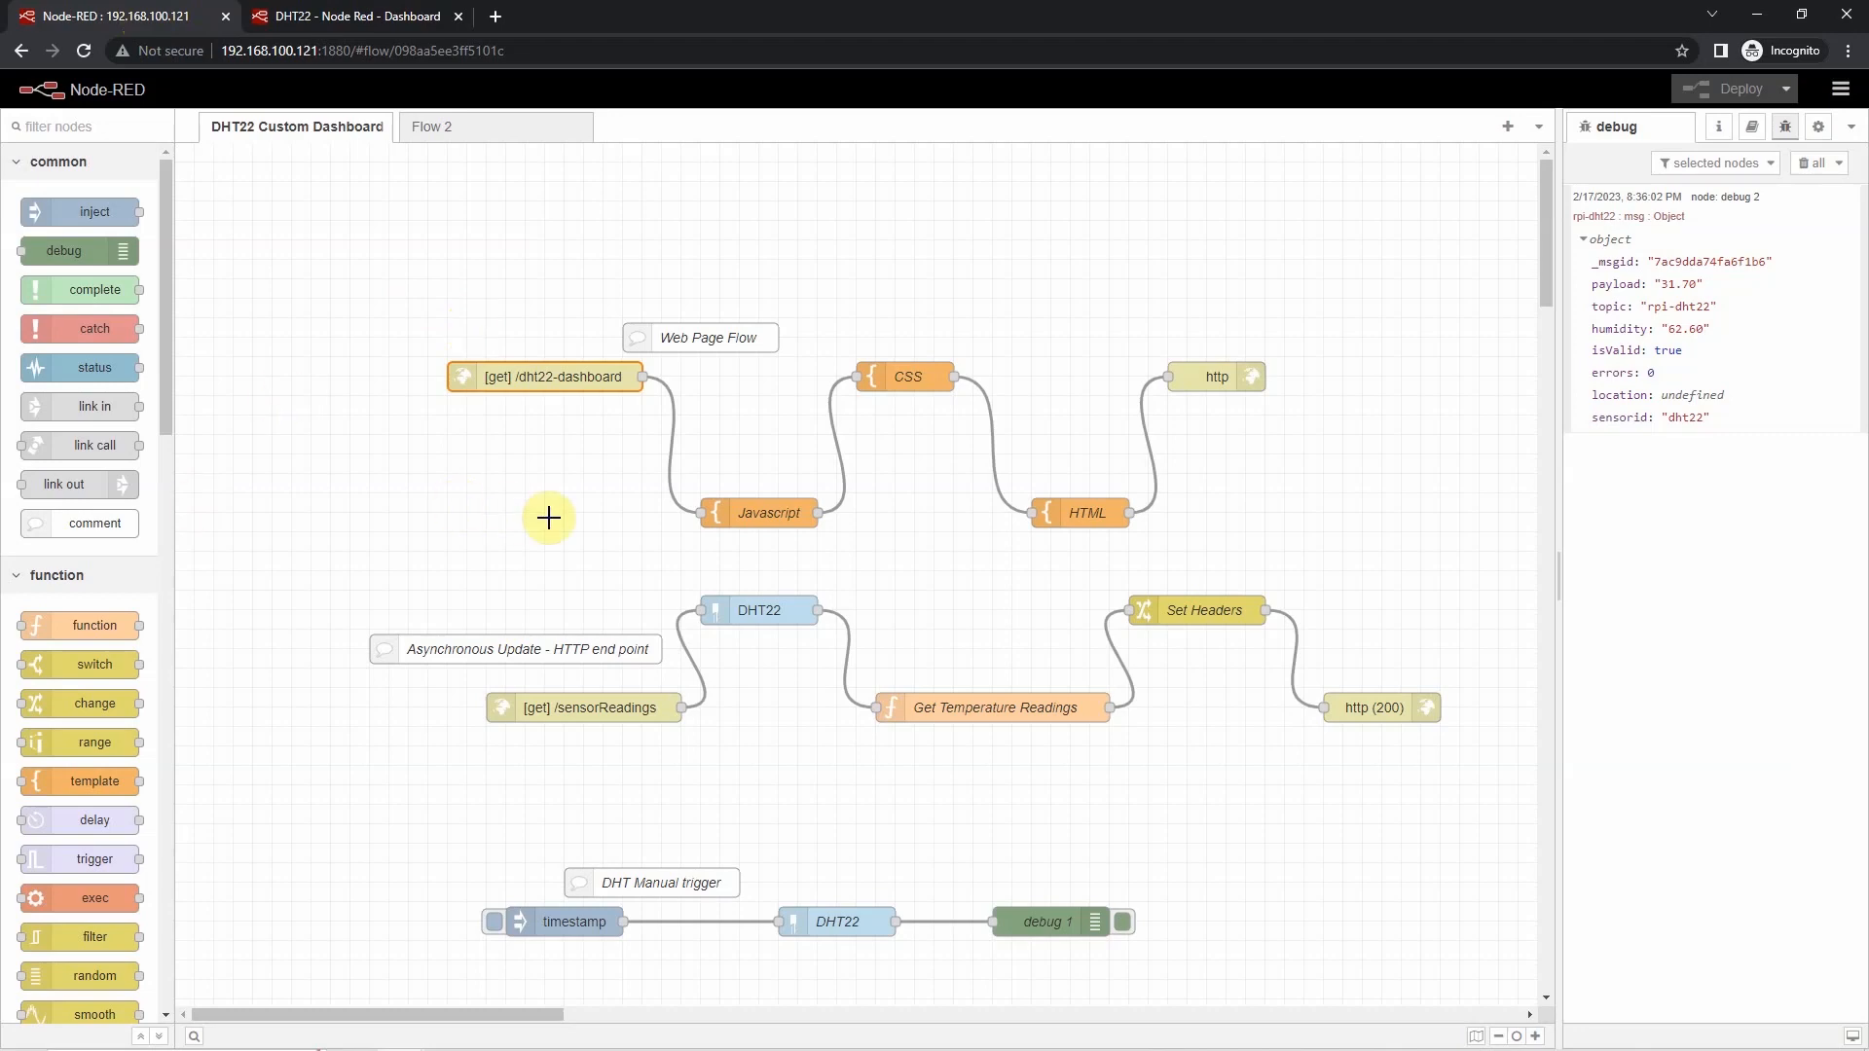